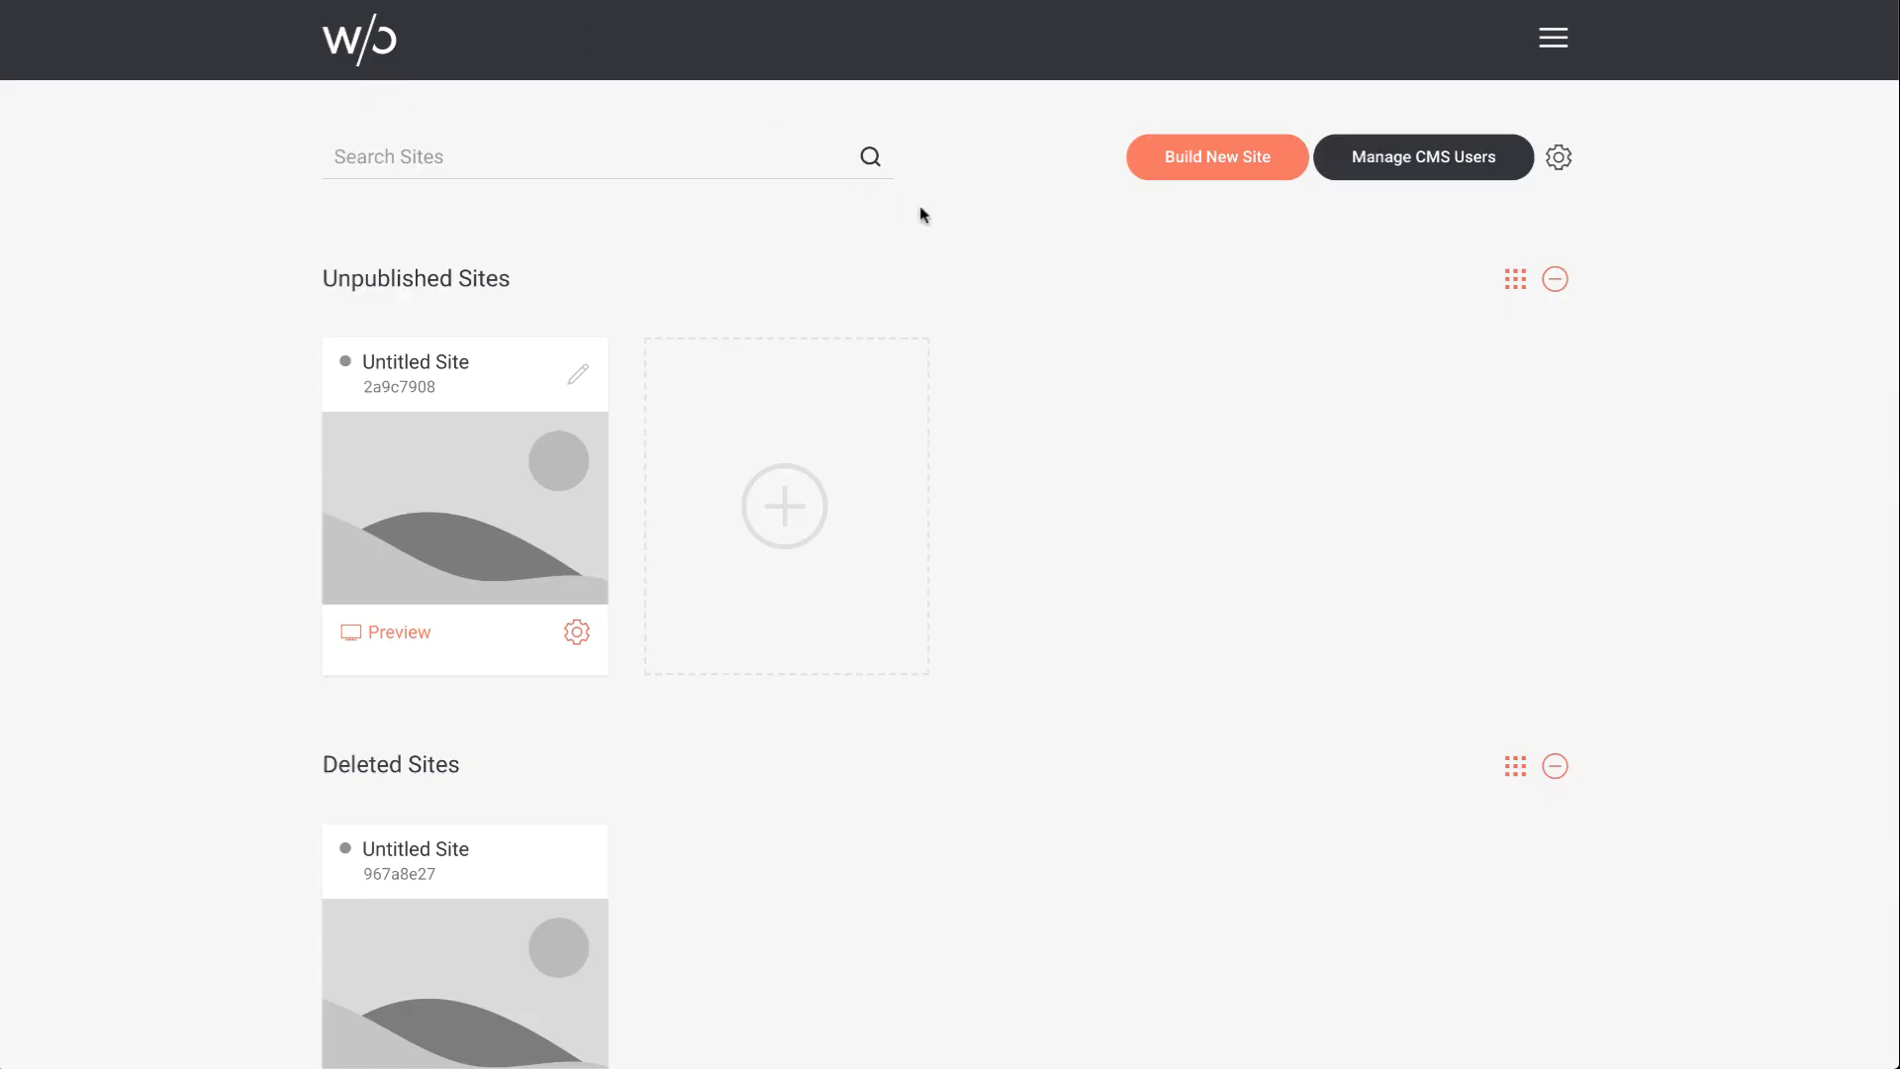
Switch from the websites dashboard to the My Email area via the account menu
click(1553, 37)
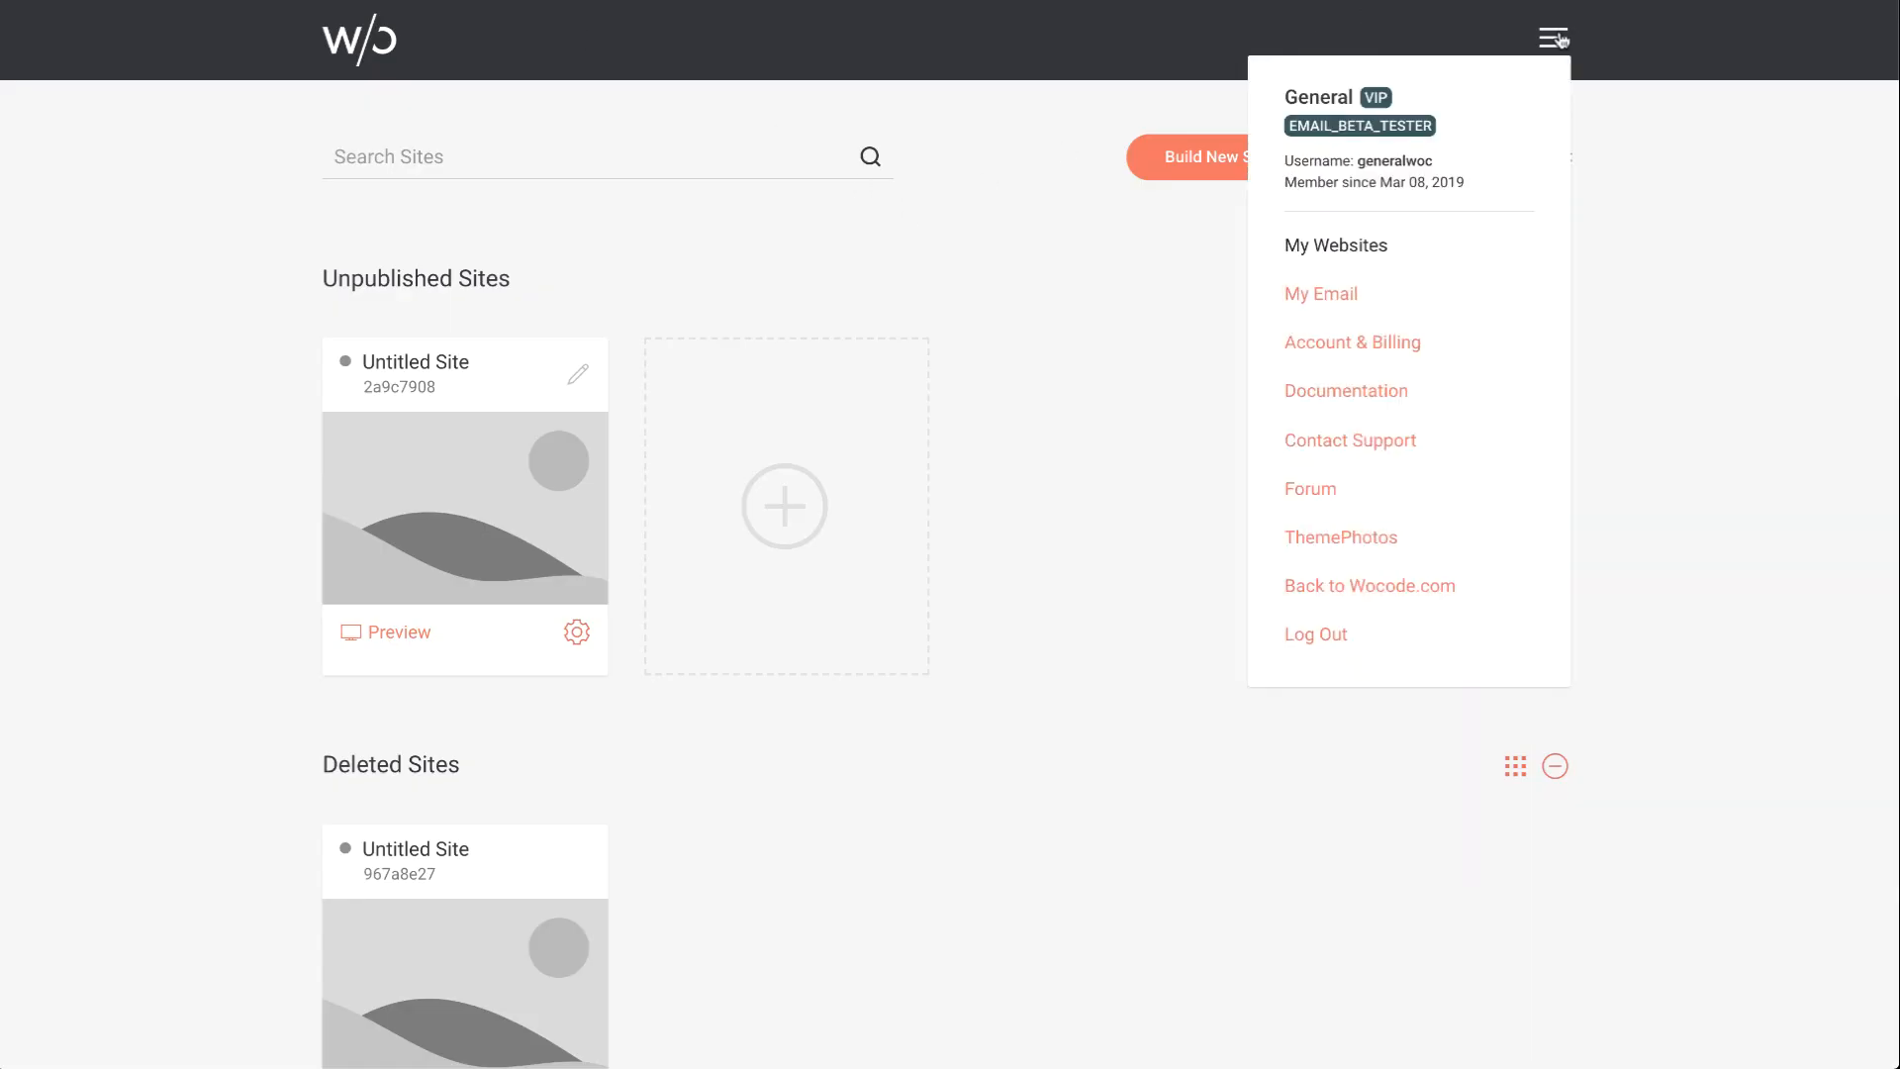
mouse_move(1340, 298)
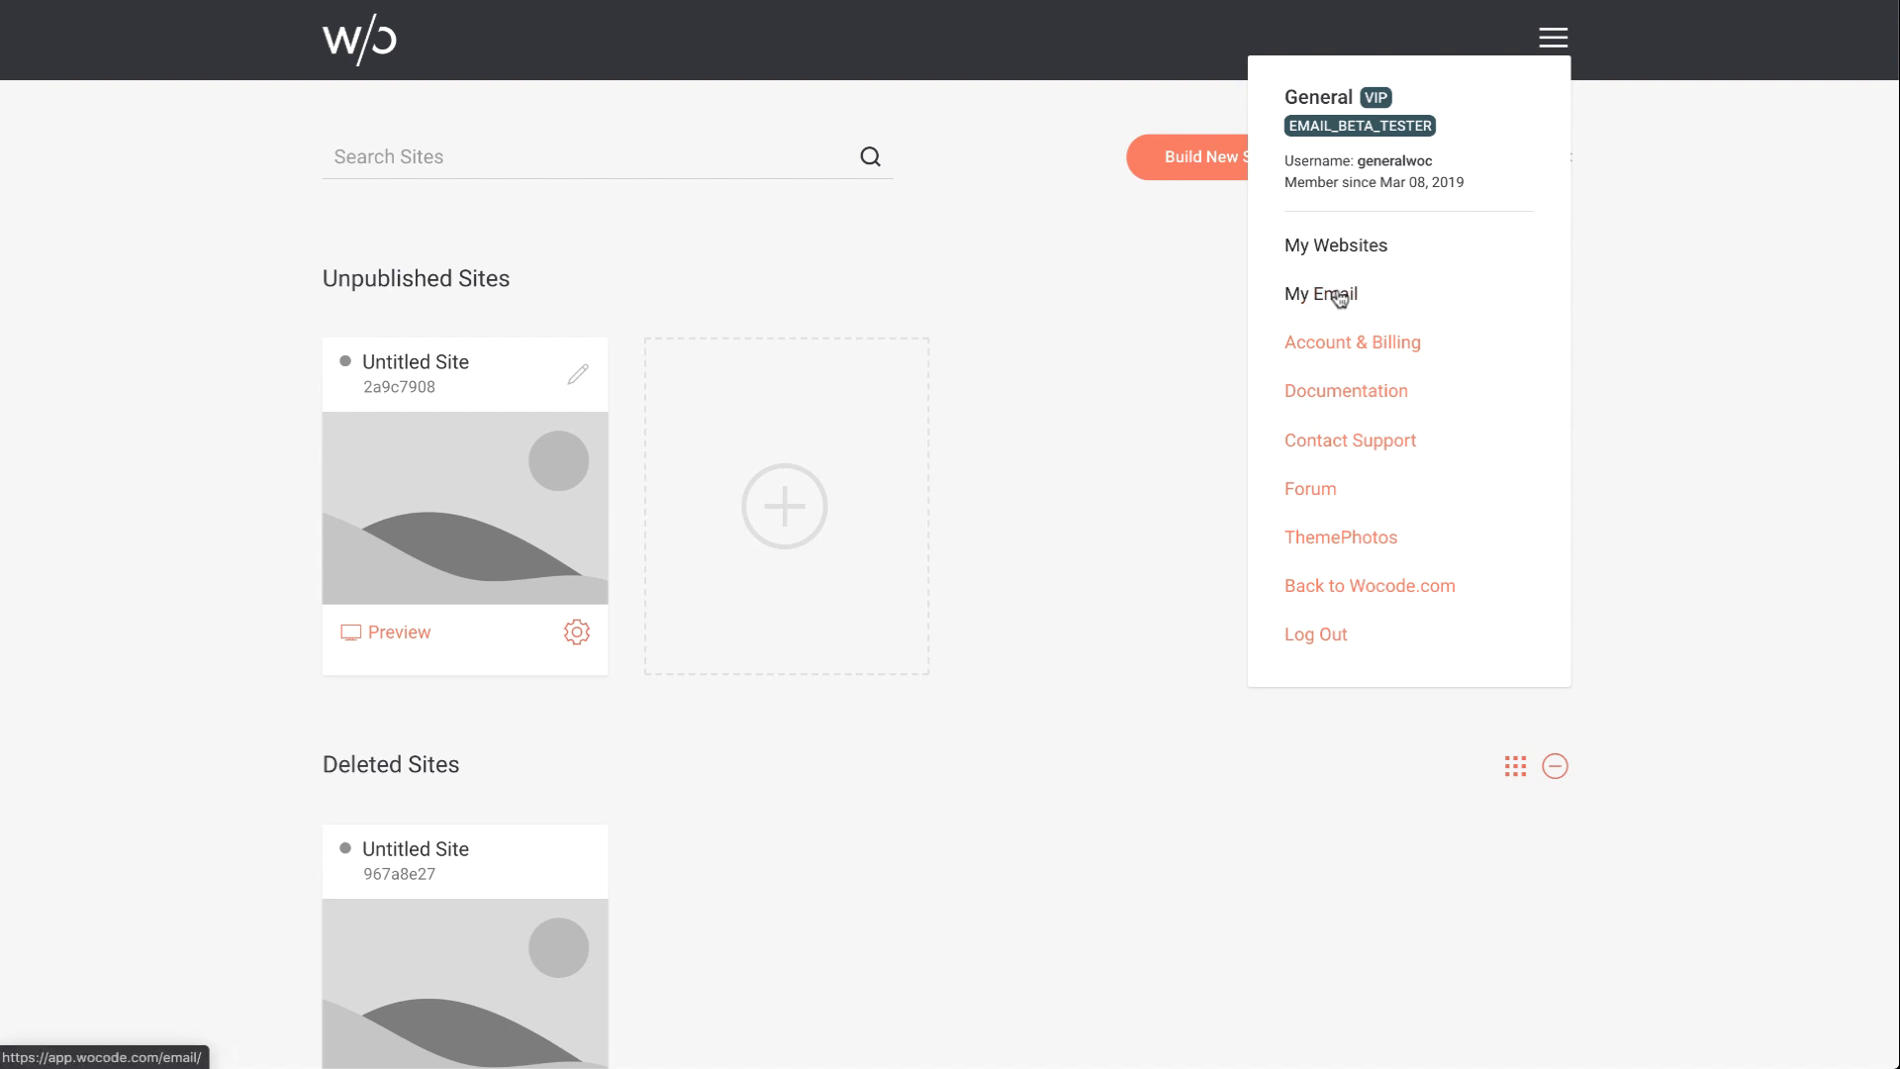
click(1321, 293)
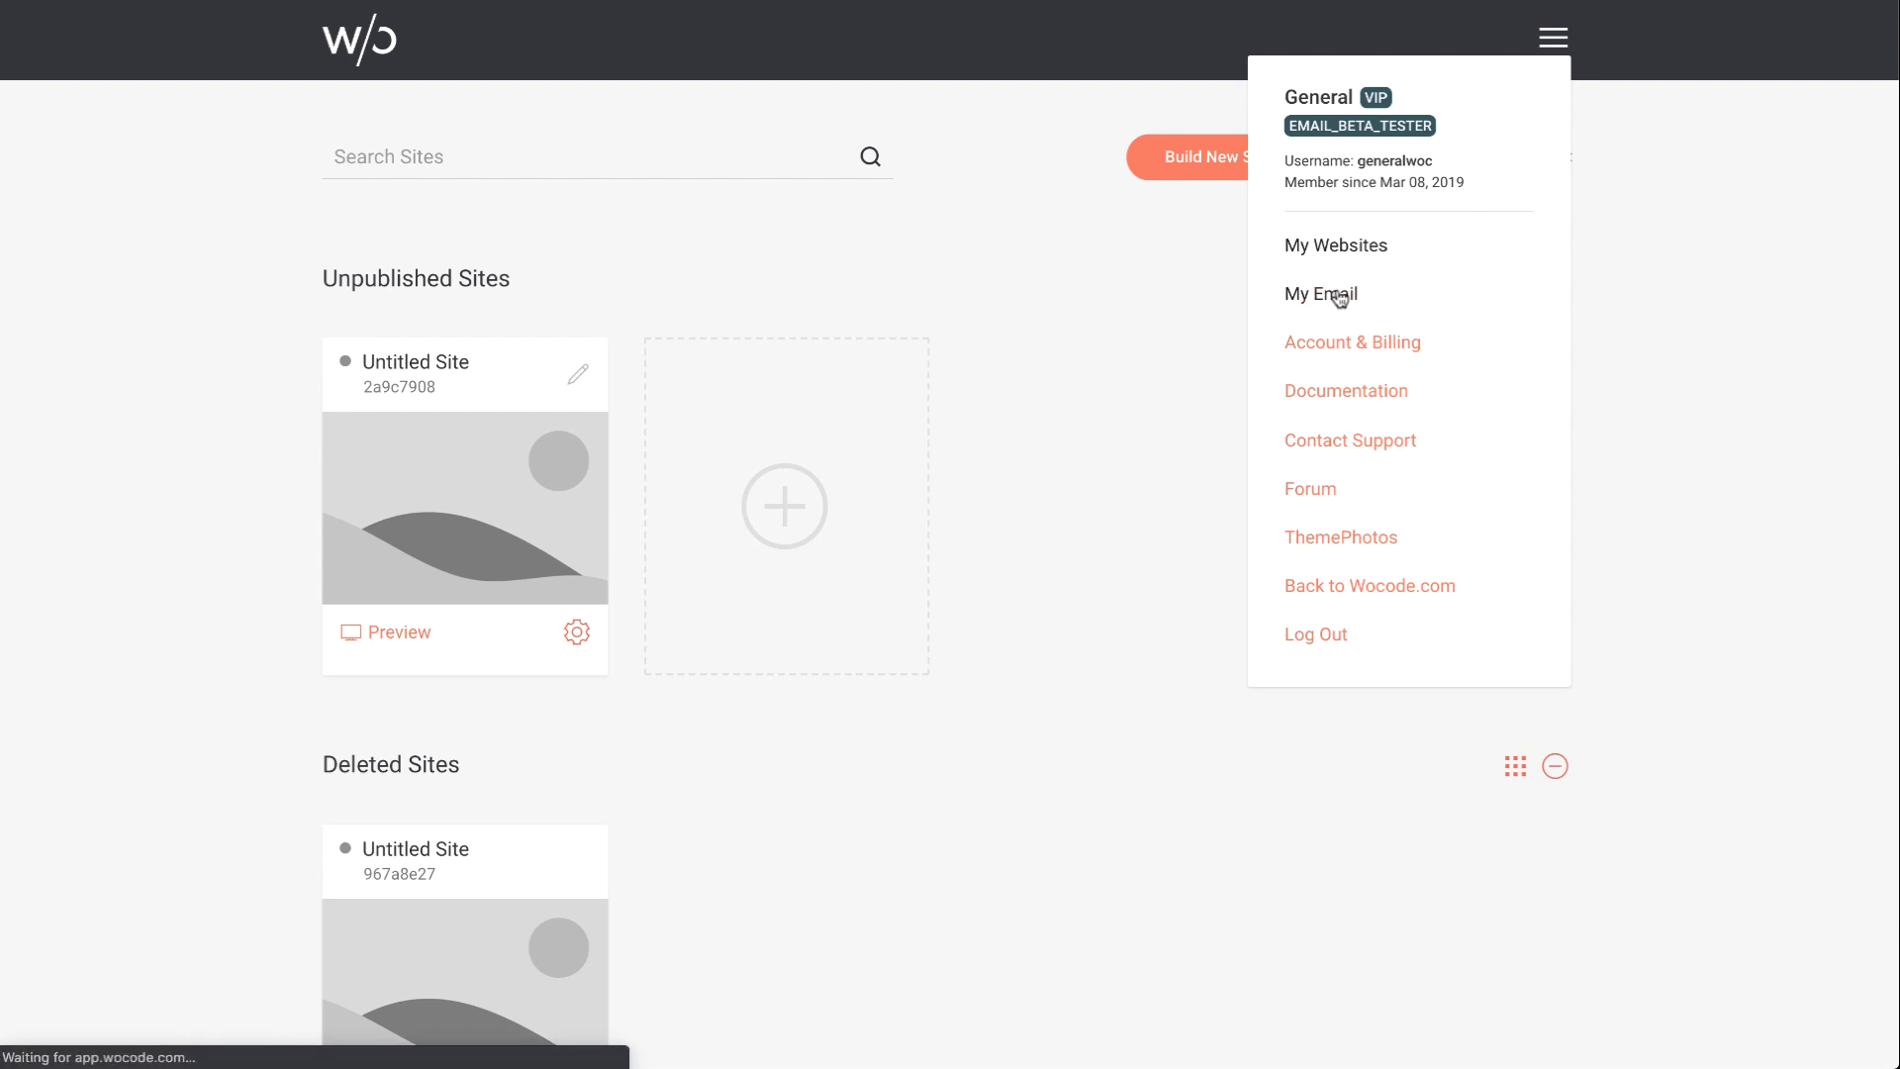
click(1320, 294)
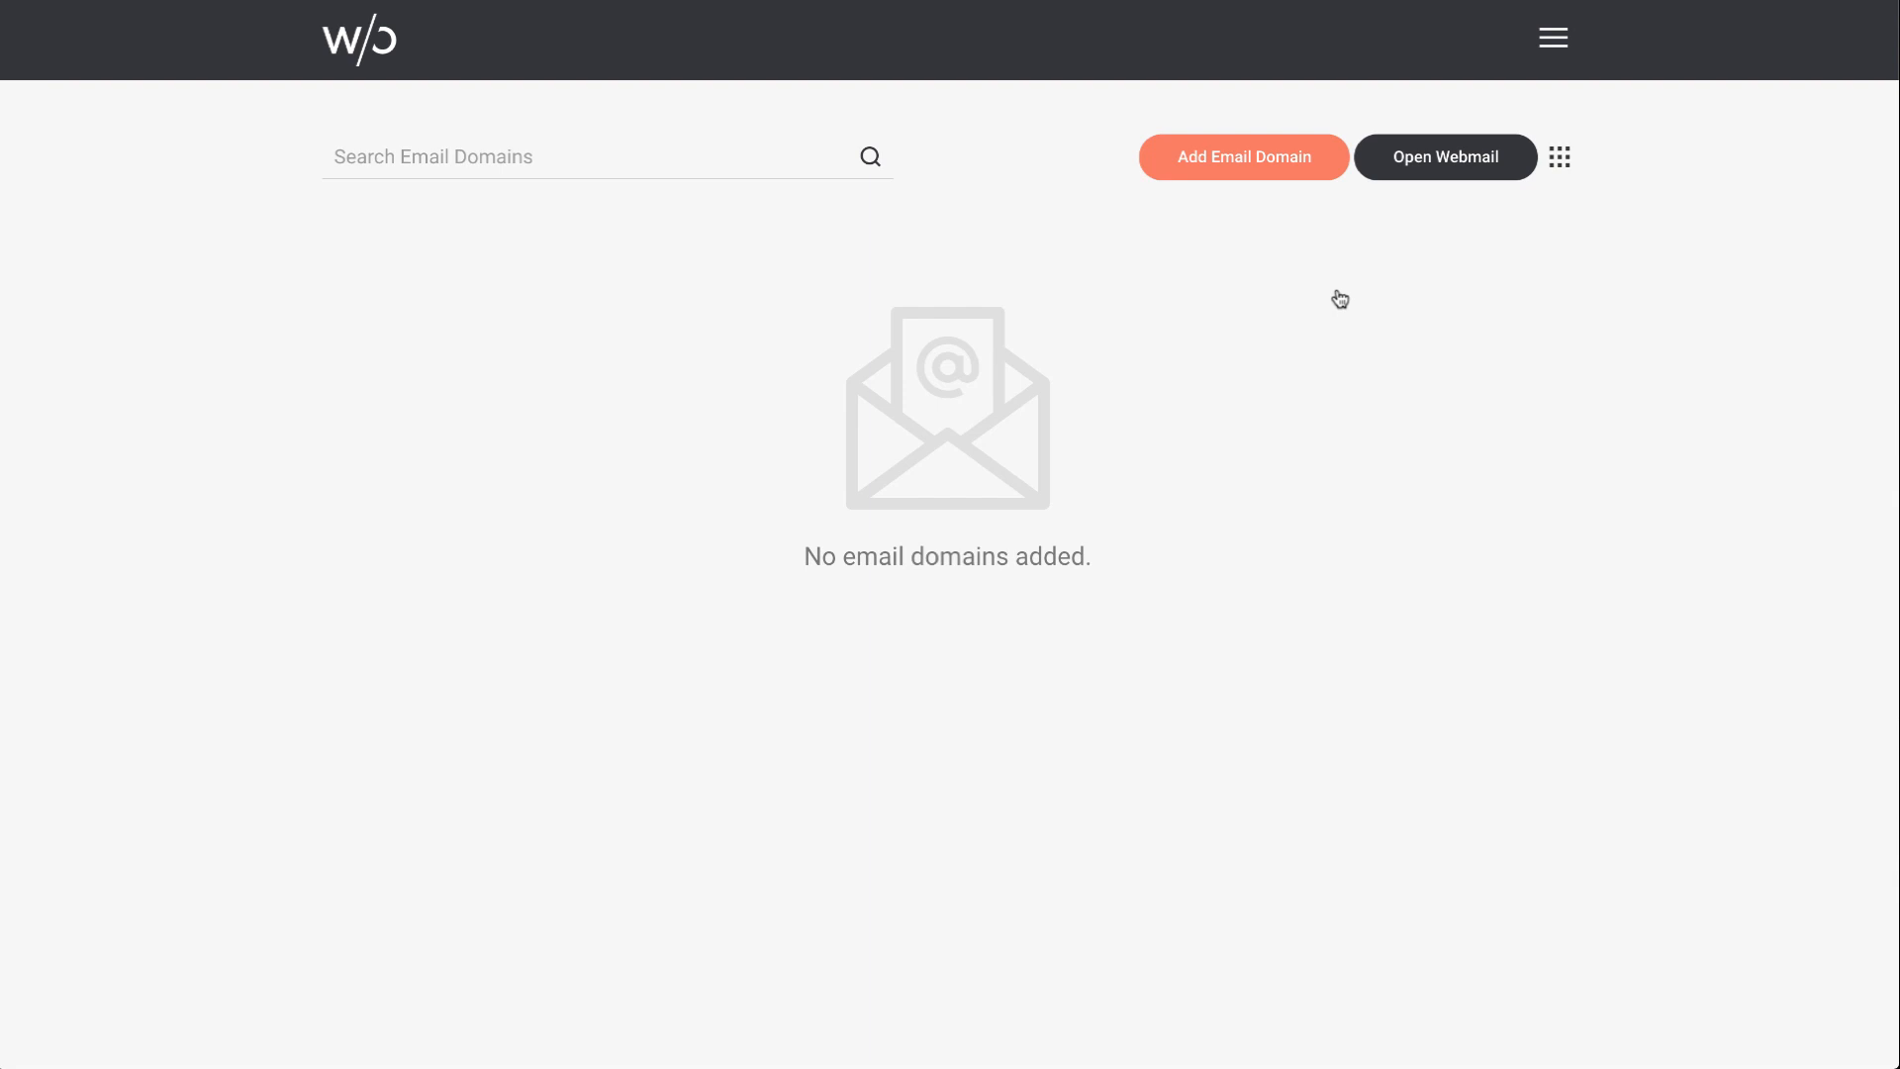
mouse_move(848, 566)
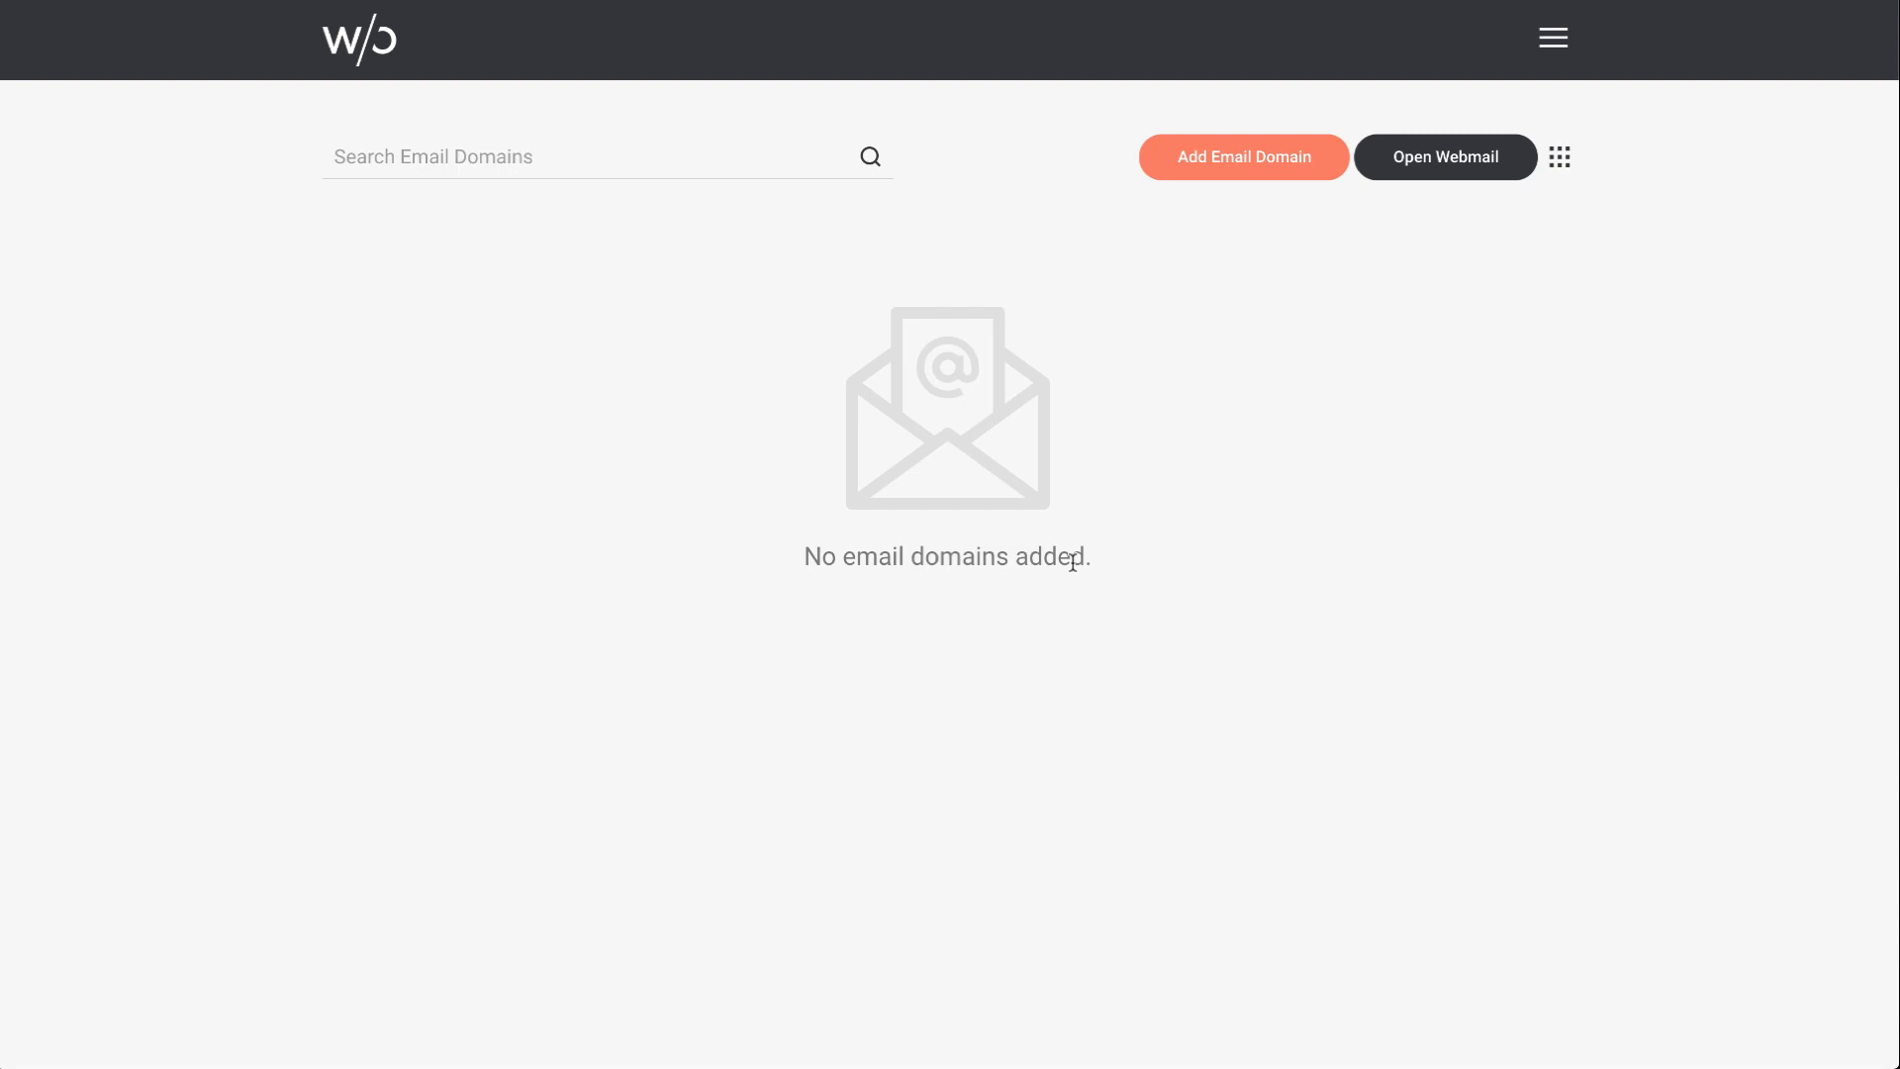
mouse_move(1031, 254)
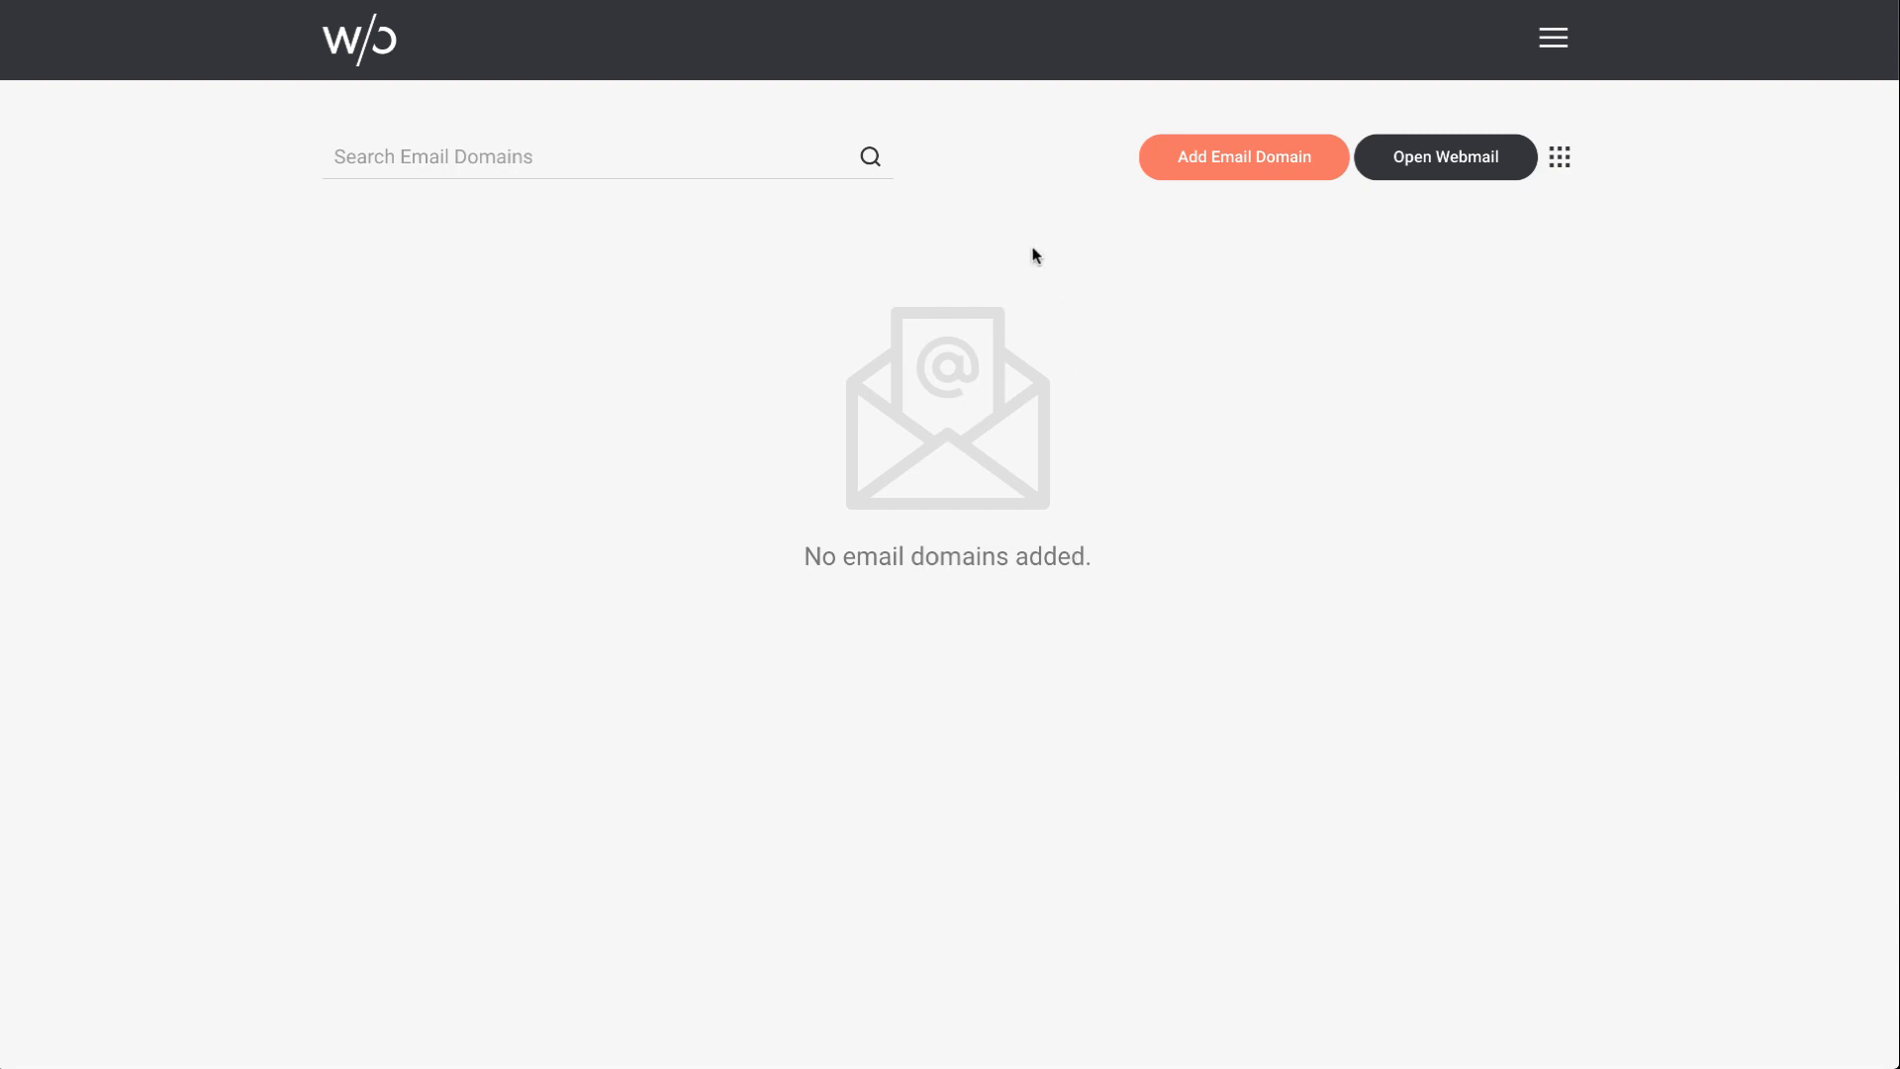
mouse_move(1225, 187)
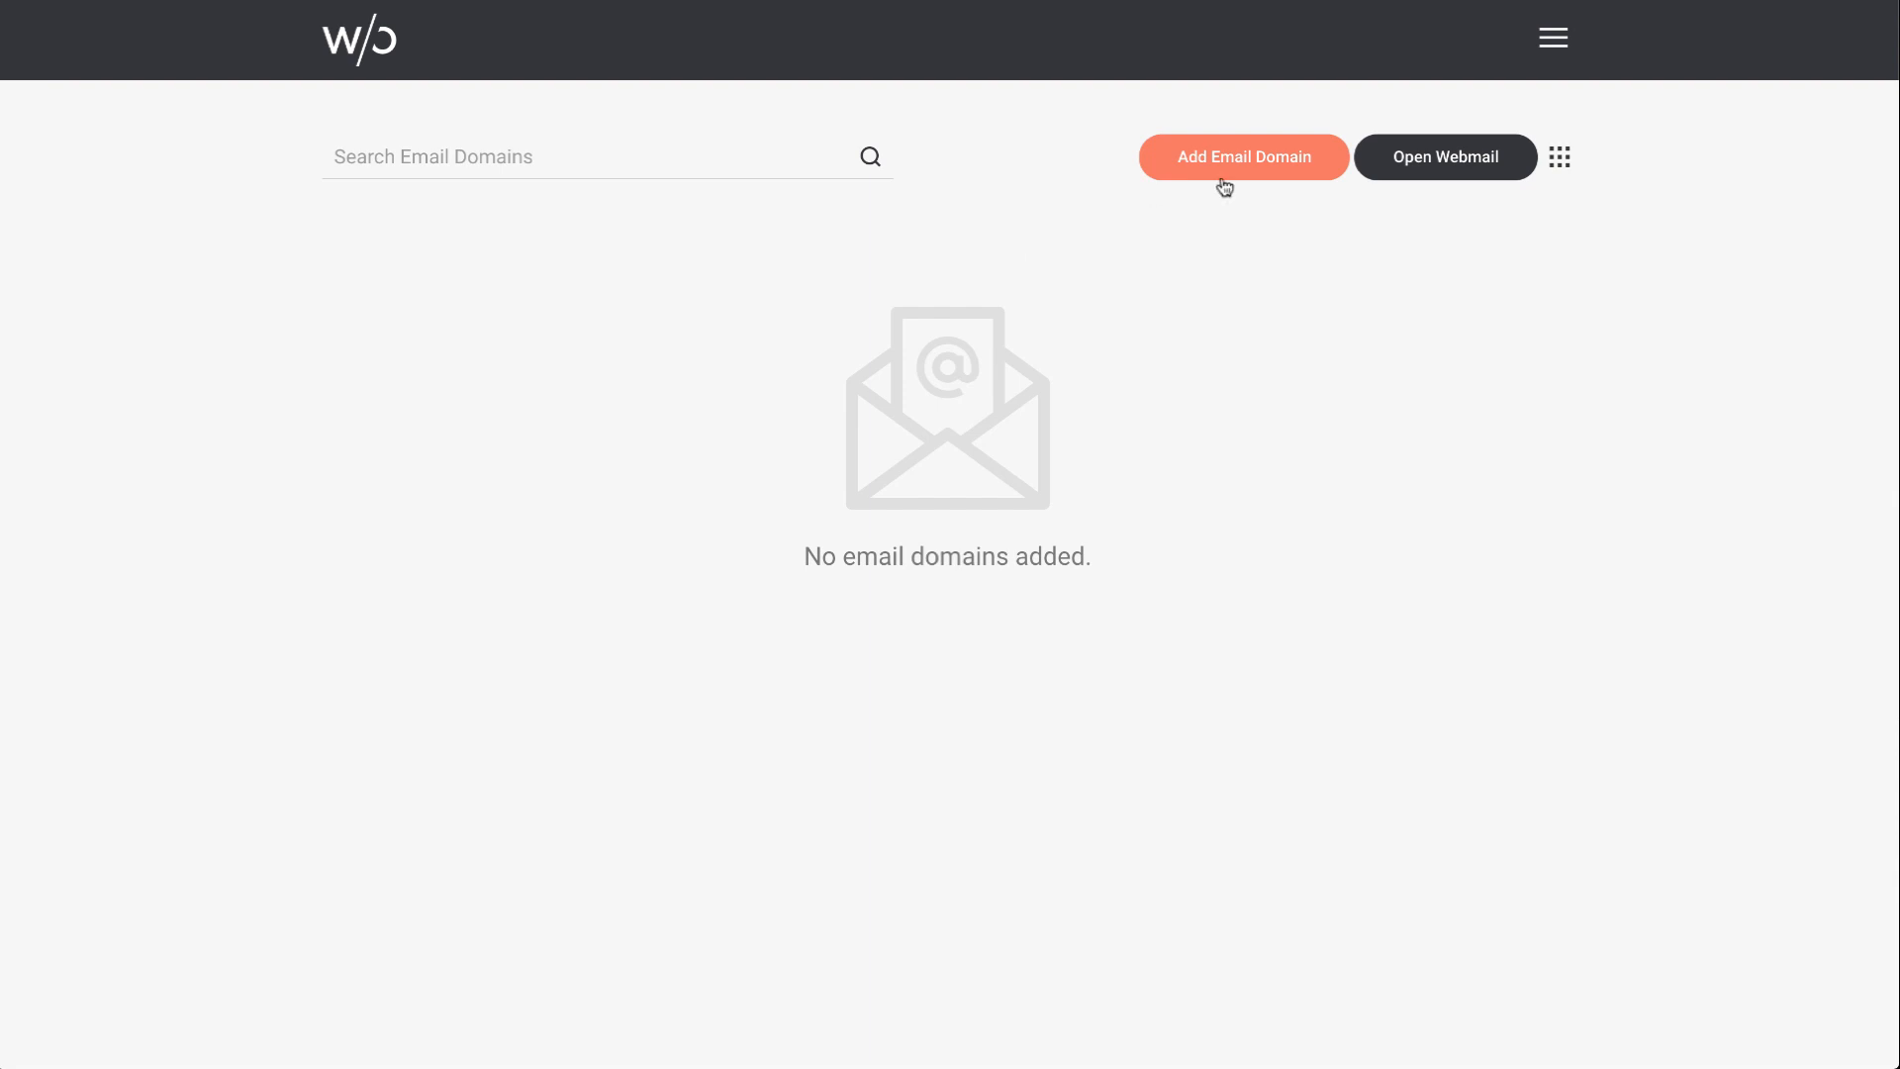
Start a new email domain and enter graphics.ninja as its name
click(1244, 156)
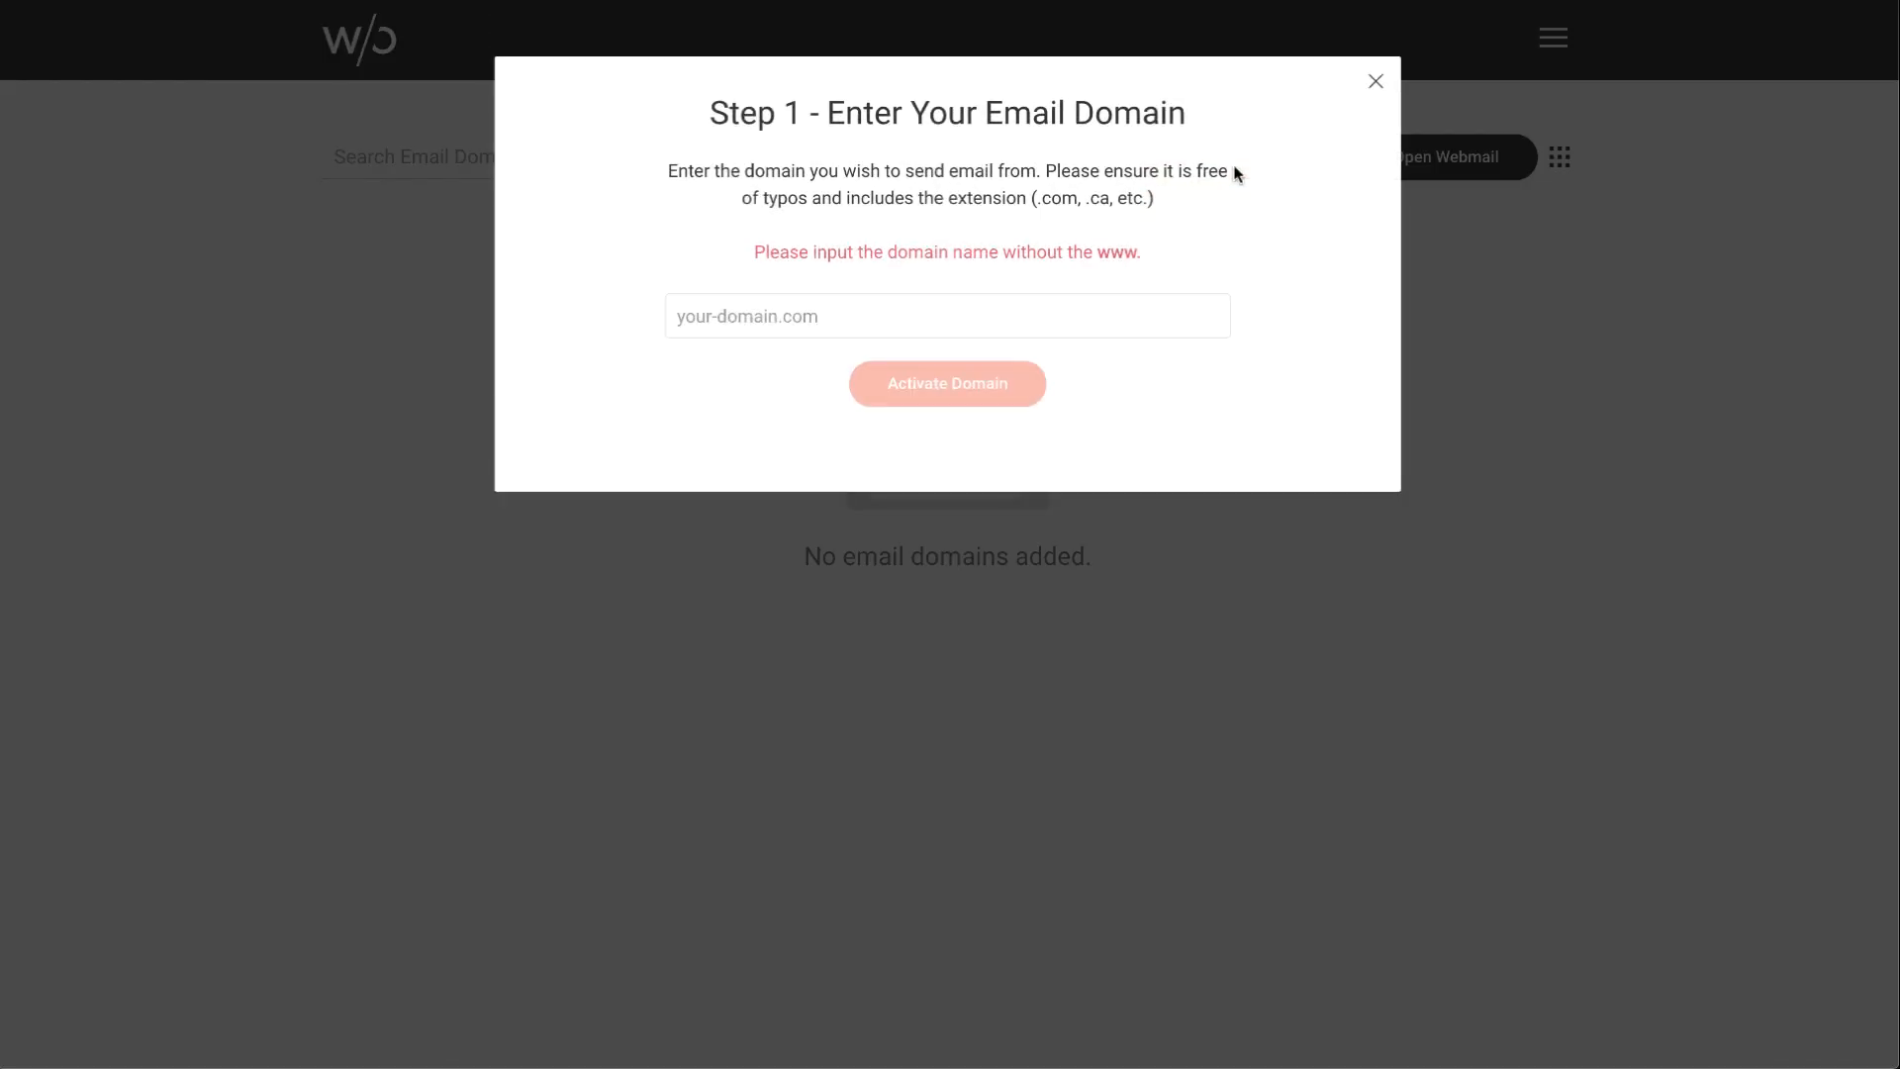
mouse_move(1238, 170)
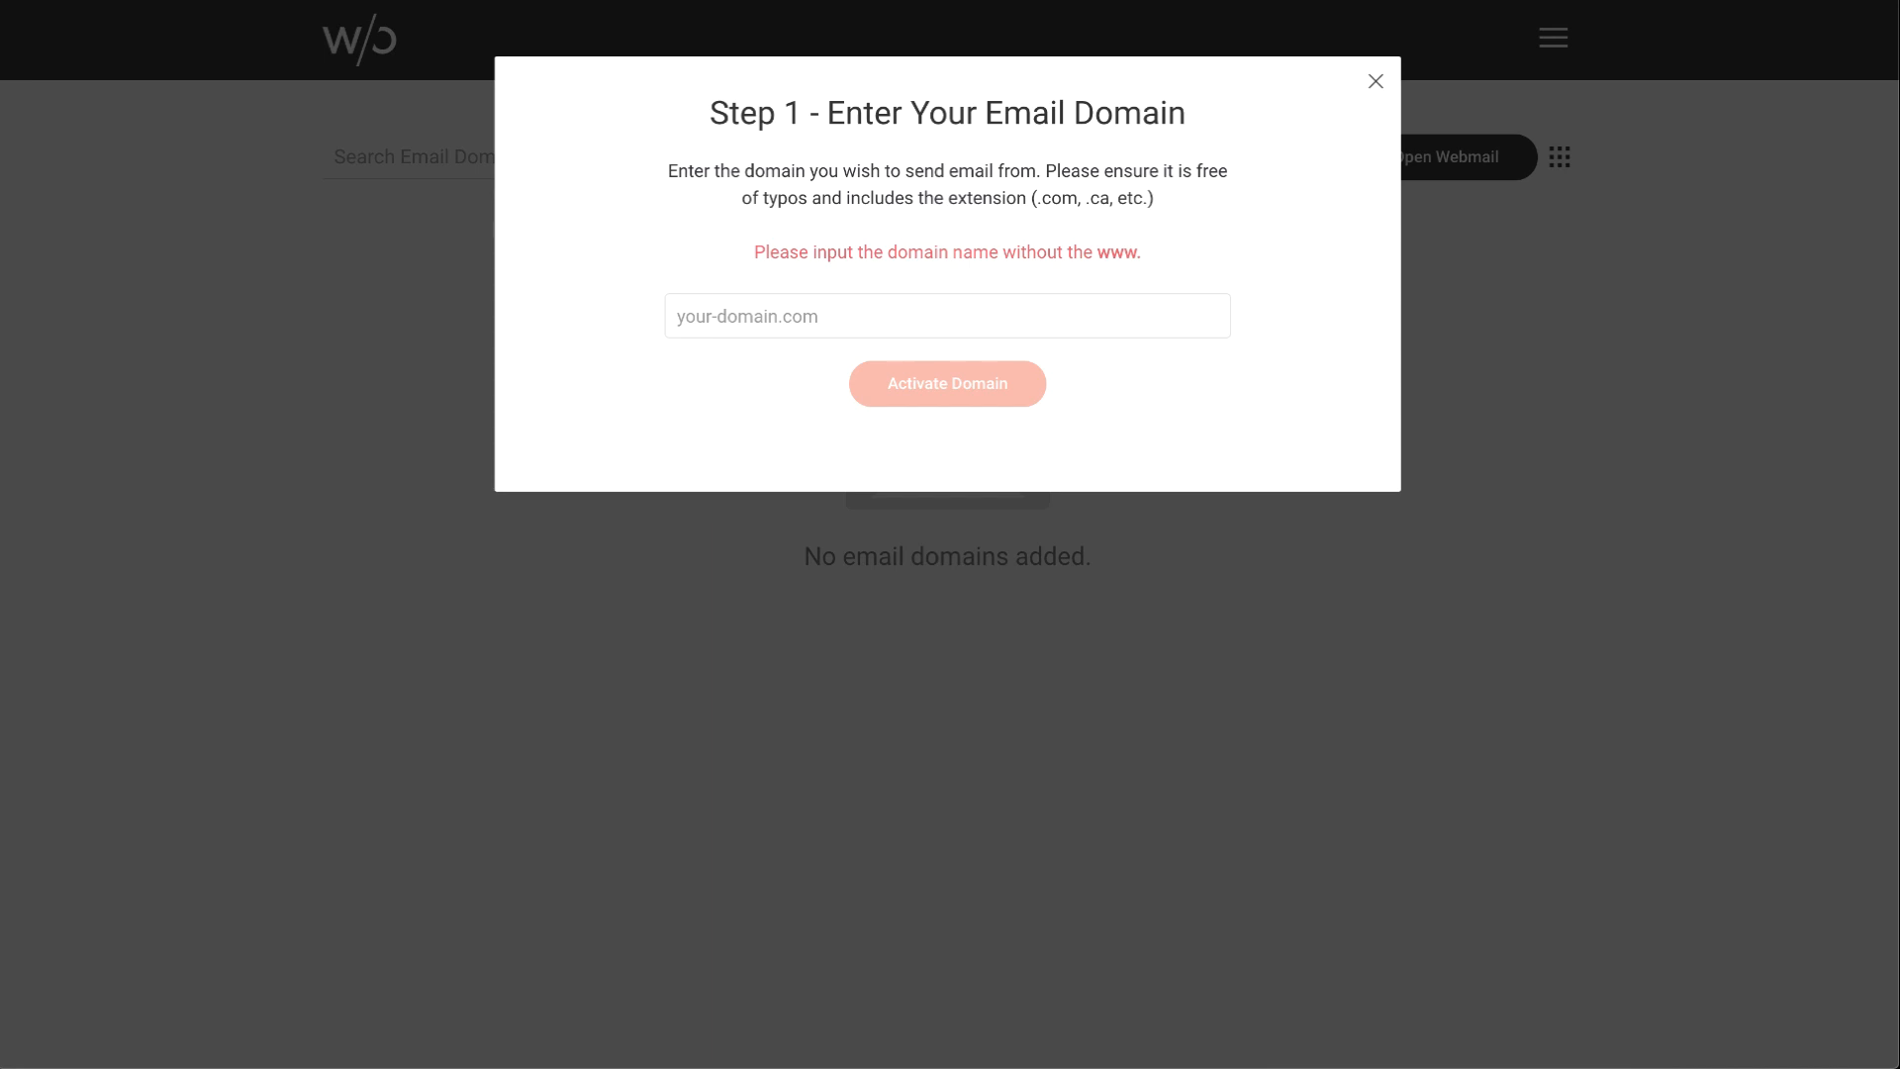
click(865, 316)
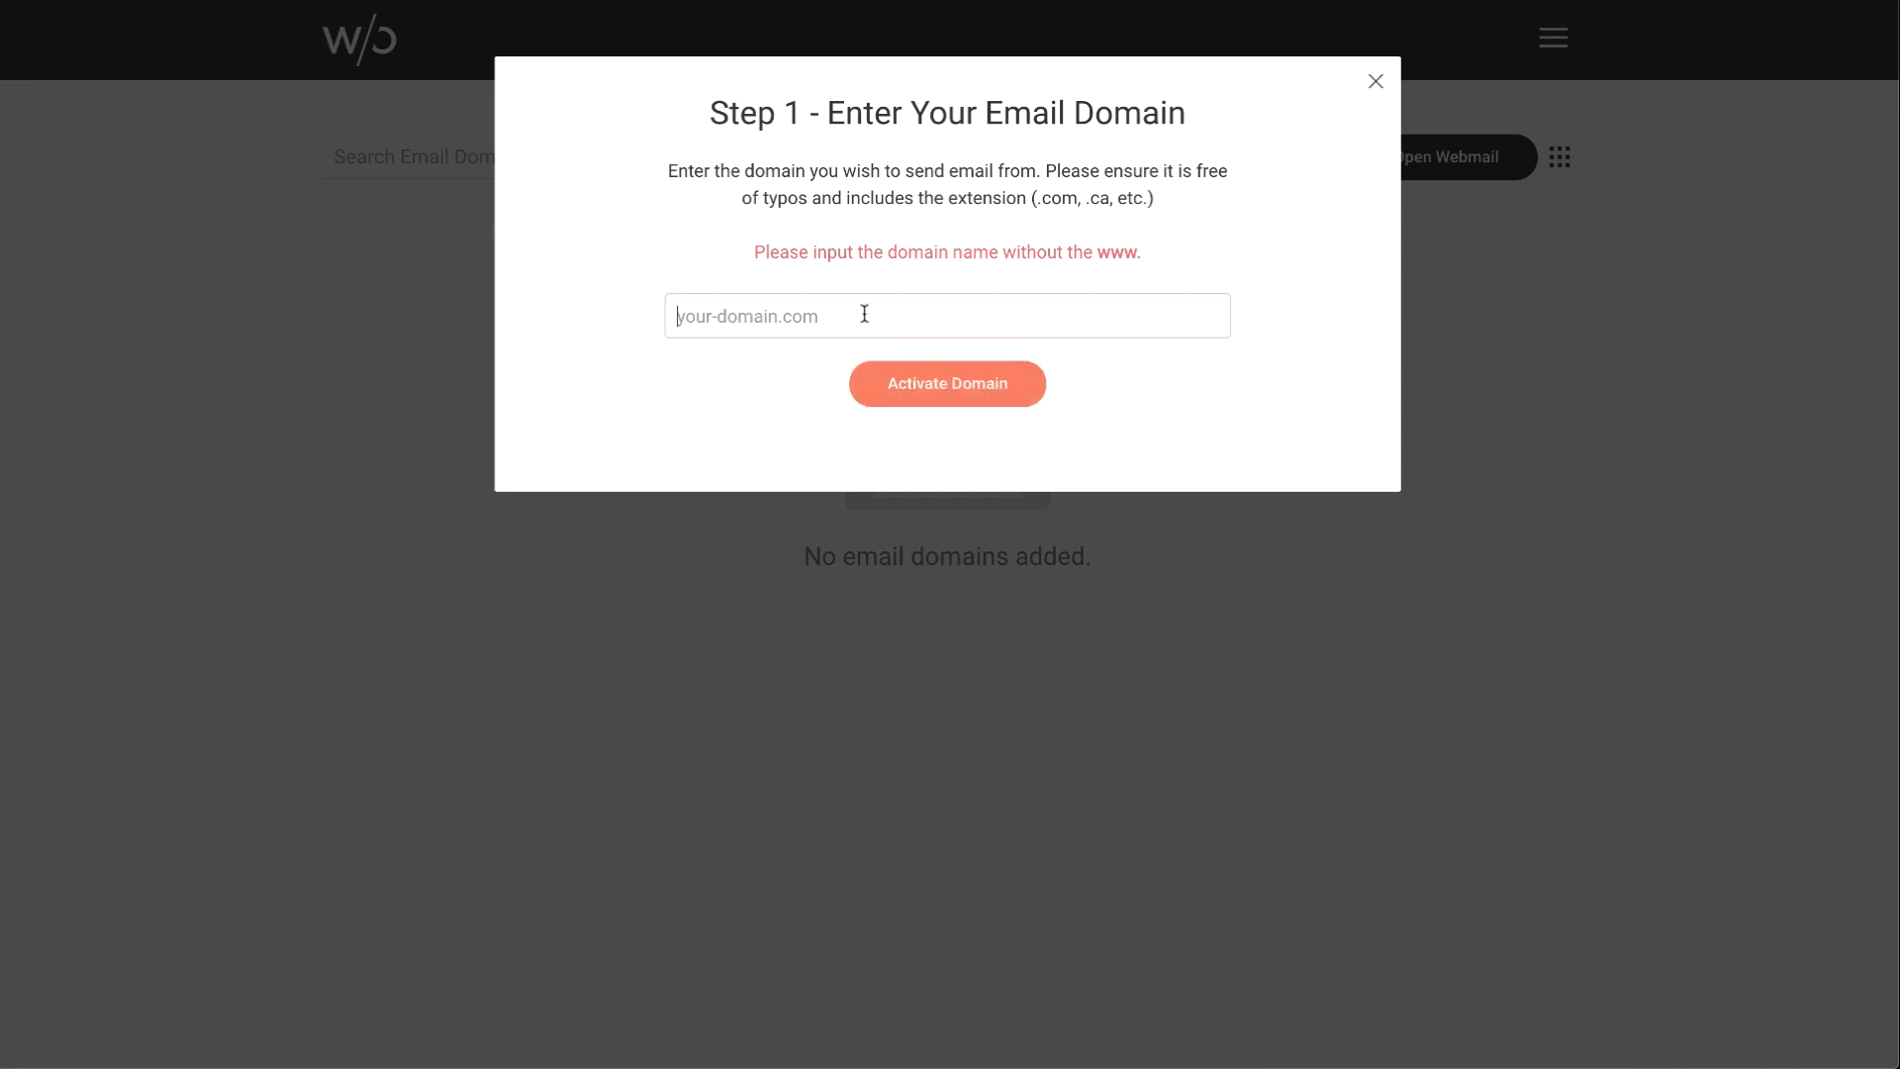
text(graphics.)
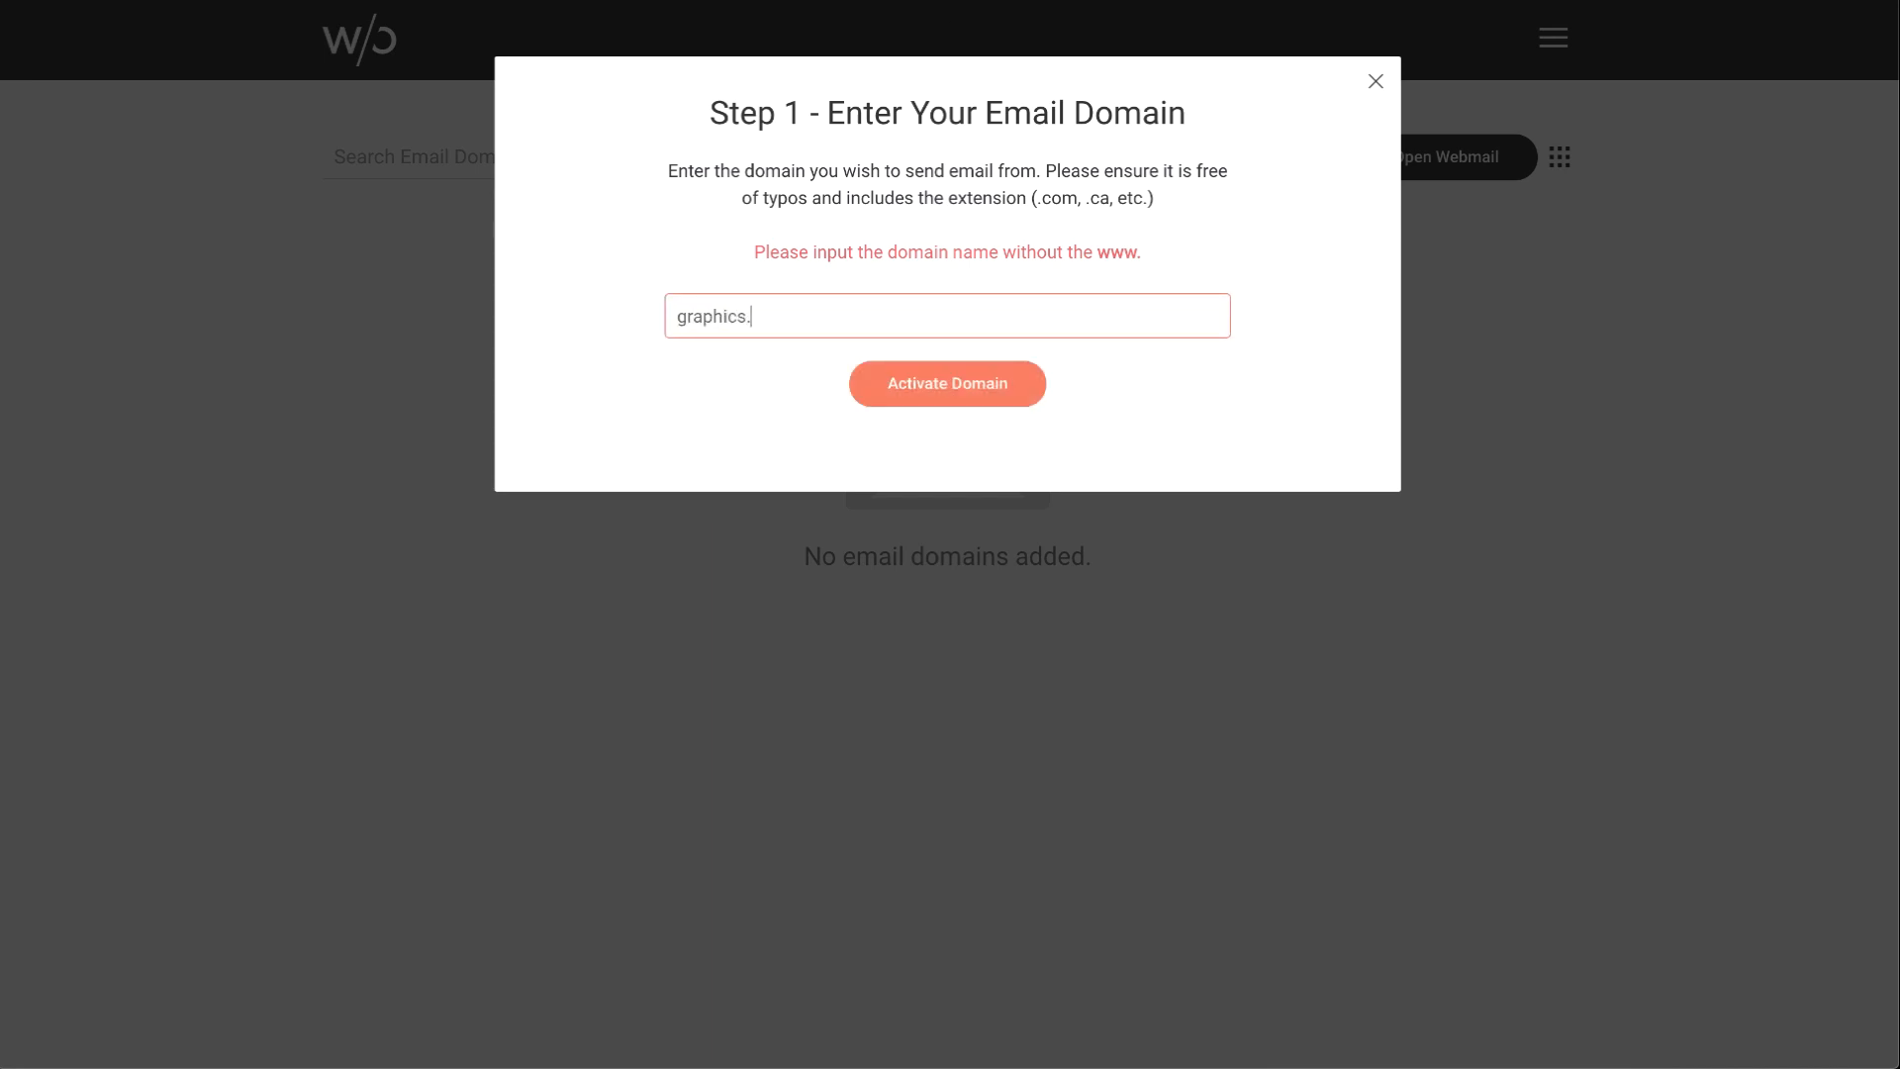
text(ninja)
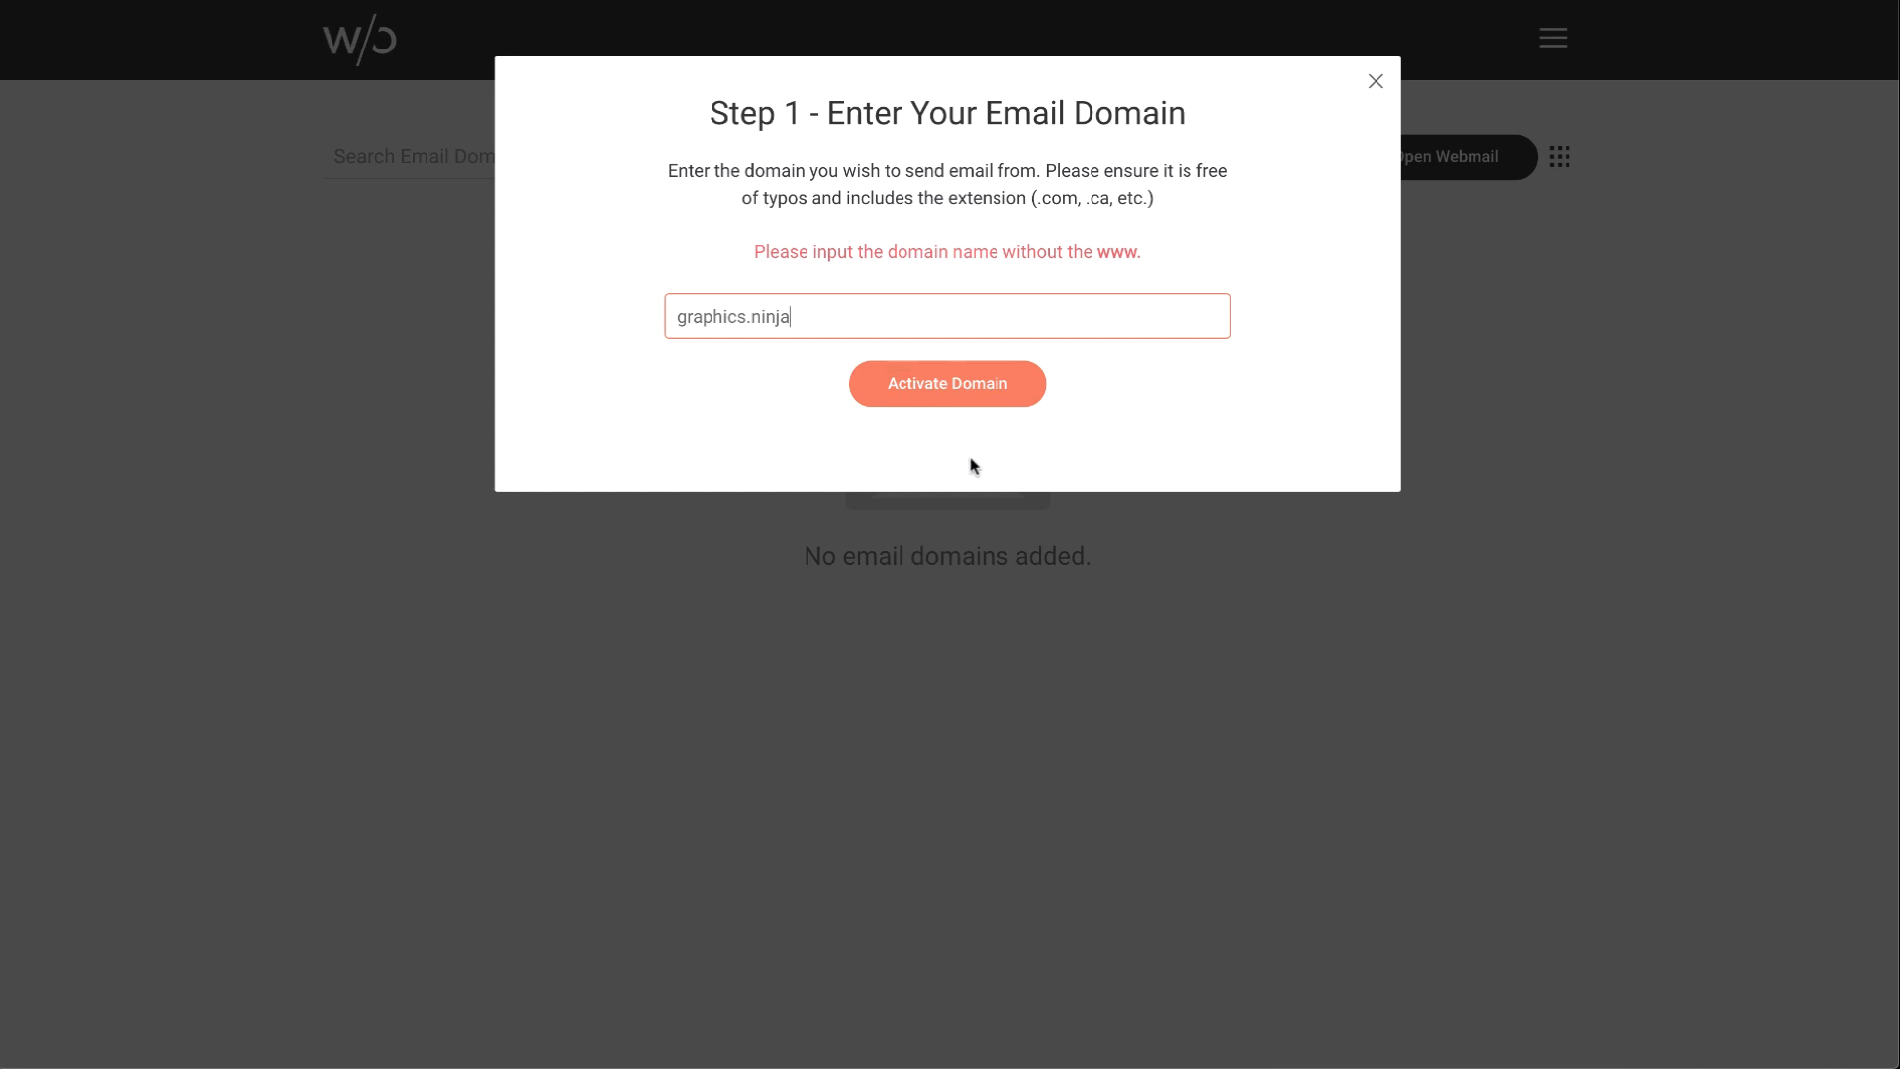
Confirm graphics.ninja is available and complete its activation
click(947, 383)
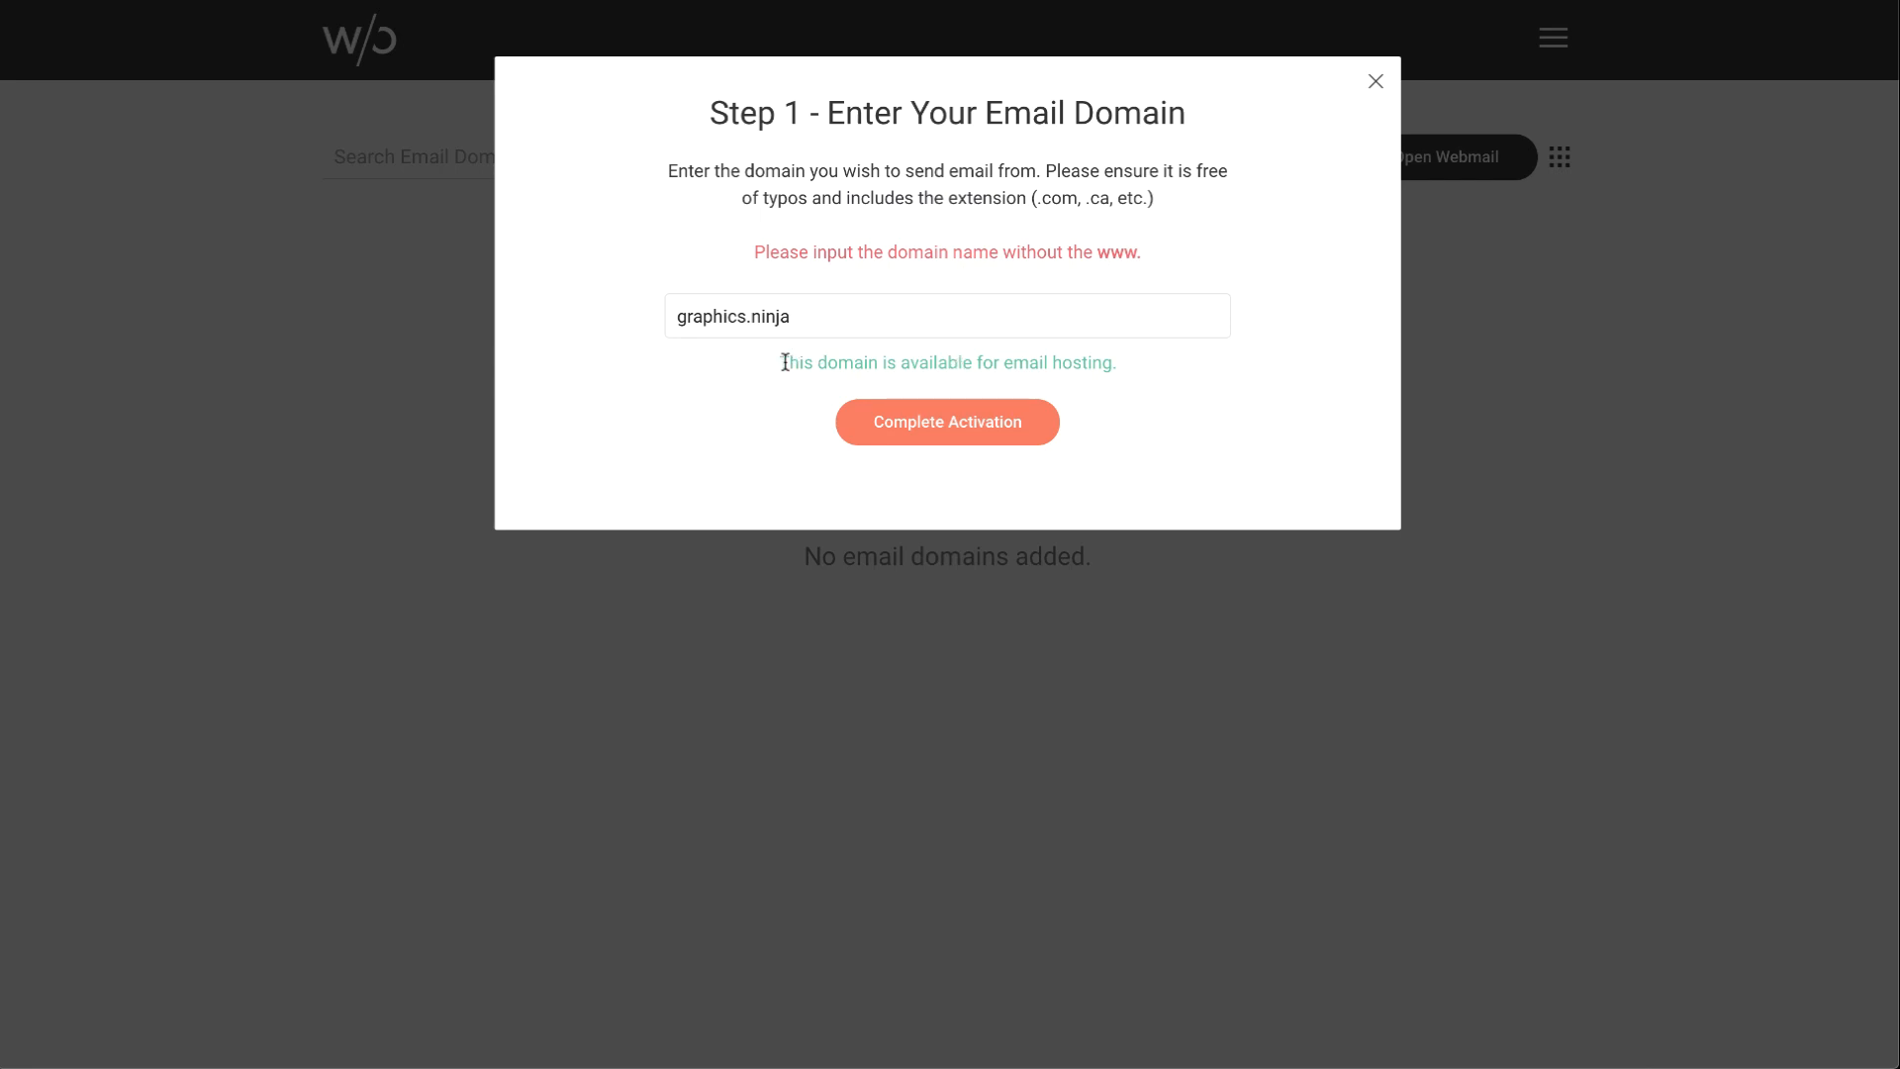
mouse_move(1011, 428)
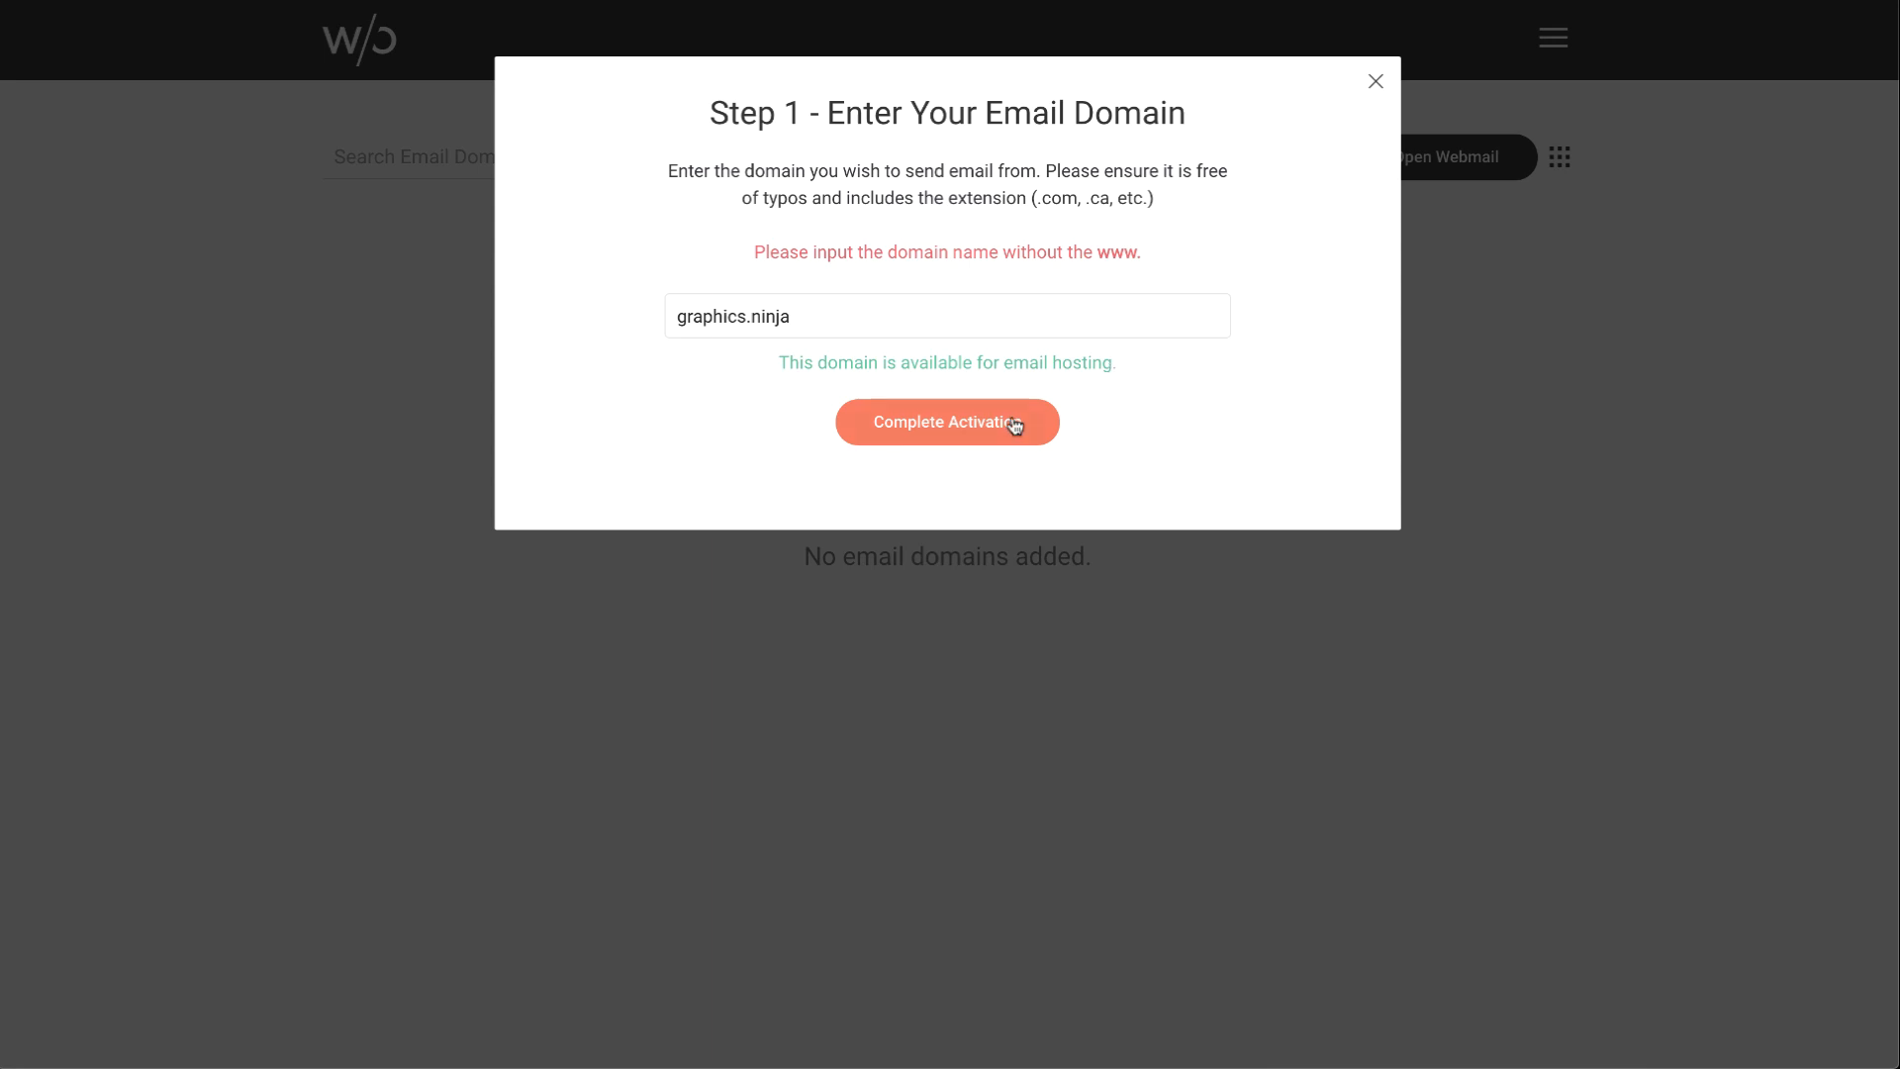
click(947, 422)
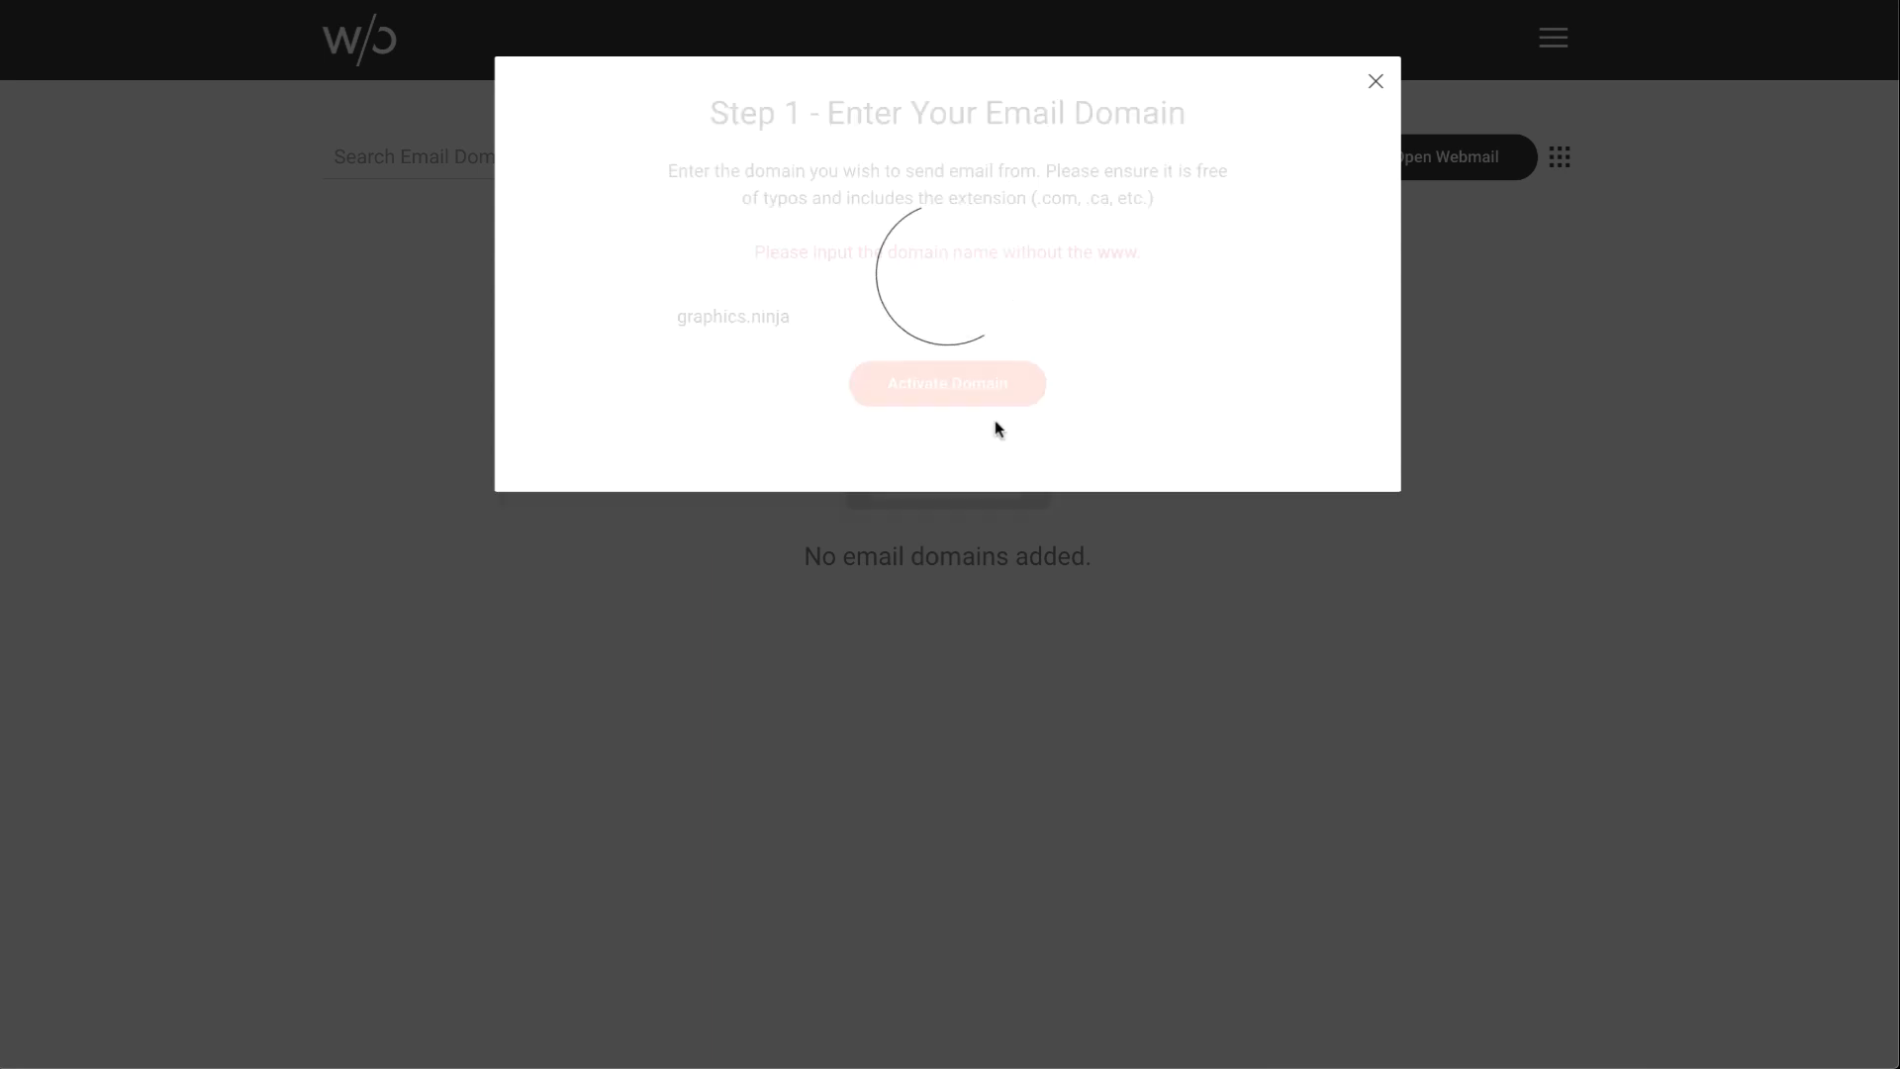
Choose the 5 Mailboxes plan for graphics.ninja and proceed to the $120/year purchase
click(947, 383)
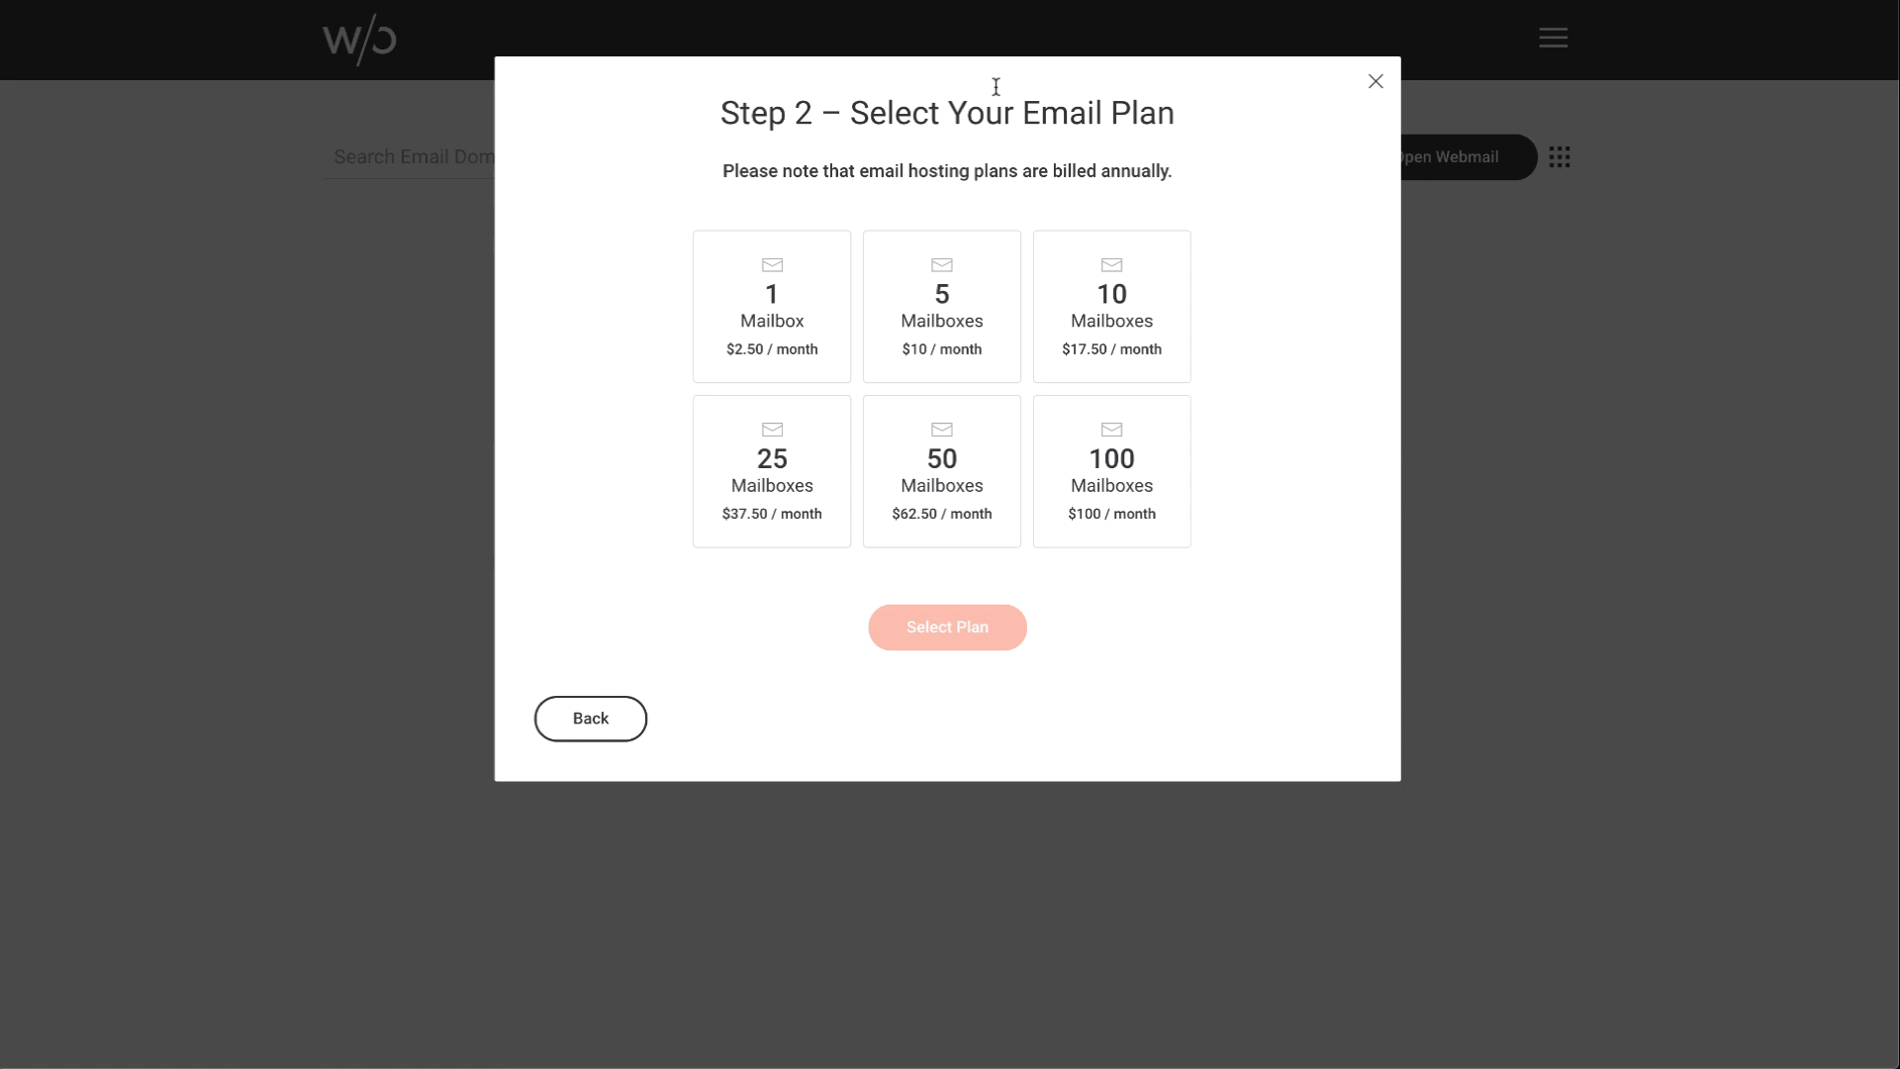
click(941, 305)
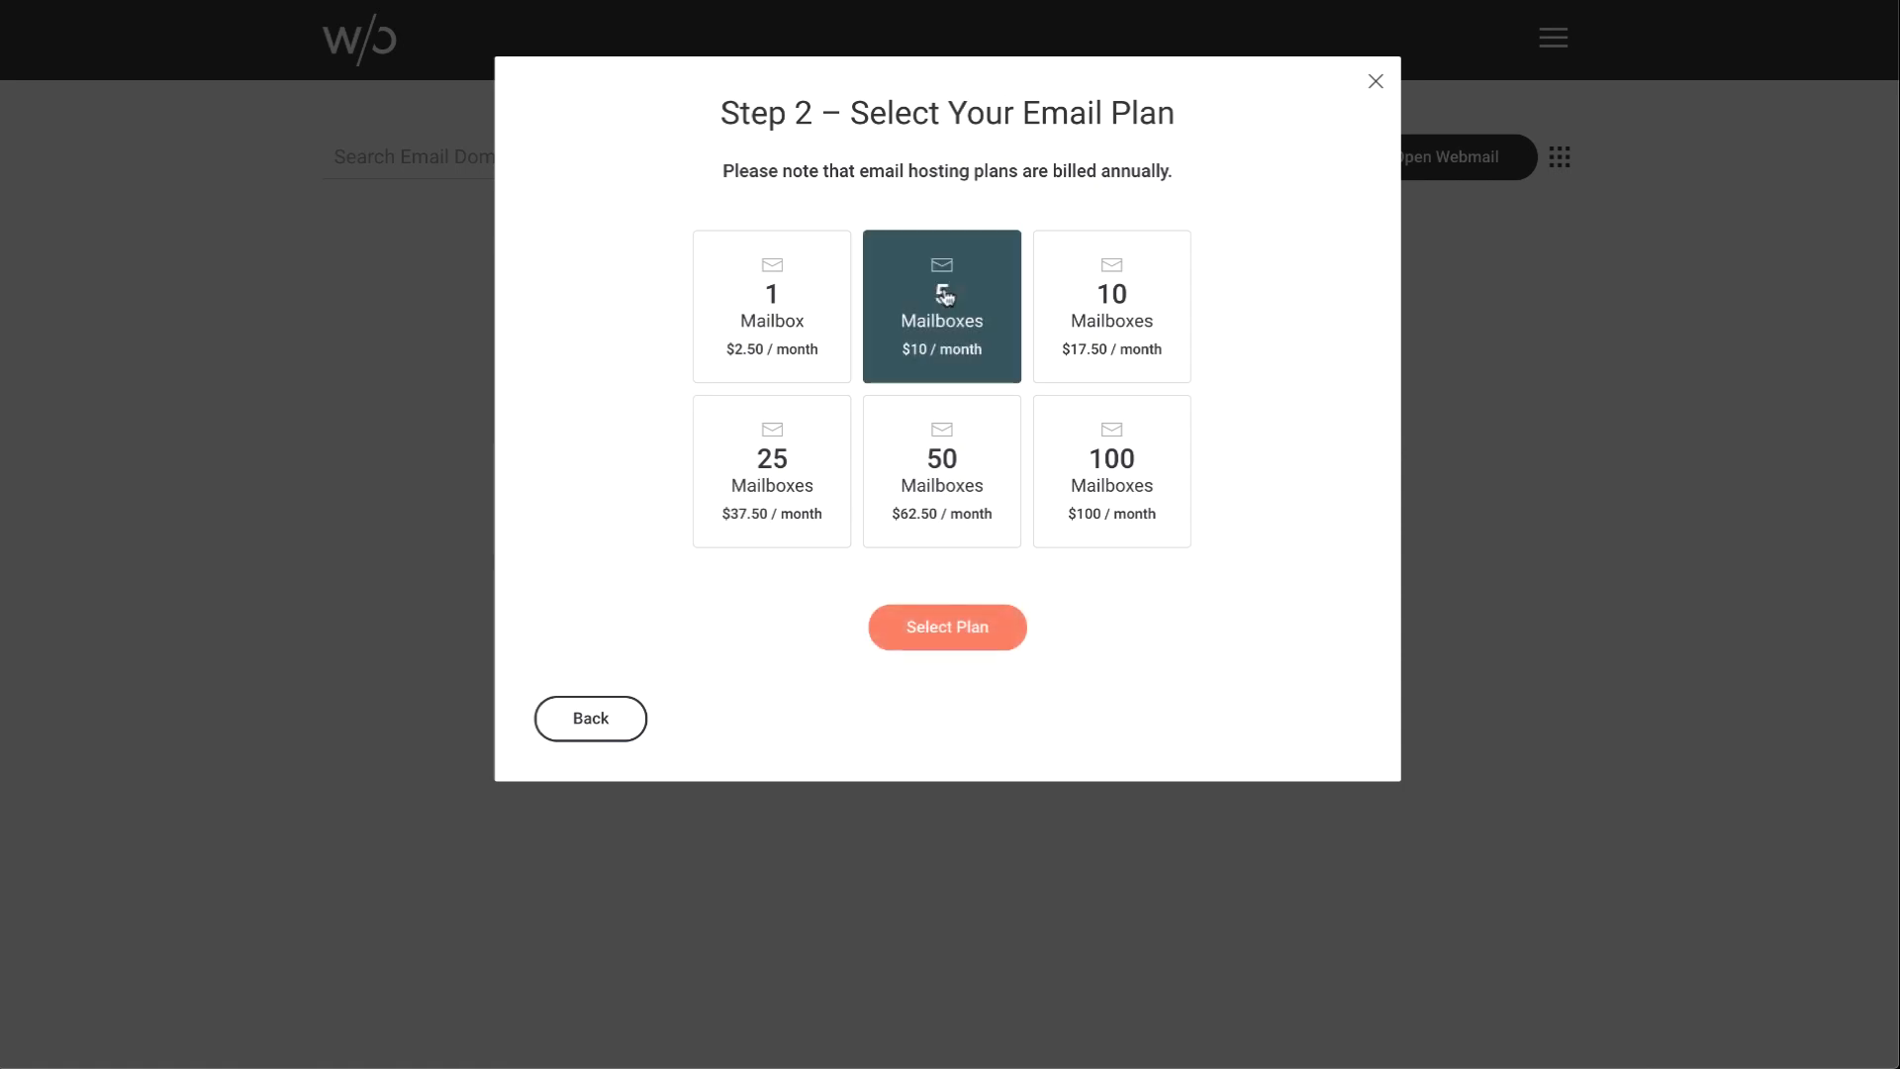
mouse_move(954, 376)
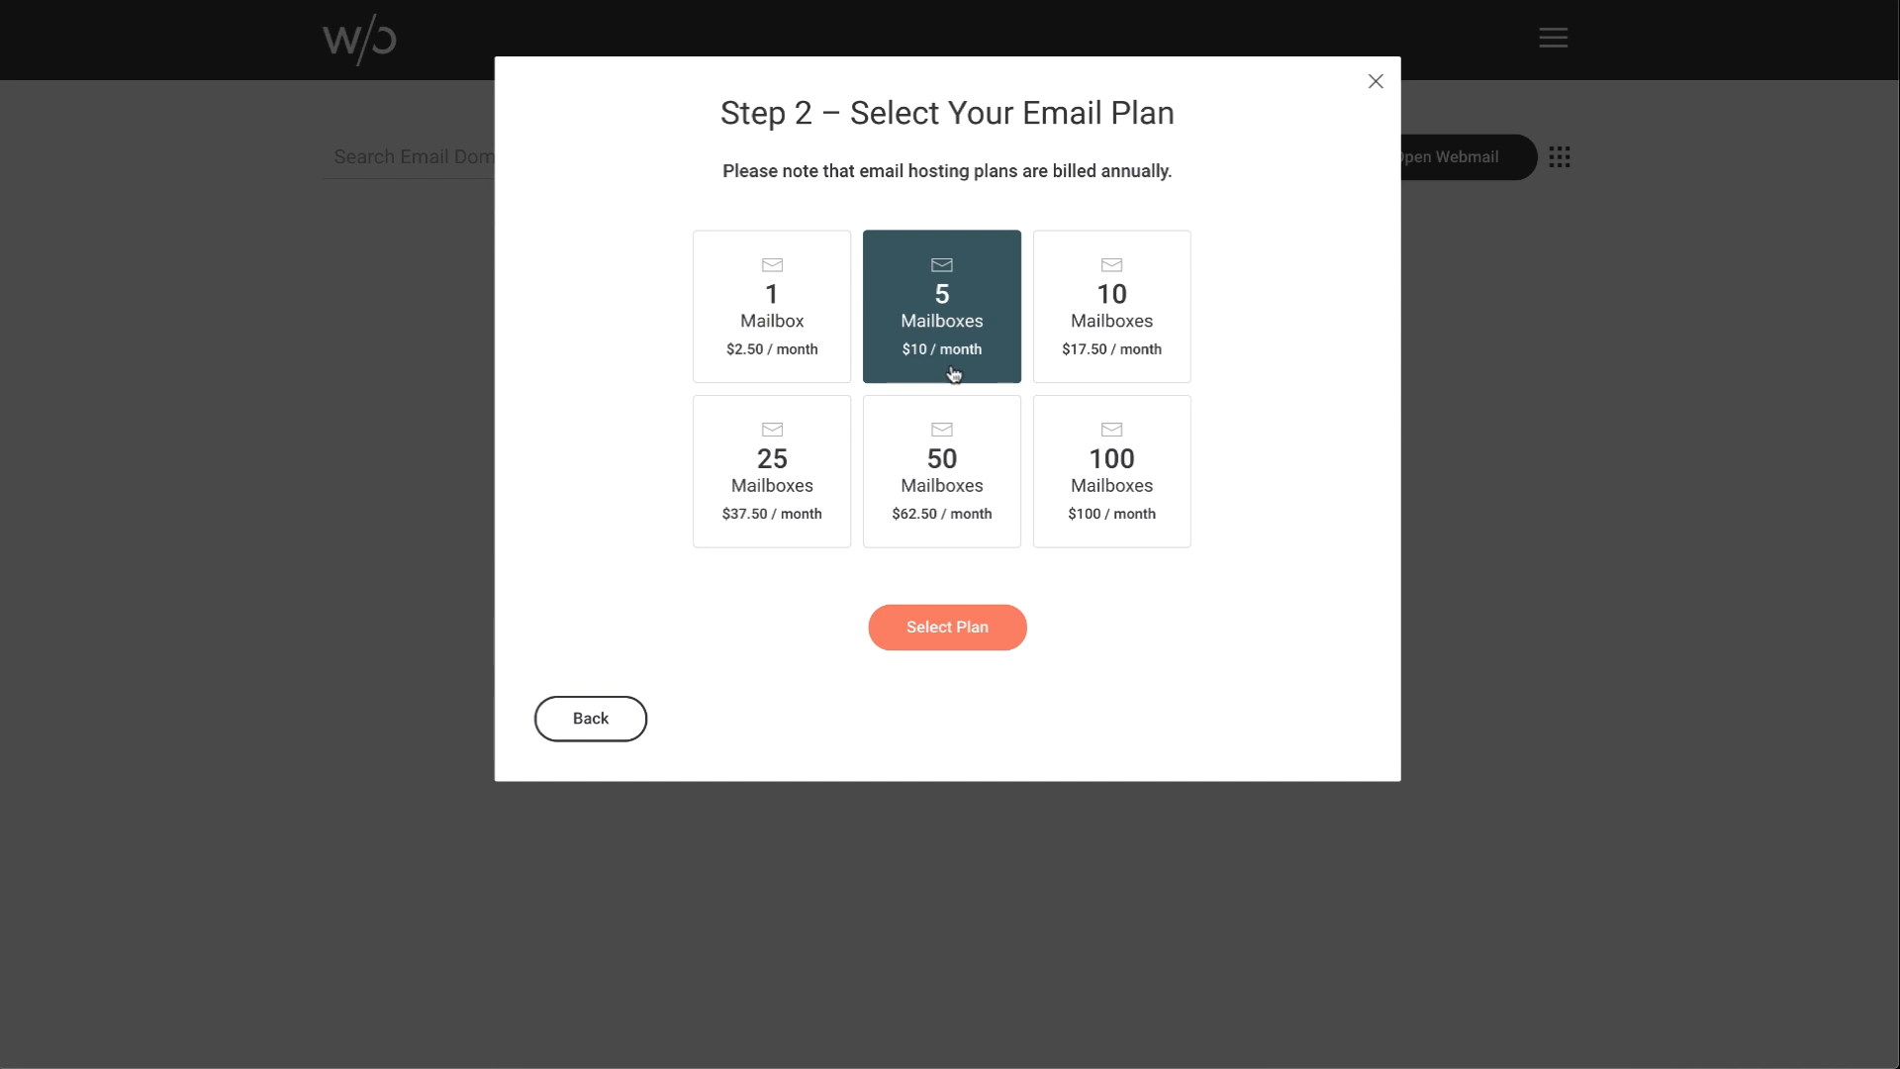
mouse_move(1362, 395)
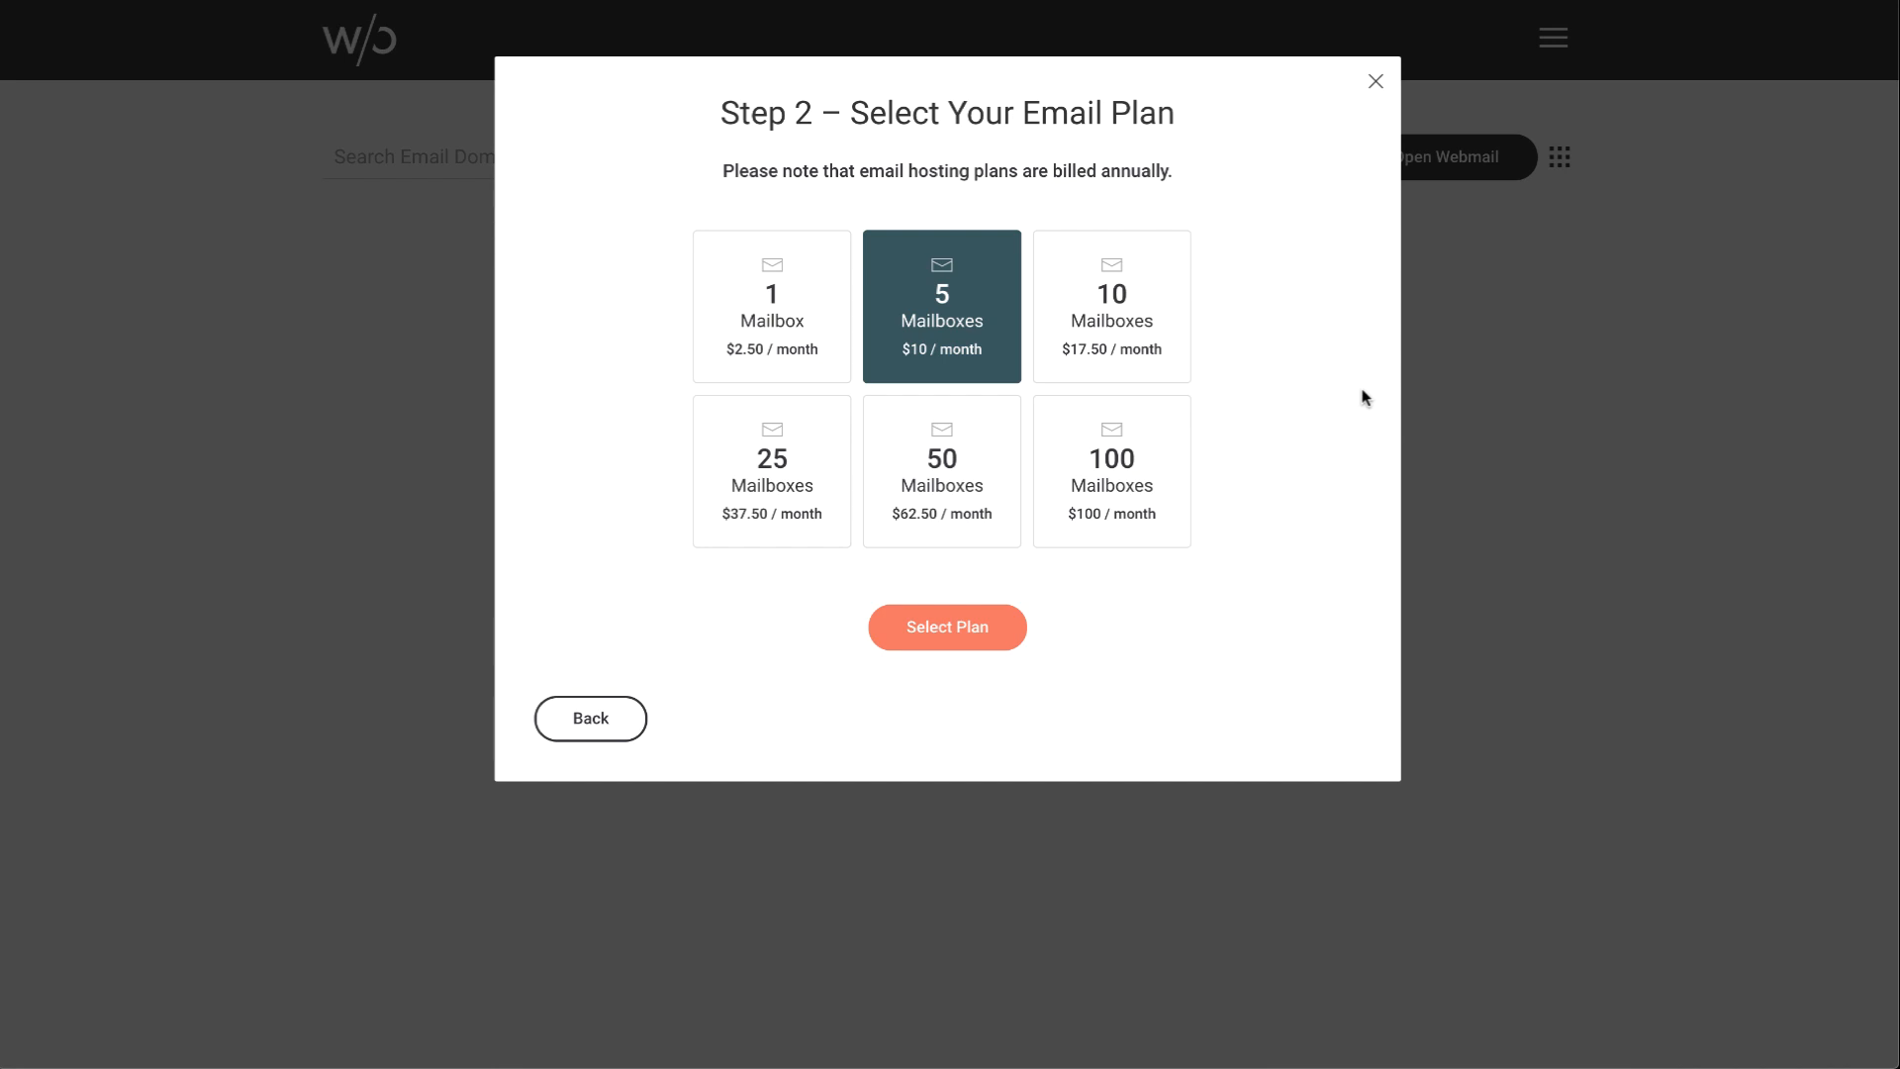
click(947, 626)
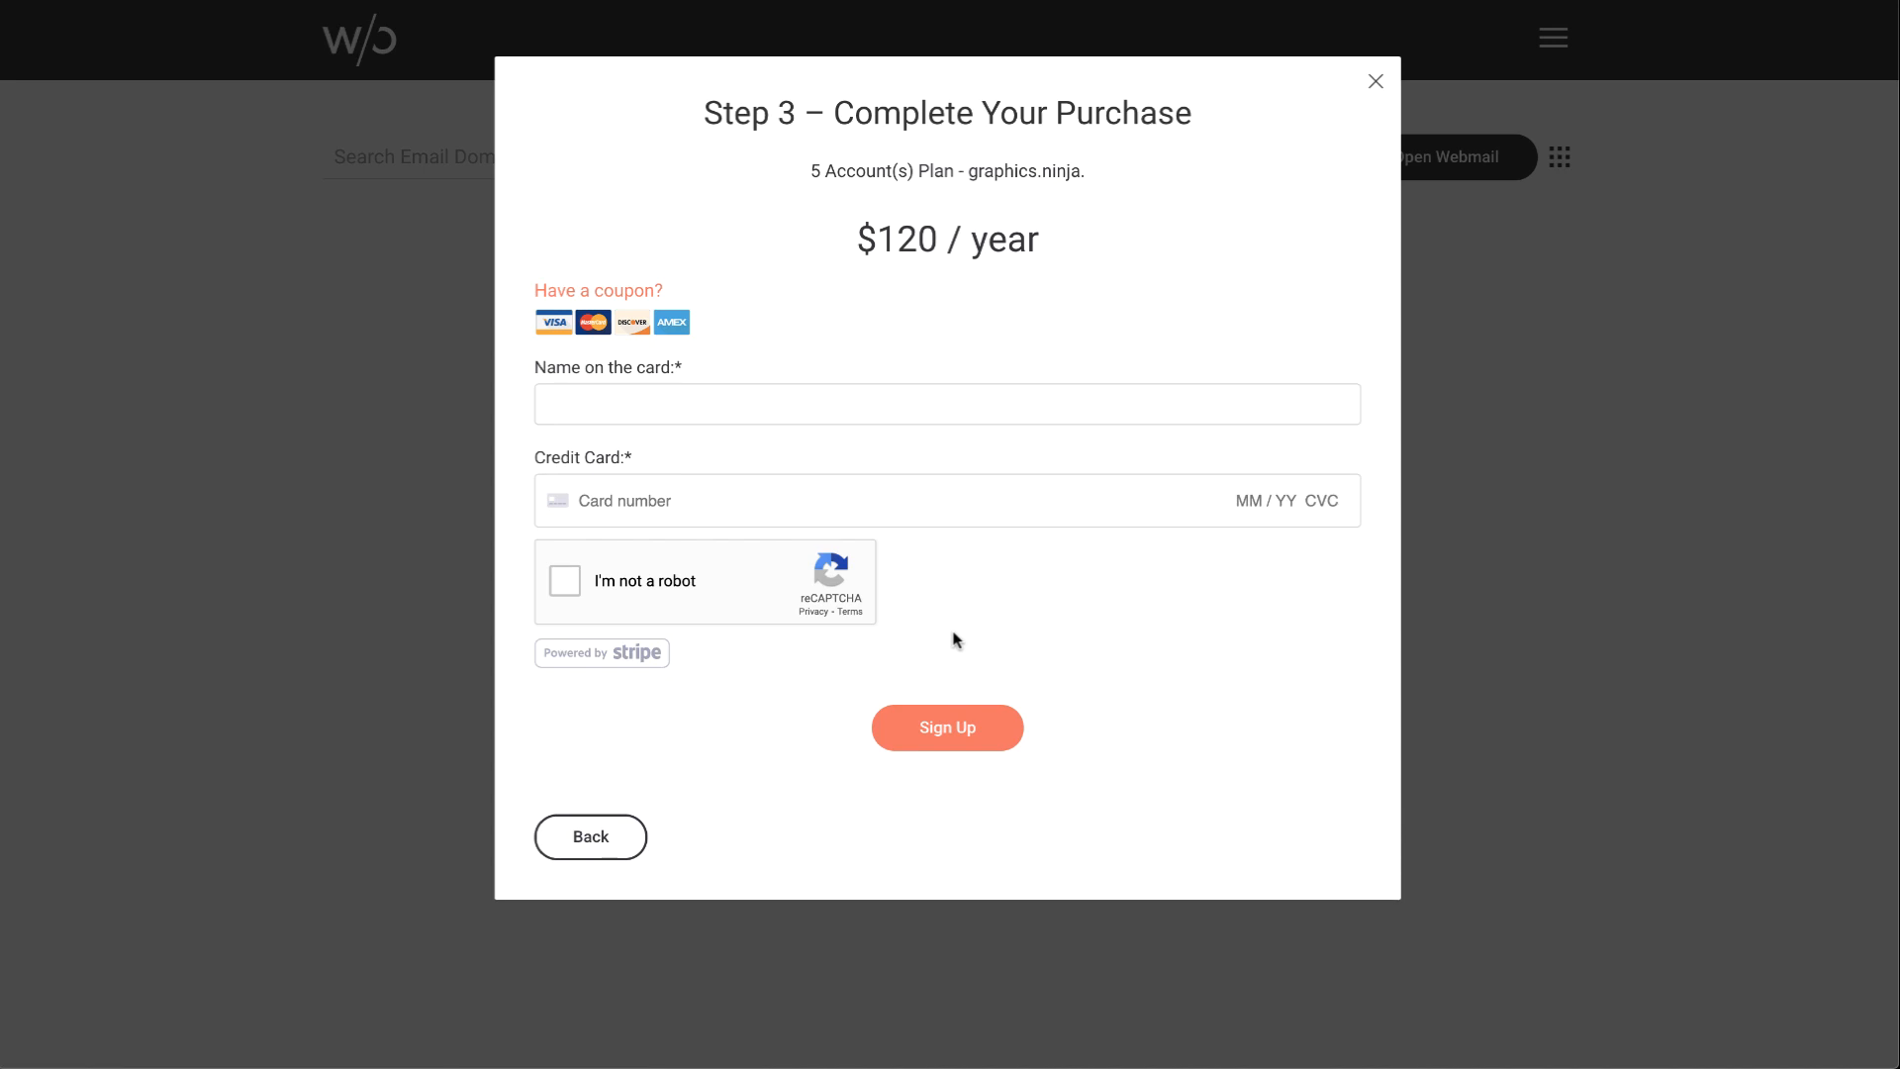
click(947, 727)
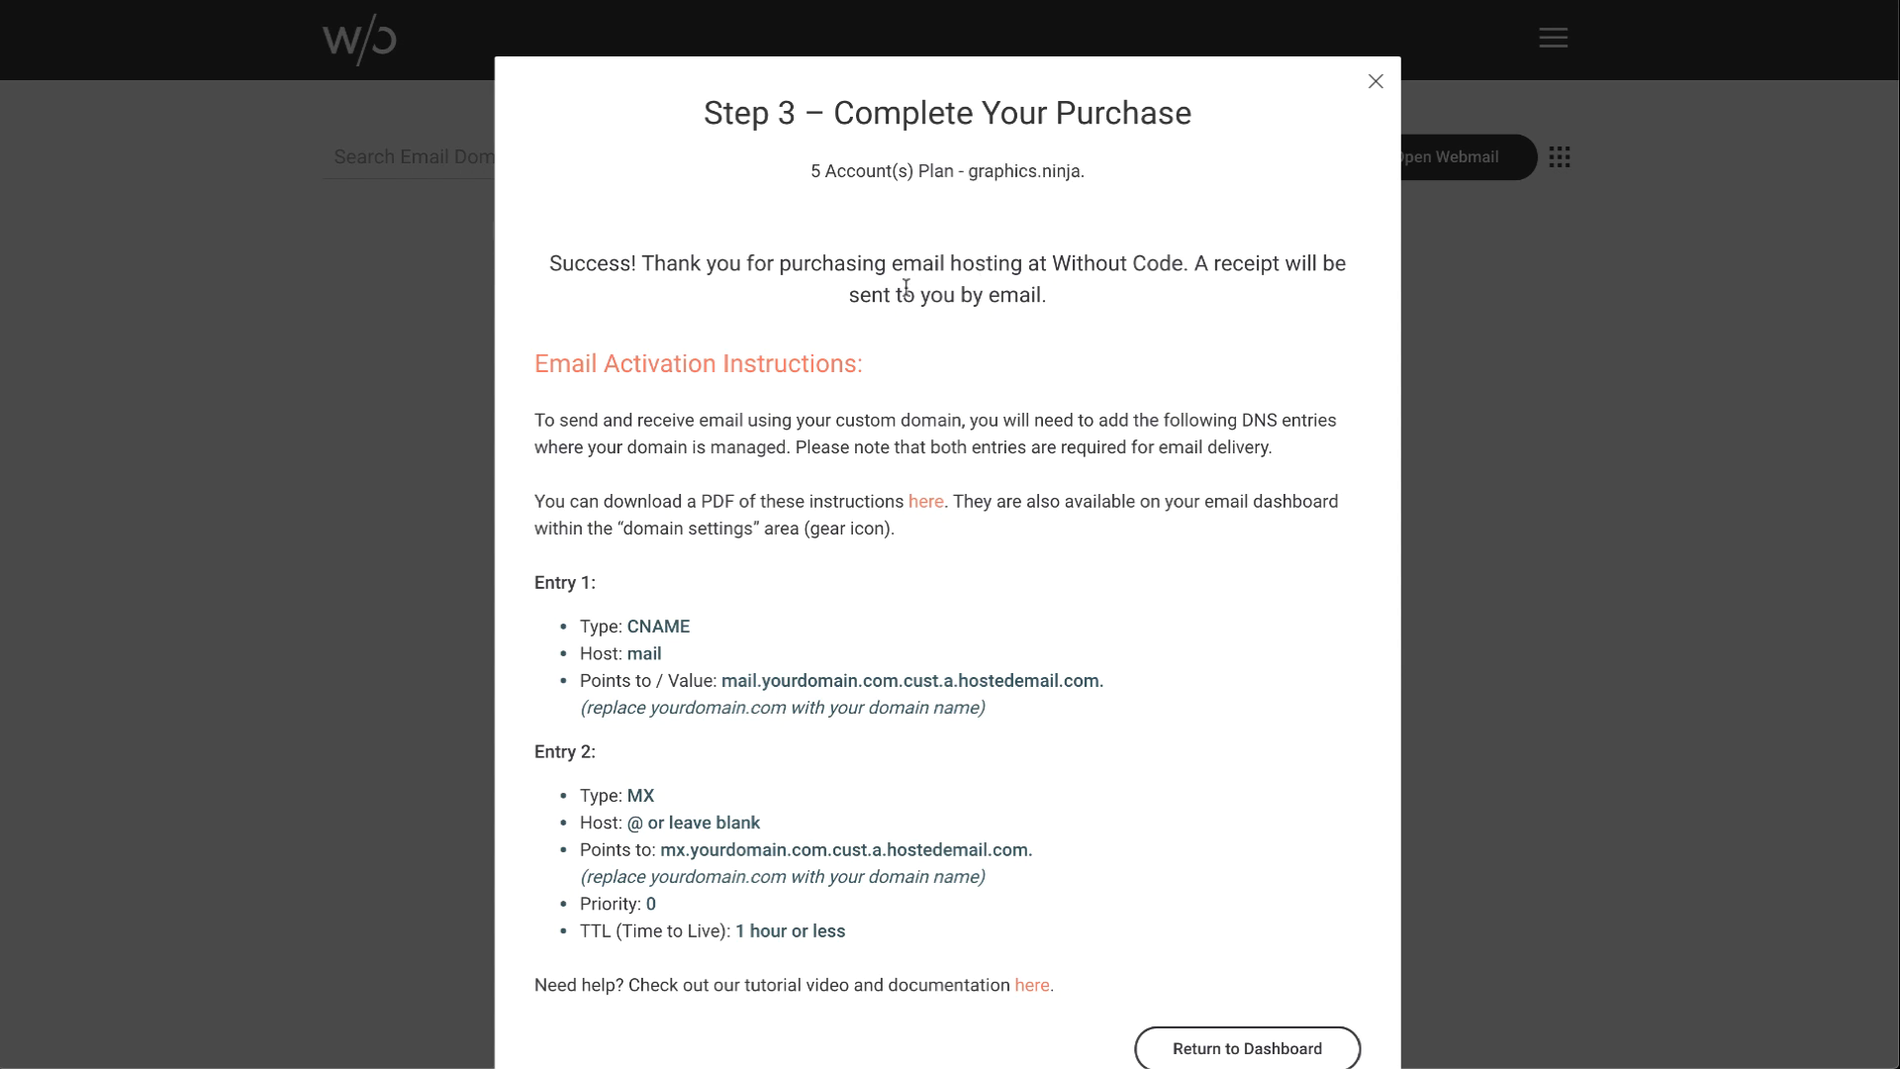
mouse_move(1046, 336)
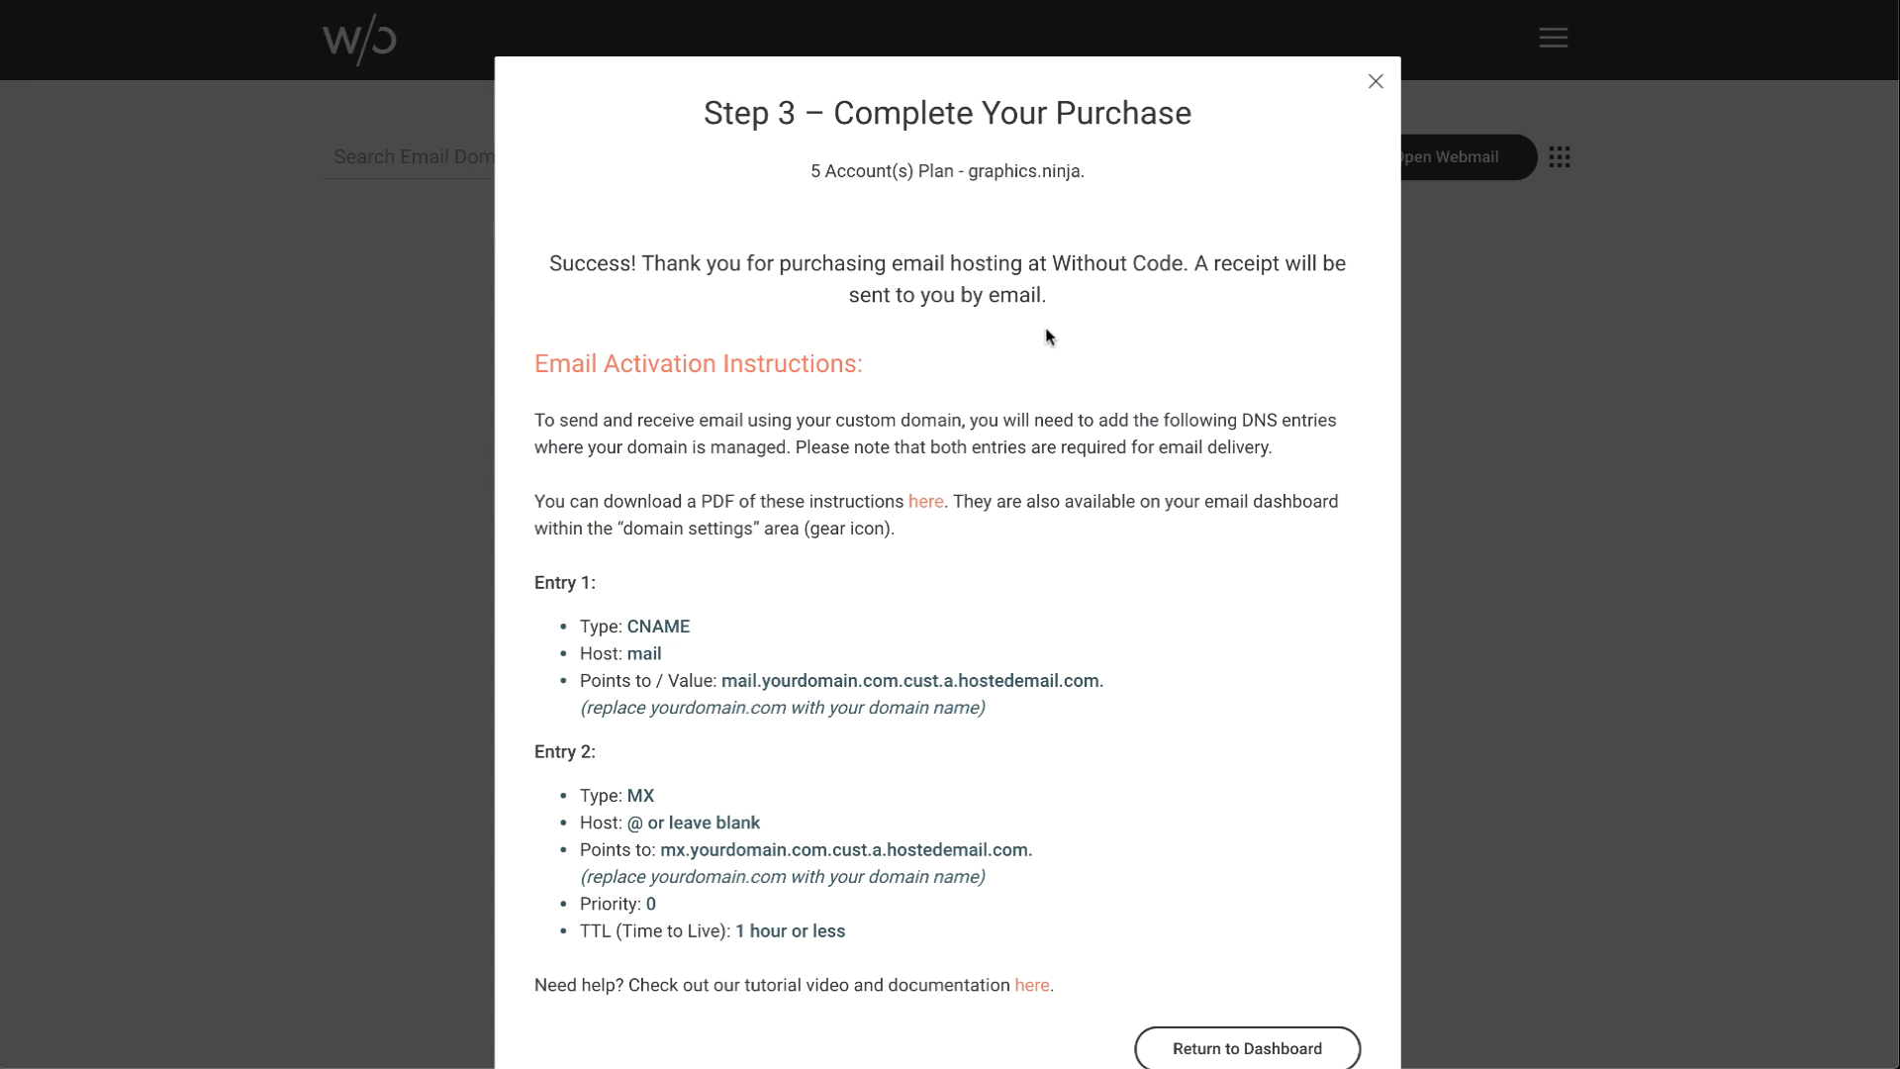
scroll(down, 3)
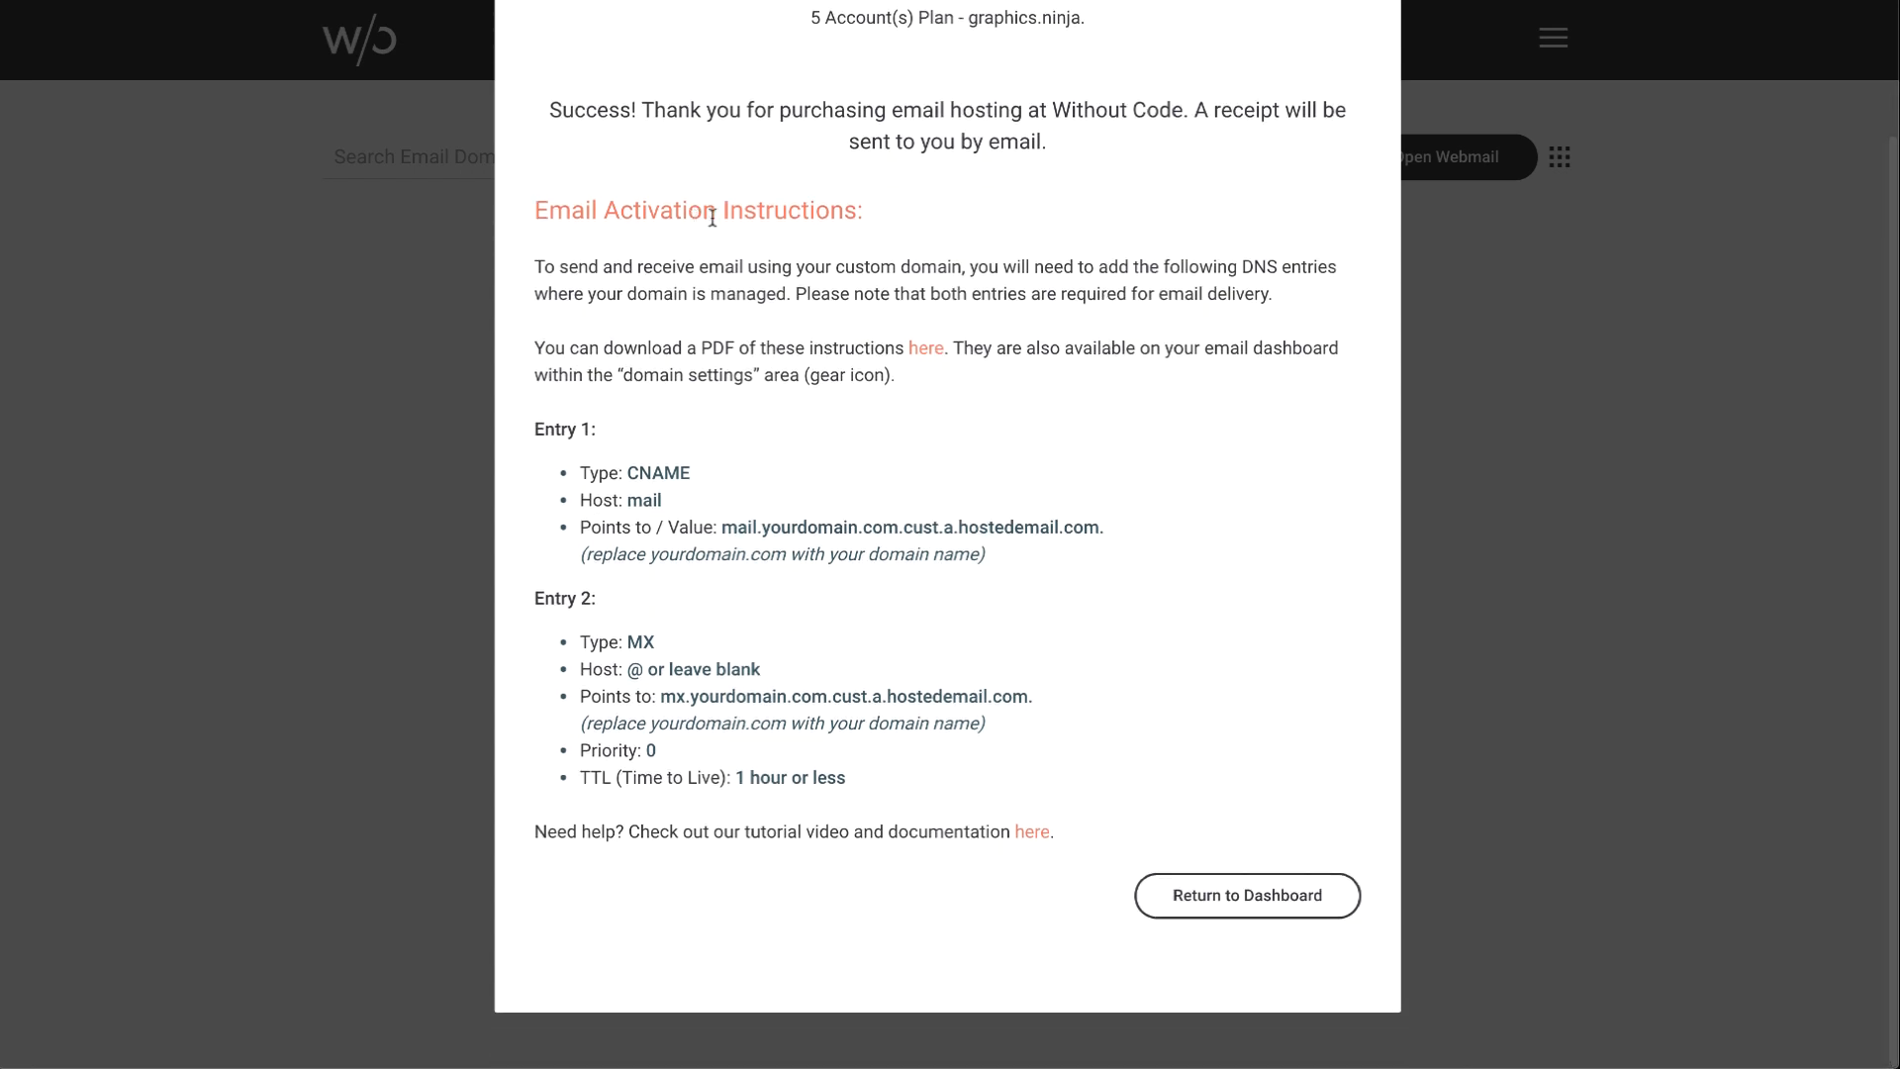
mouse_move(918, 270)
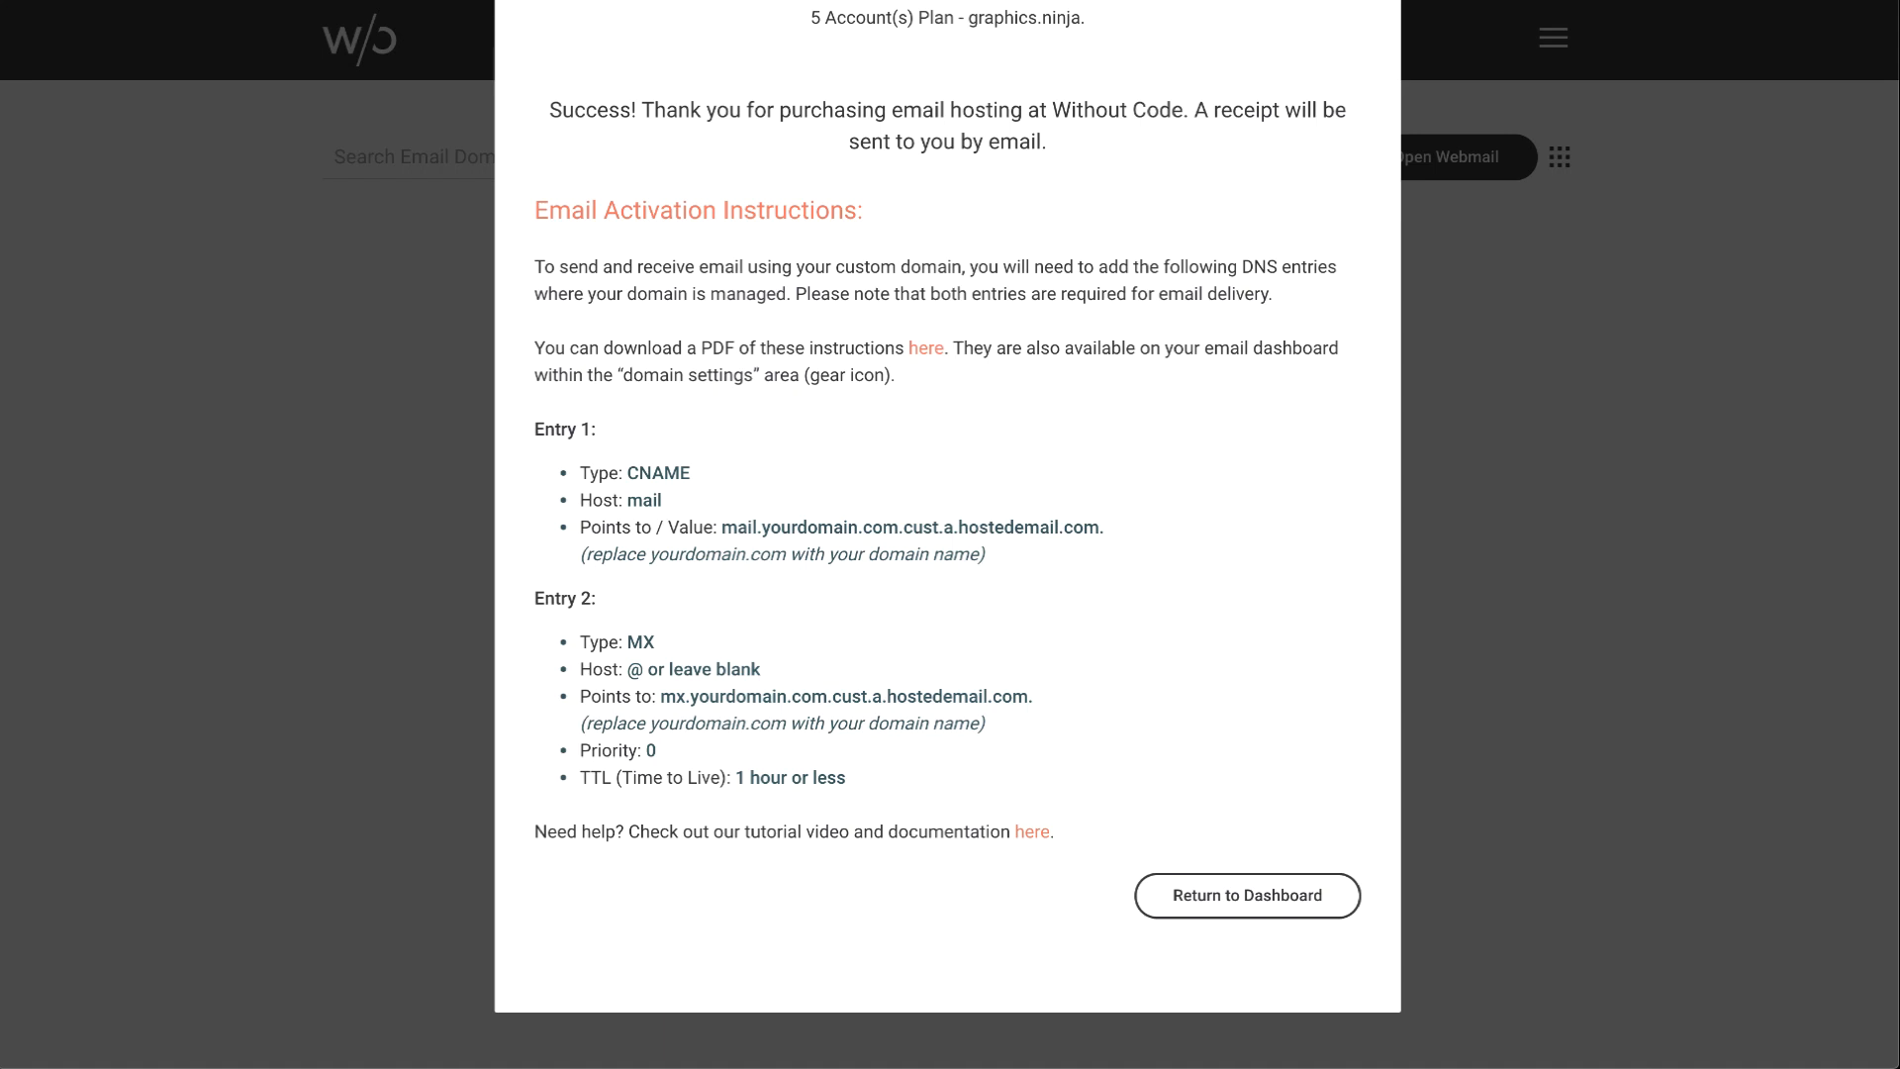
mouse_move(922, 358)
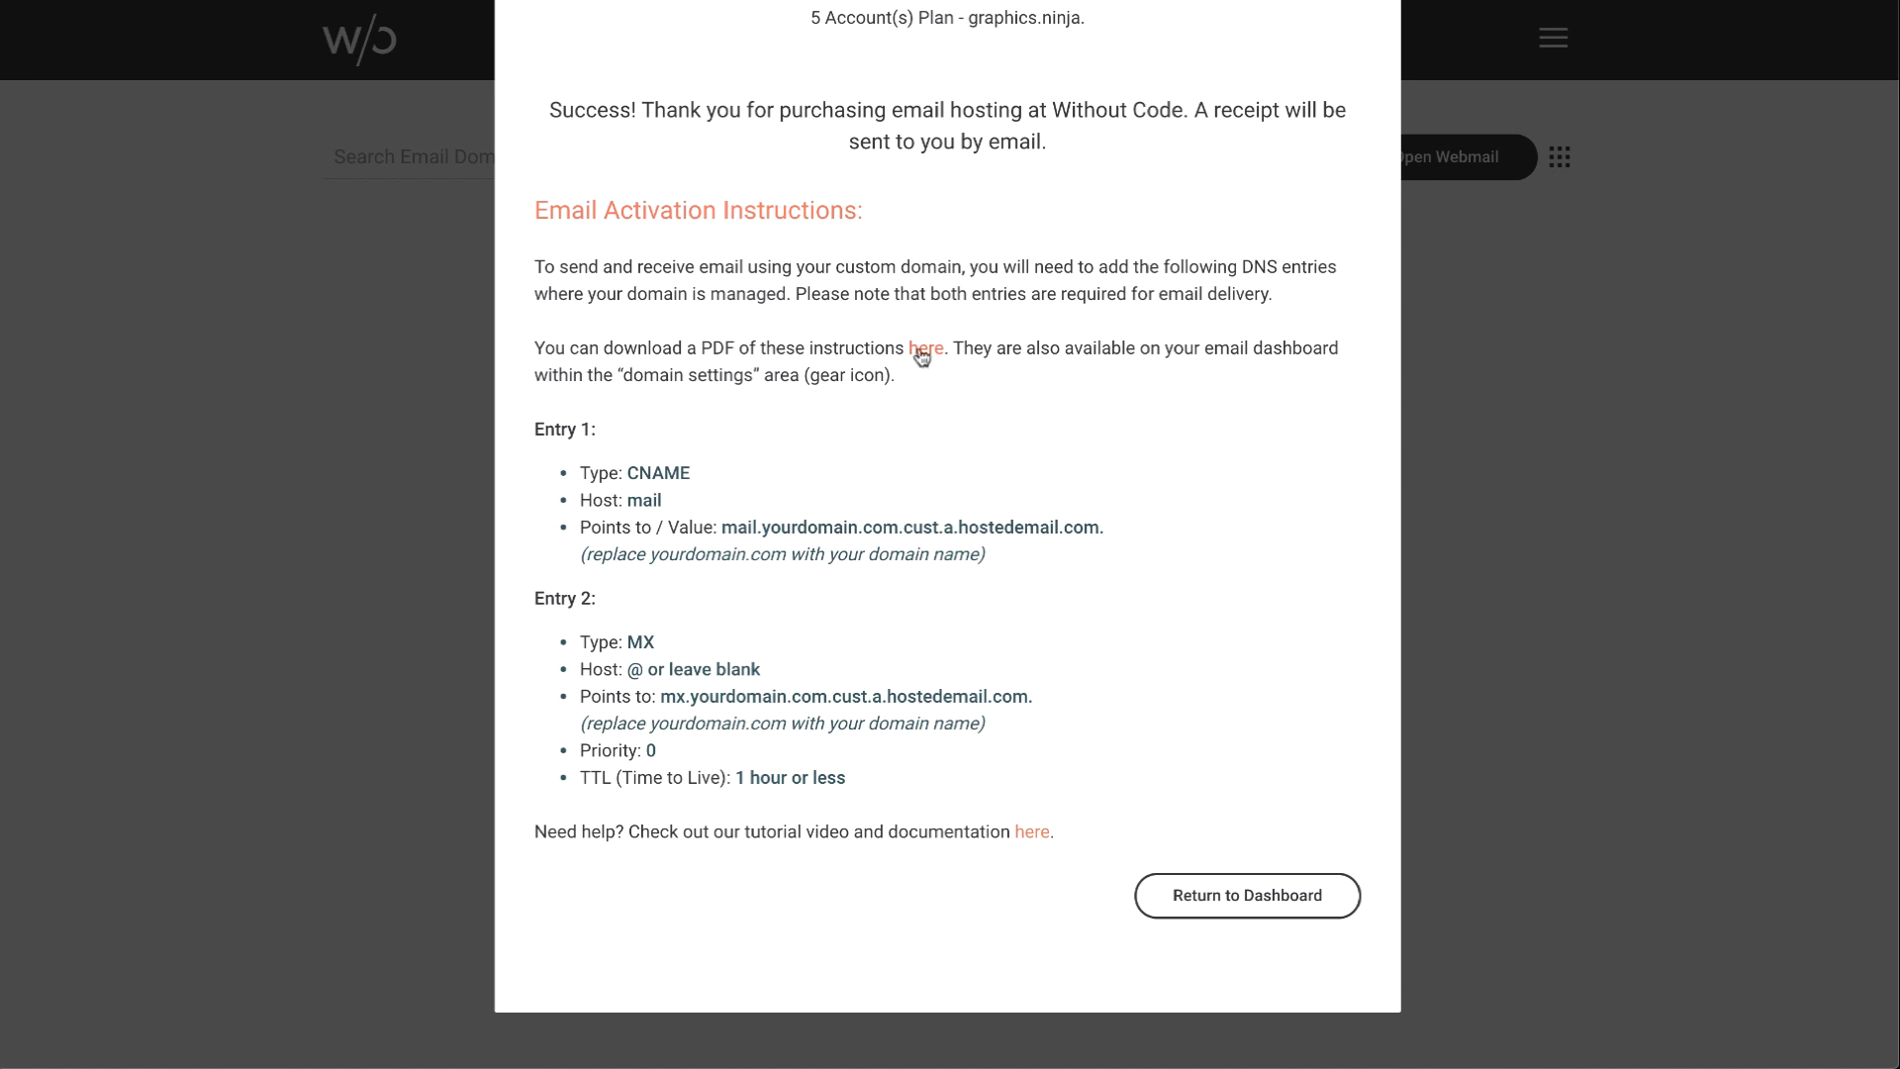
click(925, 348)
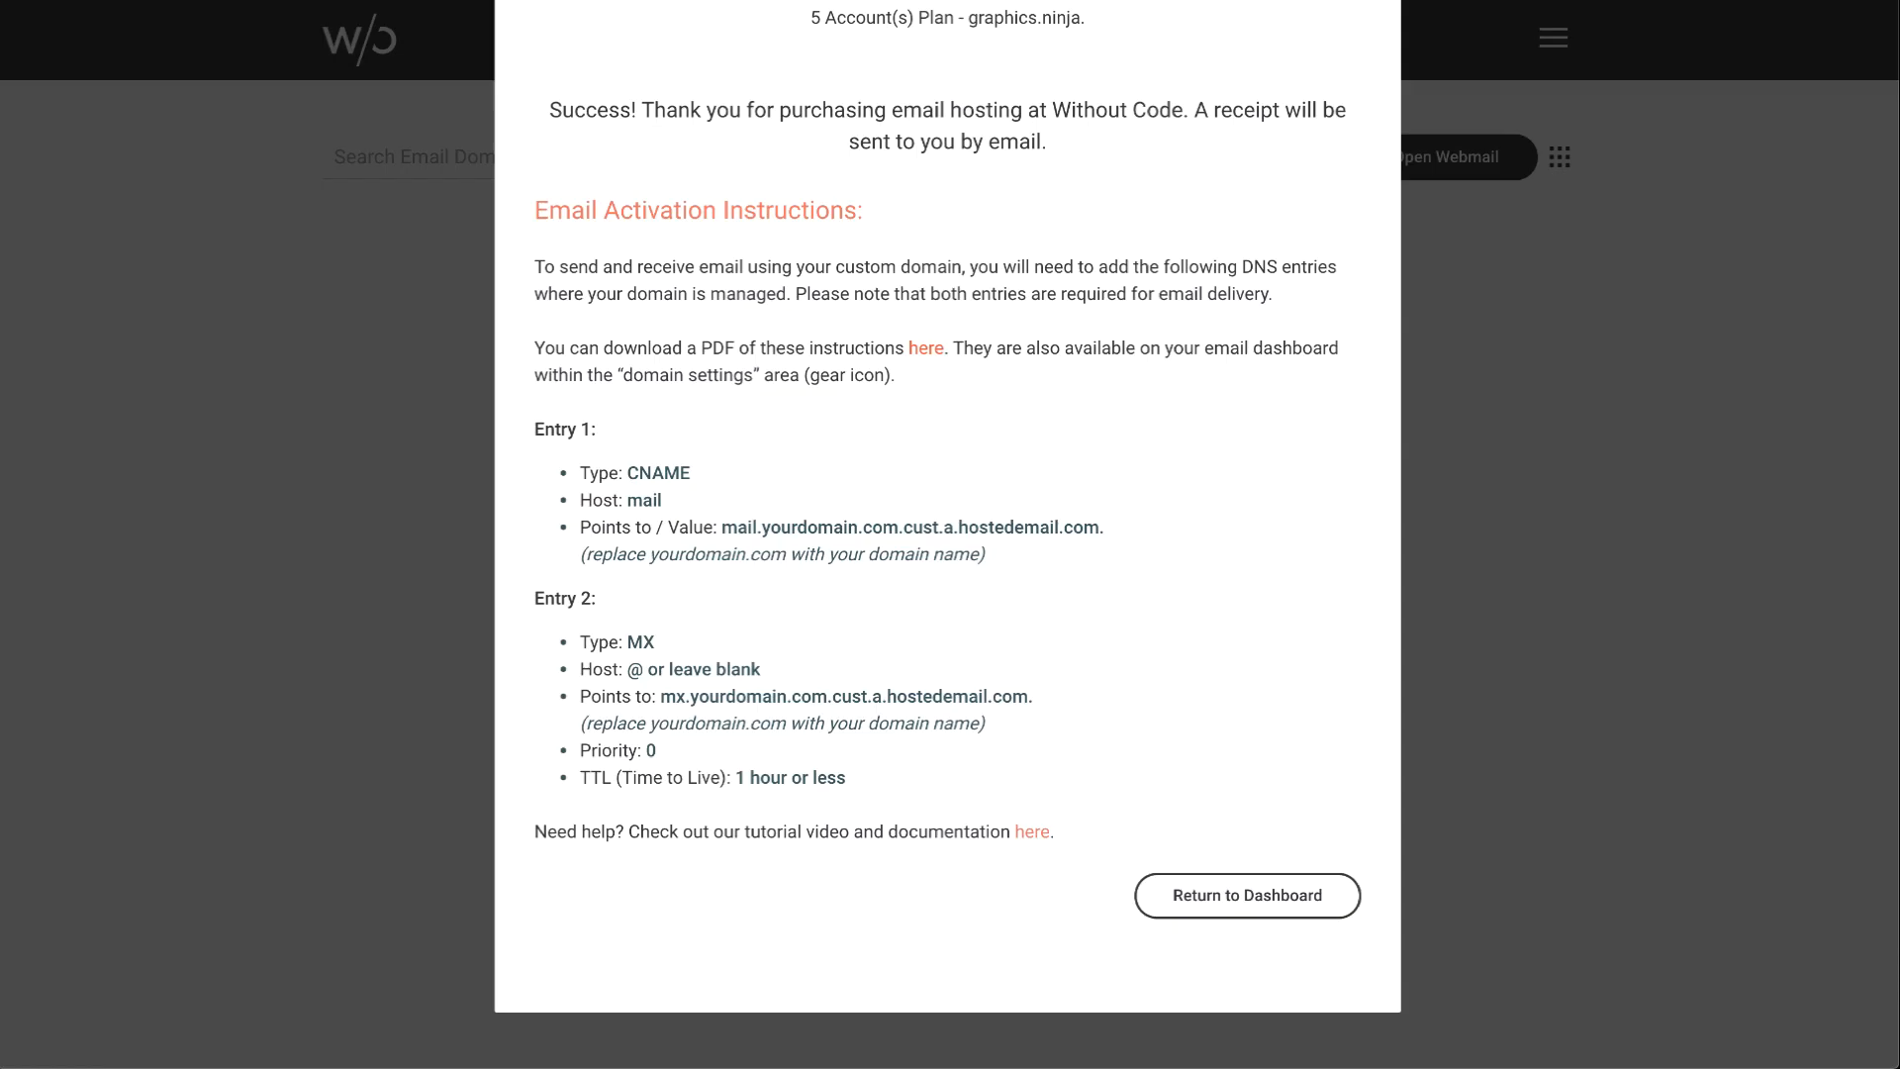
mouse_move(1053, 516)
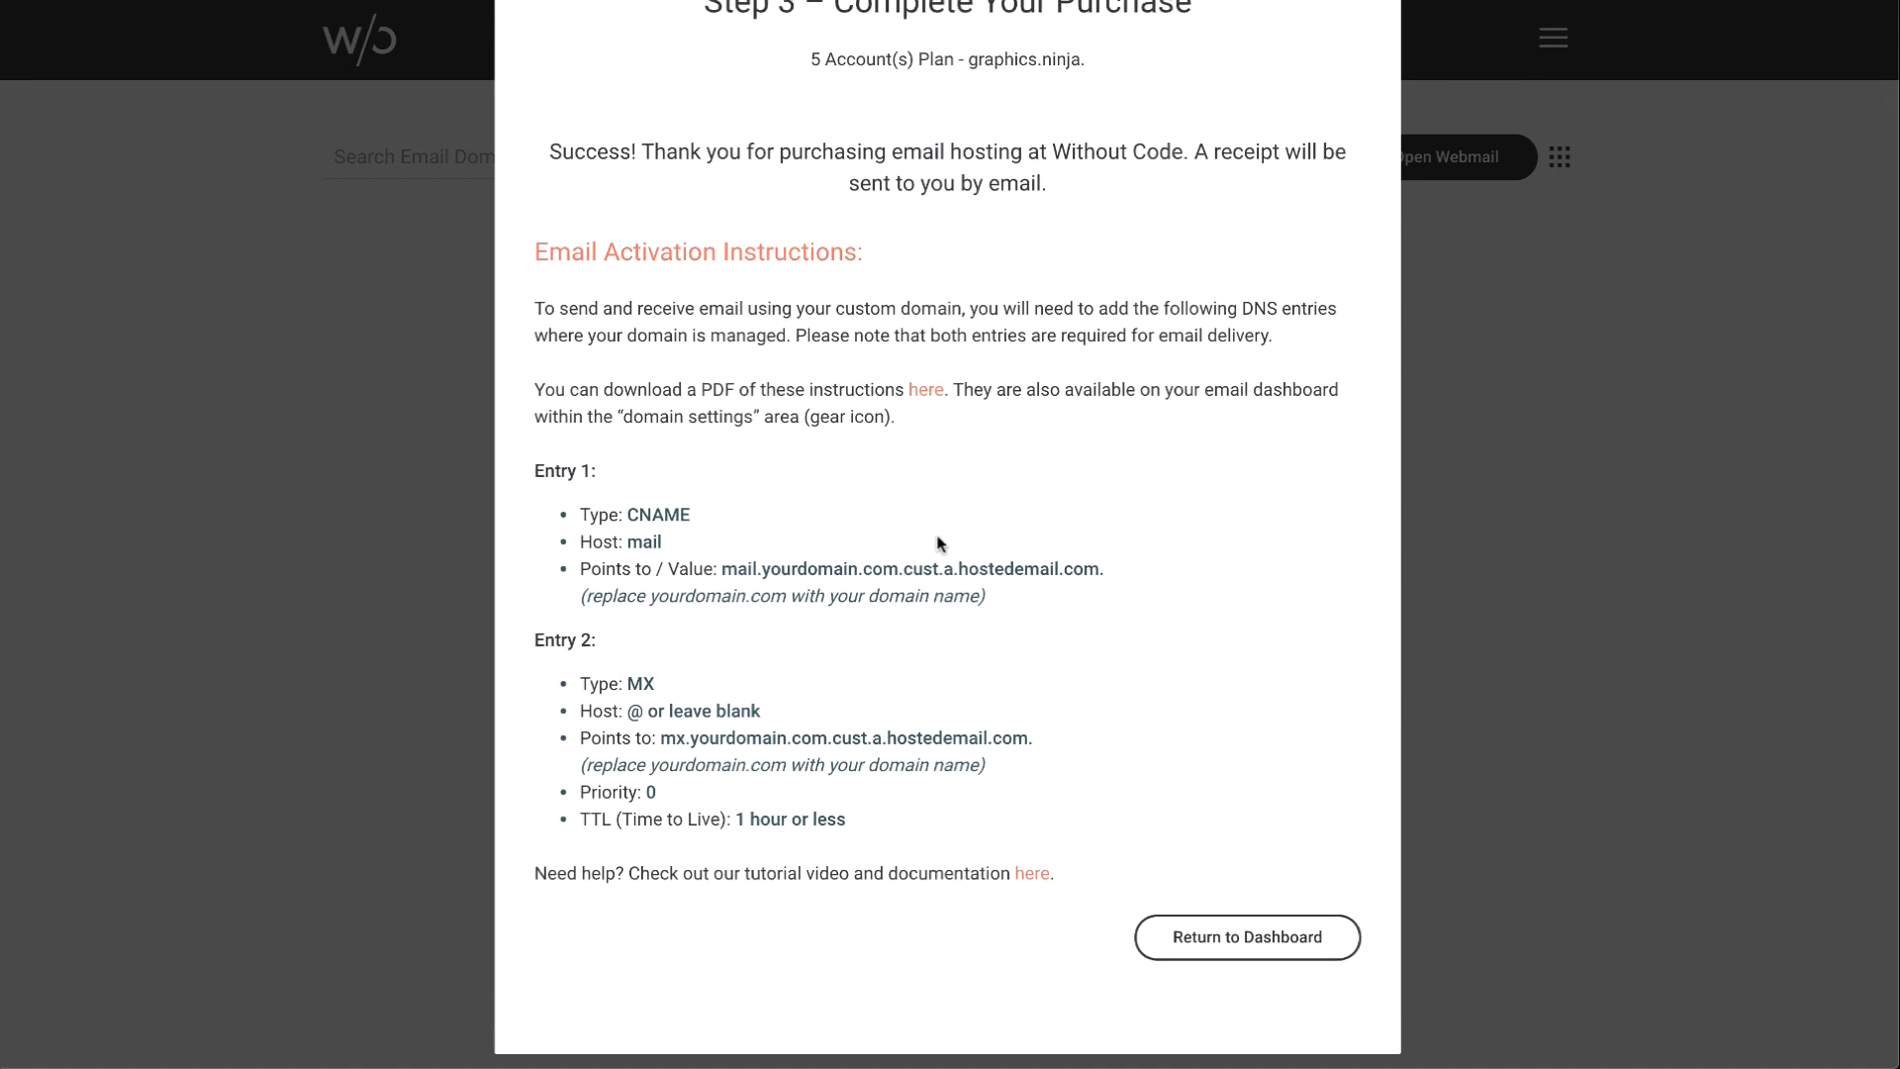
click(1247, 937)
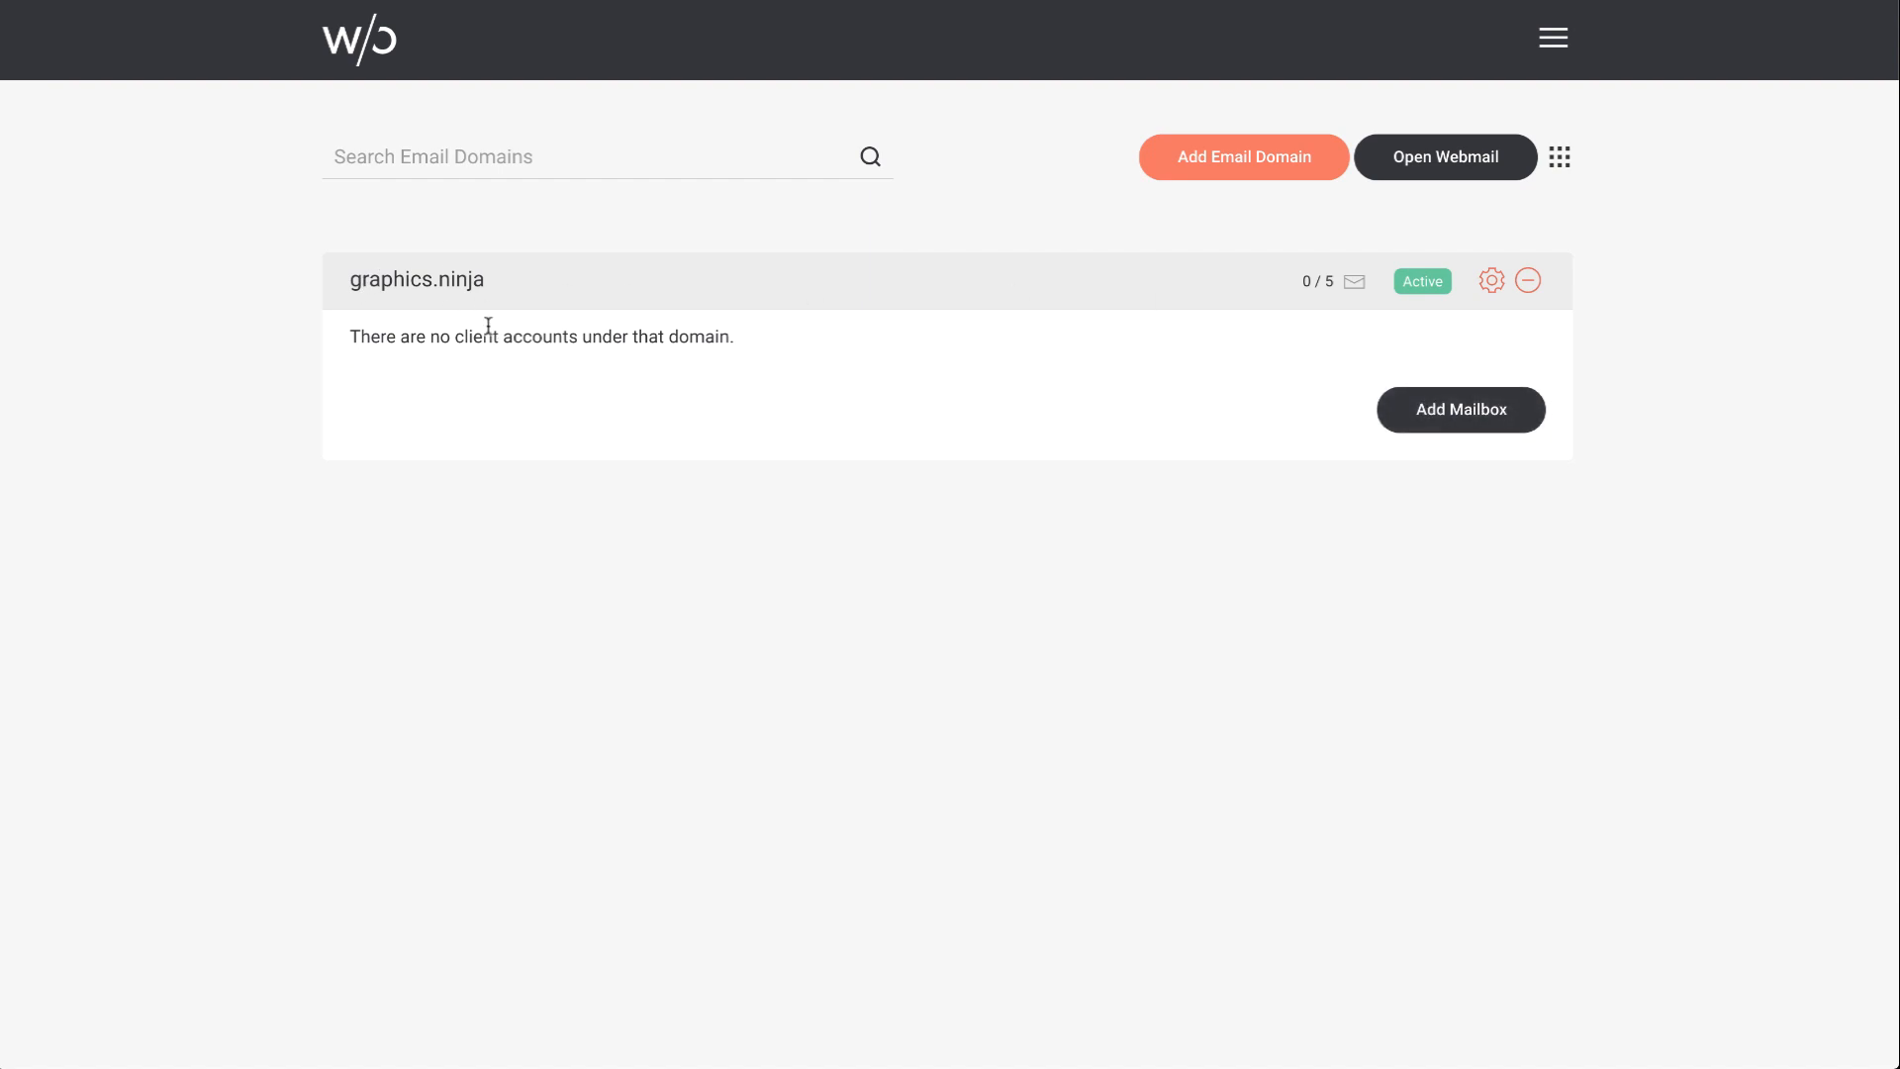
mouse_move(692, 417)
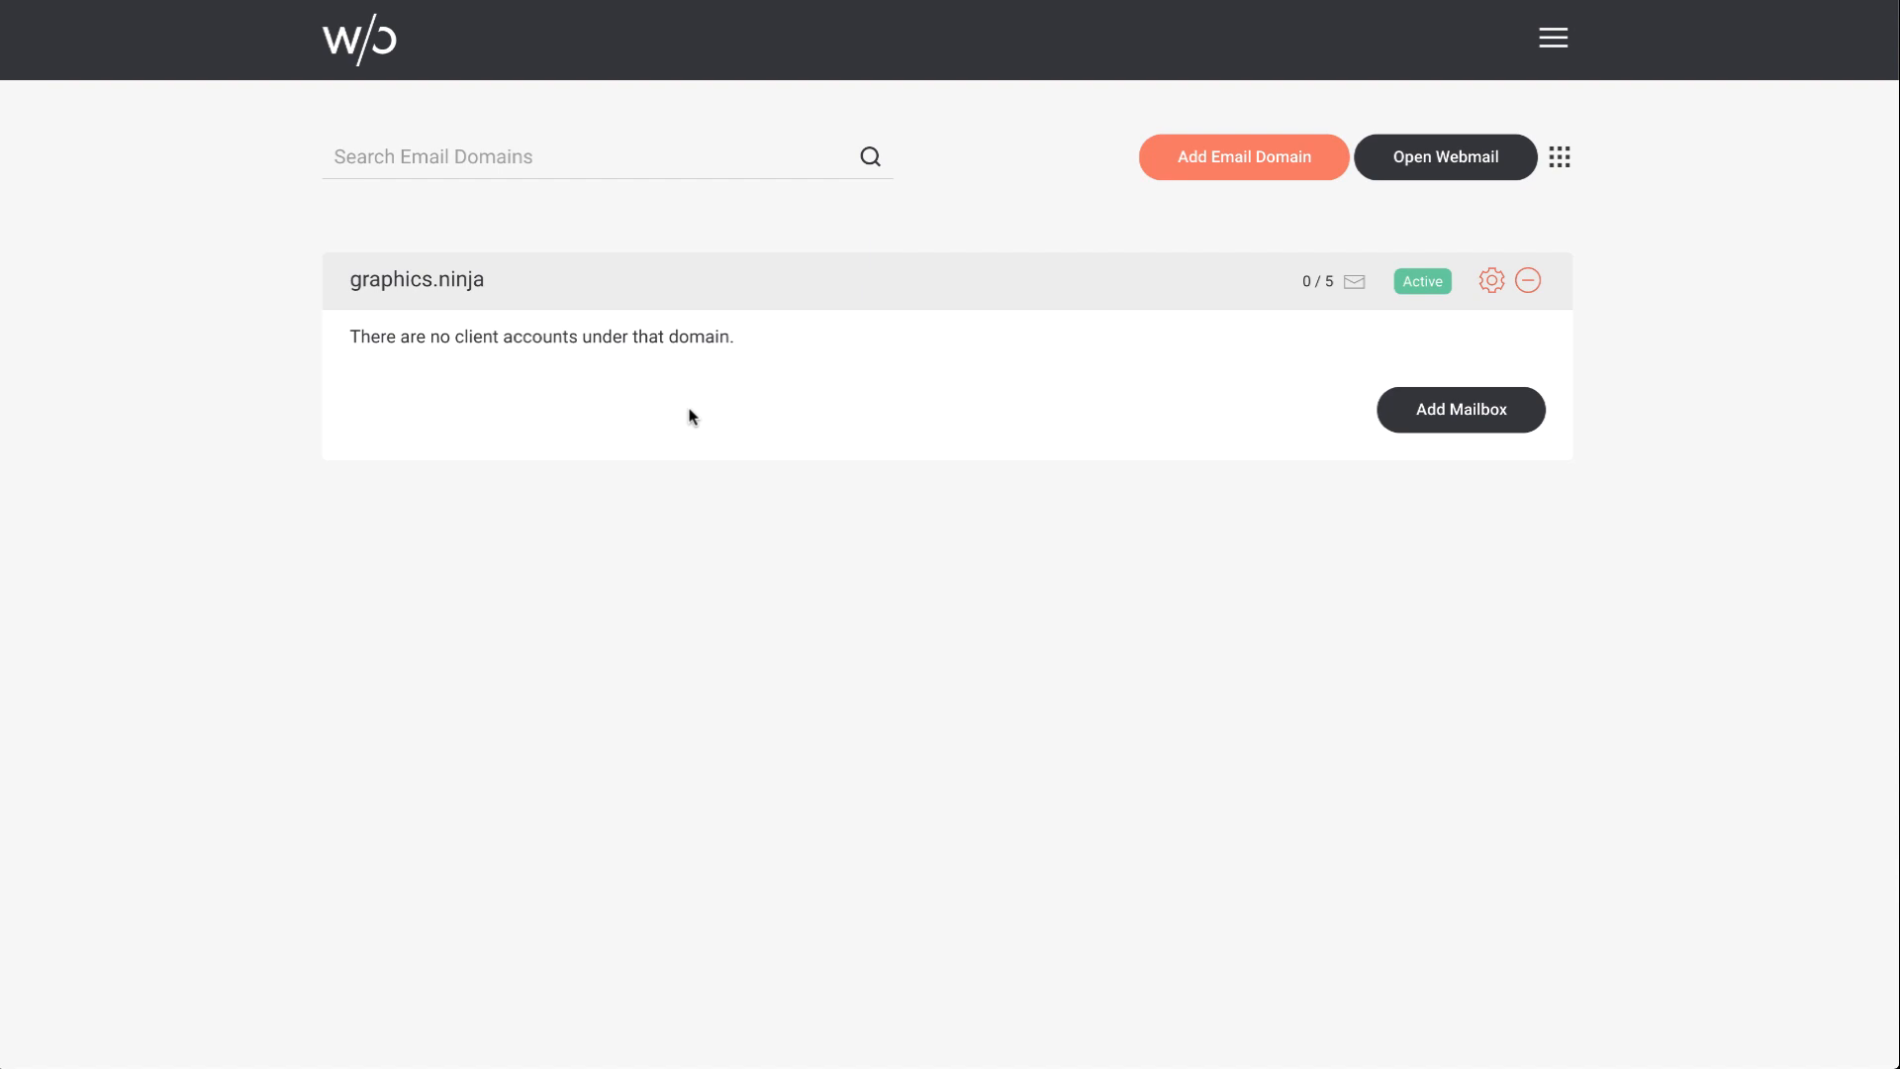
mouse_move(1416, 357)
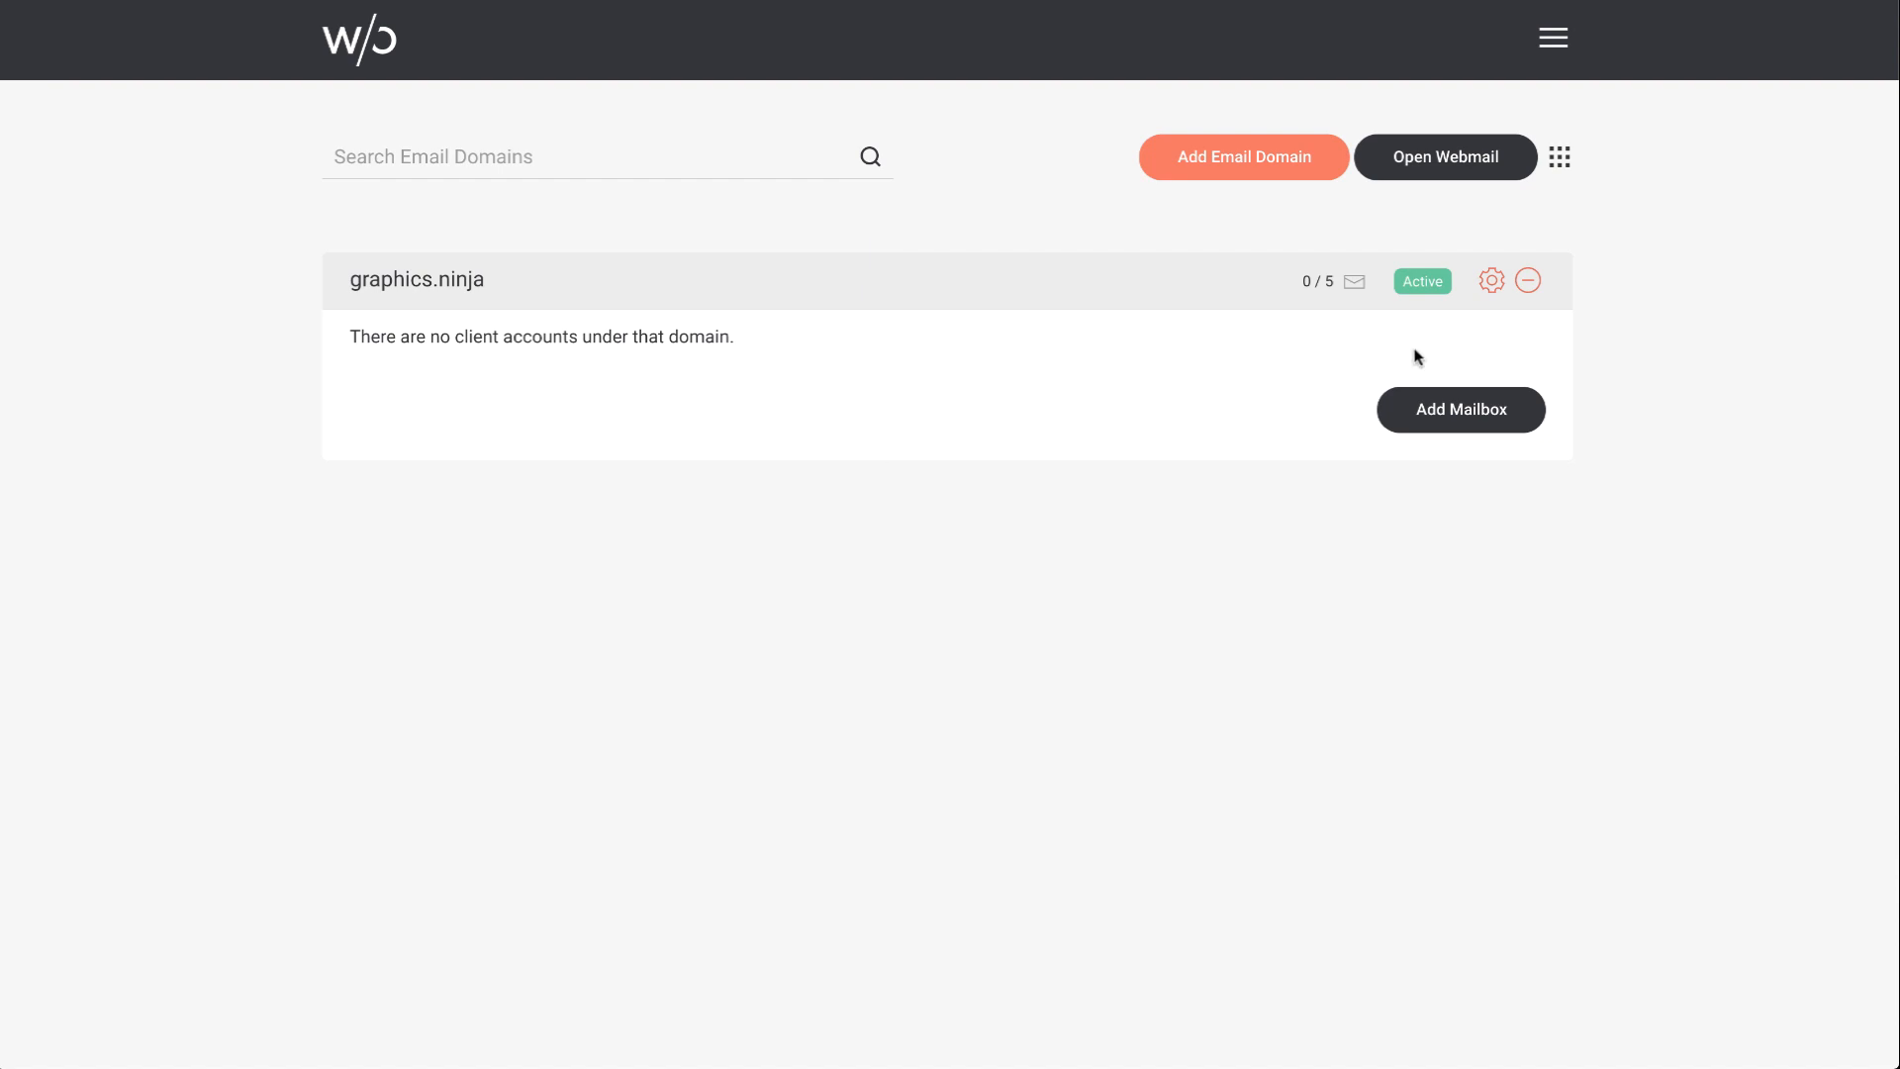
mouse_move(1491, 280)
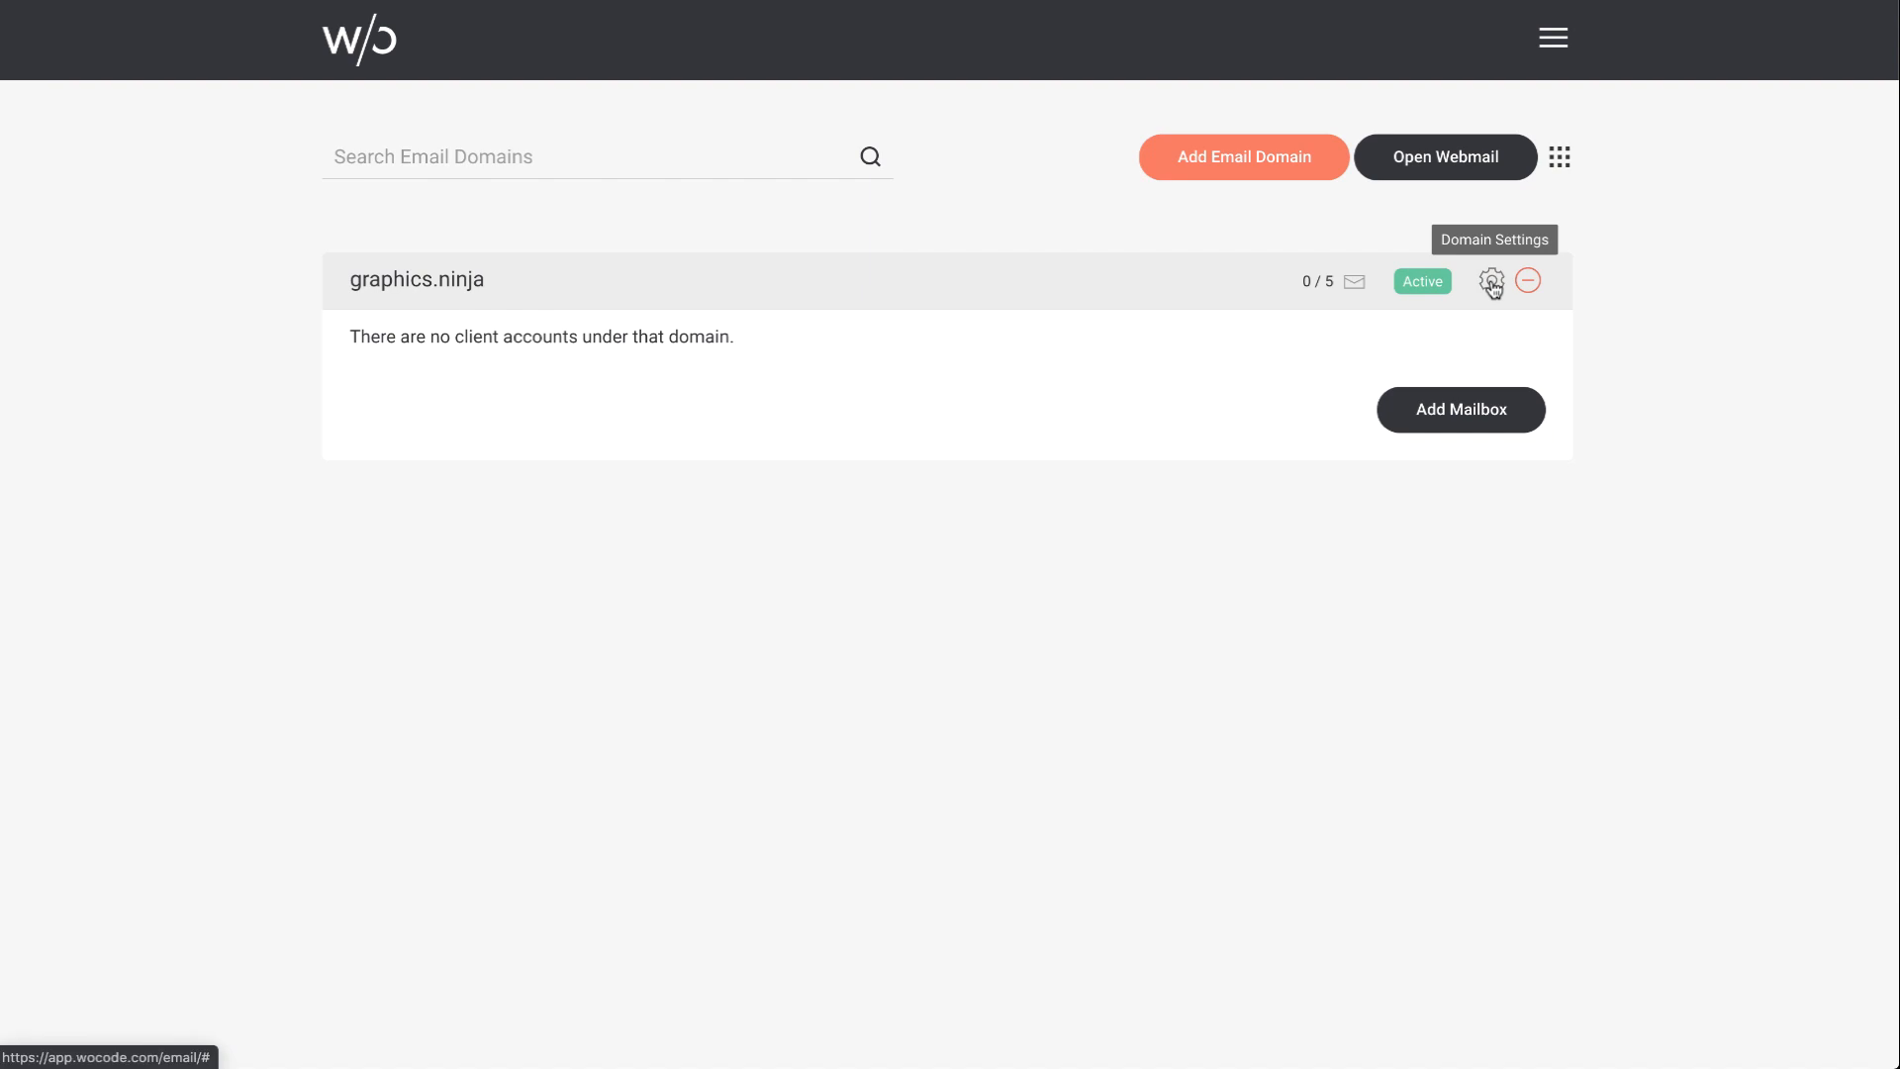
Show graphics.ninja's Email Activation Instructions with its CNAME and MX records
click(1491, 281)
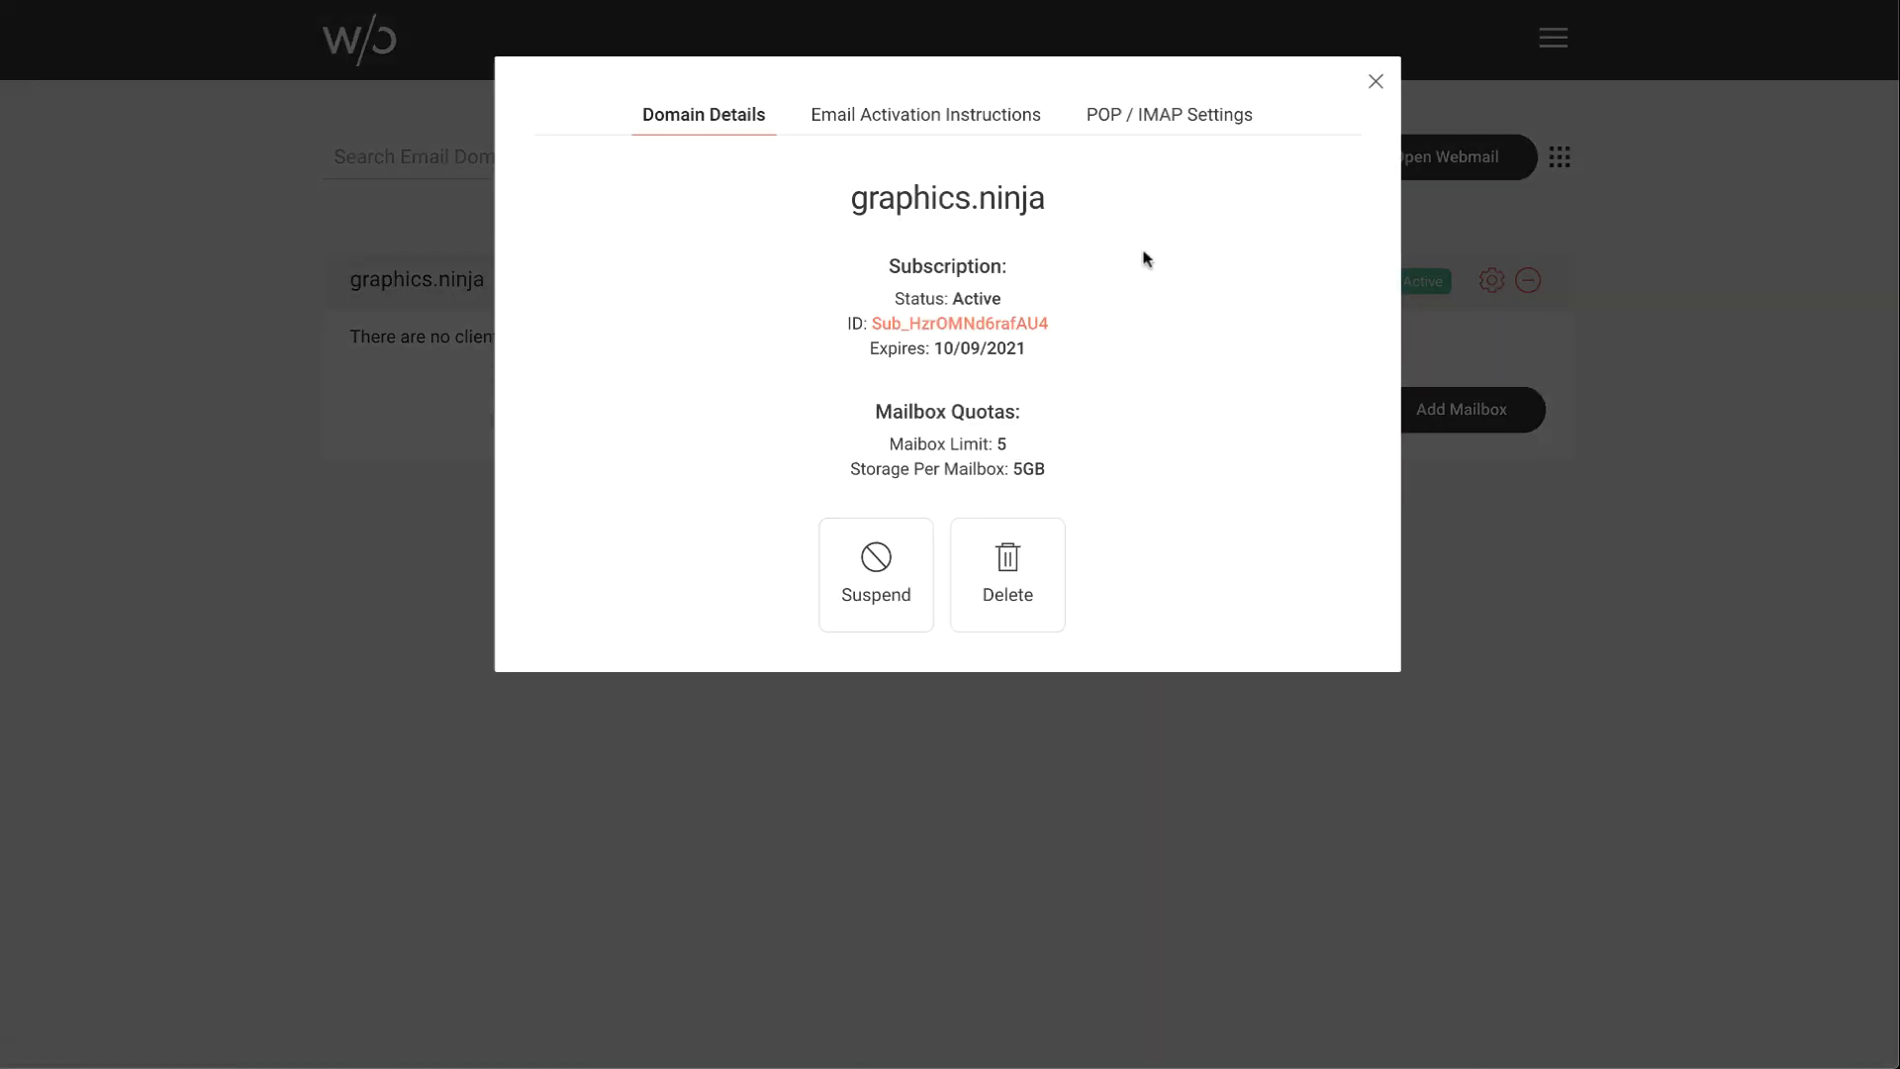
mouse_move(927, 121)
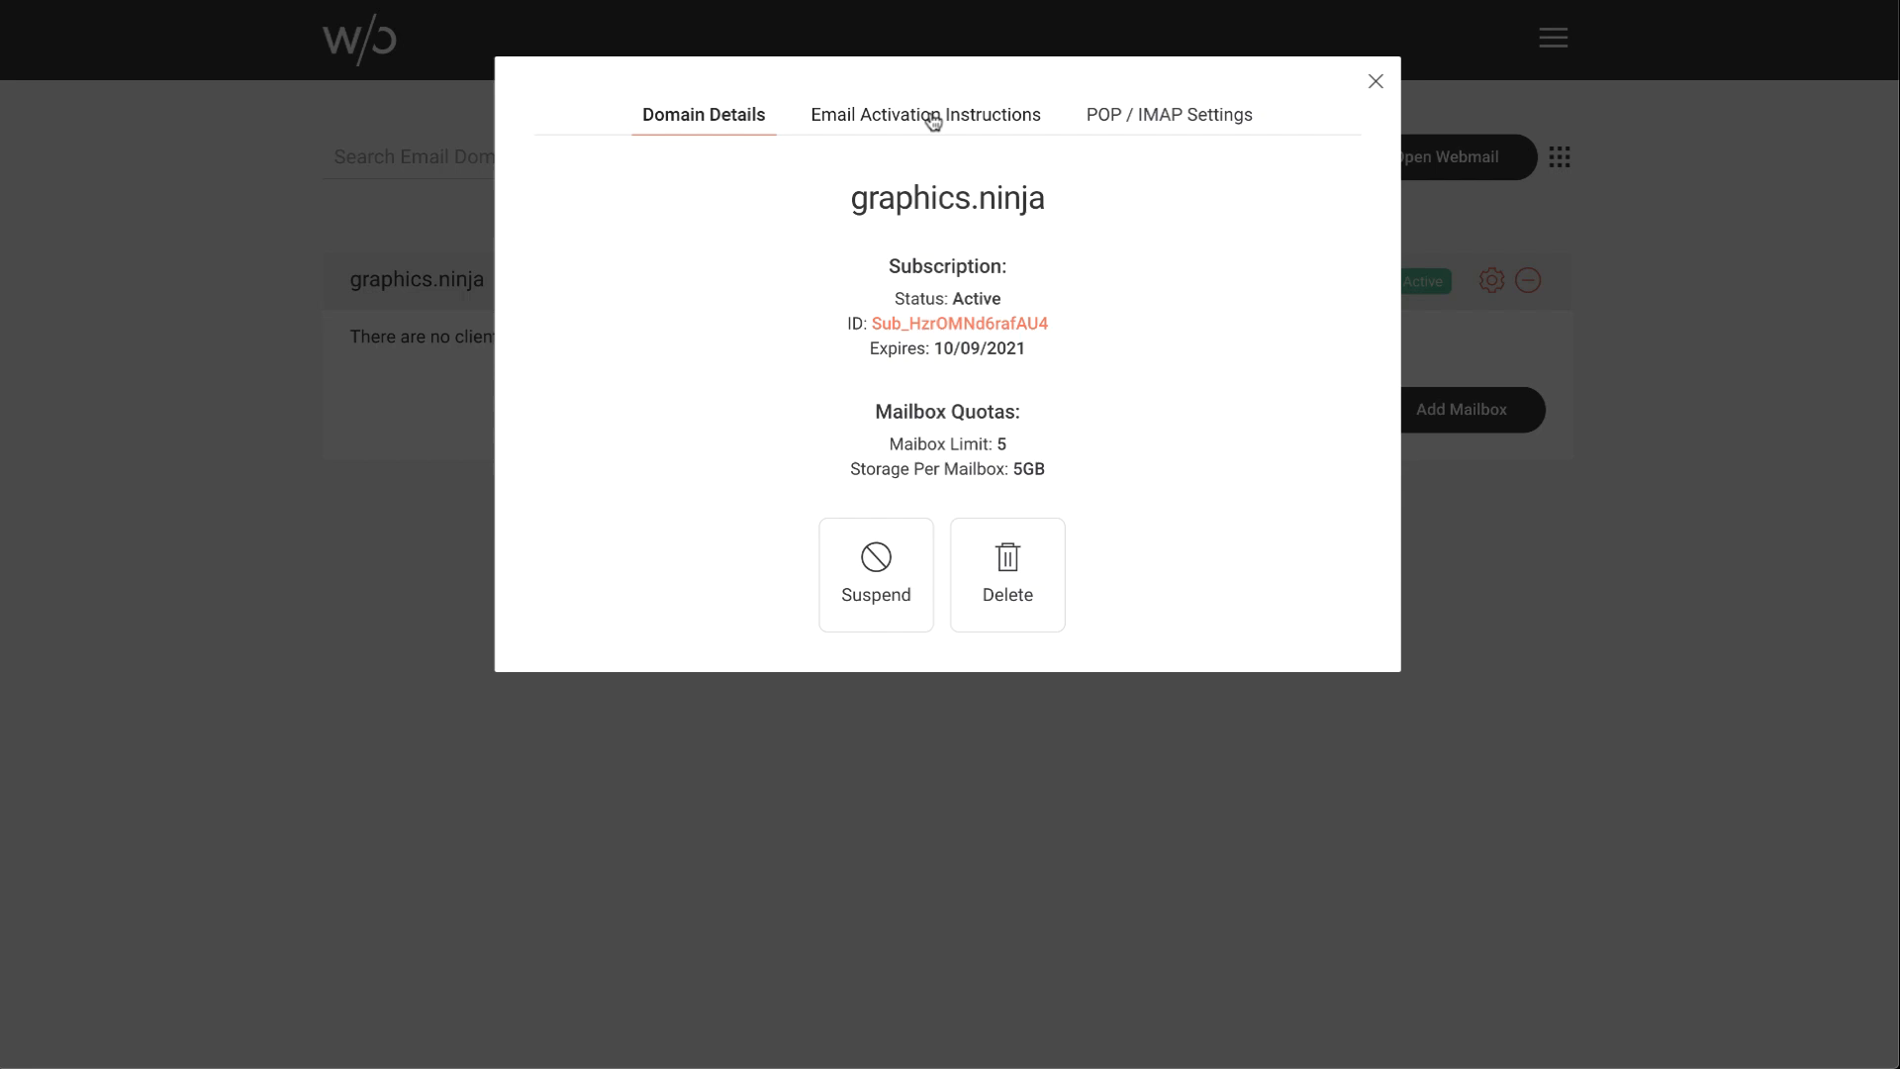
click(925, 114)
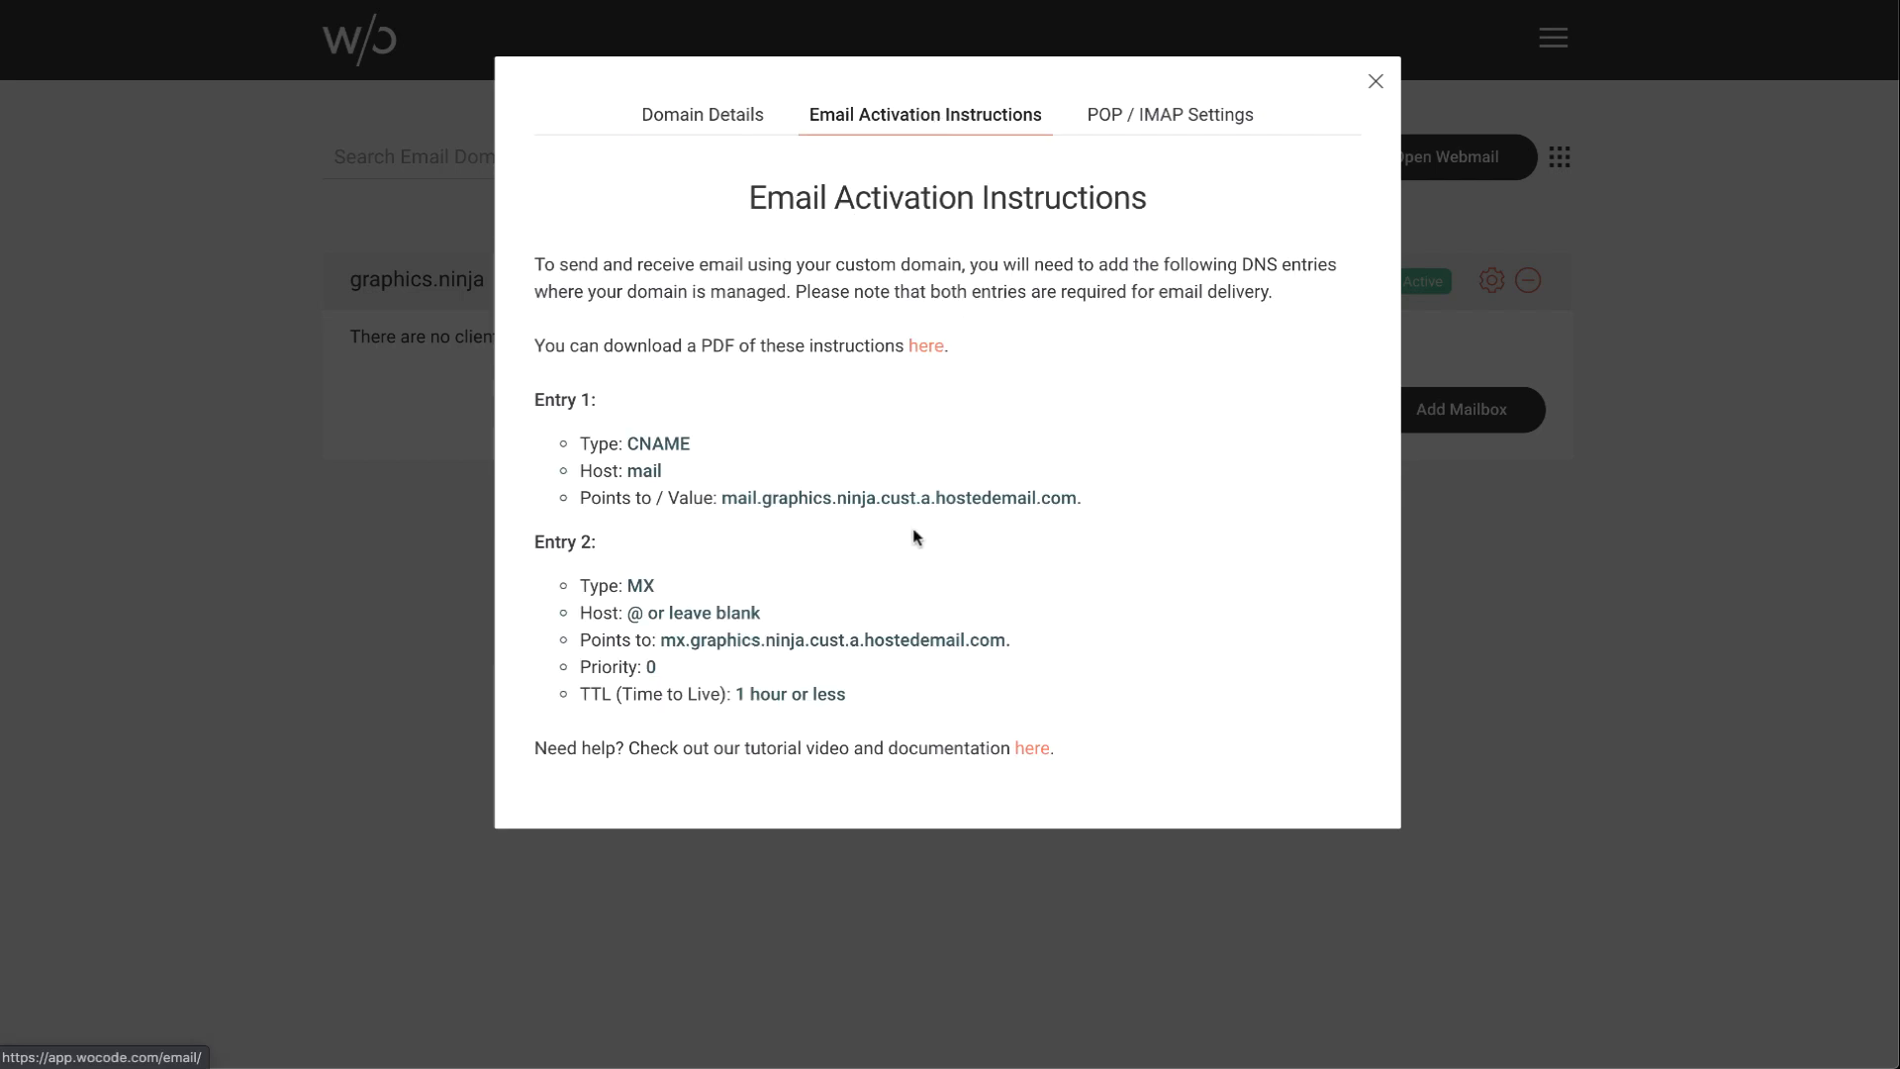
mouse_move(765, 473)
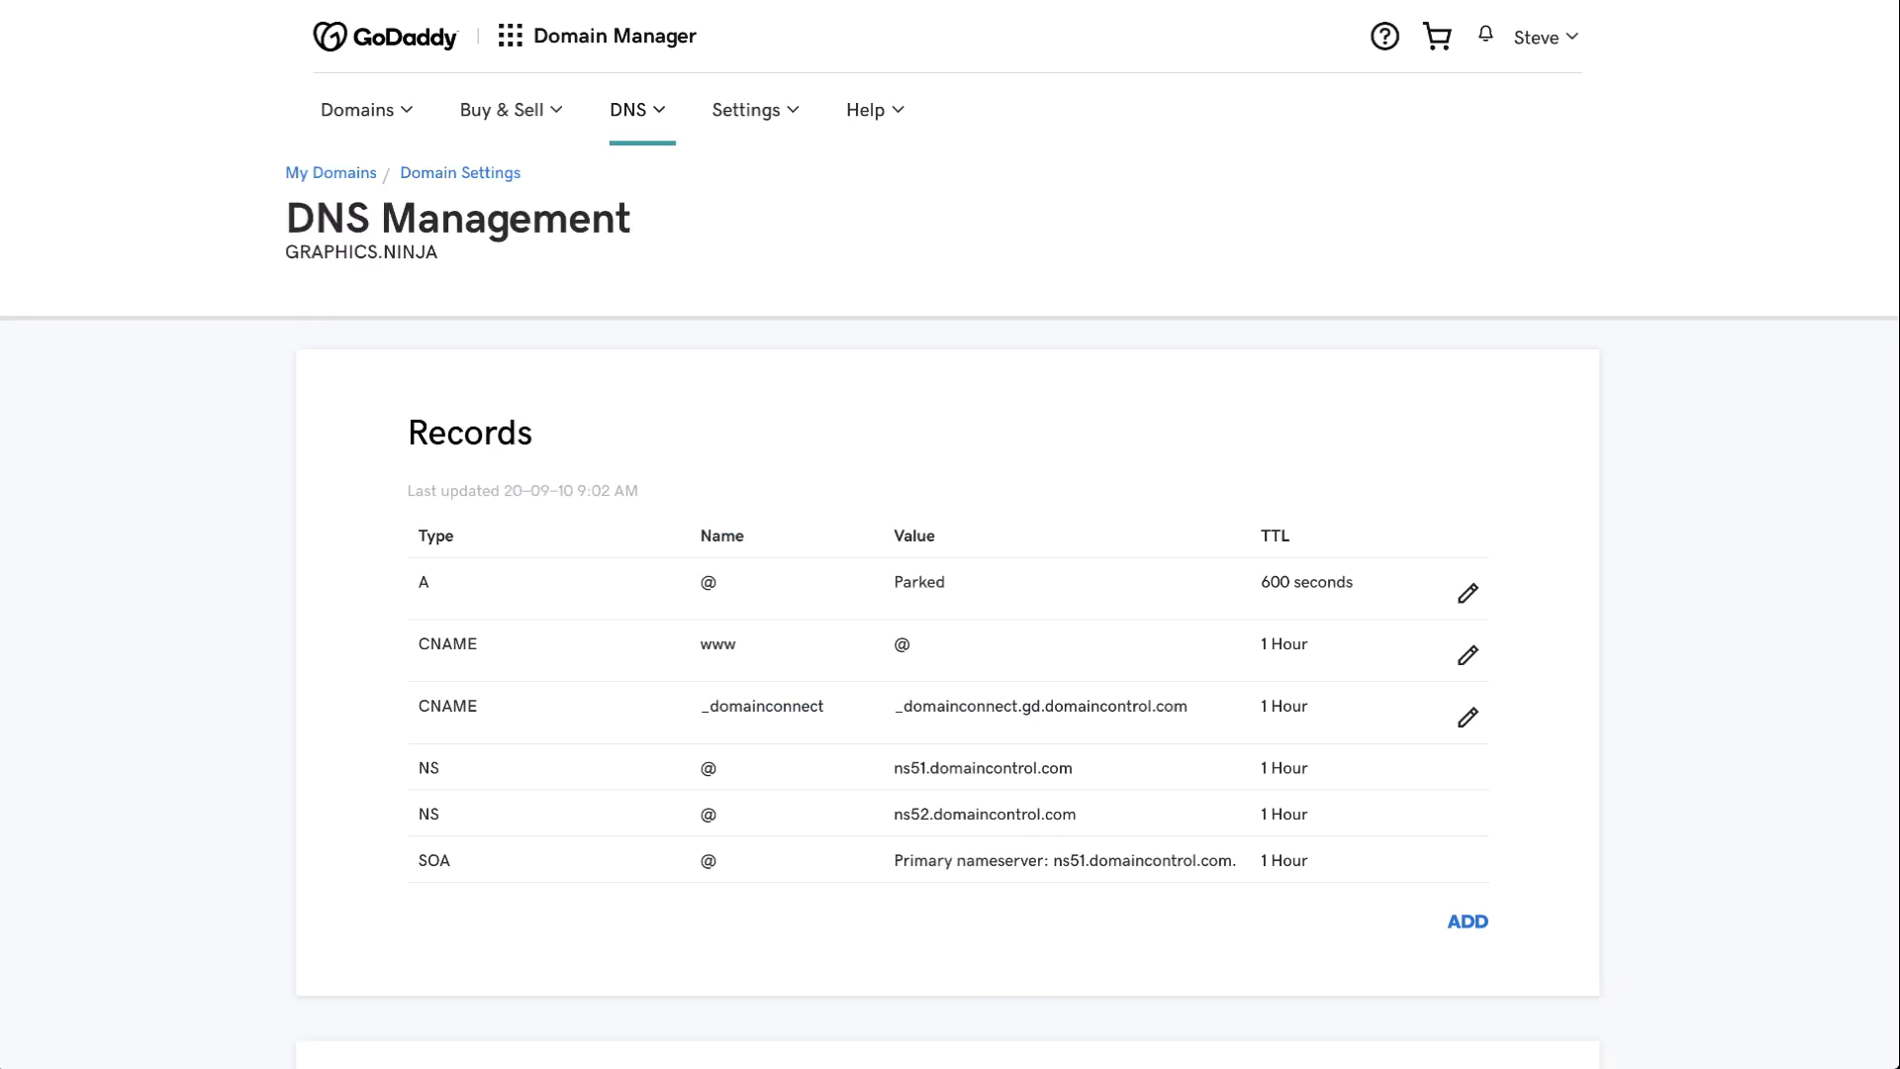
mouse_move(463, 310)
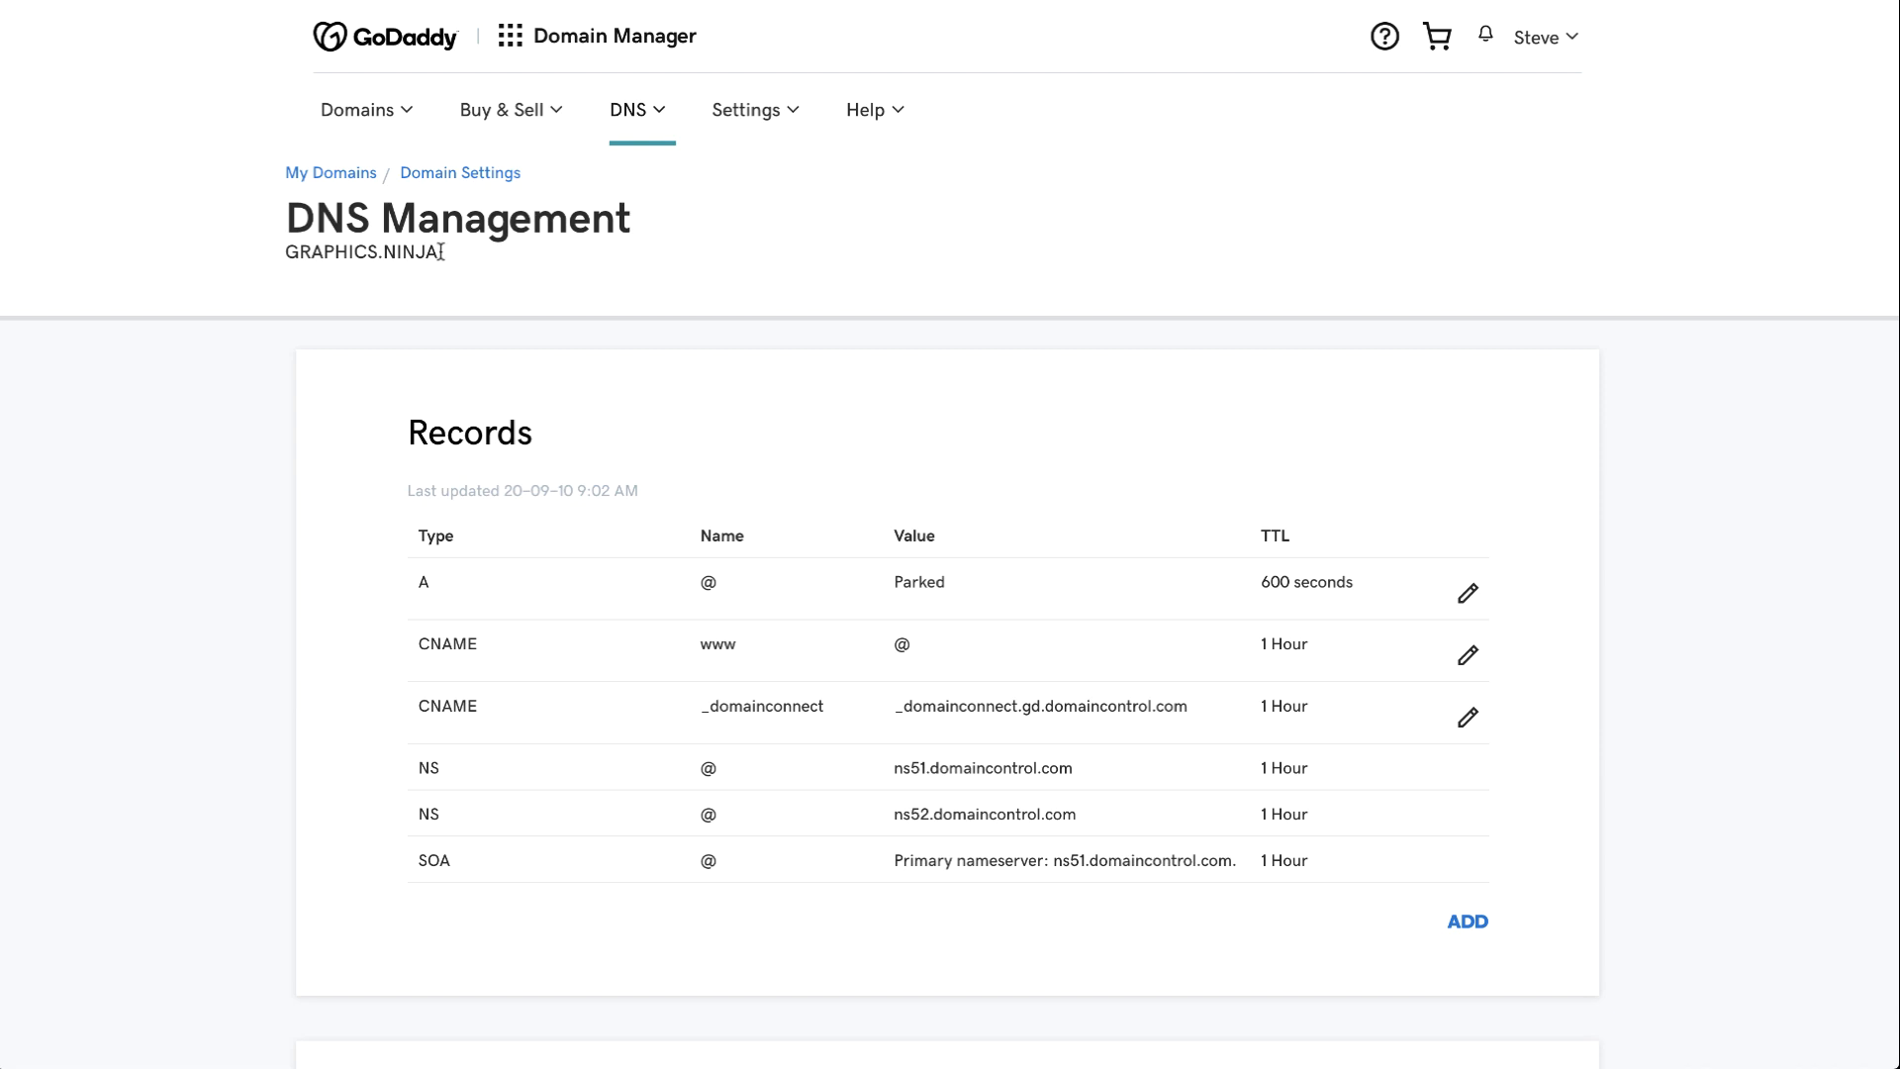
mouse_move(999, 396)
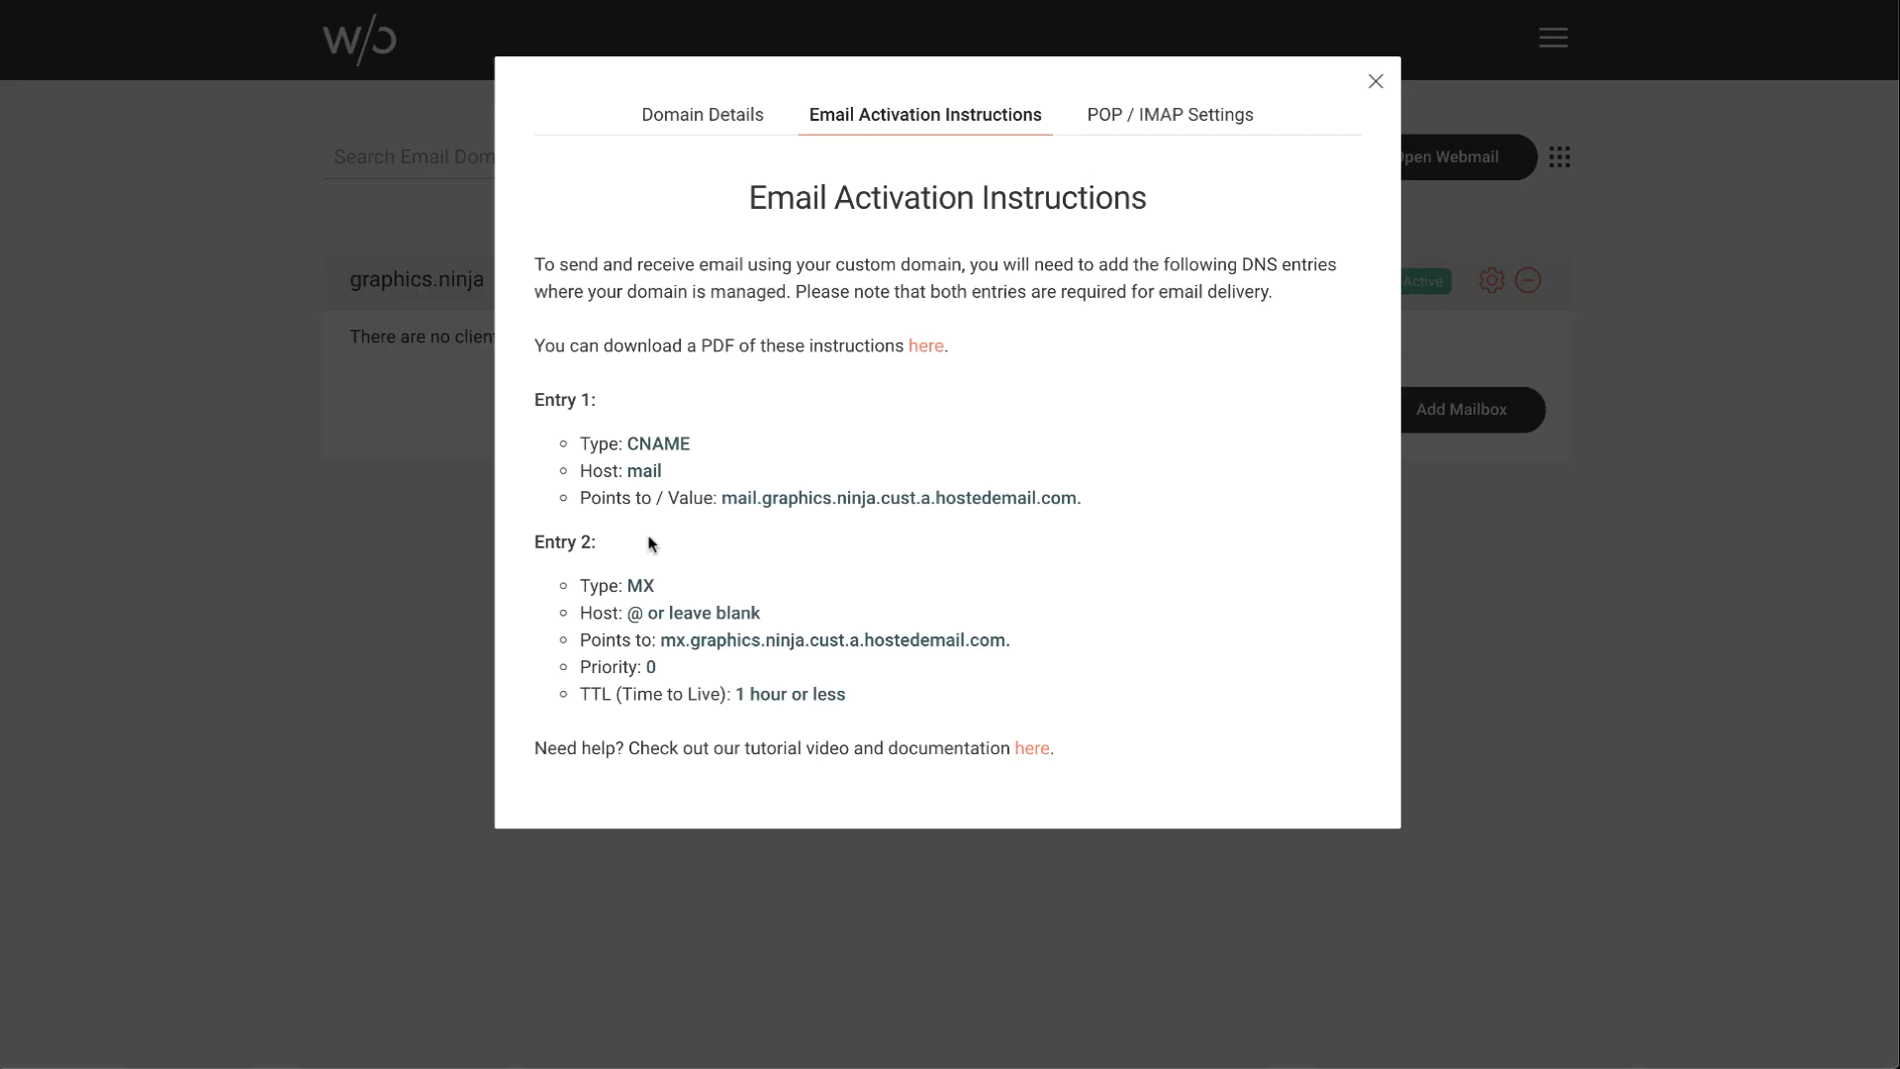
mouse_move(692, 444)
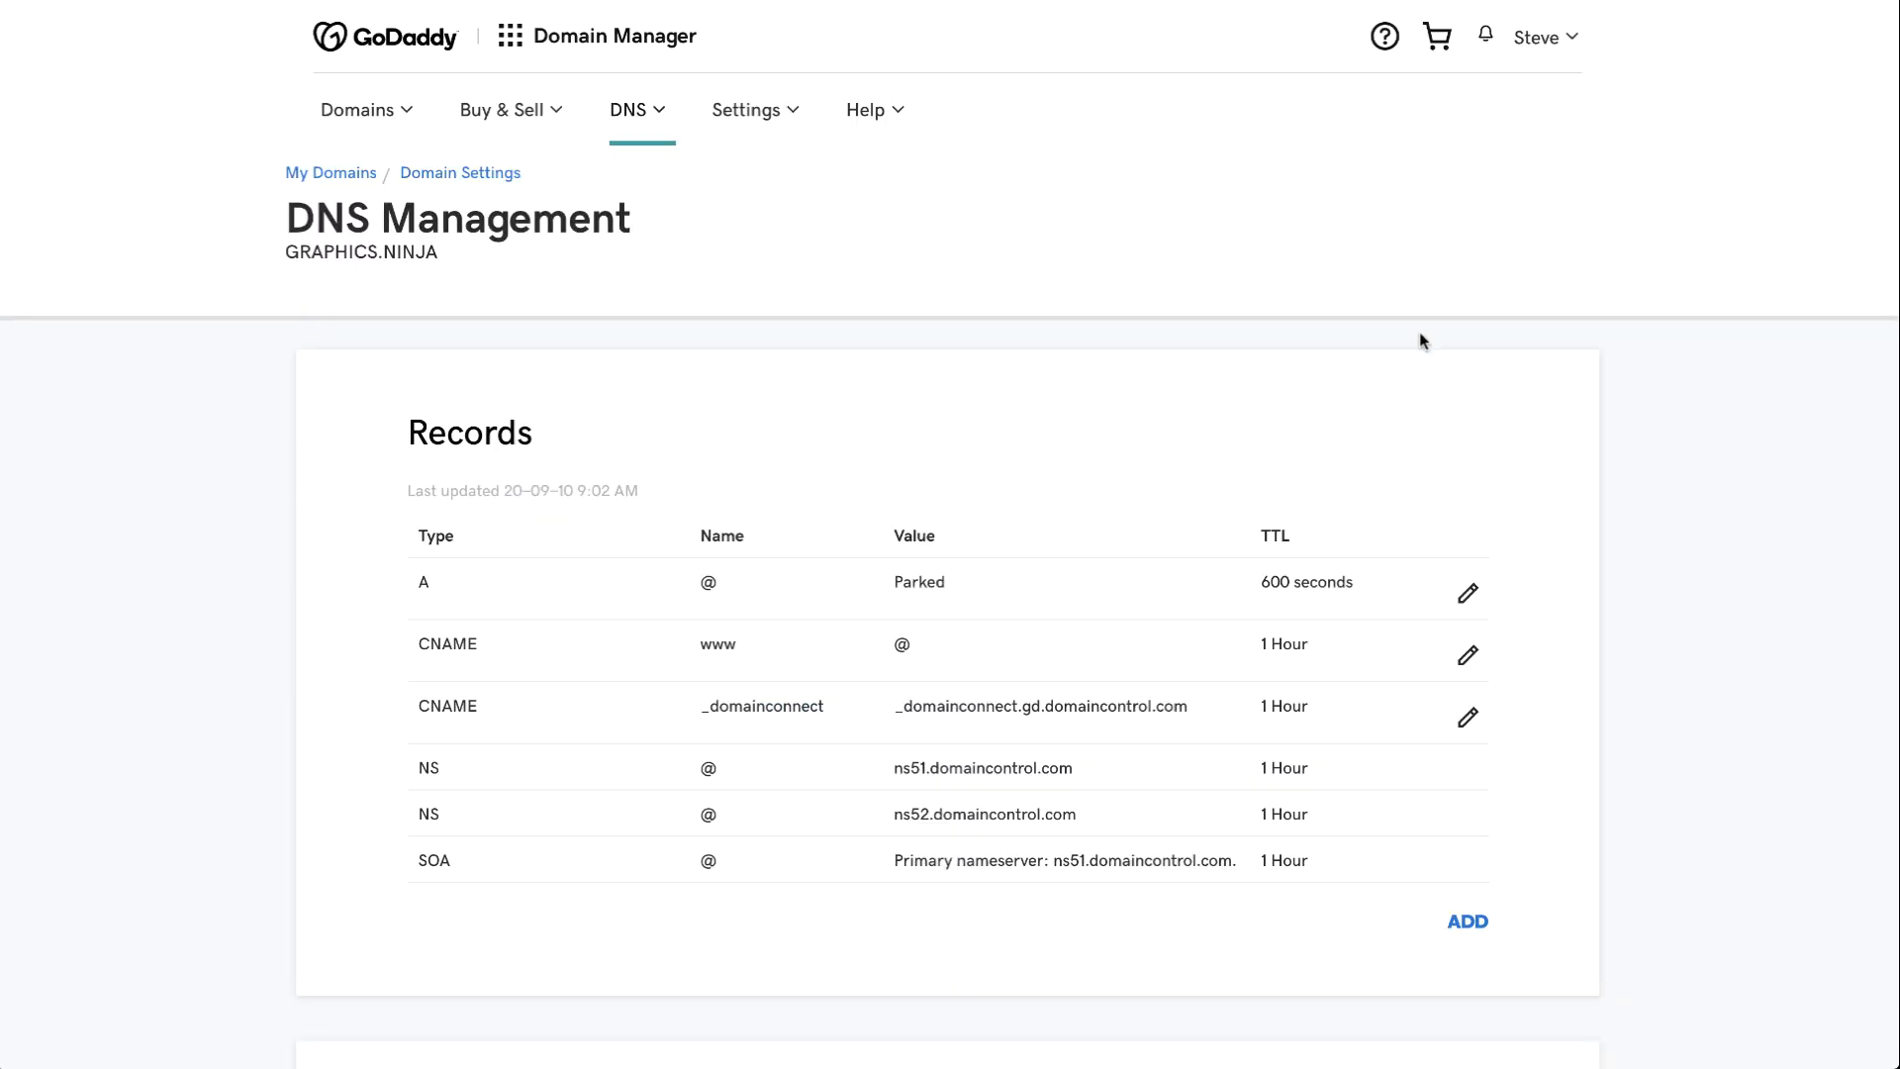
Start a new CNAME DNS record with host mail
click(1466, 920)
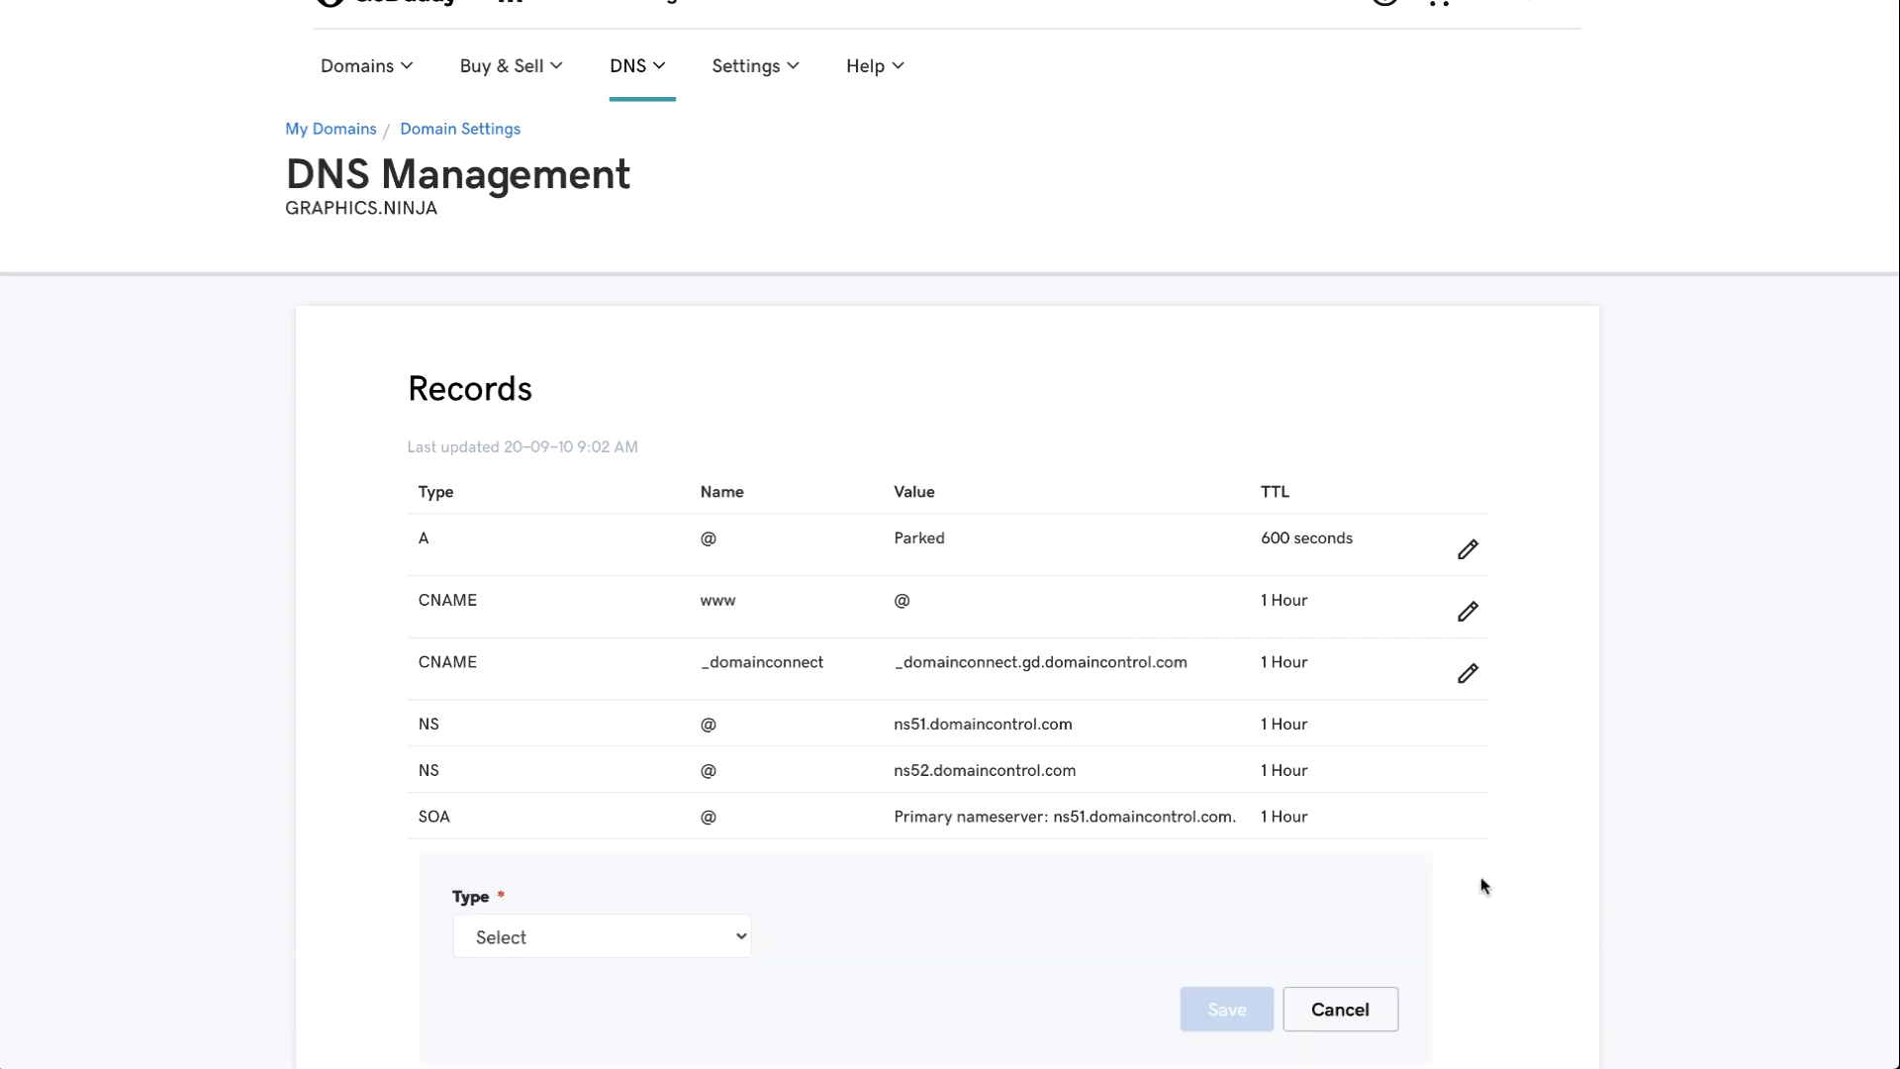
click(602, 936)
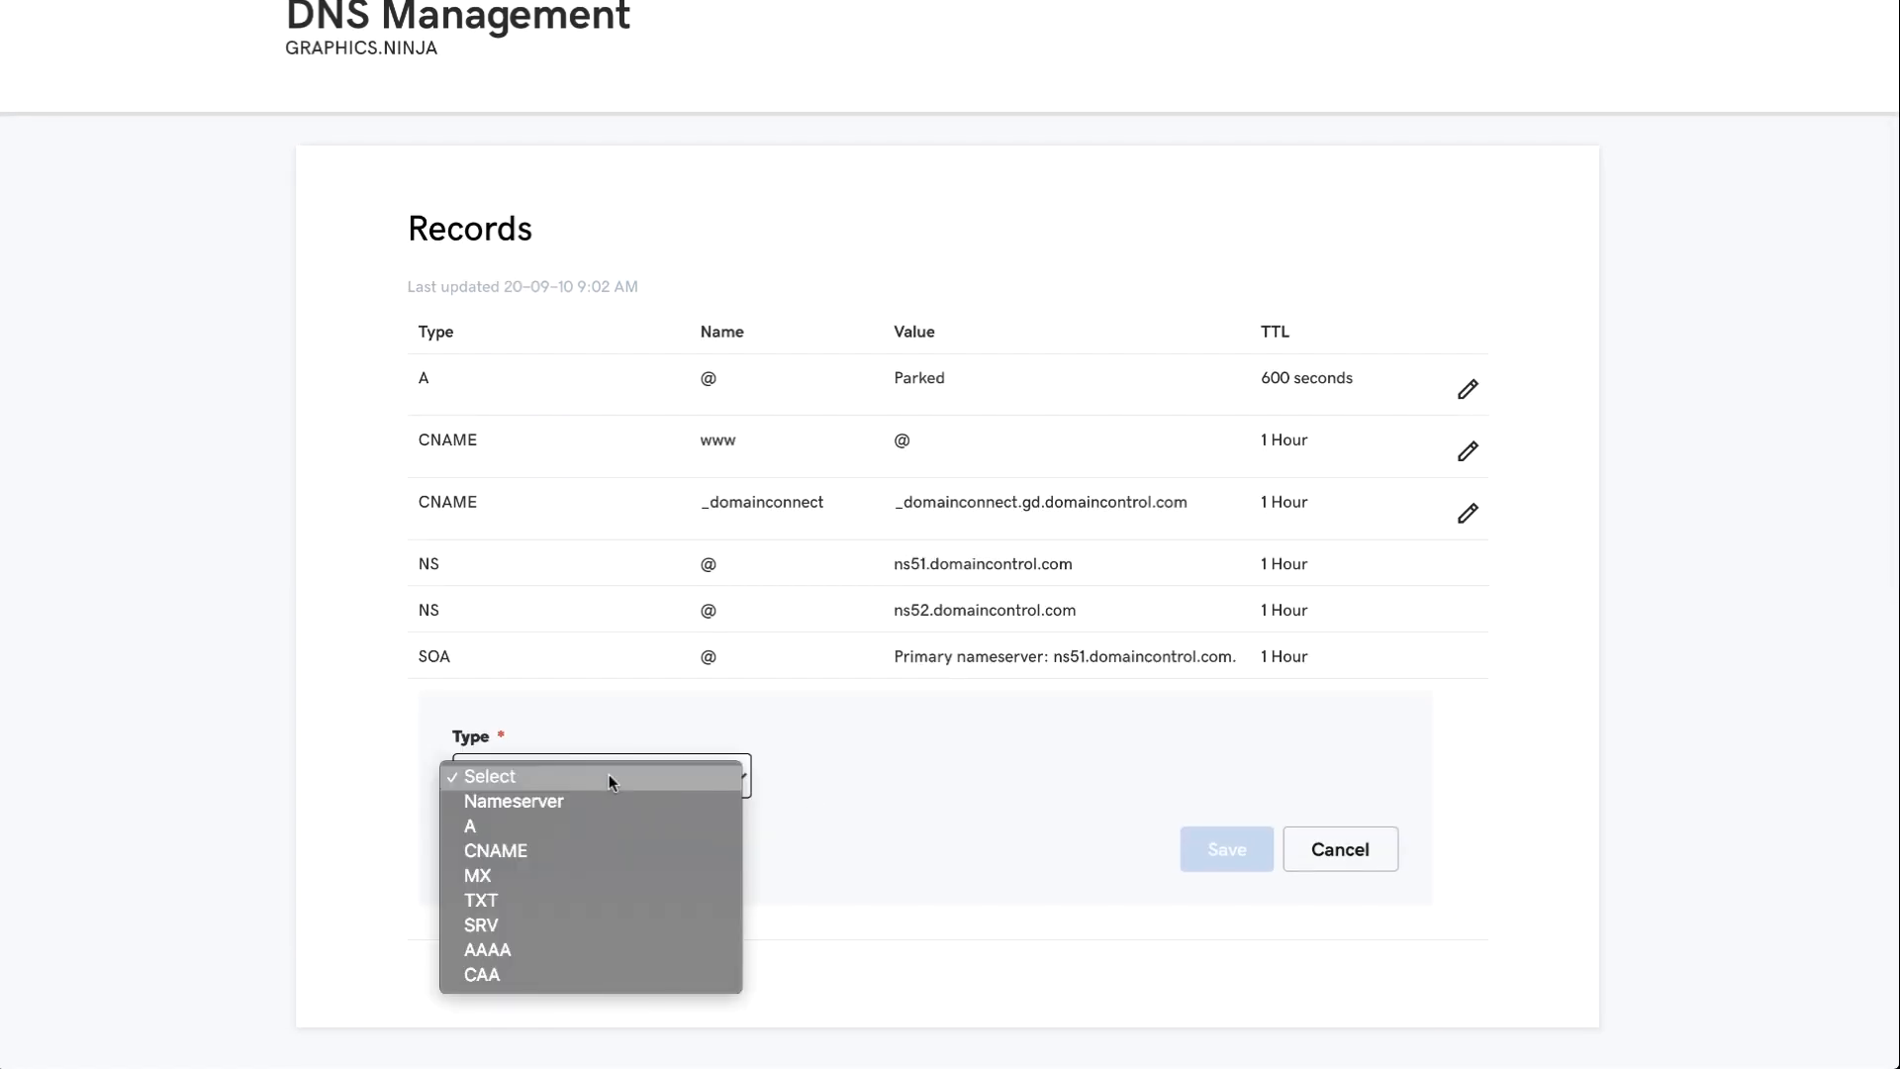
click(495, 850)
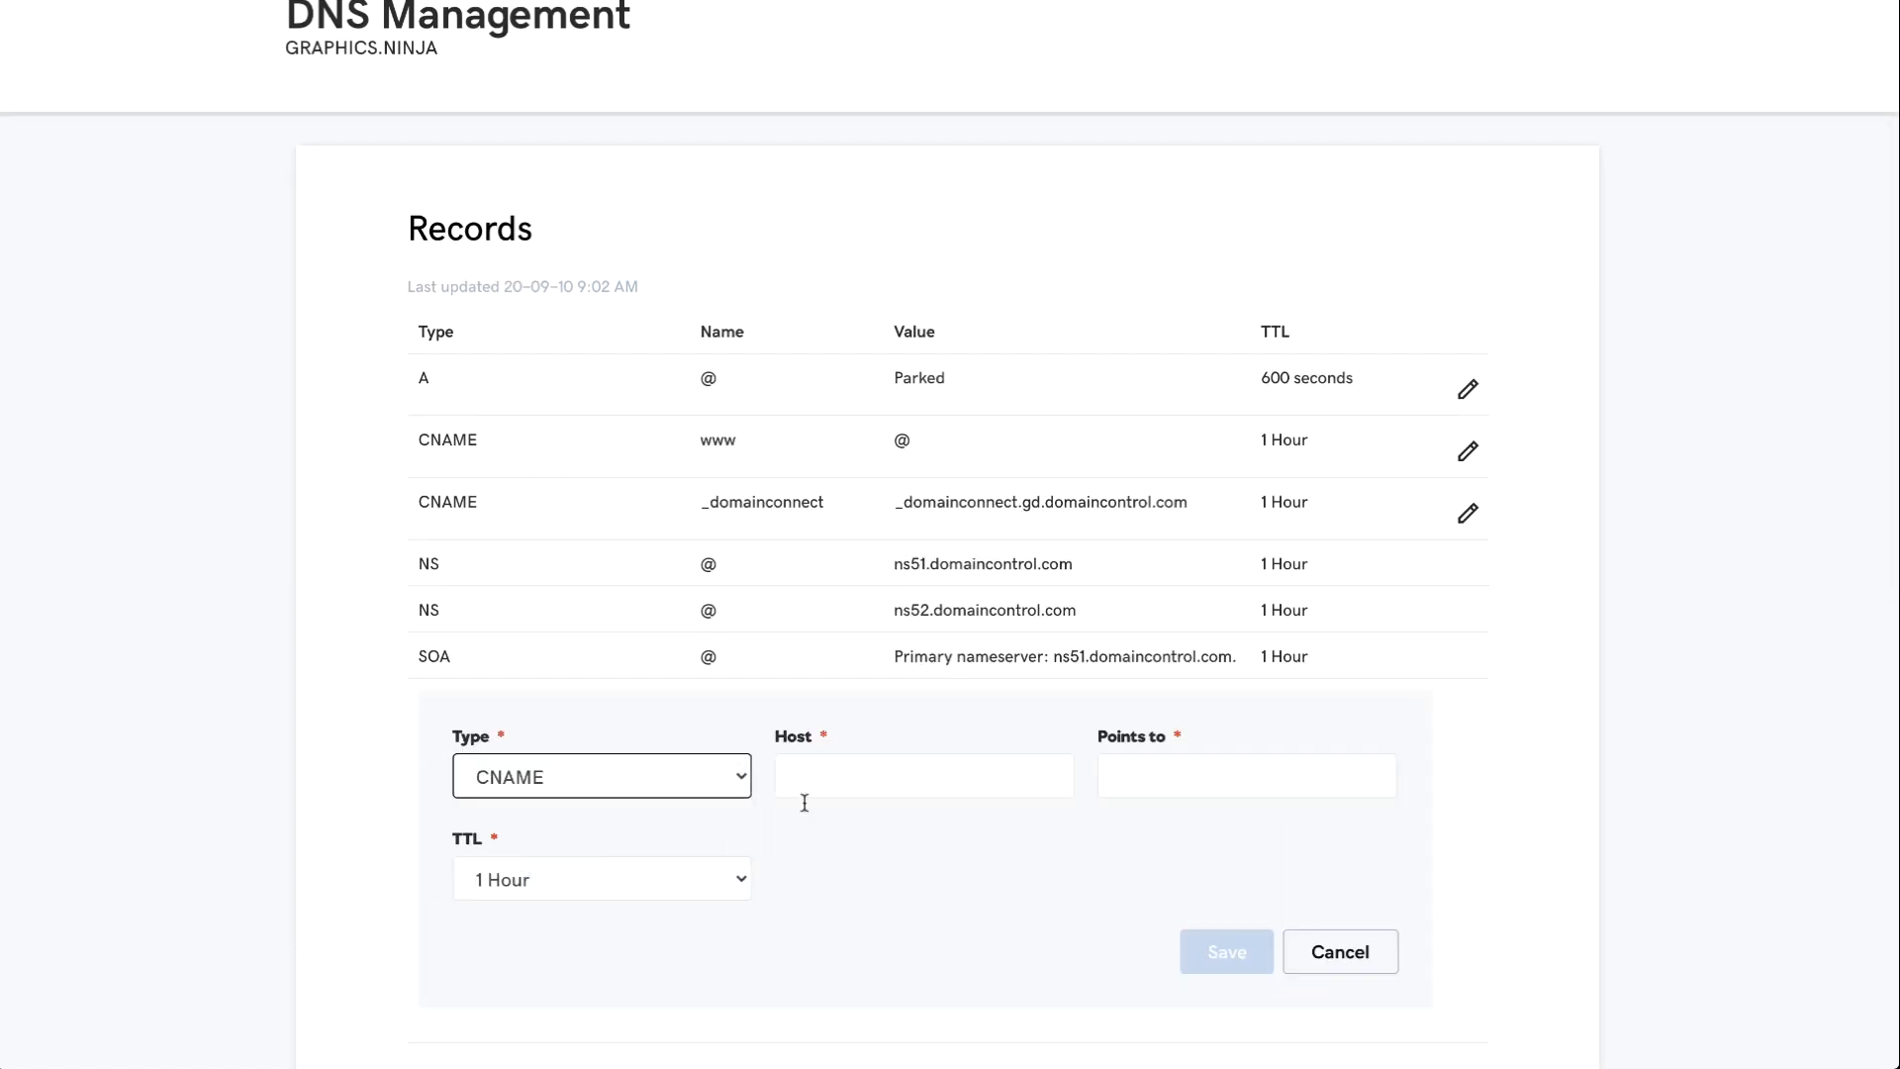
text(mail)
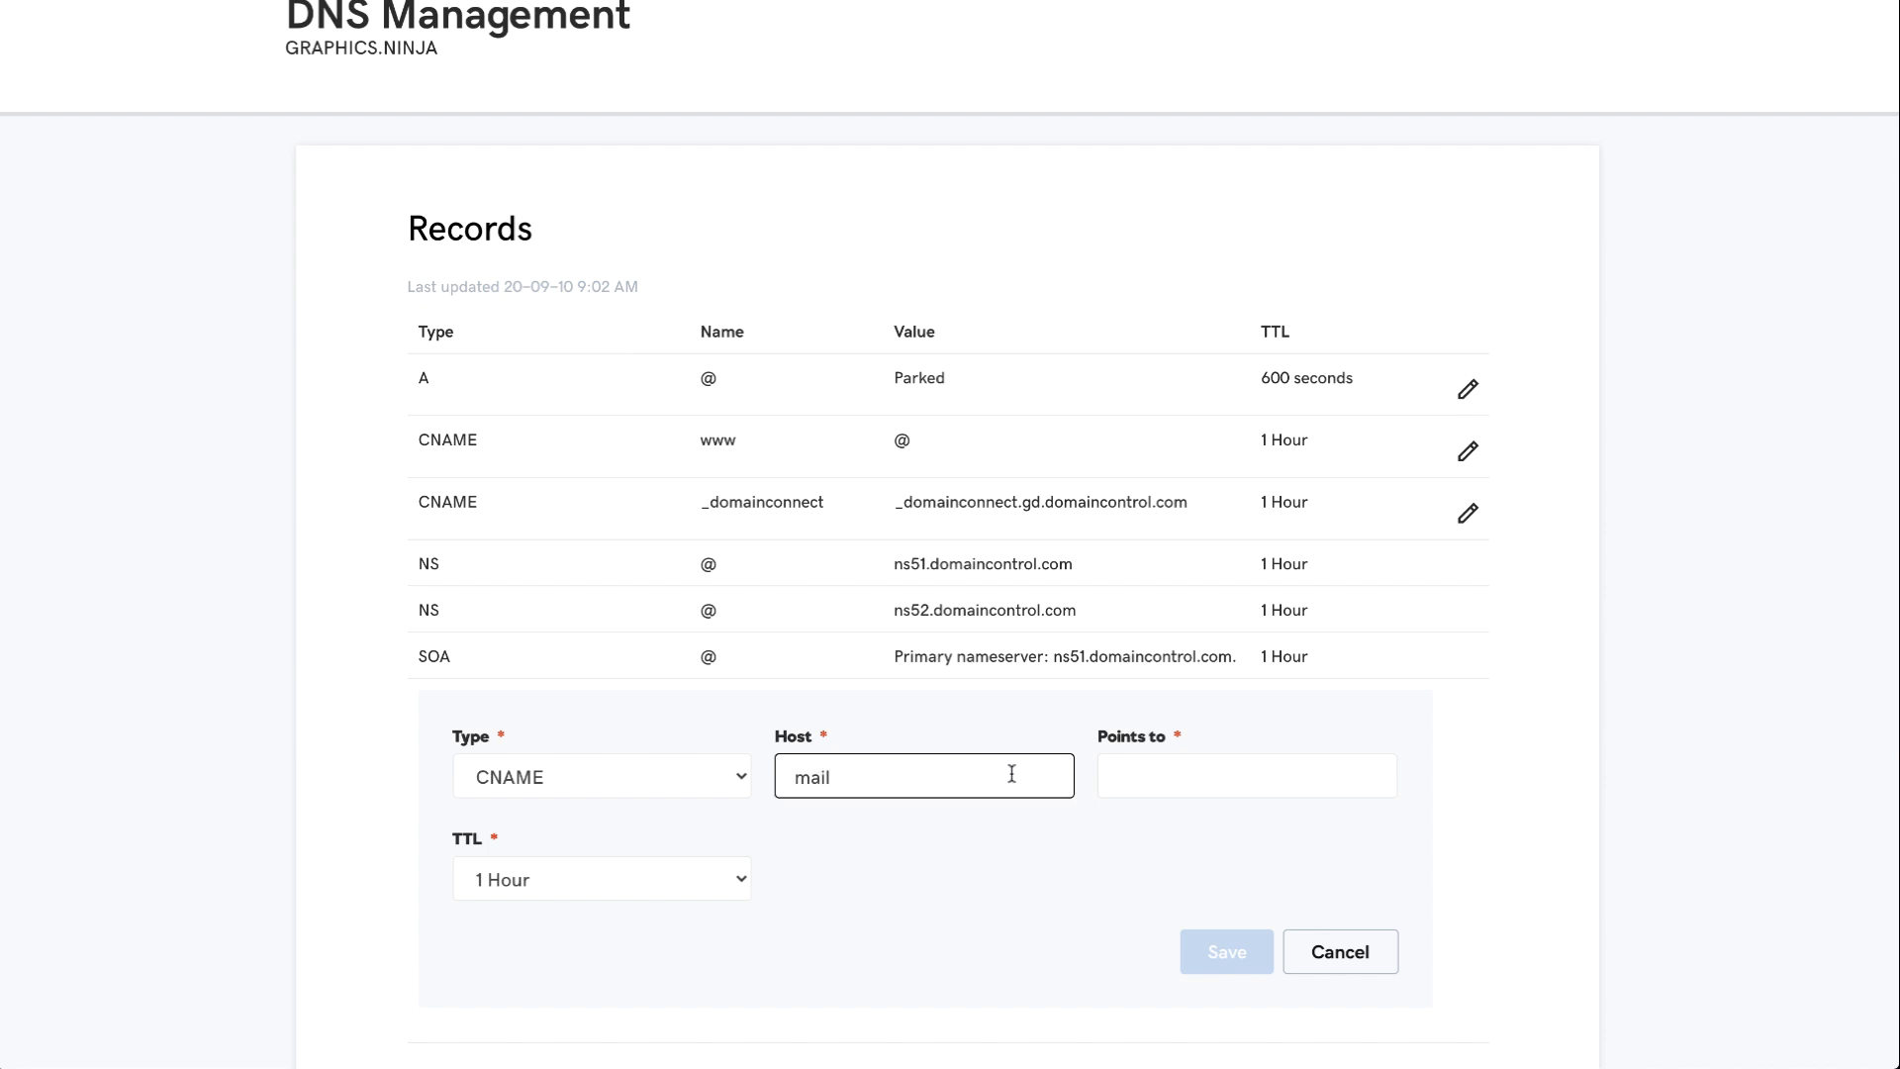
Point the mail CNAME to the hostedemail.com address and save it
click(1247, 774)
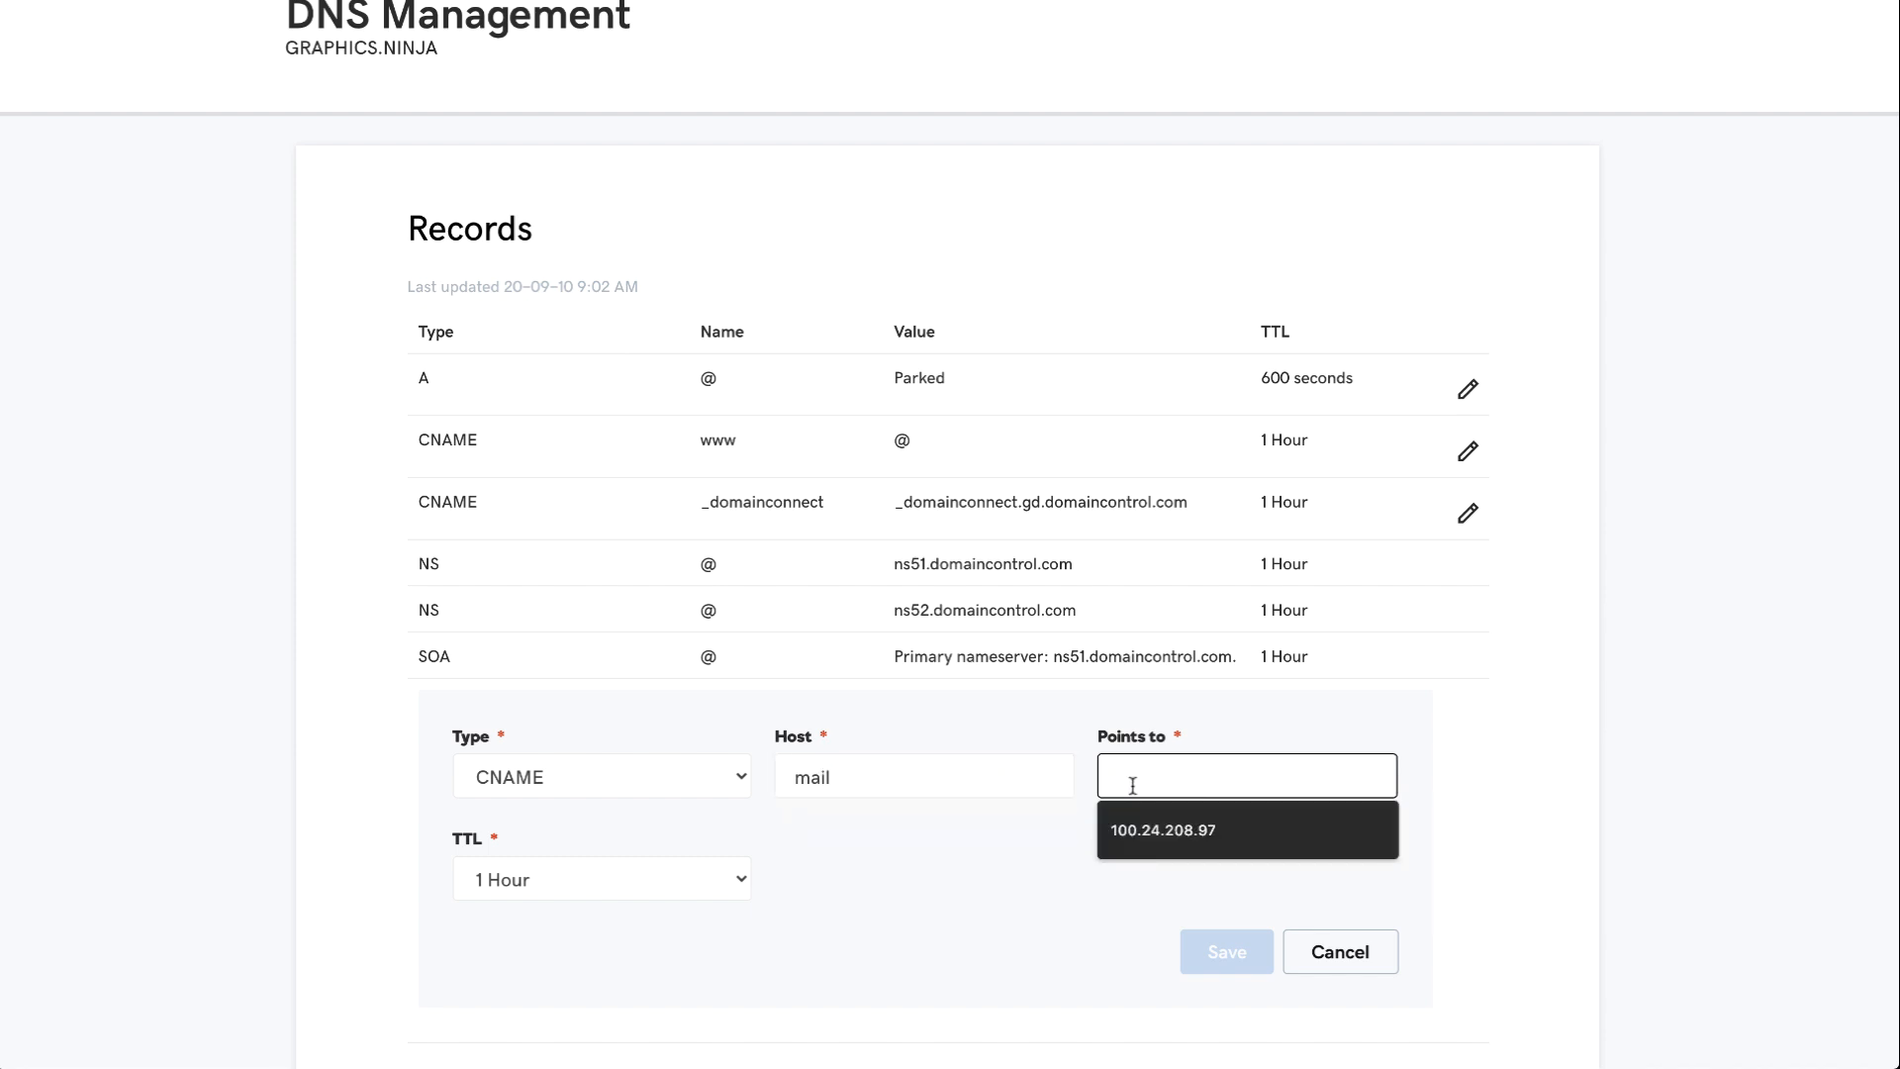
text(s.ninja.cust.a.hostedemail.com.)
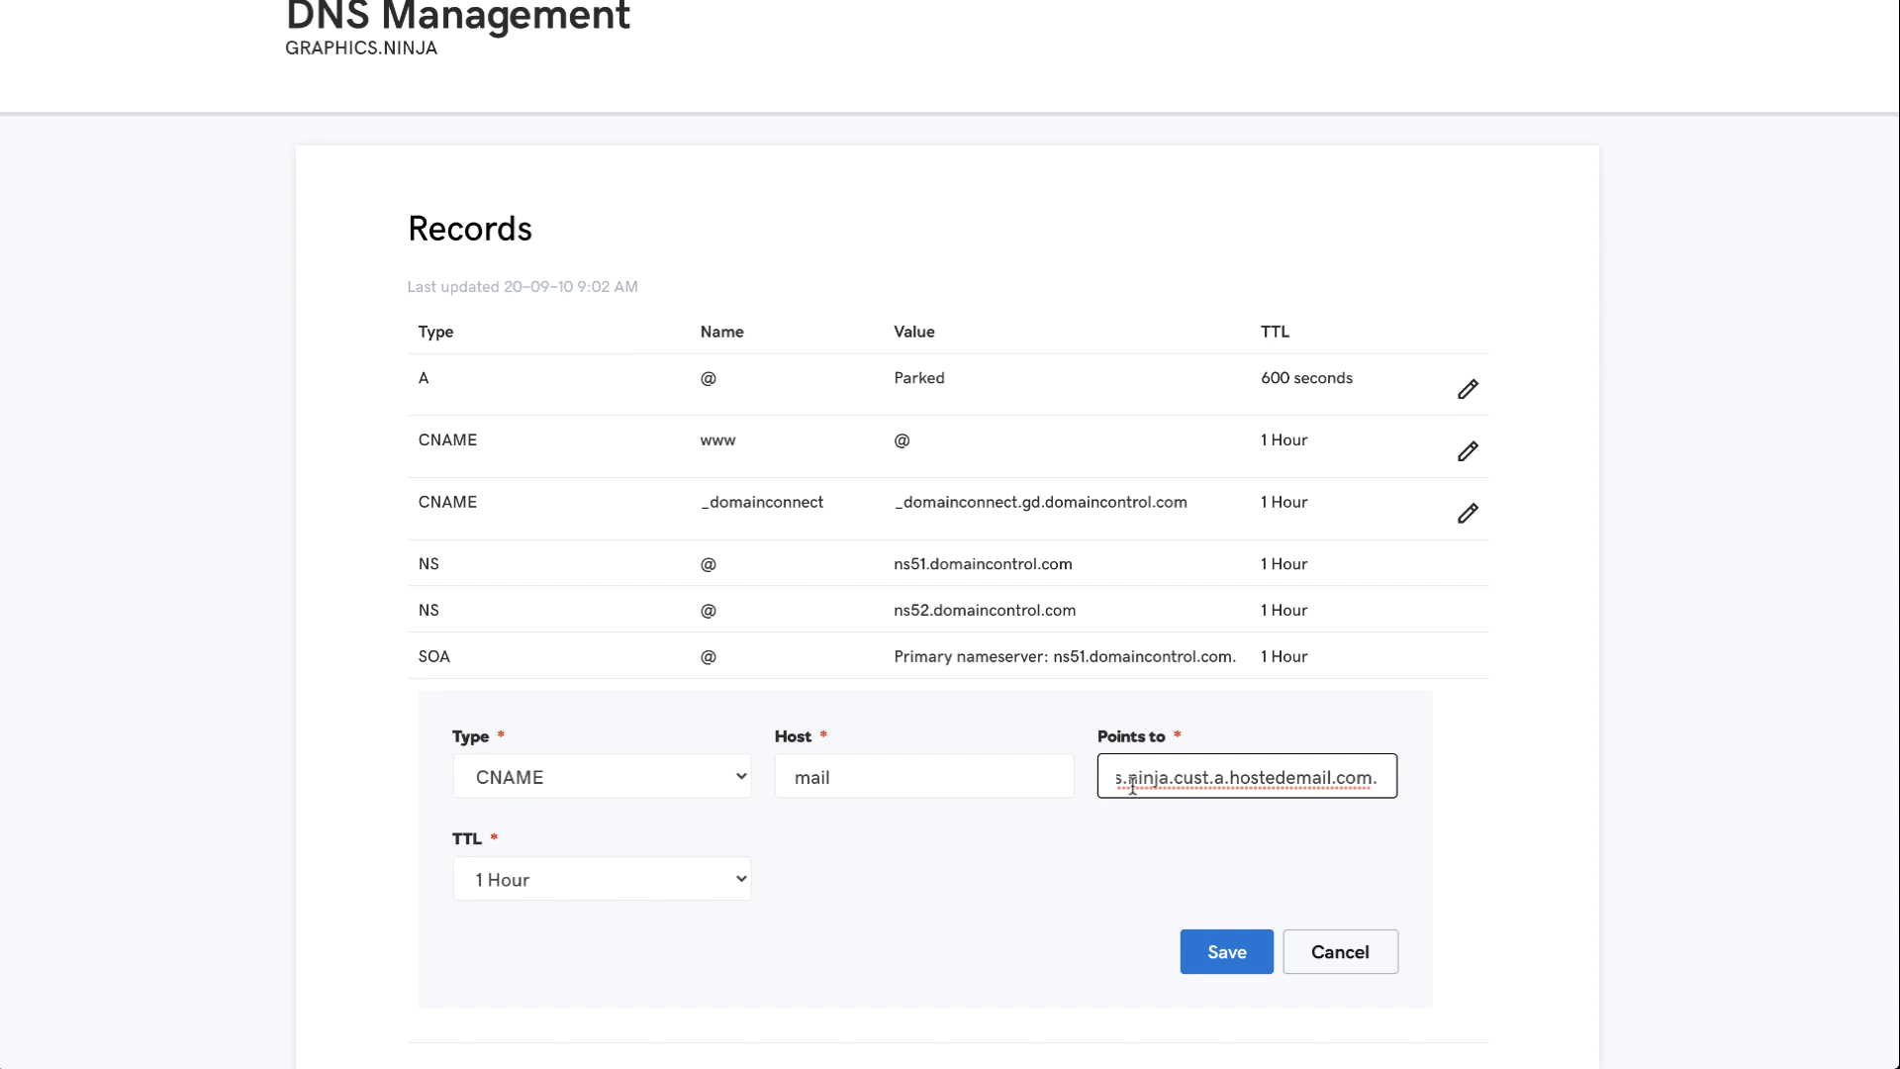
mouse_move(609, 880)
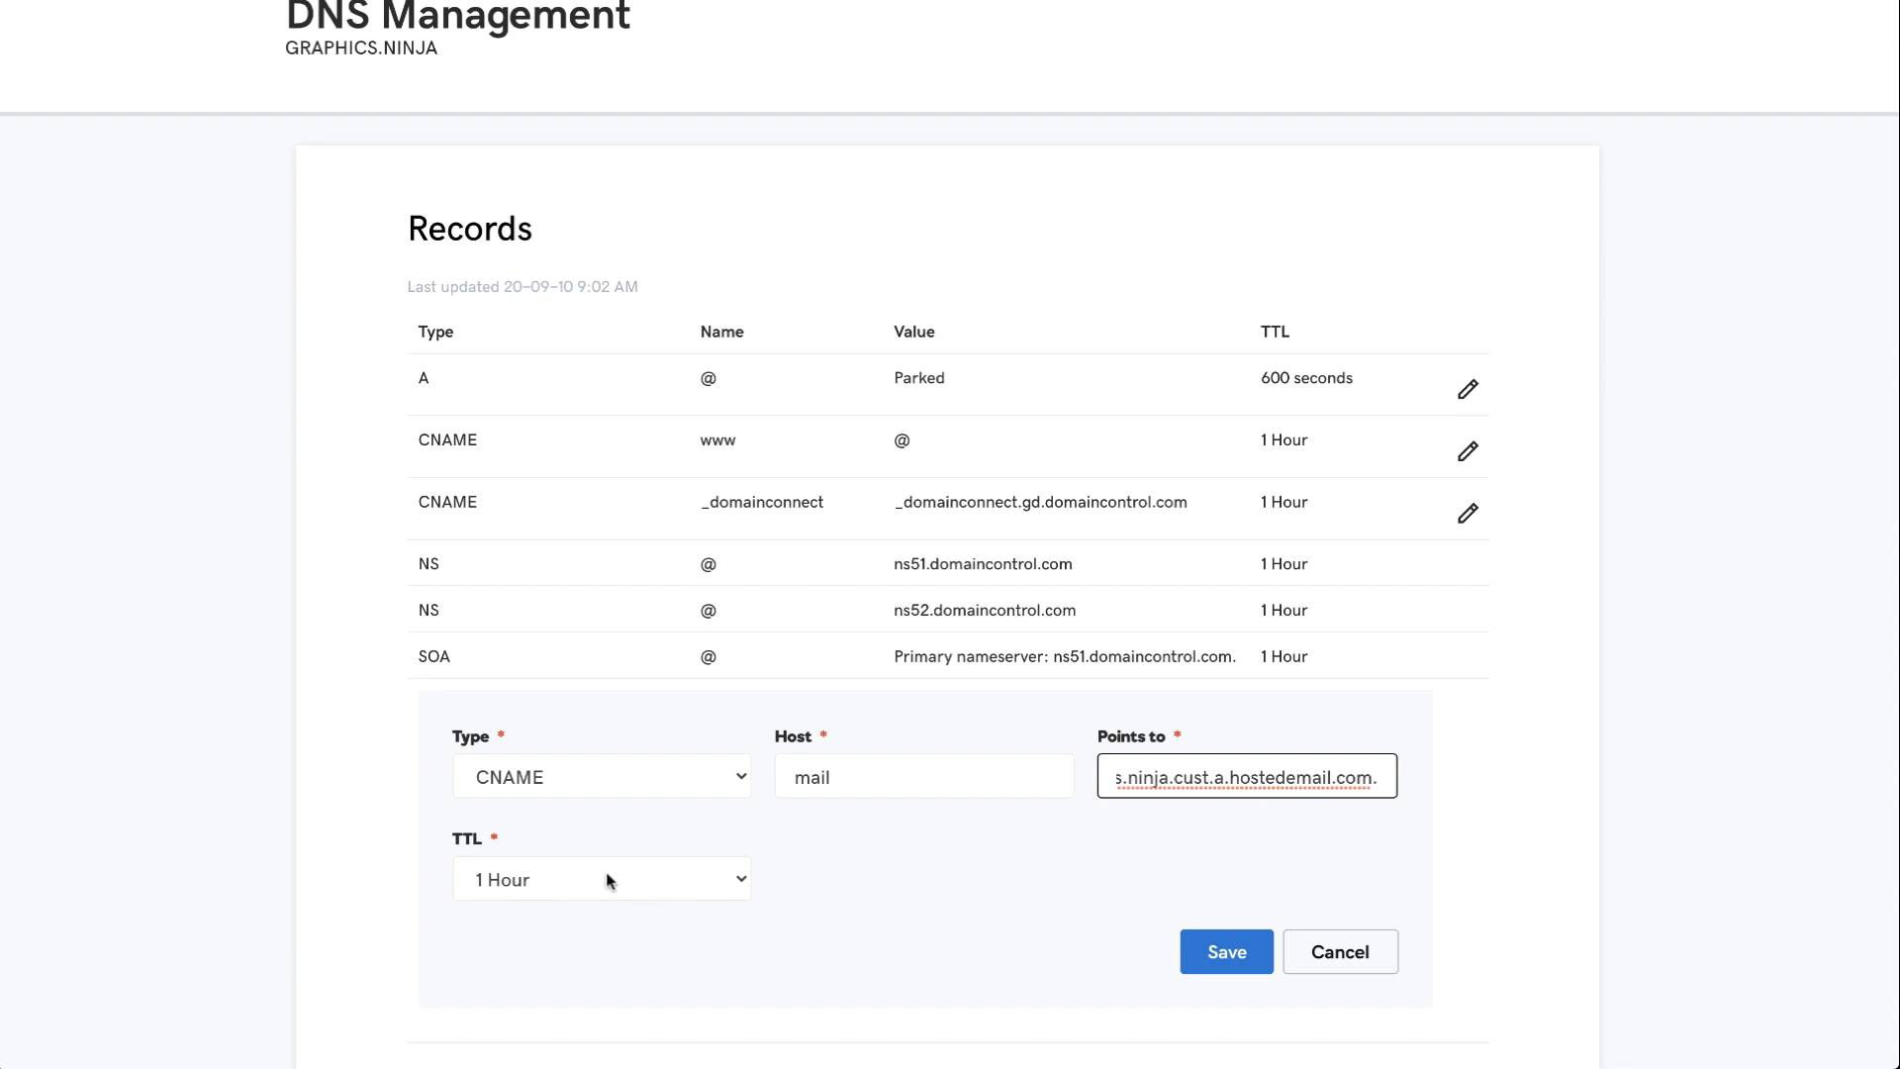
scroll(down, 3)
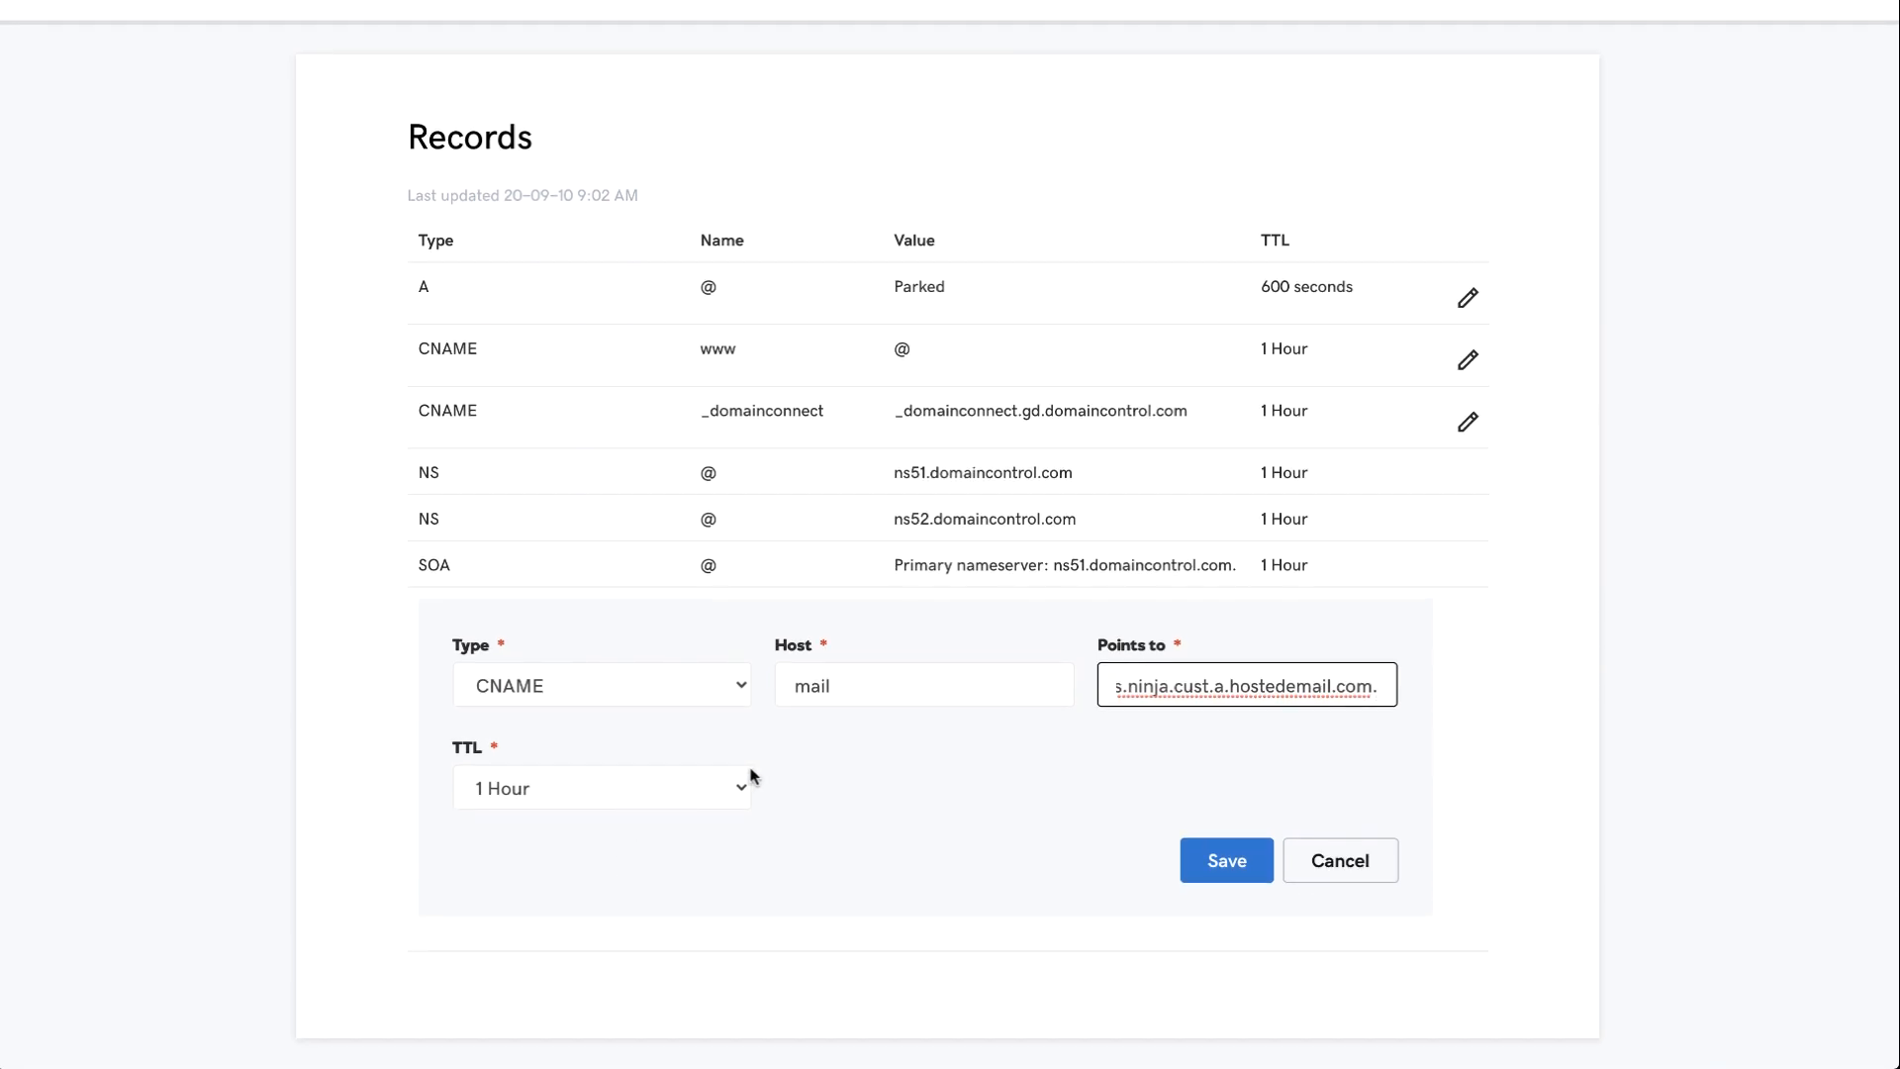
click(1226, 860)
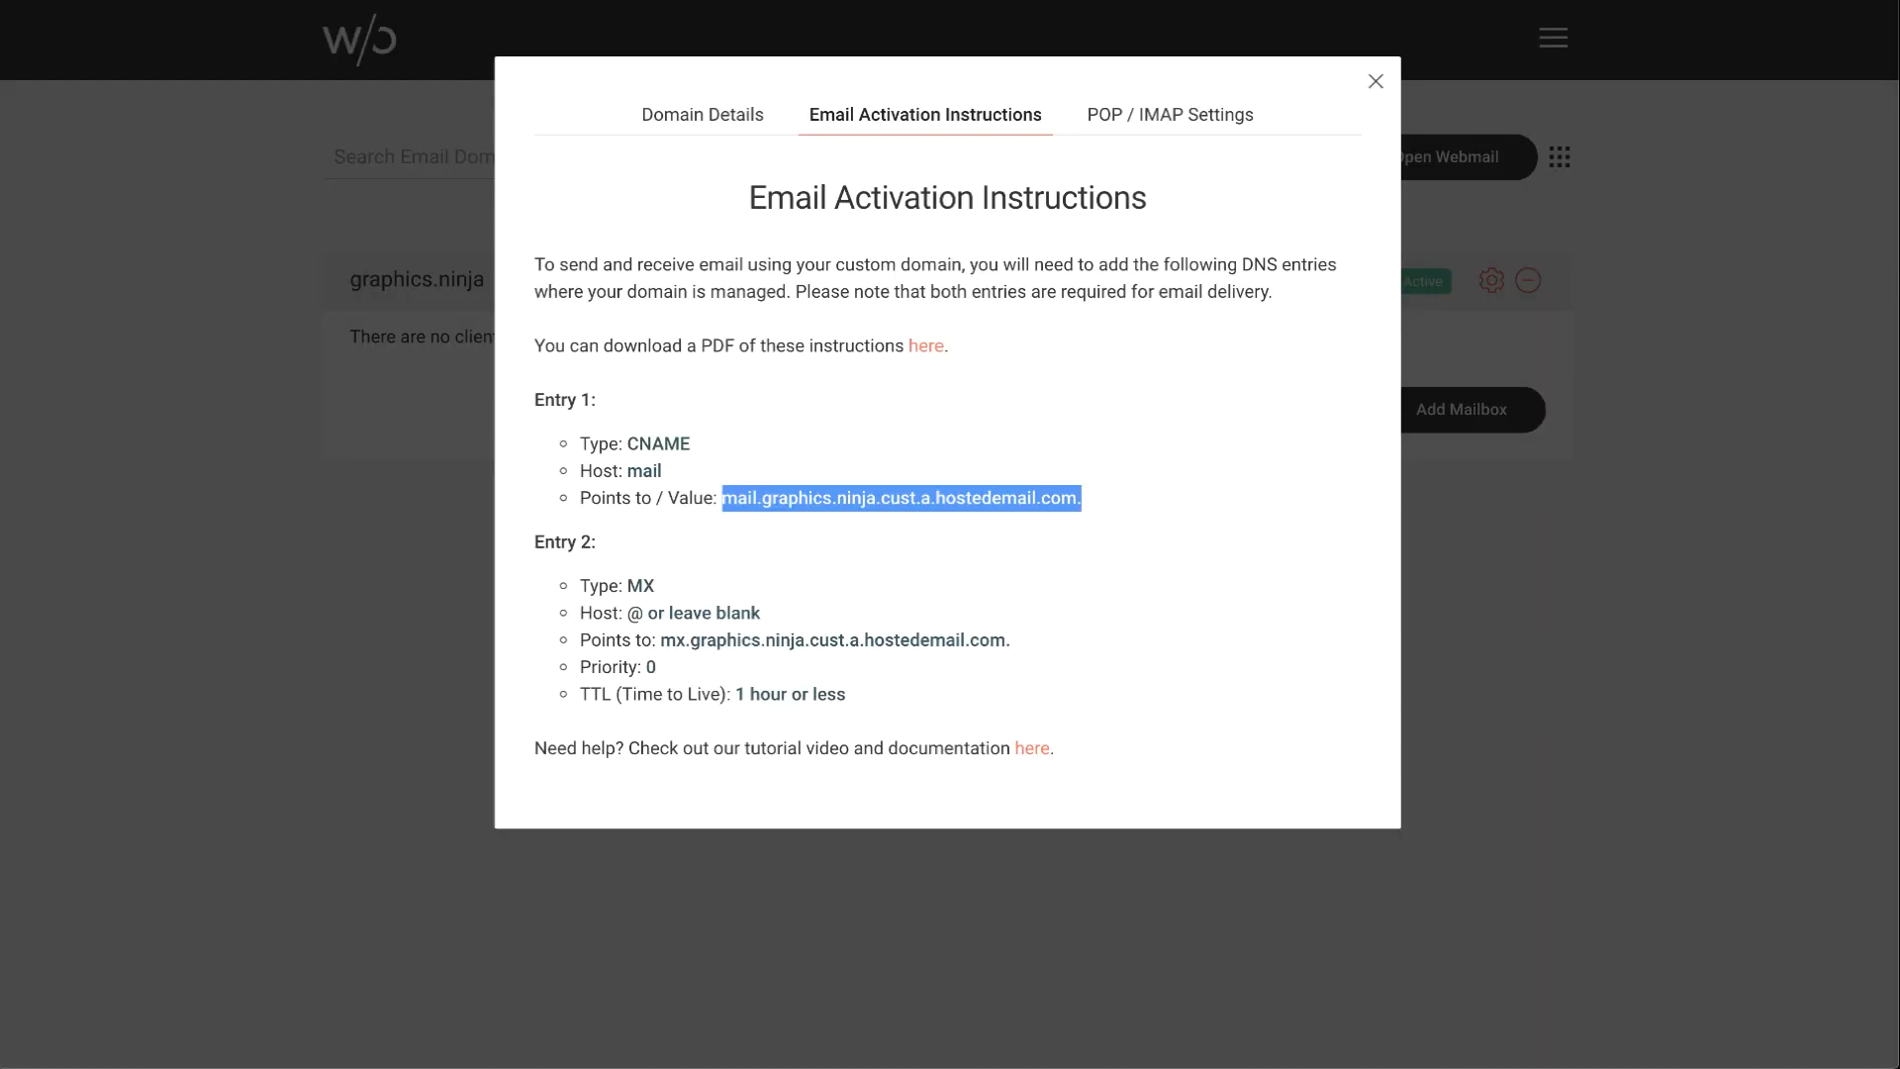
mouse_move(632, 584)
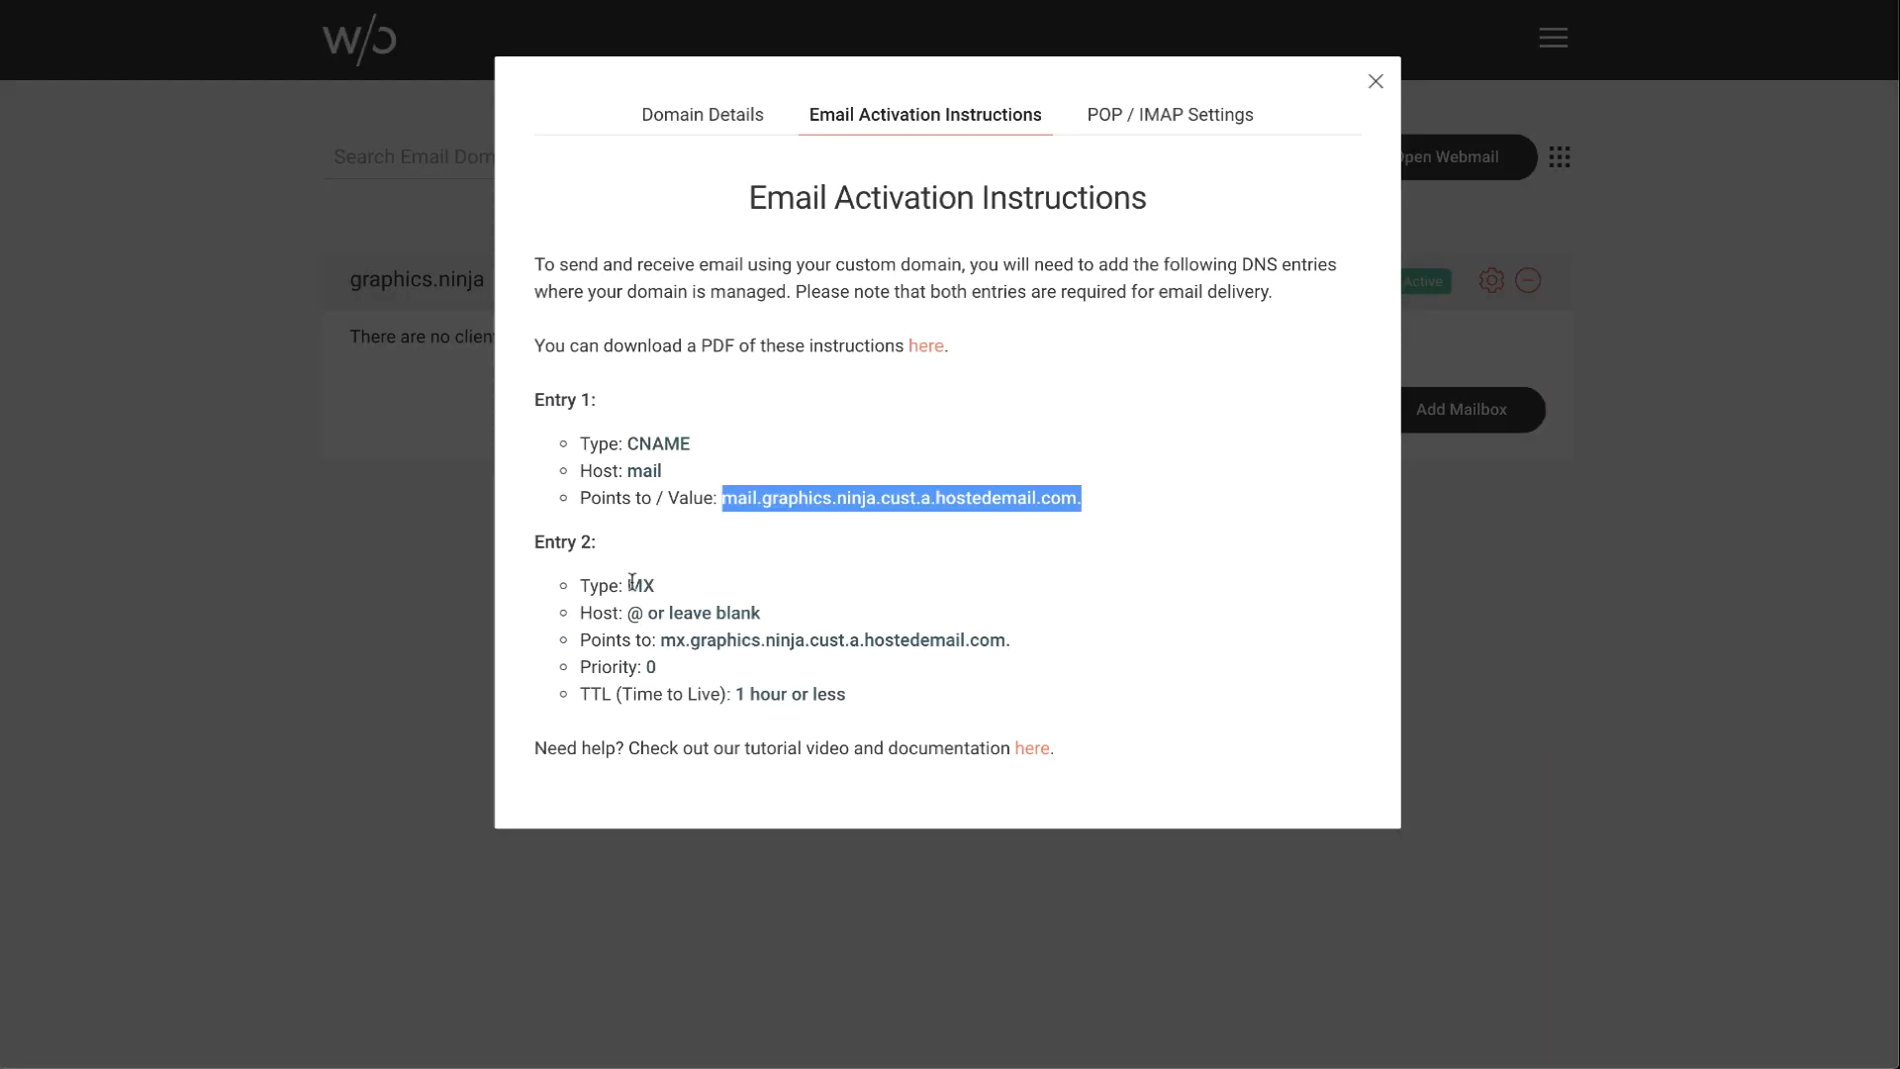
mouse_move(659, 593)
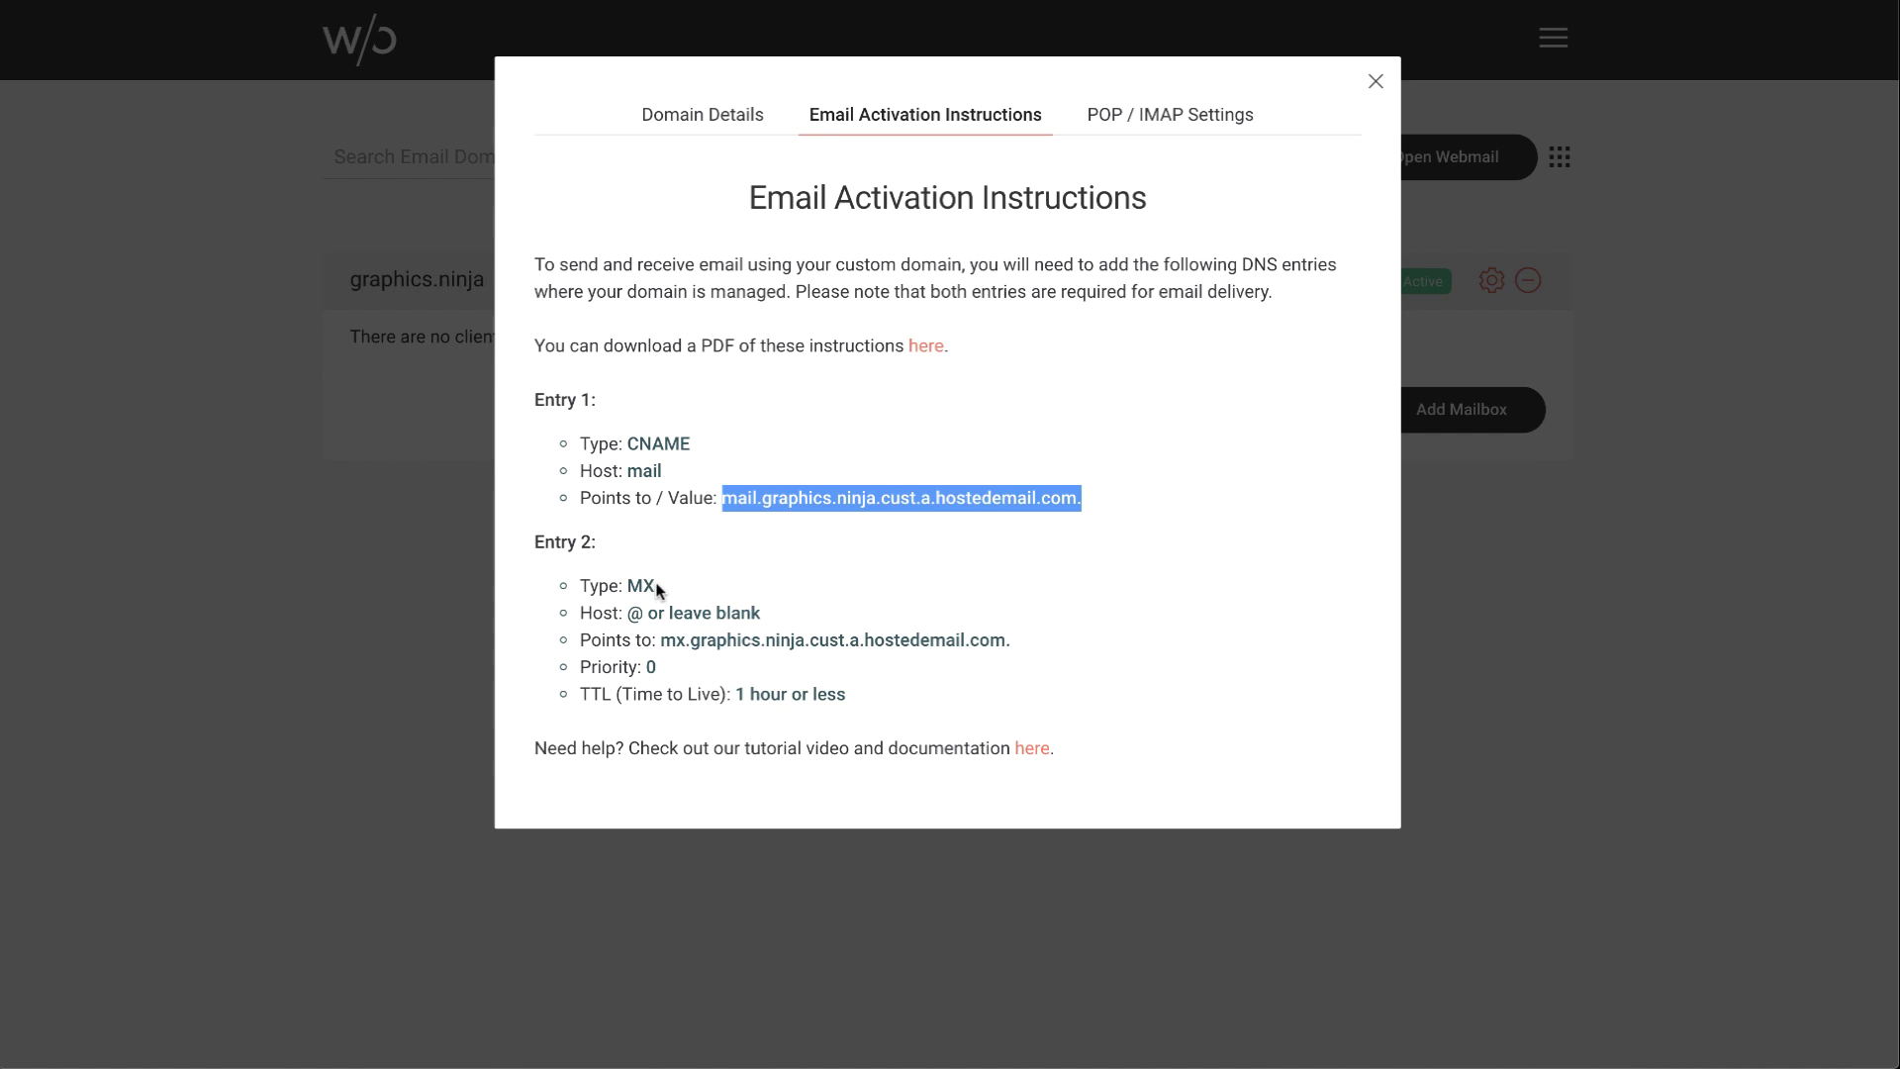
mouse_move(639, 585)
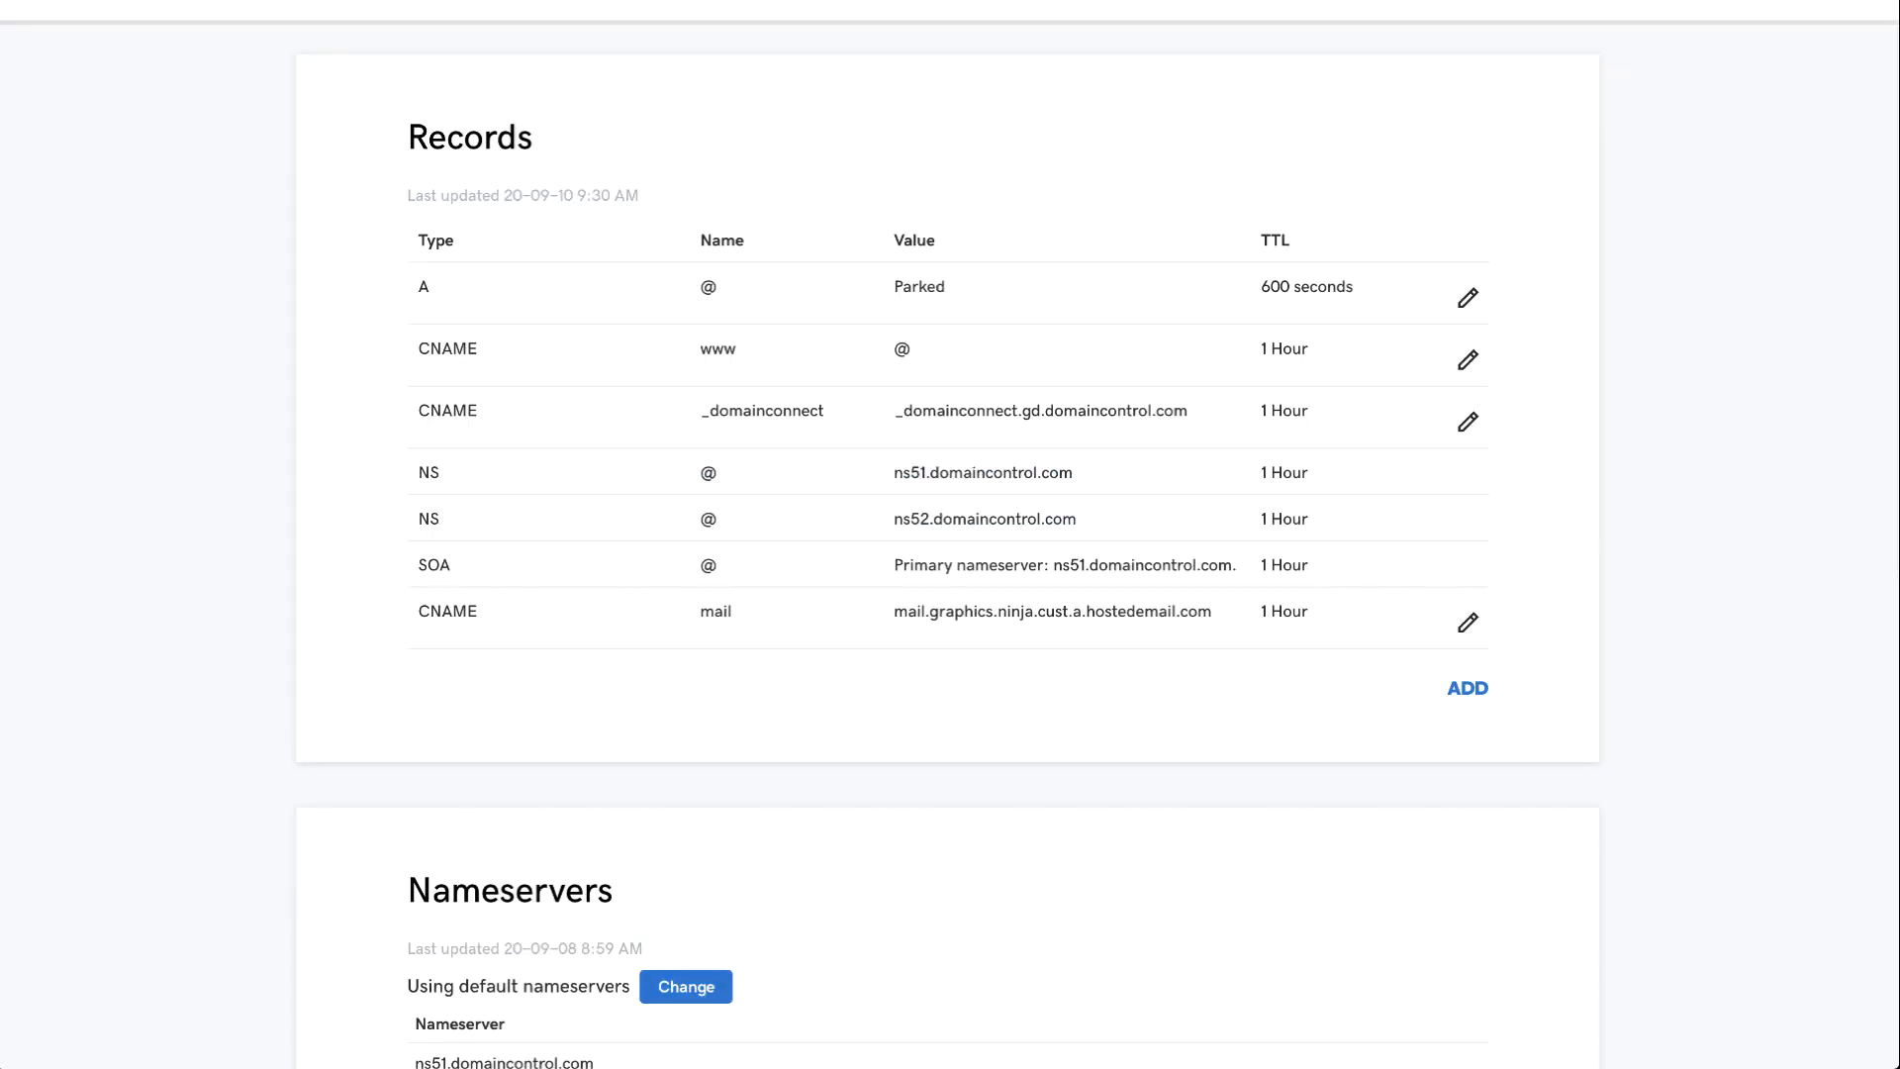
Add an MX record pointing to mail.graphics.ninja.cust.a.hostedemail.com
click(1468, 688)
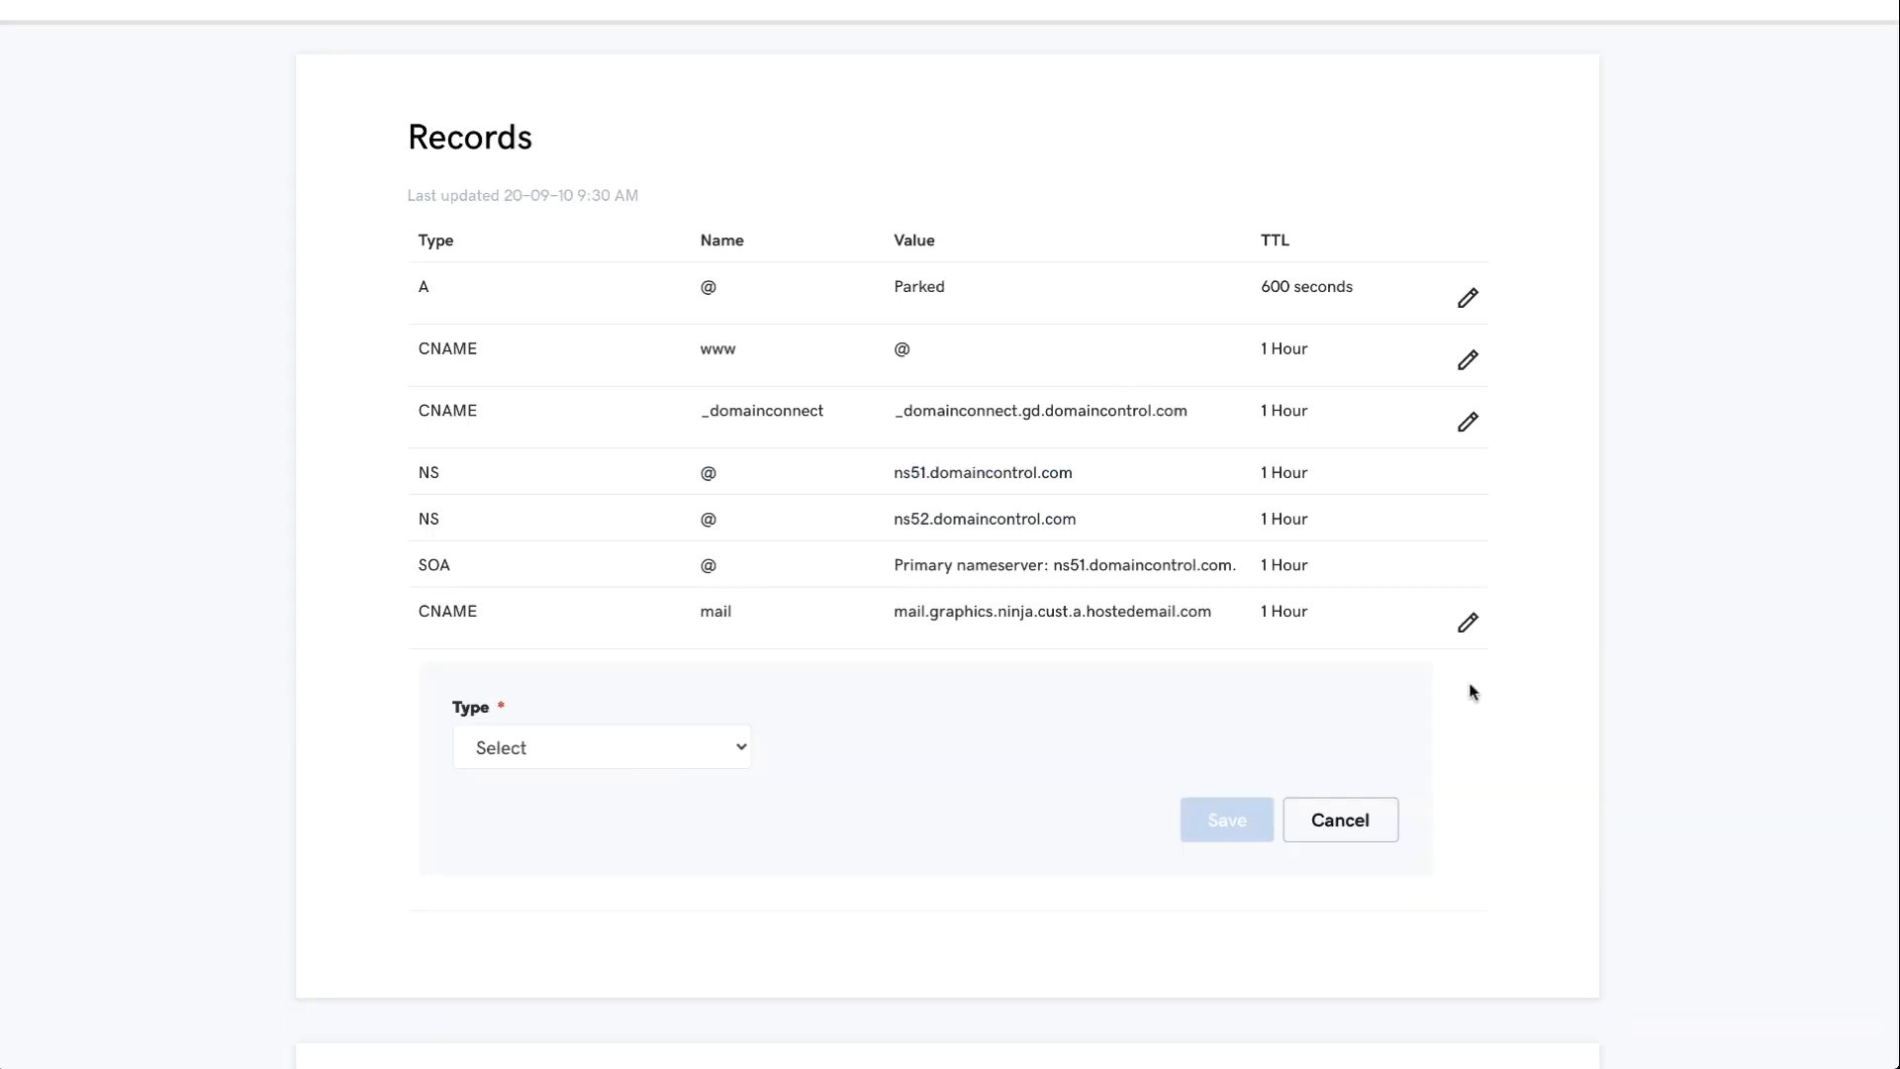
click(601, 747)
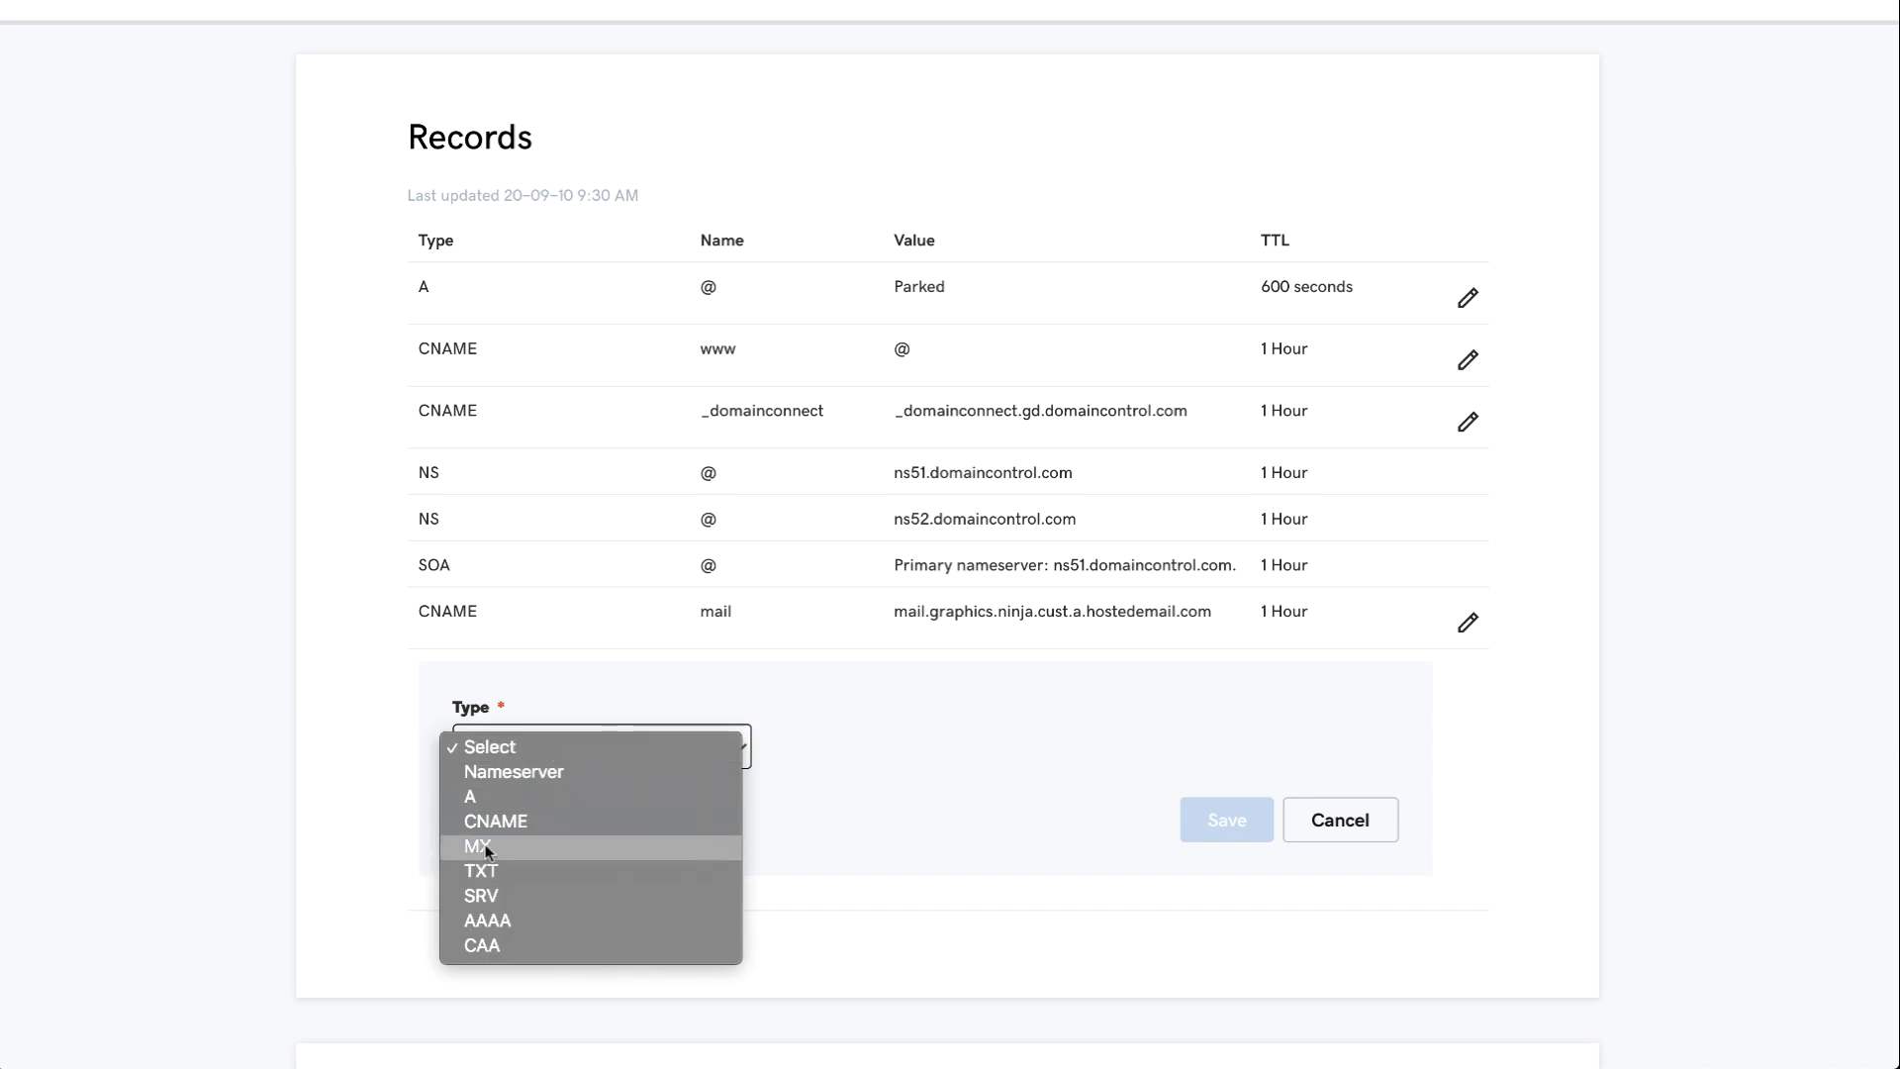
click(477, 844)
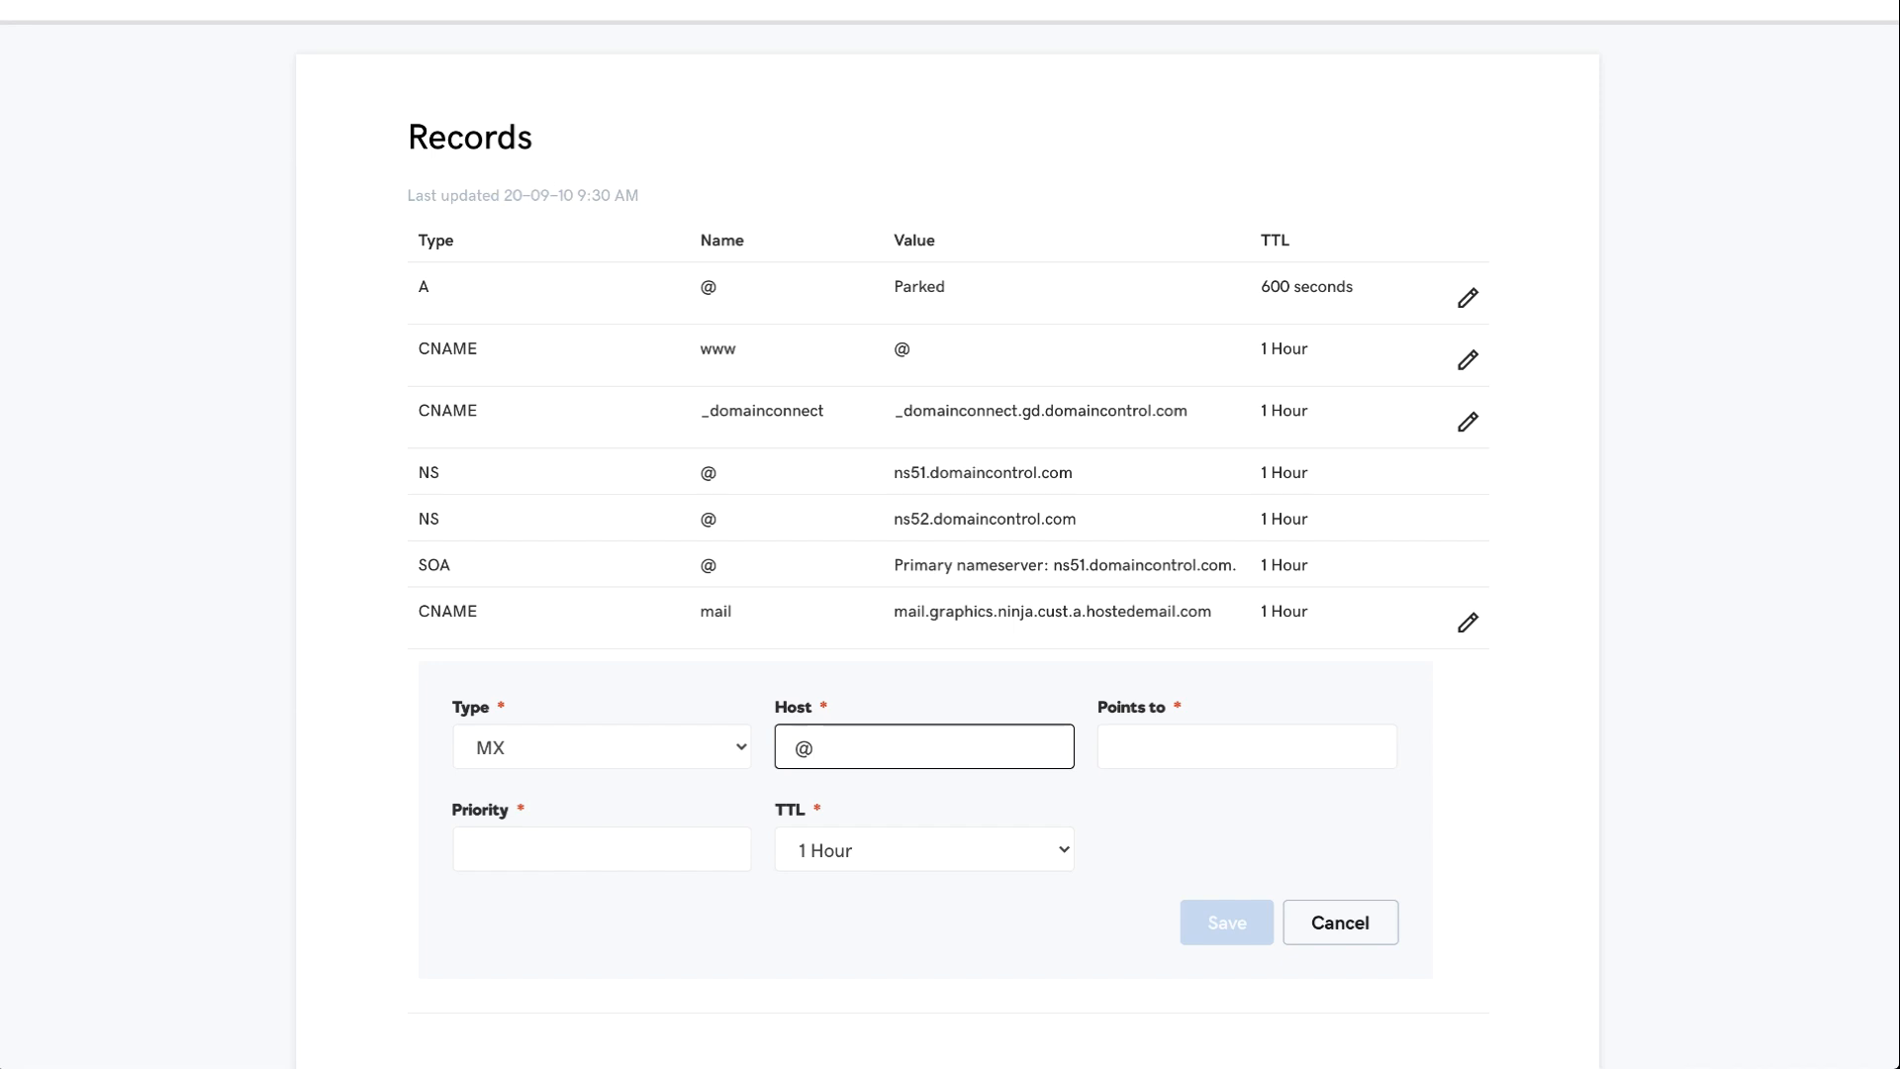
click(1247, 746)
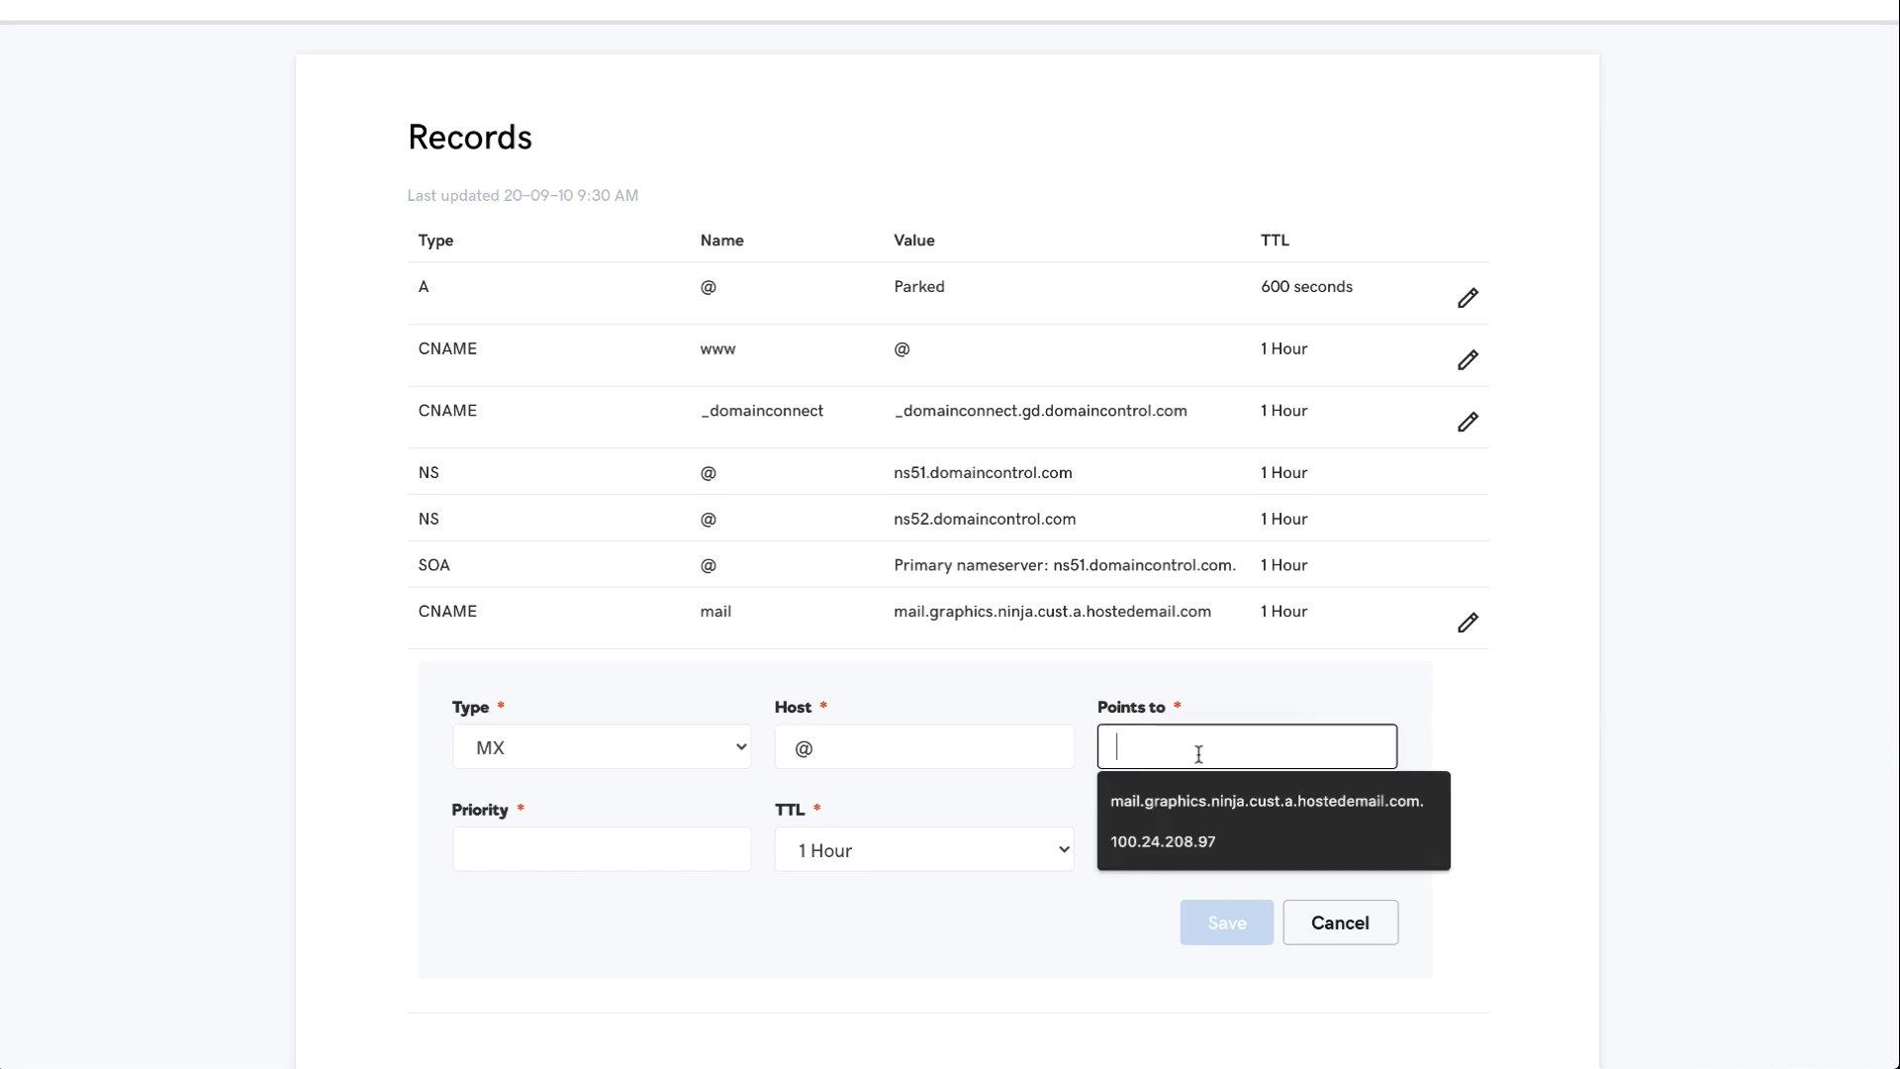
text(mail.graphics.ninja.cust.a.hostedemail.com)
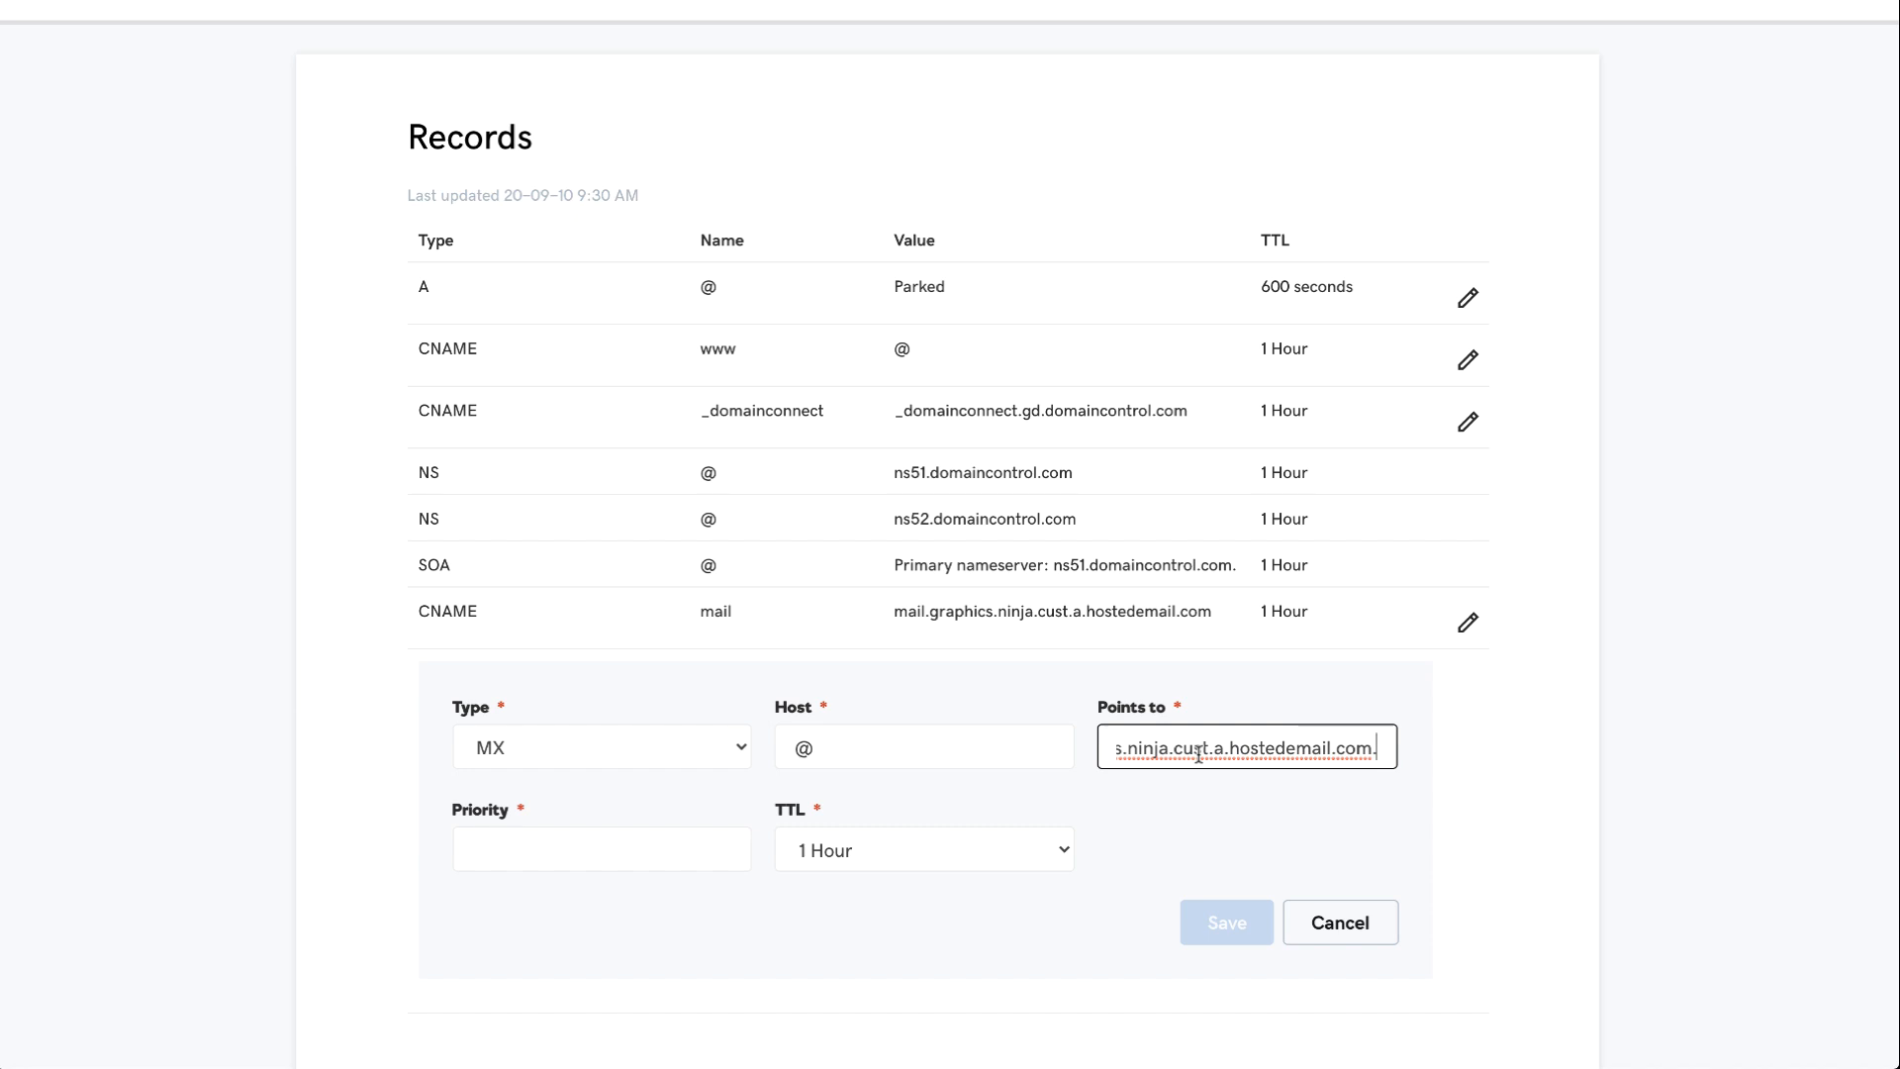
Give the MX record priority 0 and save it
click(602, 849)
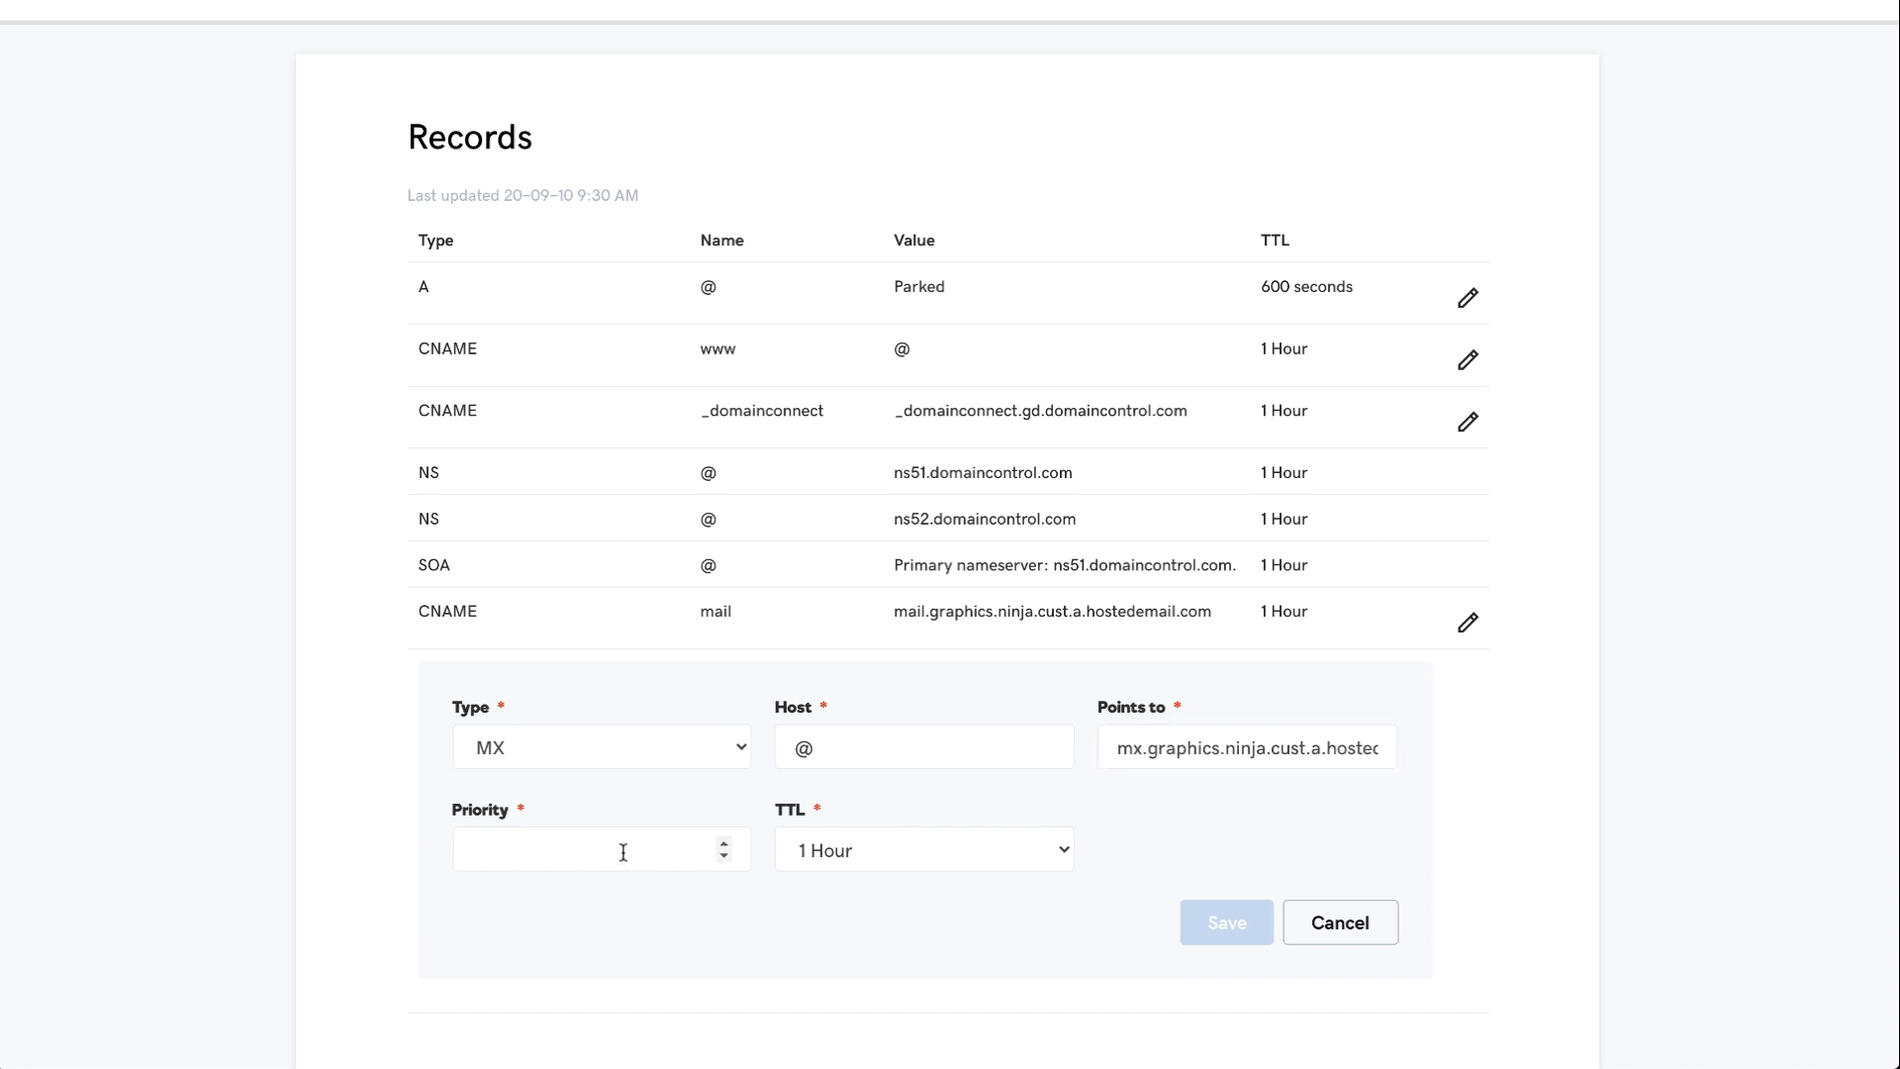
mouse_move(288, 179)
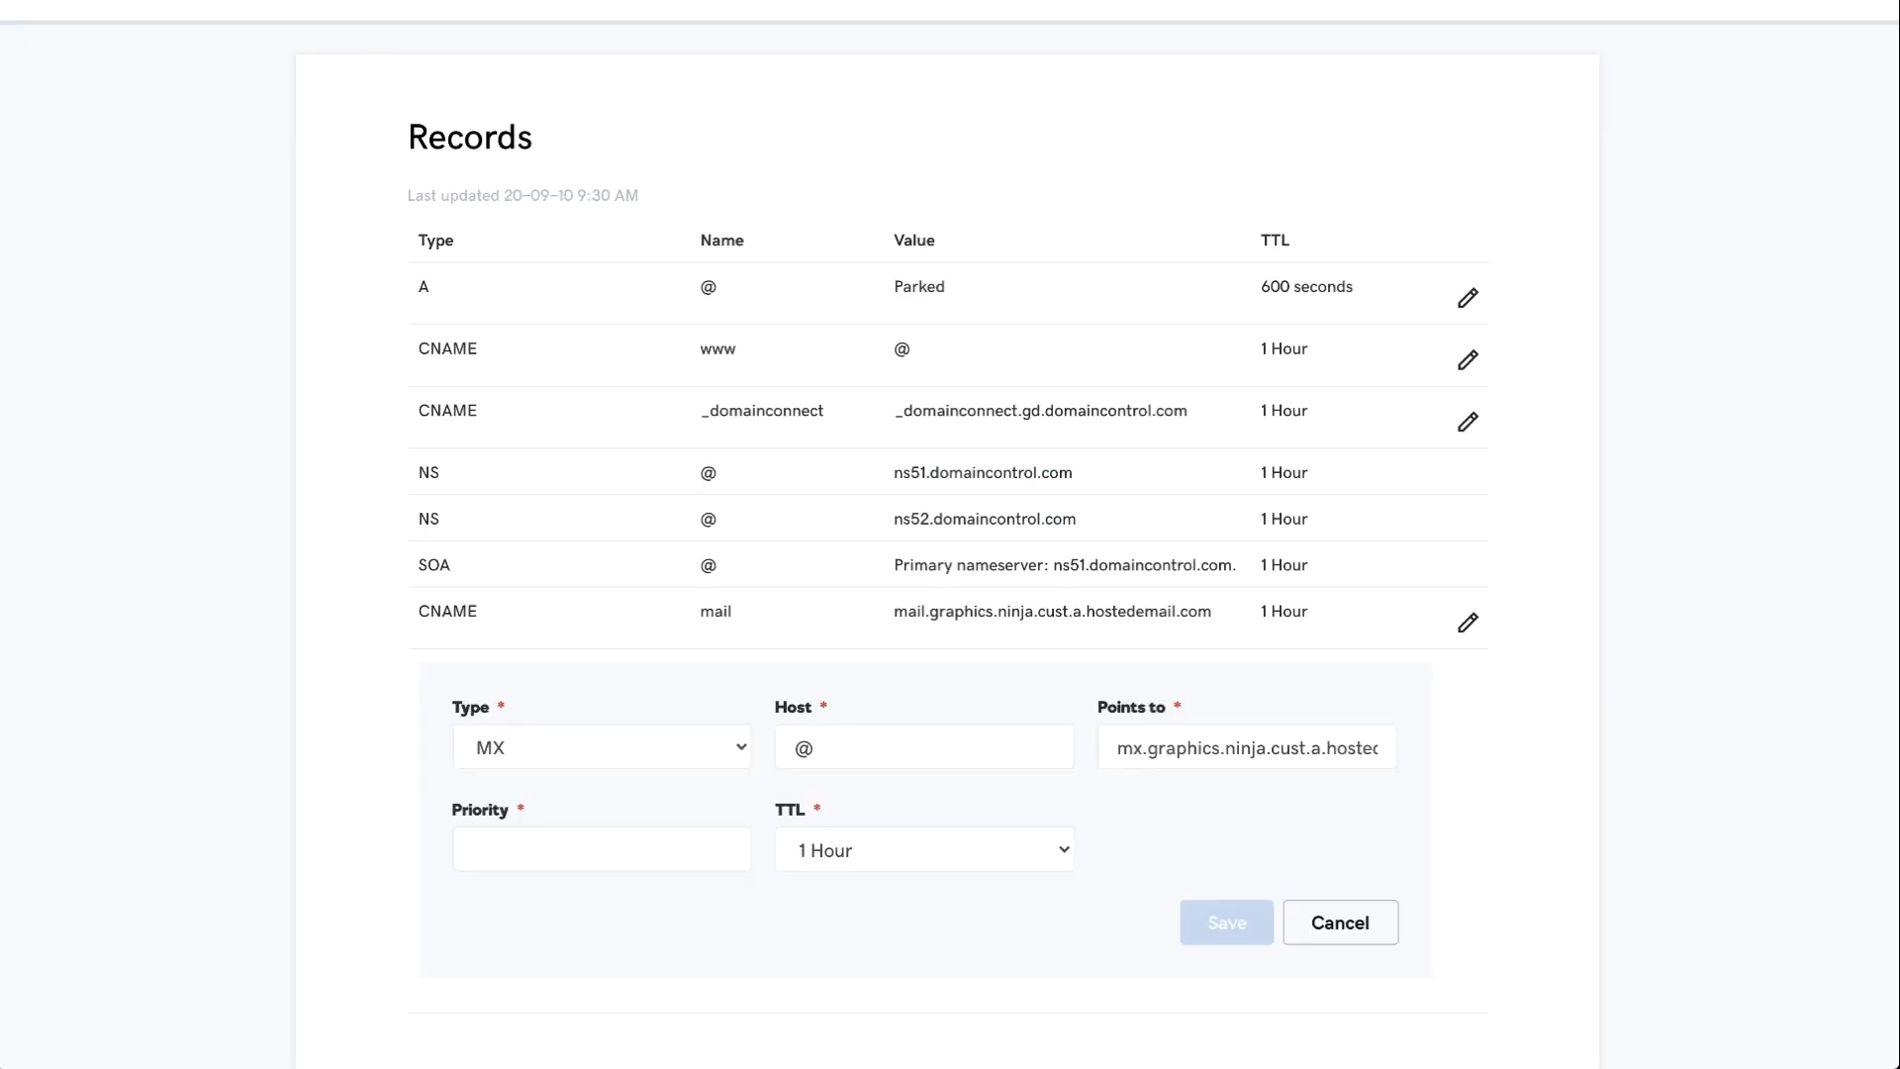
text(0)
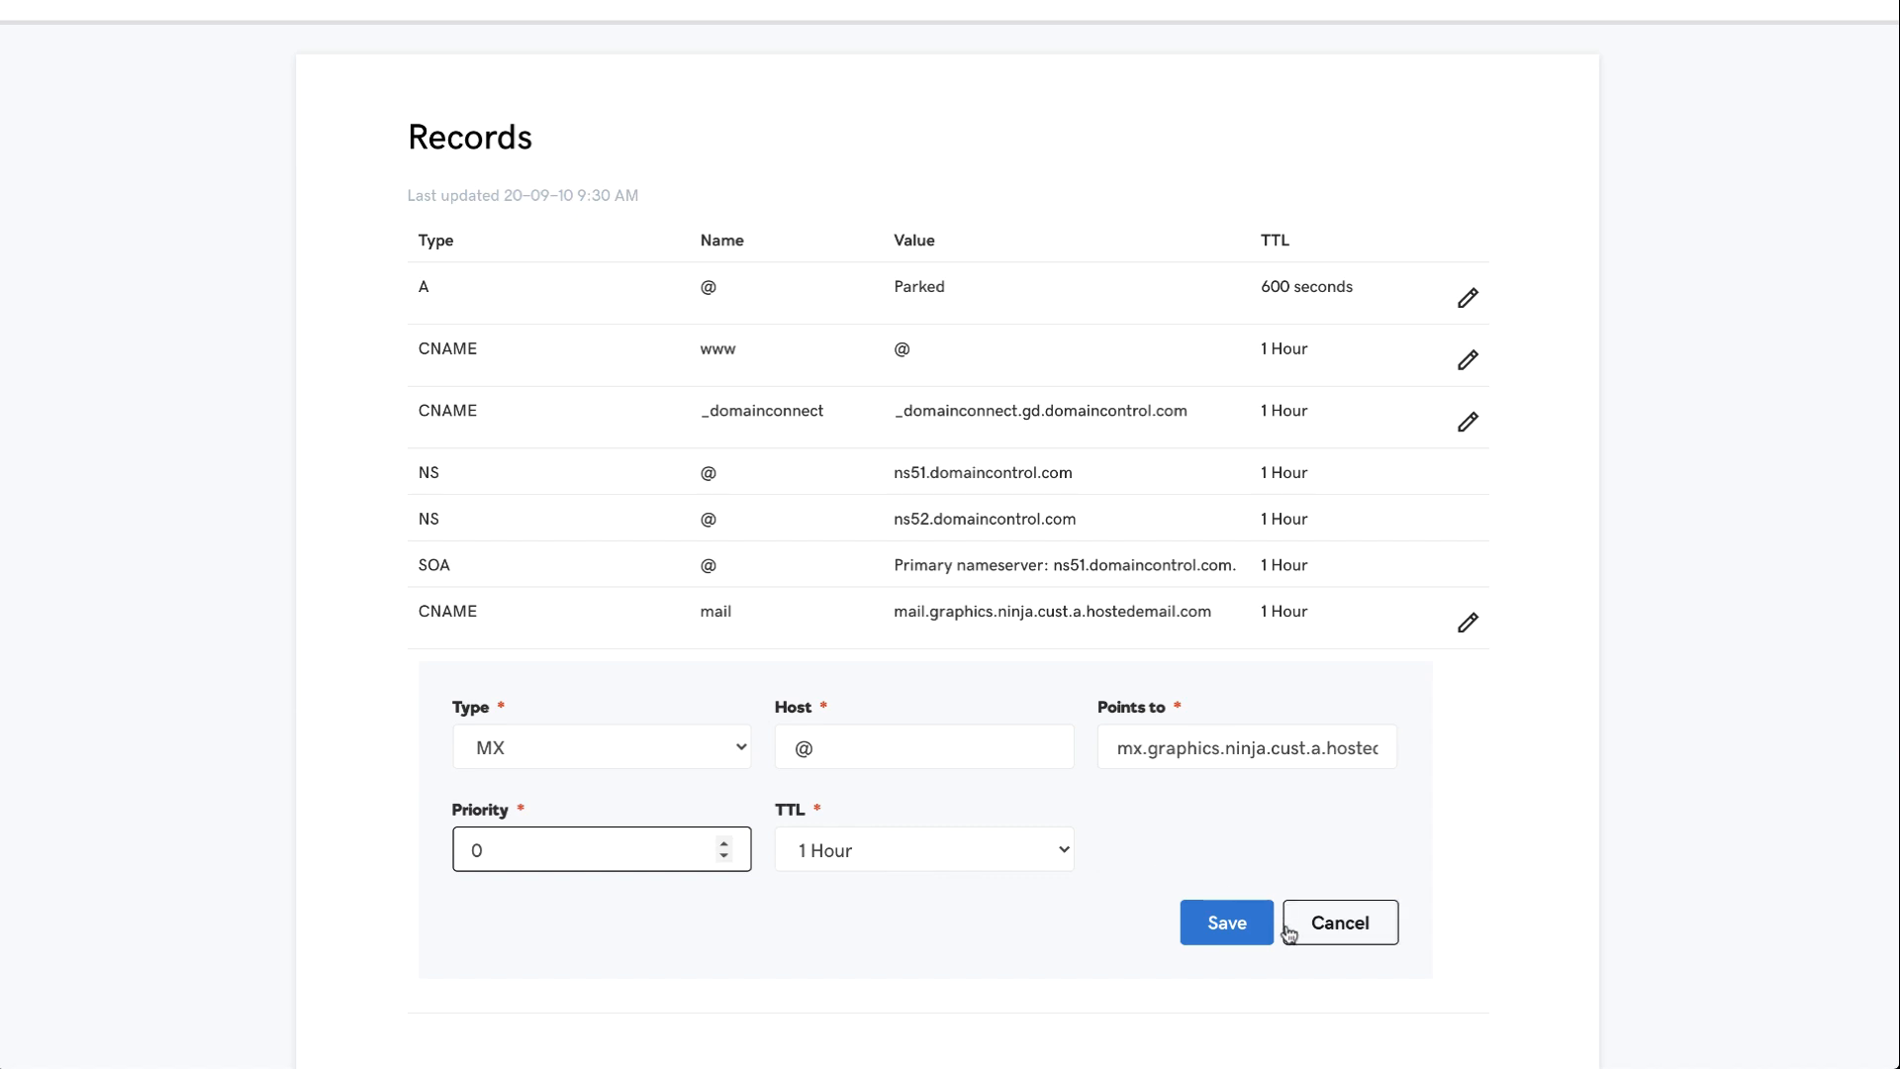
click(1226, 923)
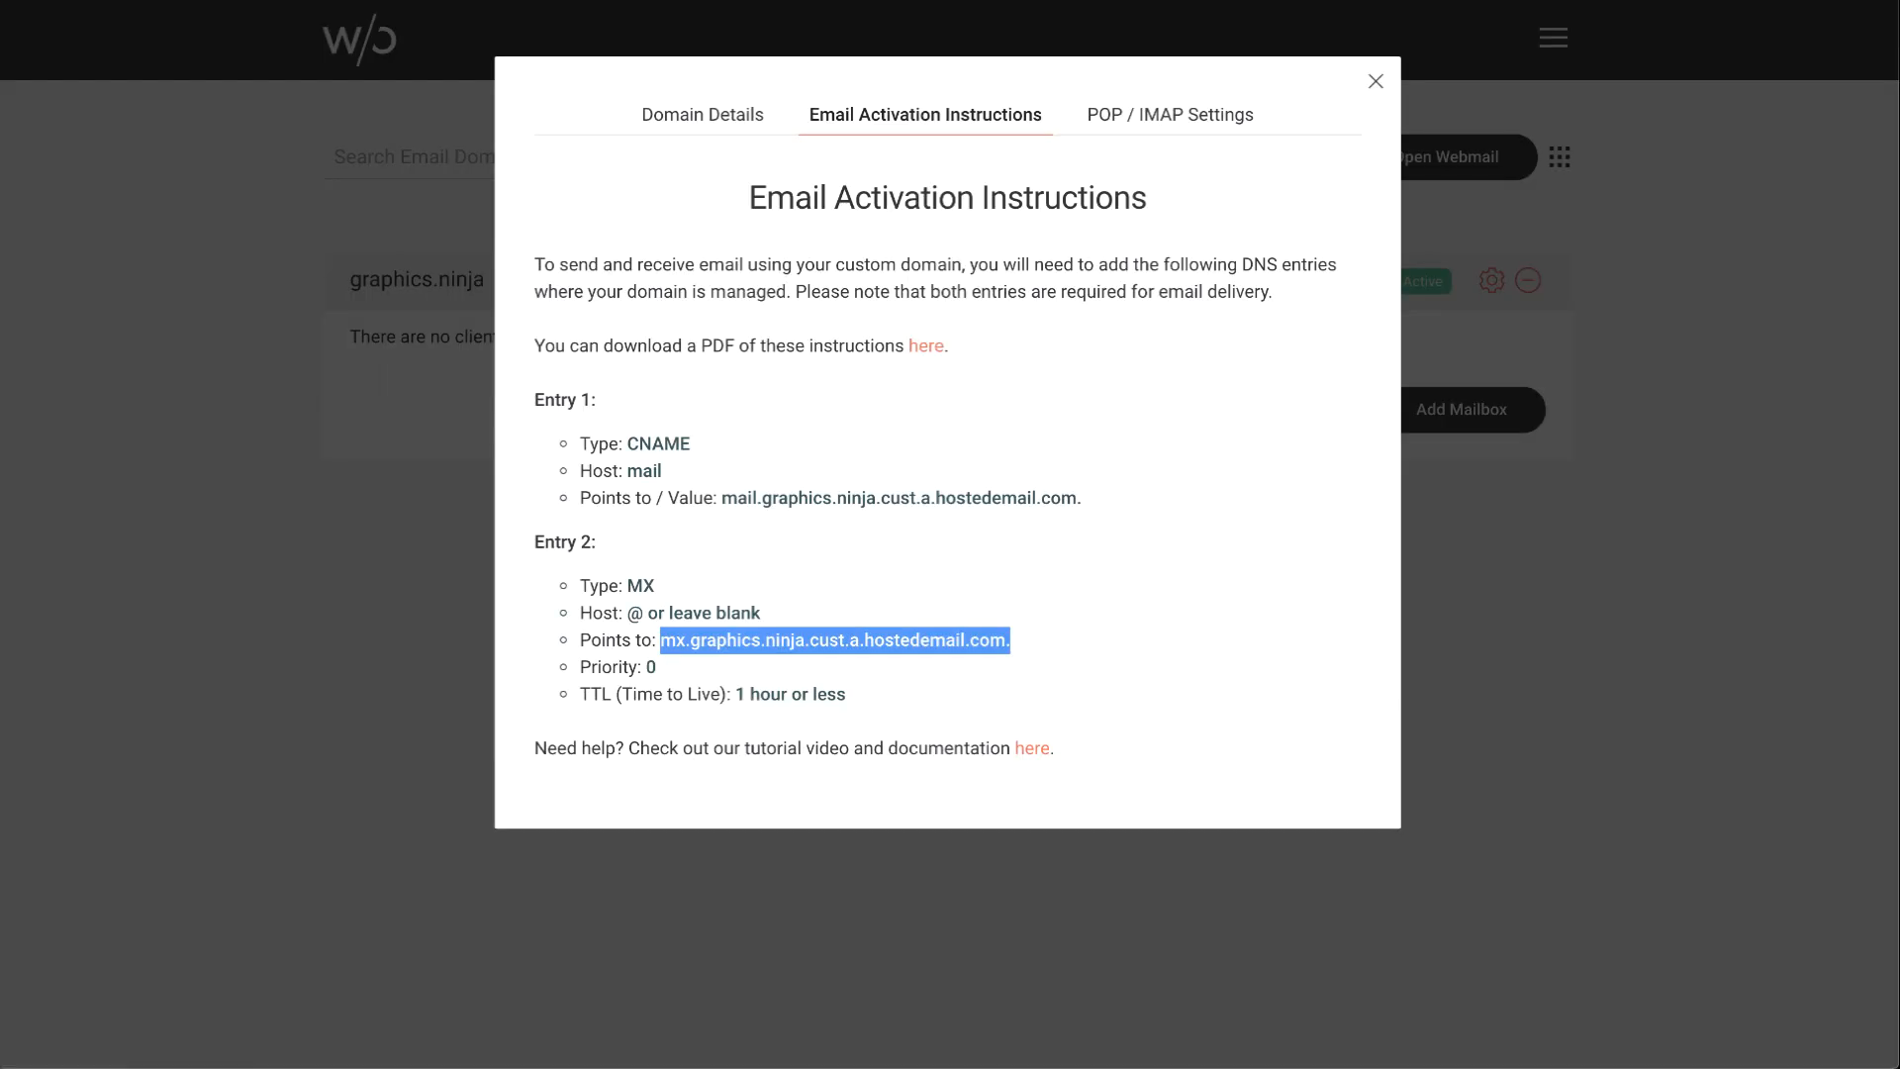
mouse_move(1349, 52)
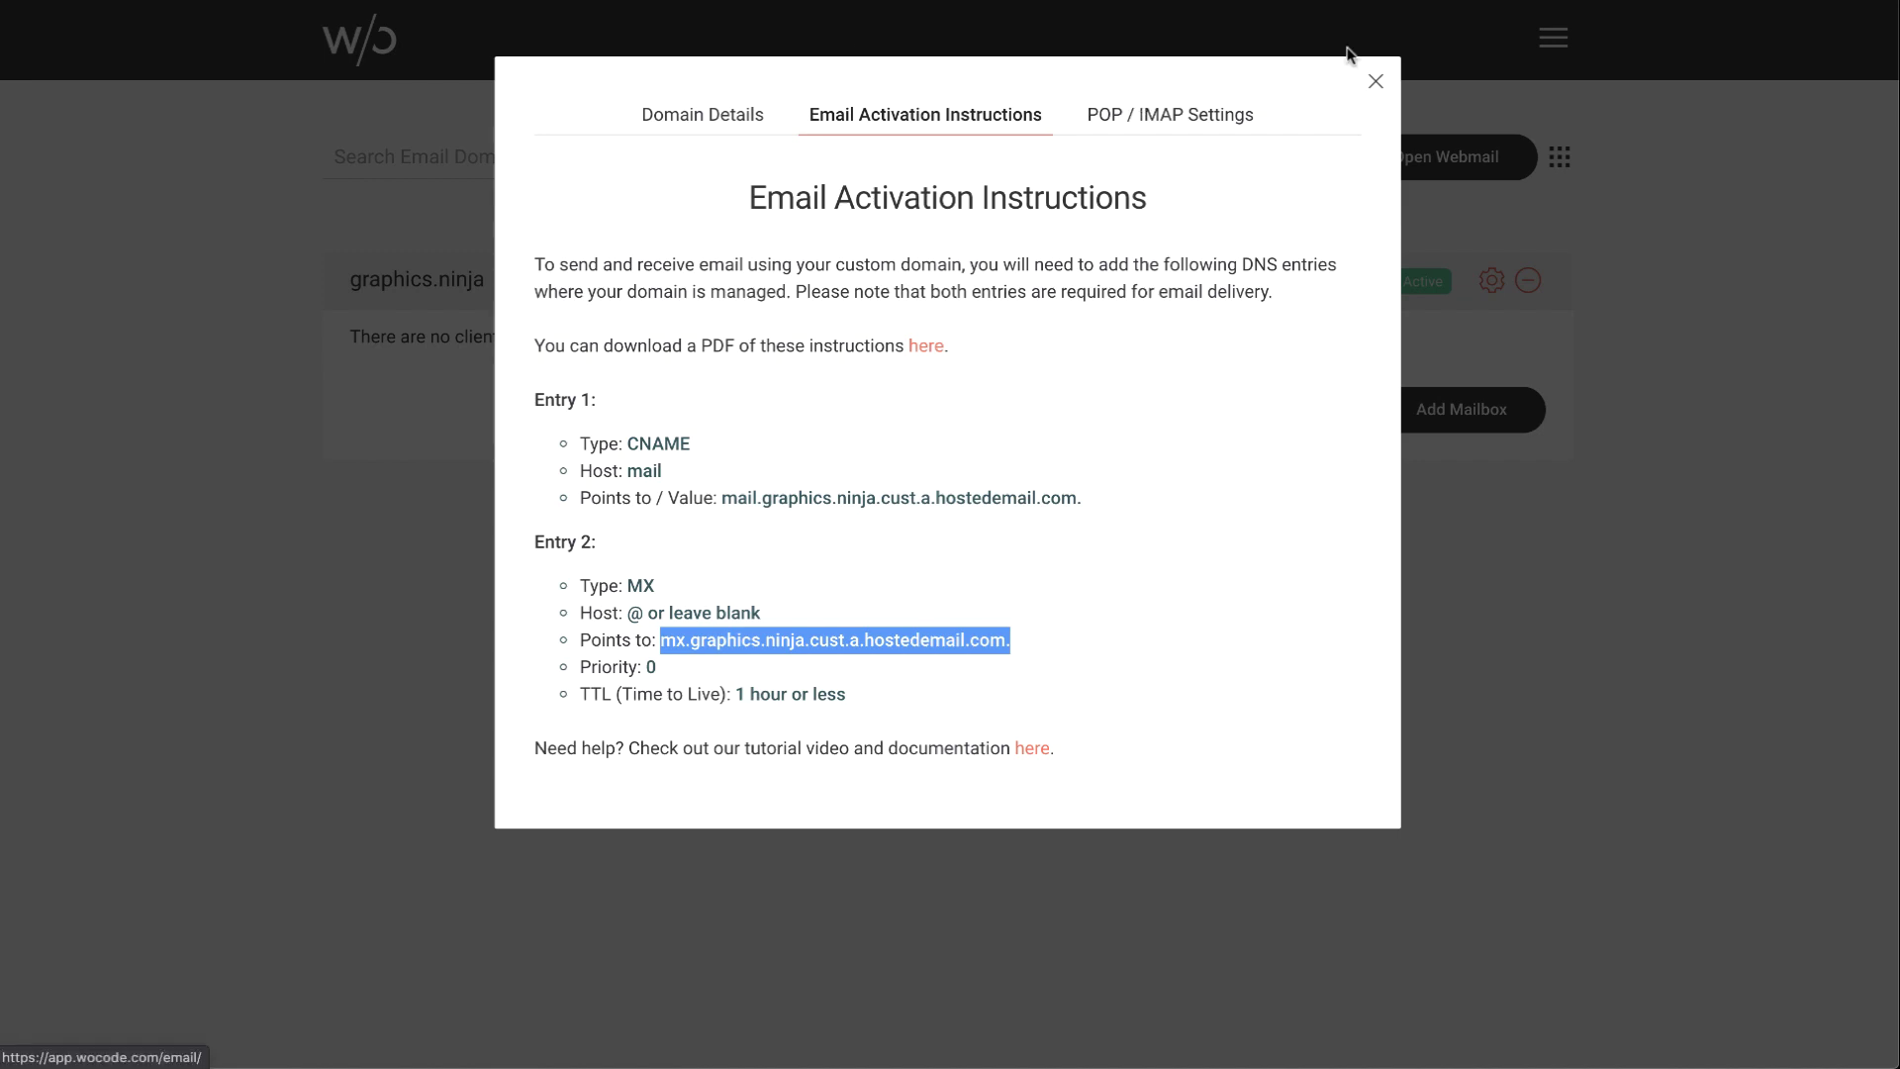
Close the activation instructions to see graphics.ninja active with 0 of 5 mailboxes
click(1375, 82)
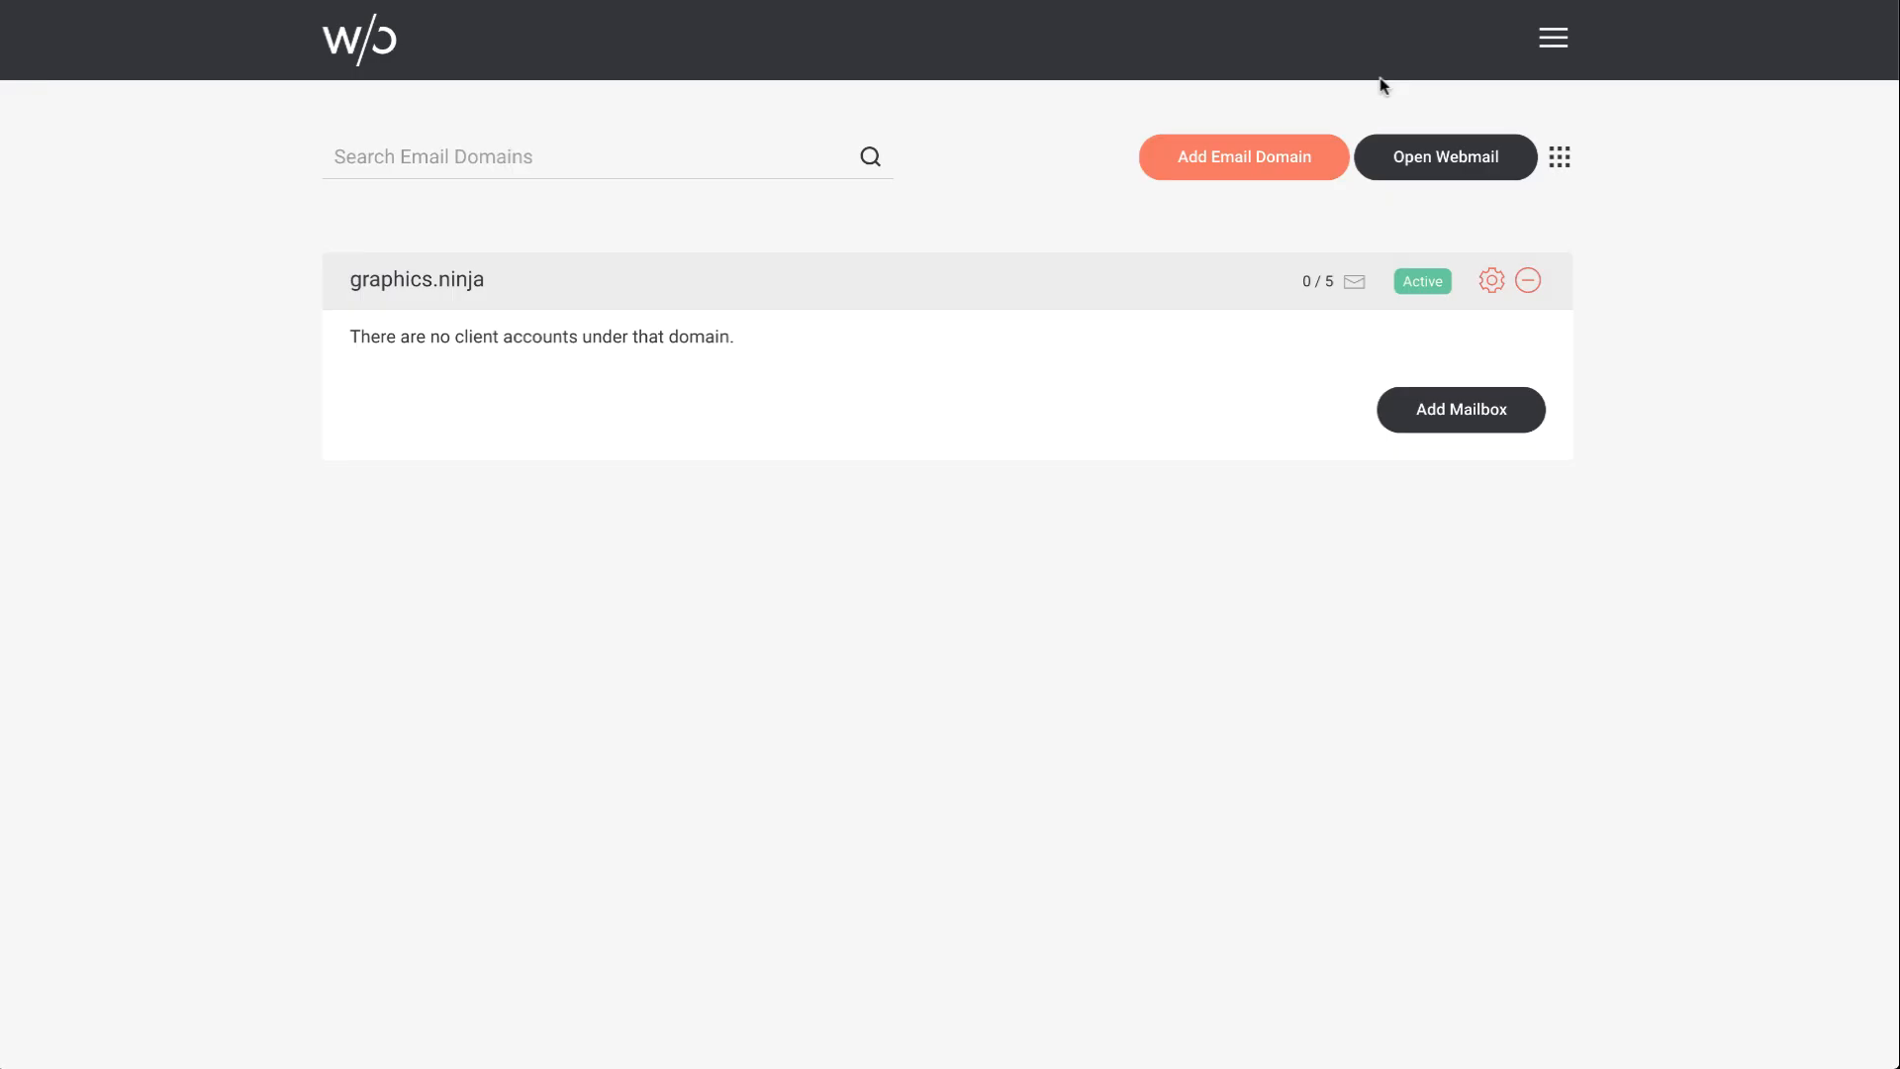
mouse_move(1459, 428)
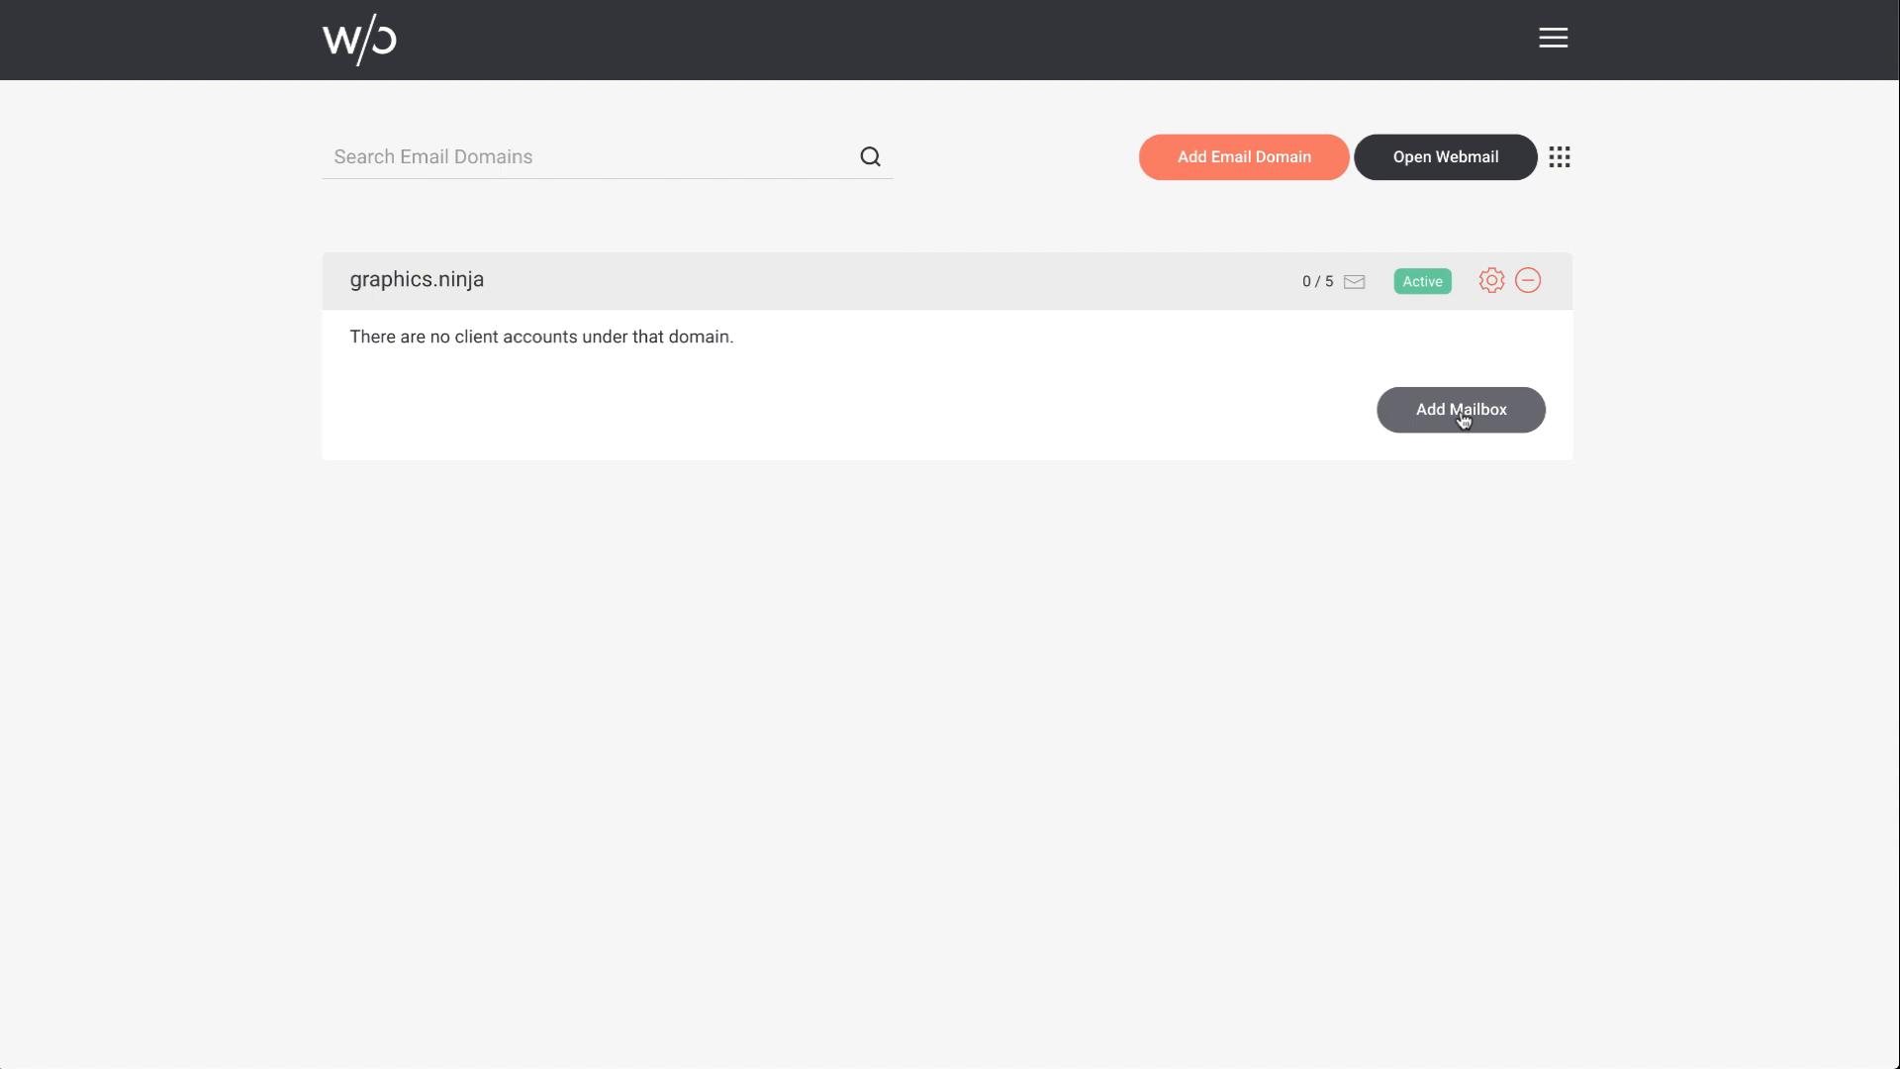
click(1460, 409)
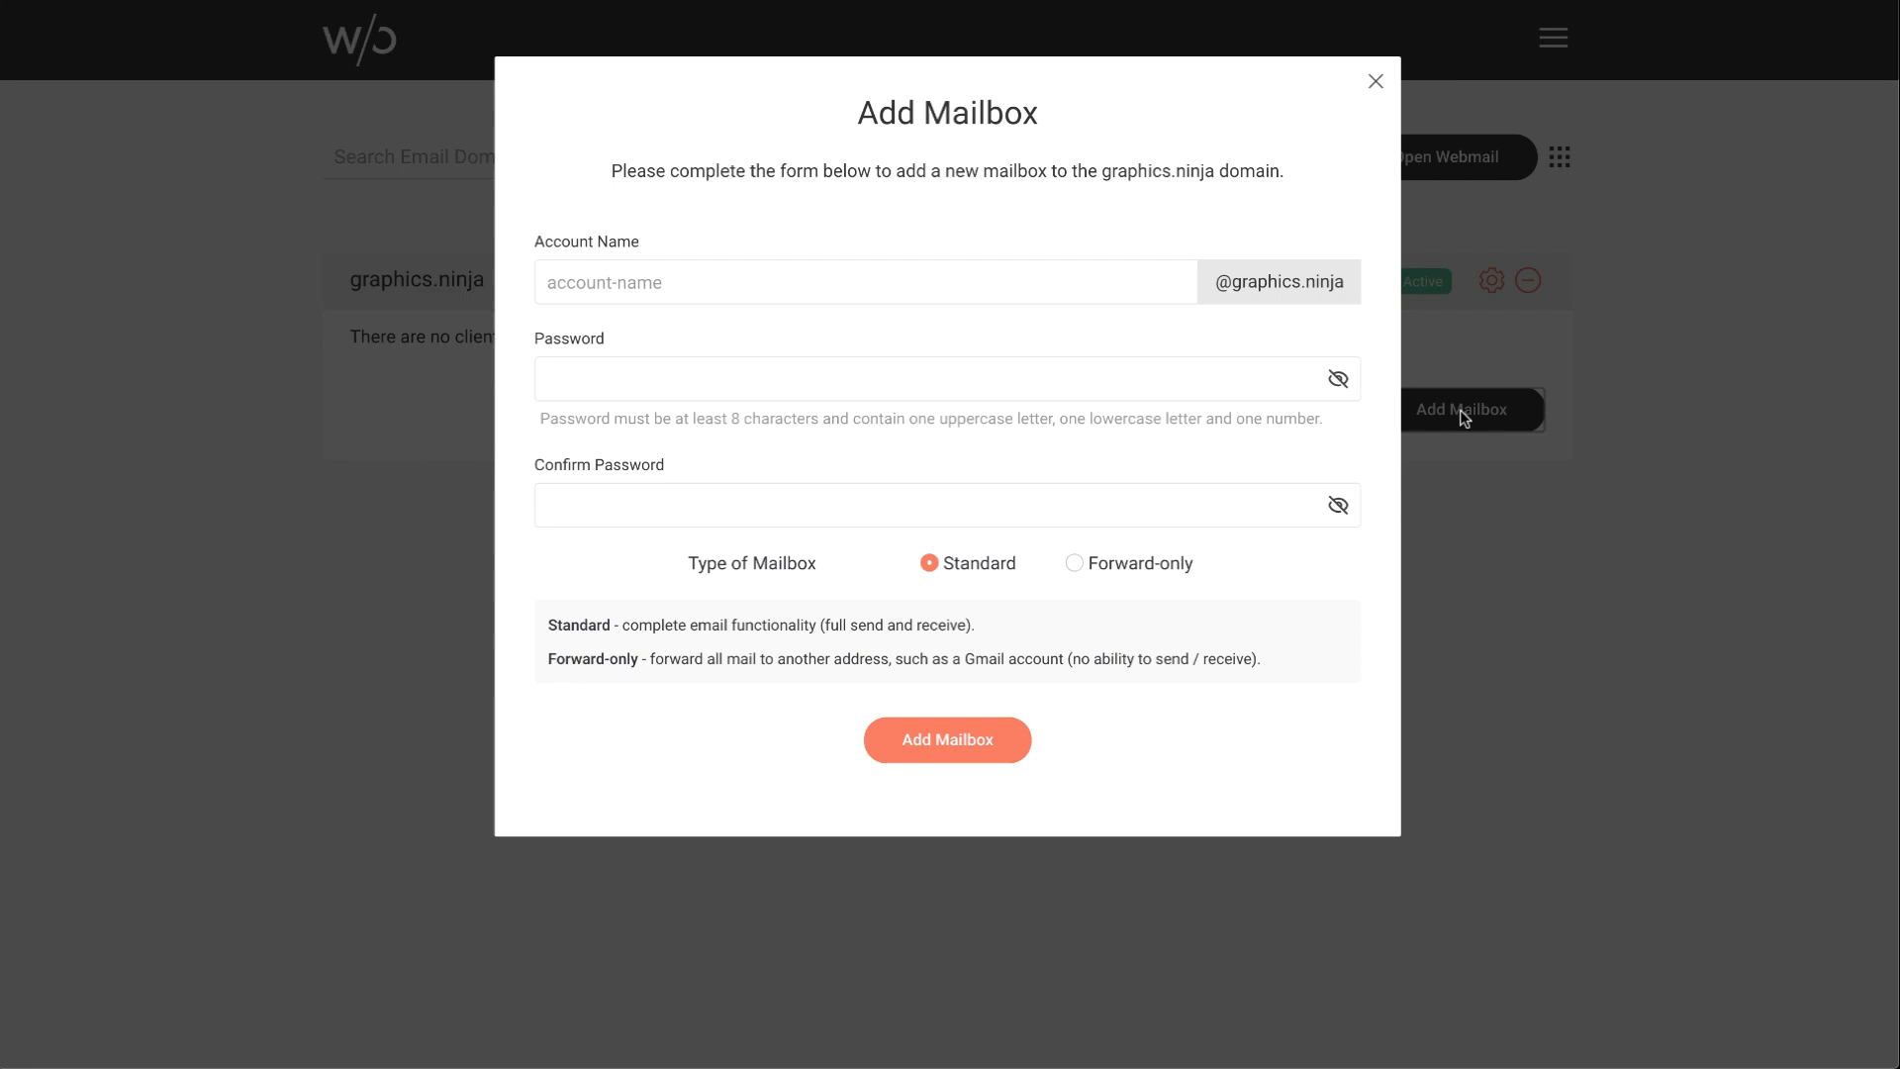
click(854, 282)
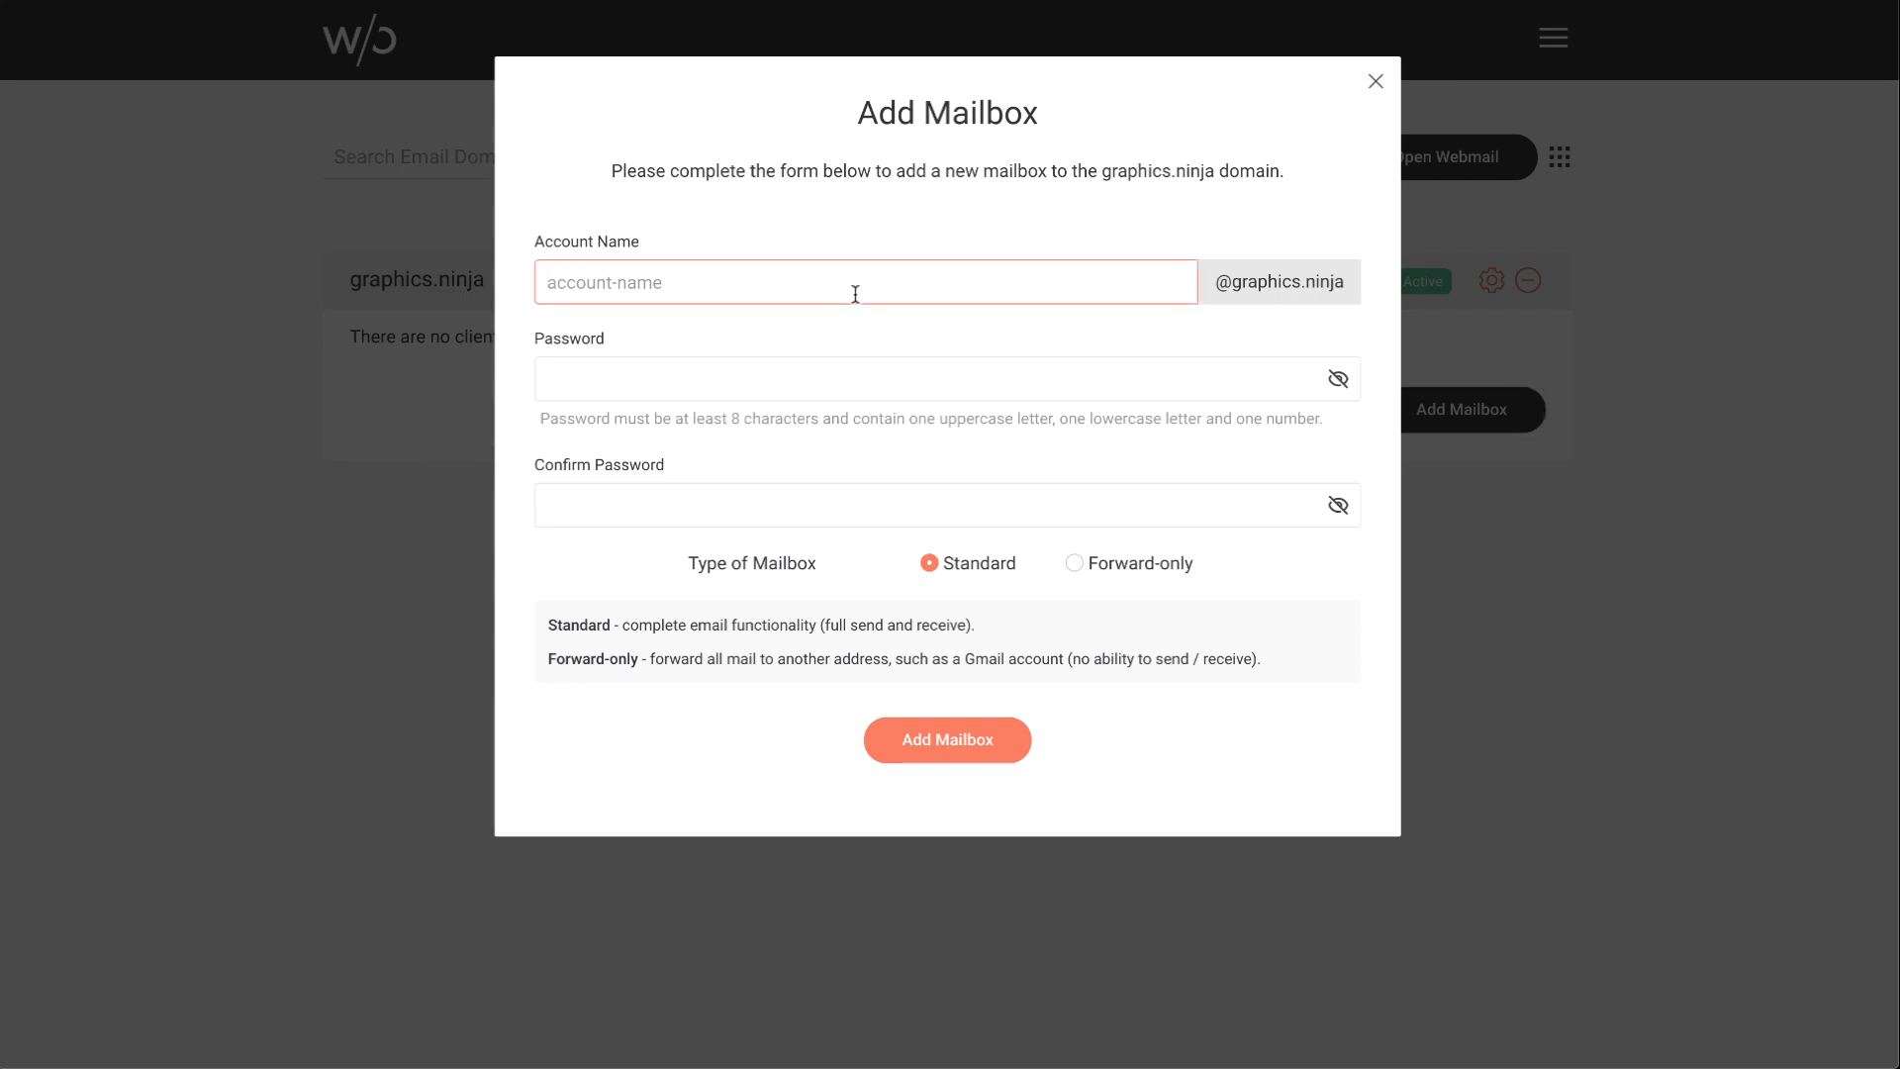
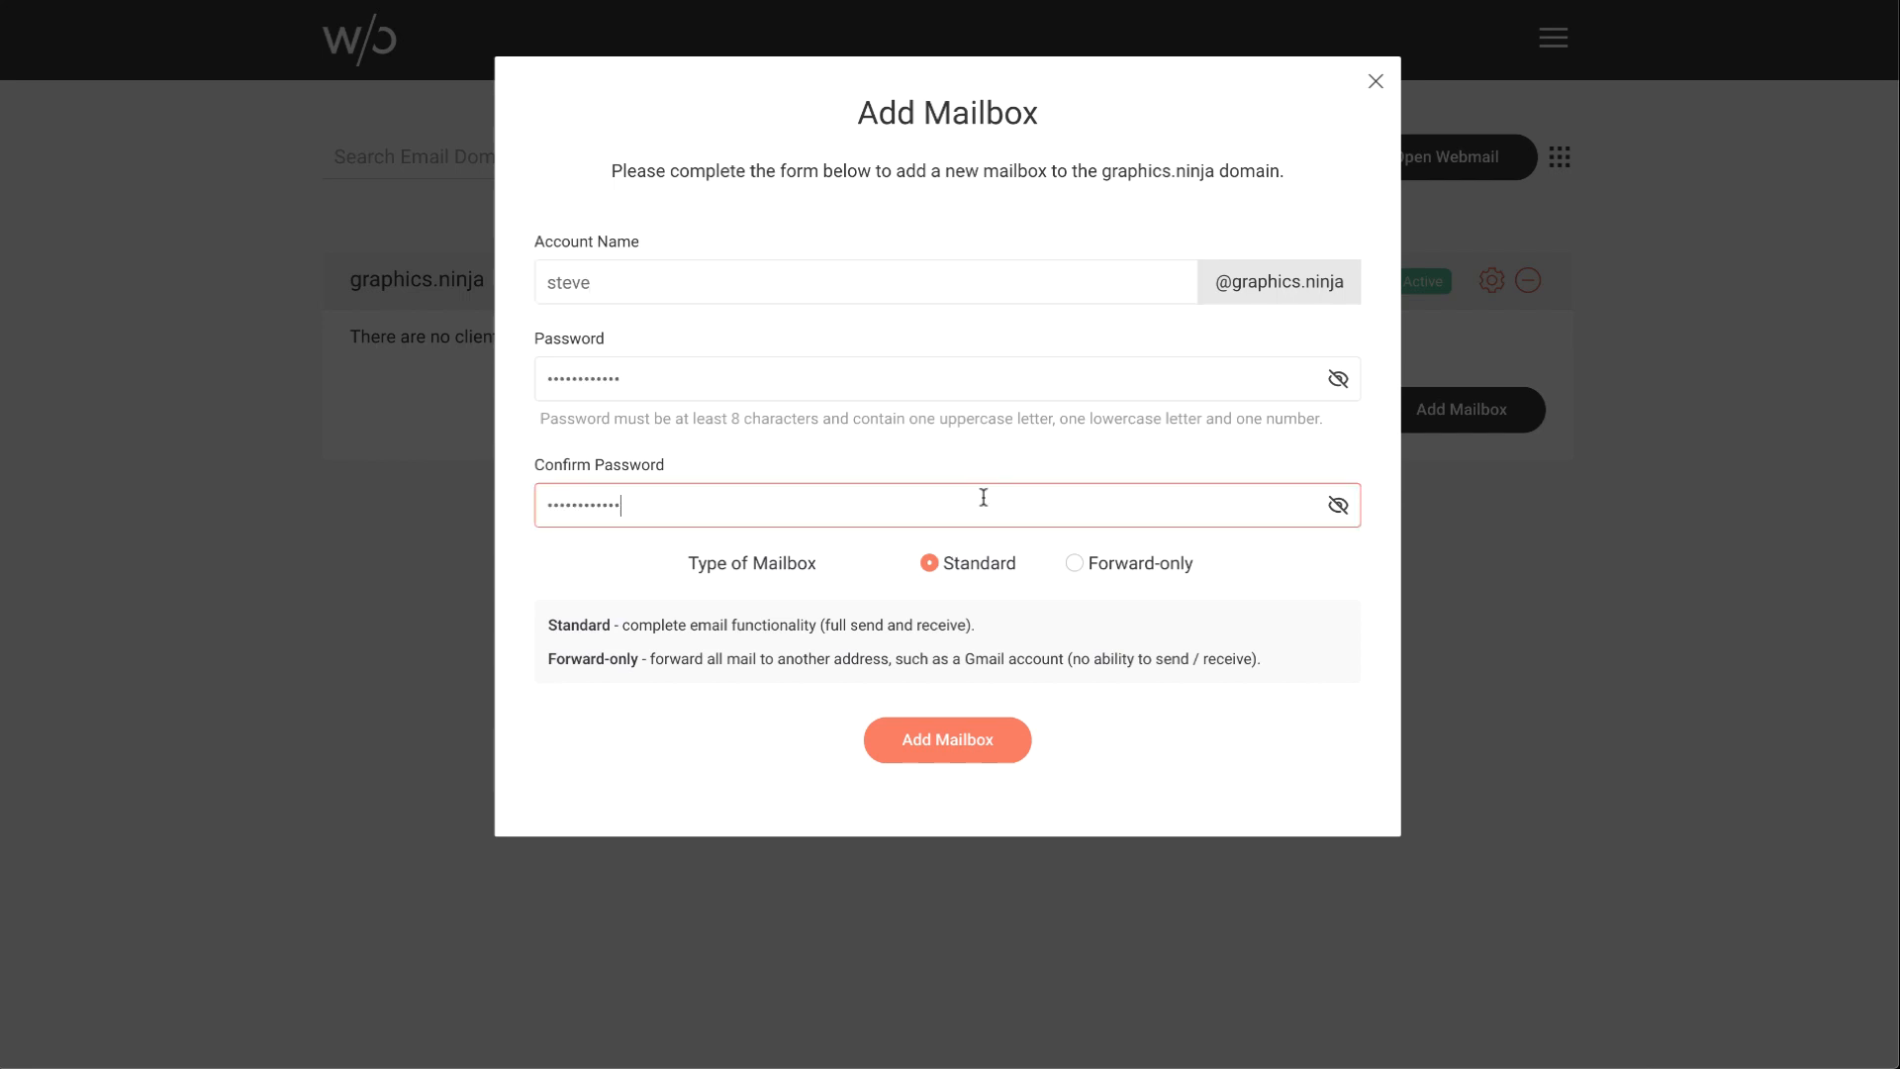
mouse_move(835, 492)
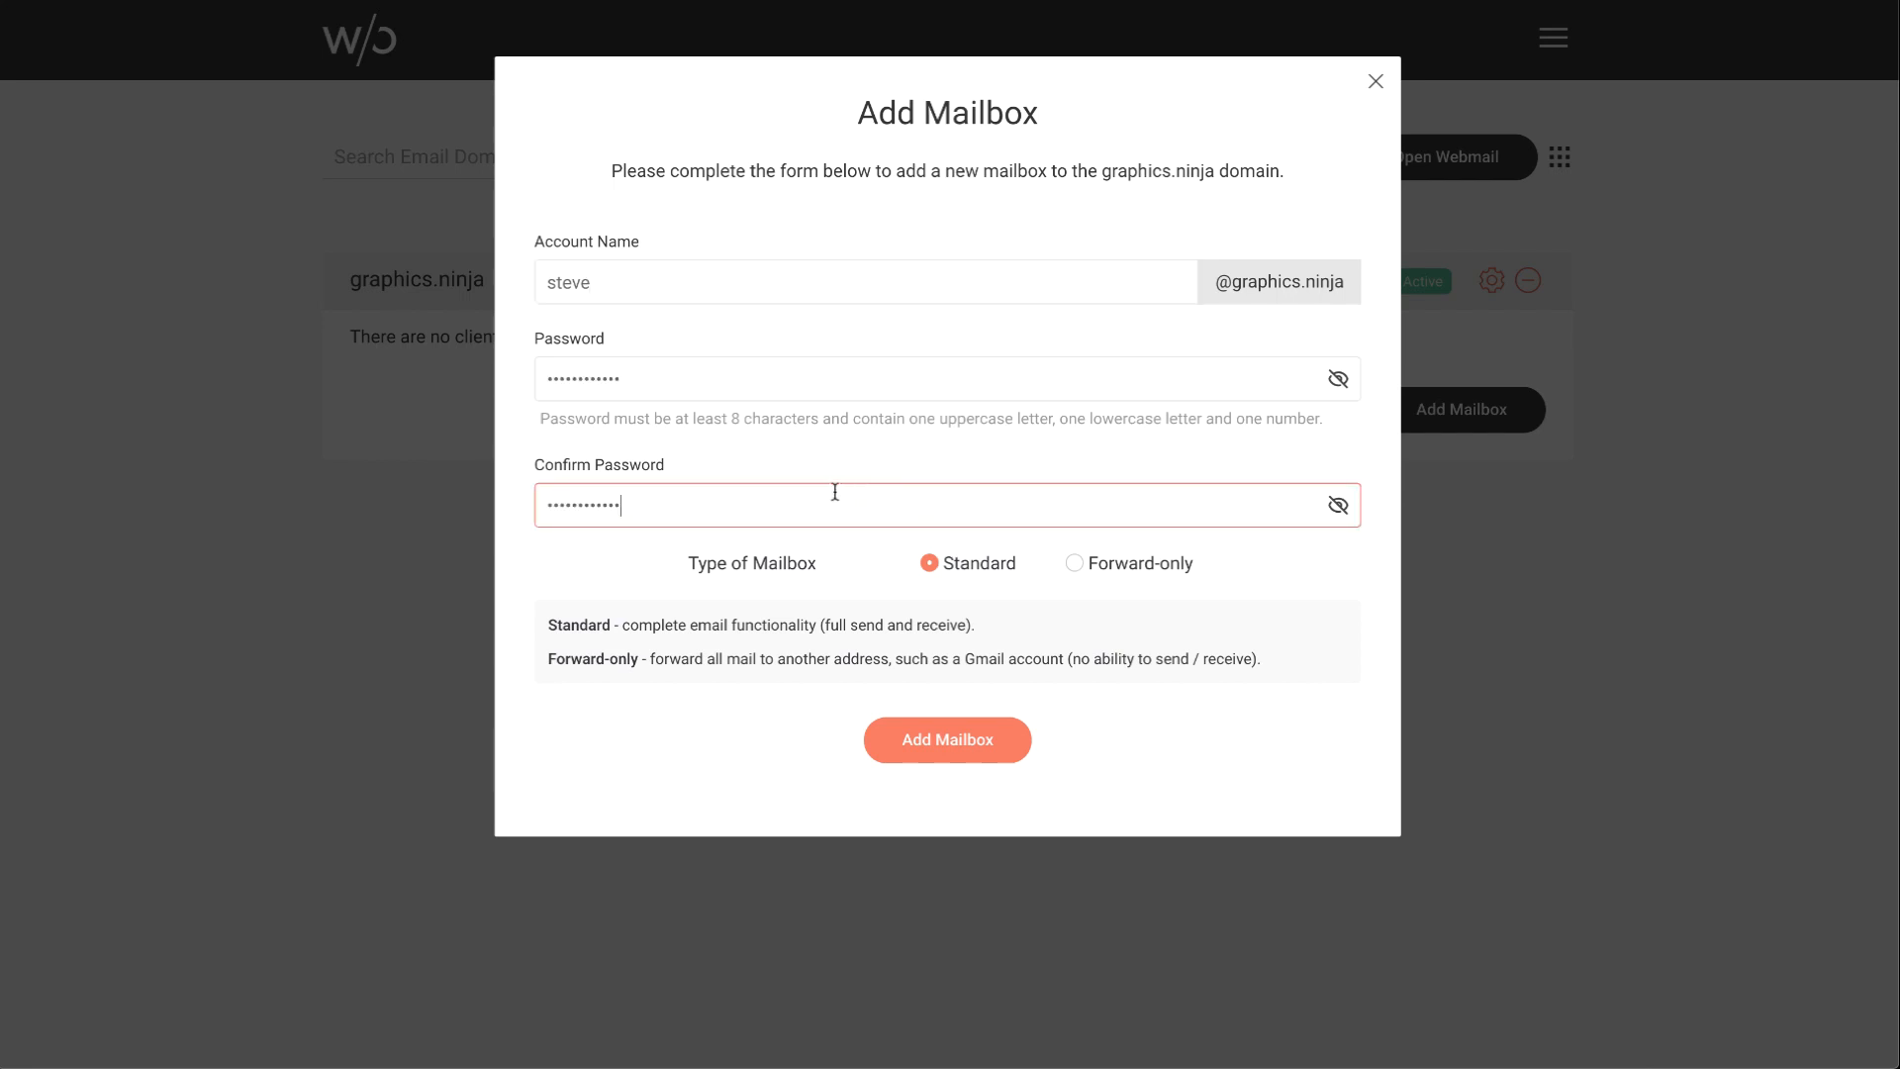
mouse_move(772, 571)
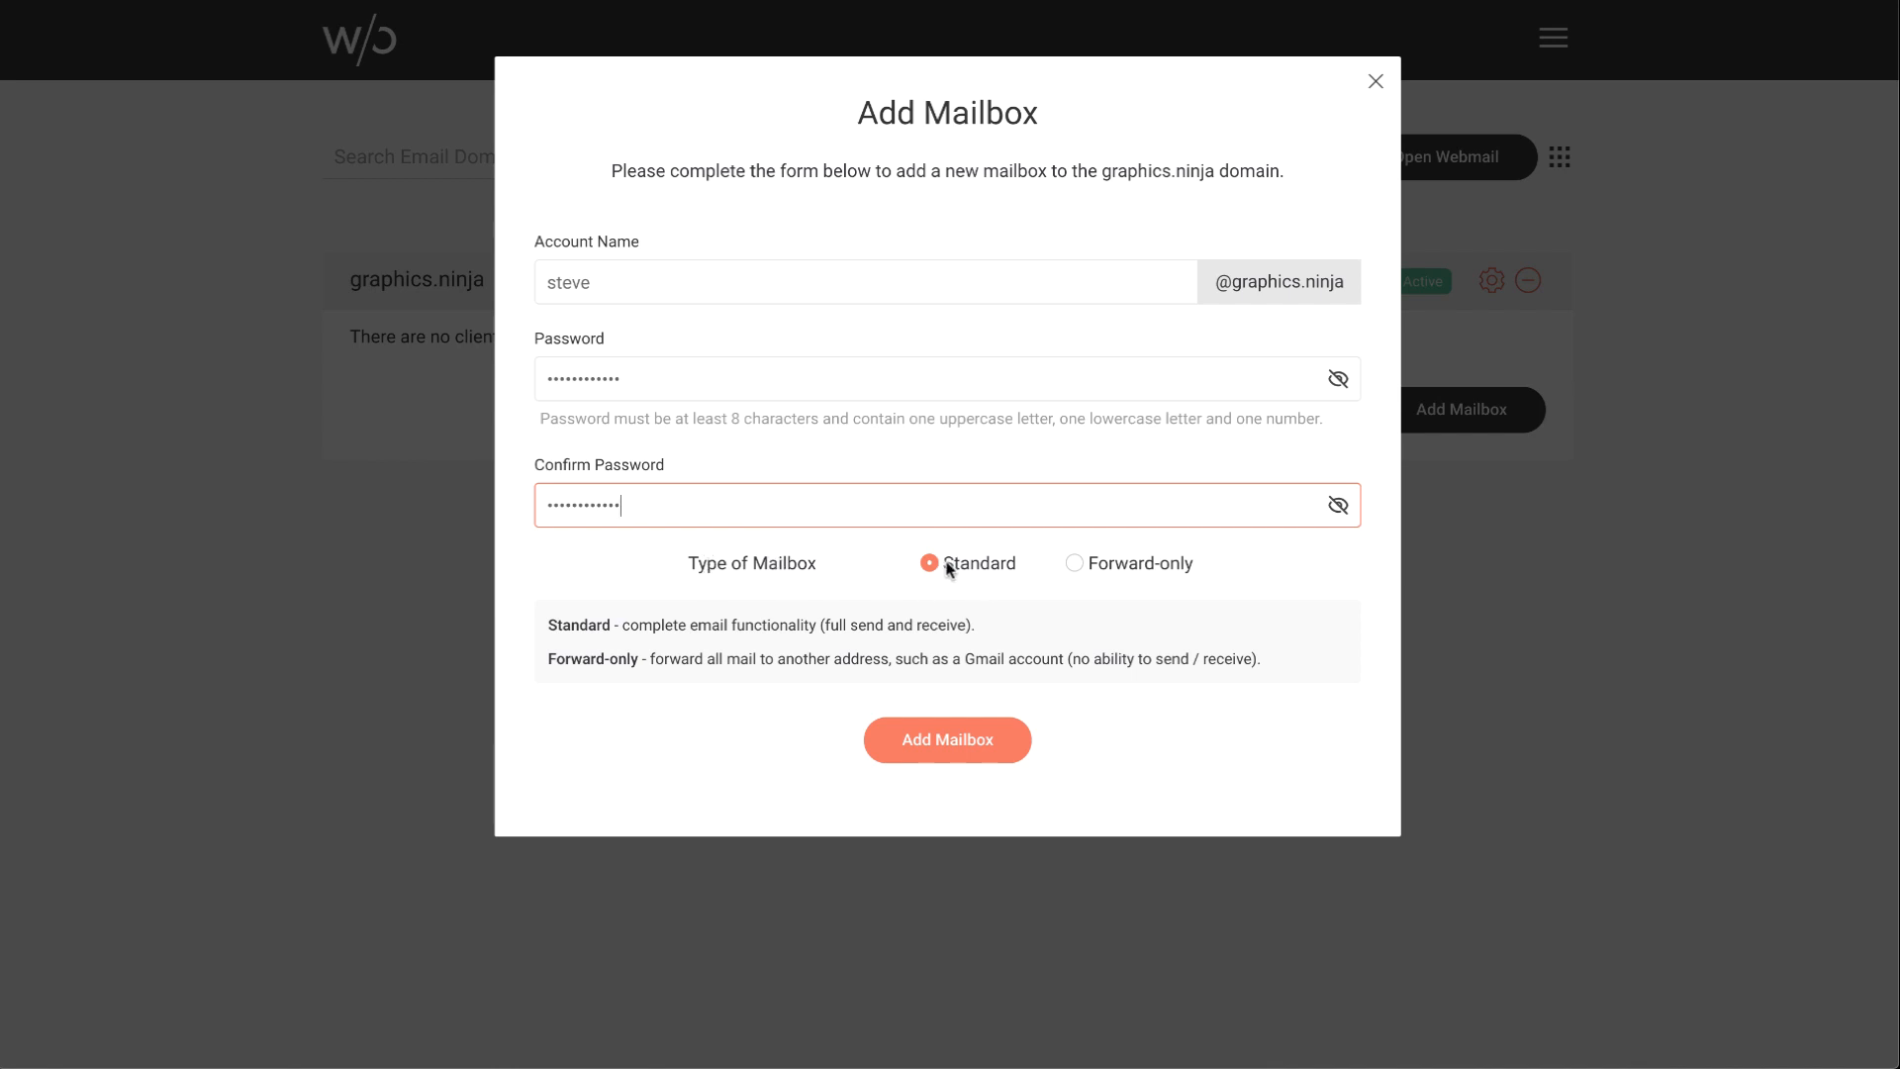
mouse_move(1169, 574)
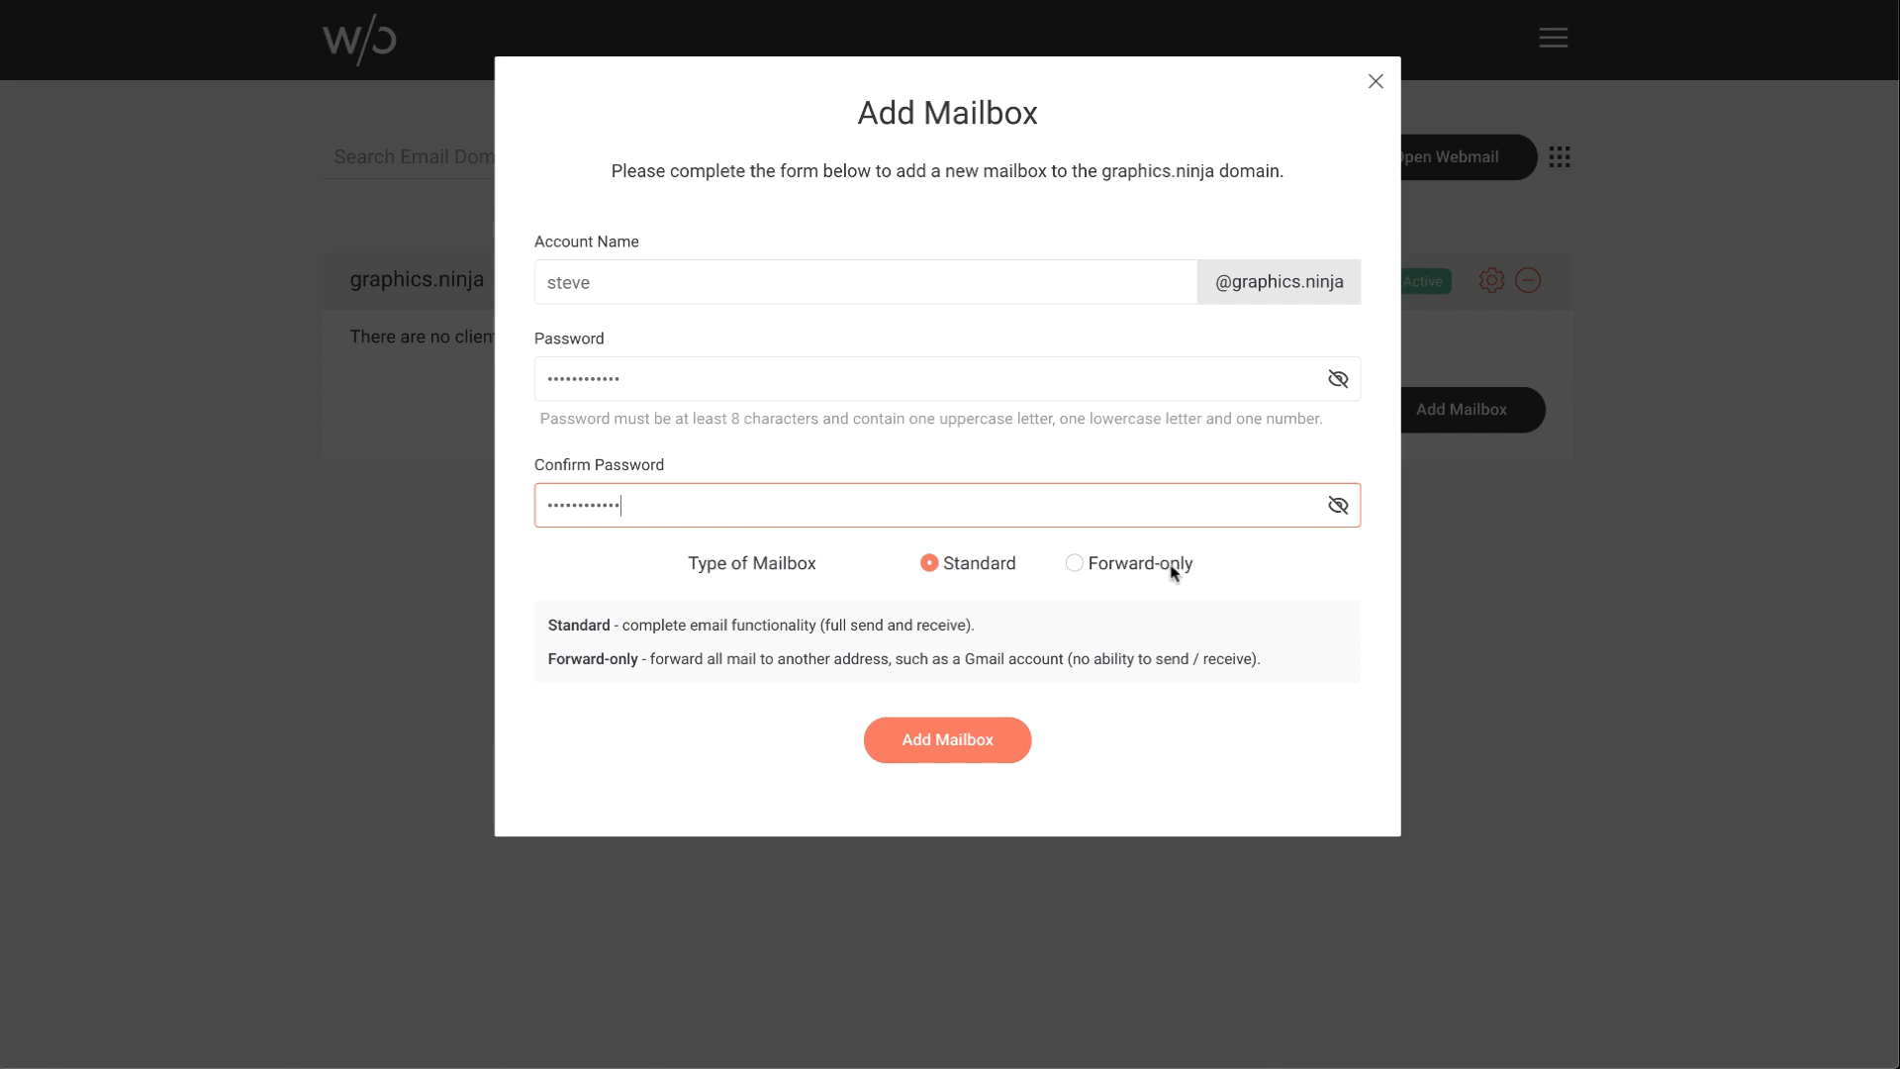
mouse_move(580, 621)
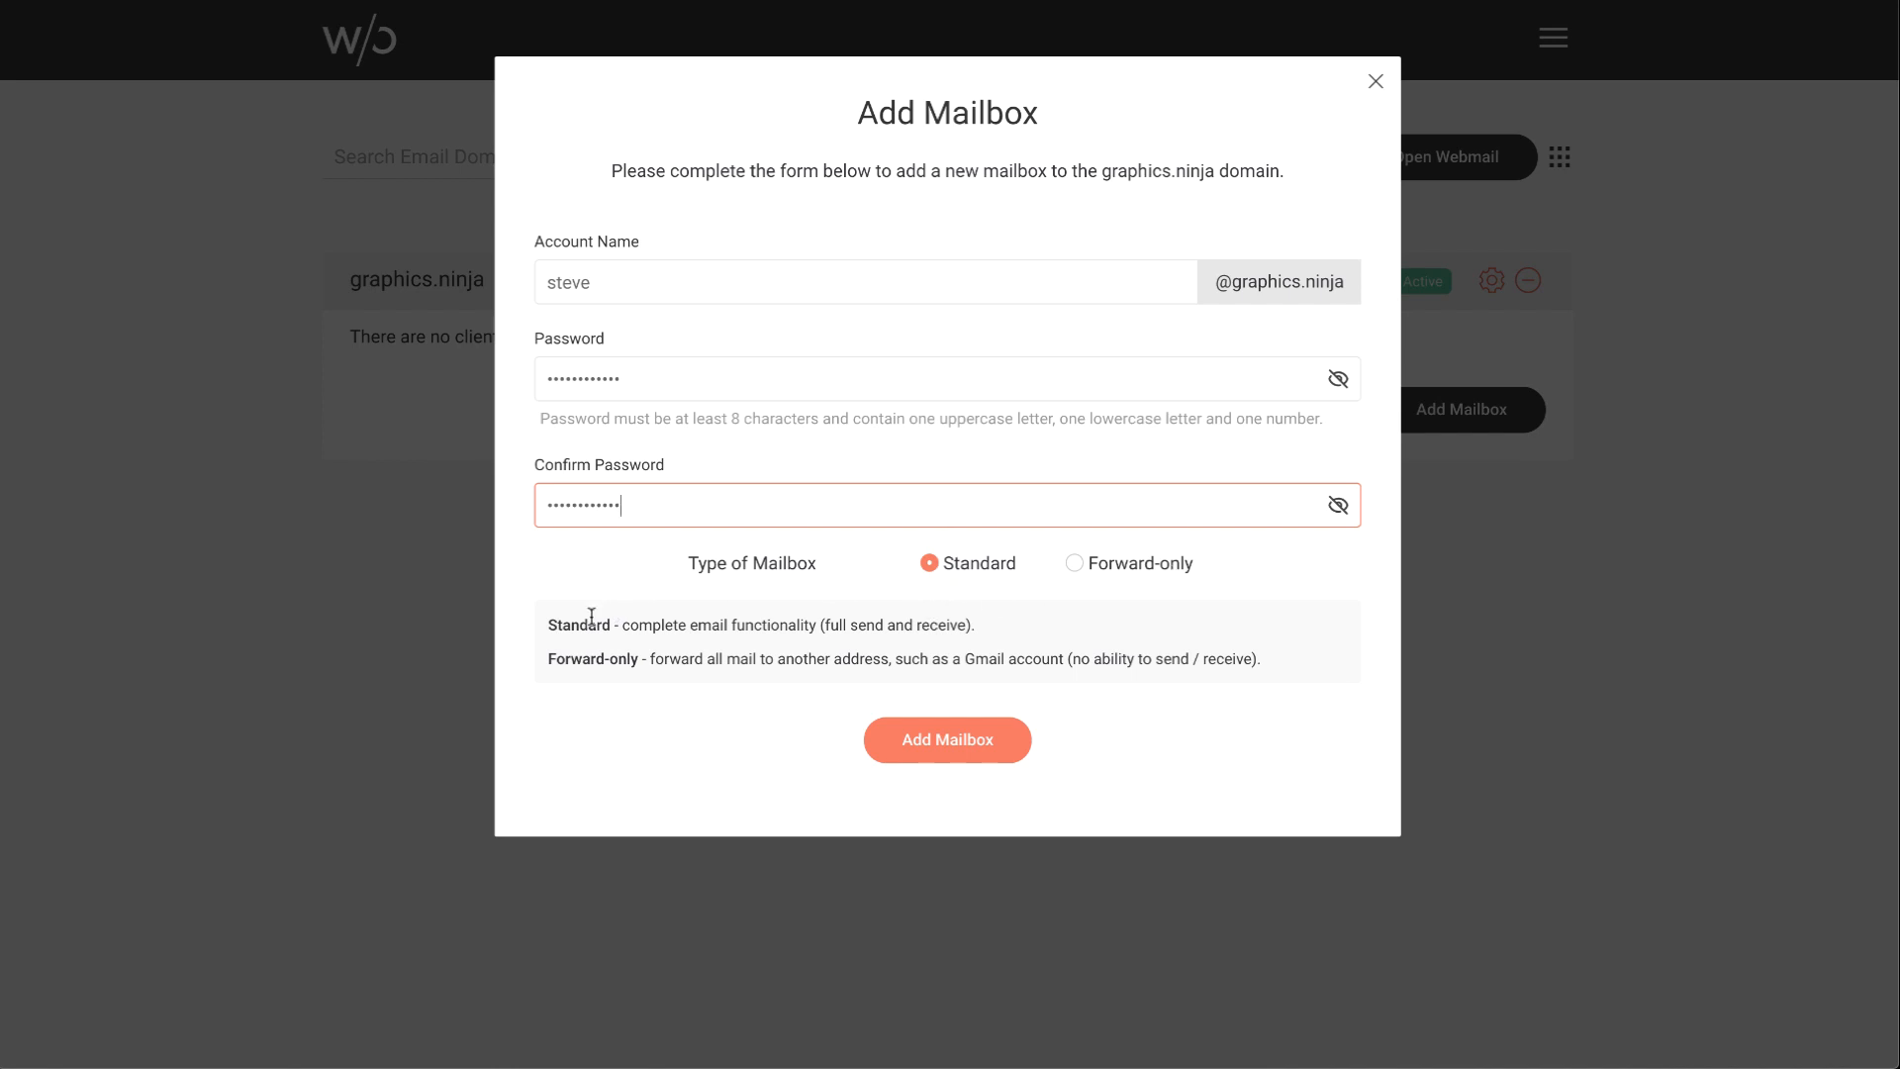
mouse_move(627, 625)
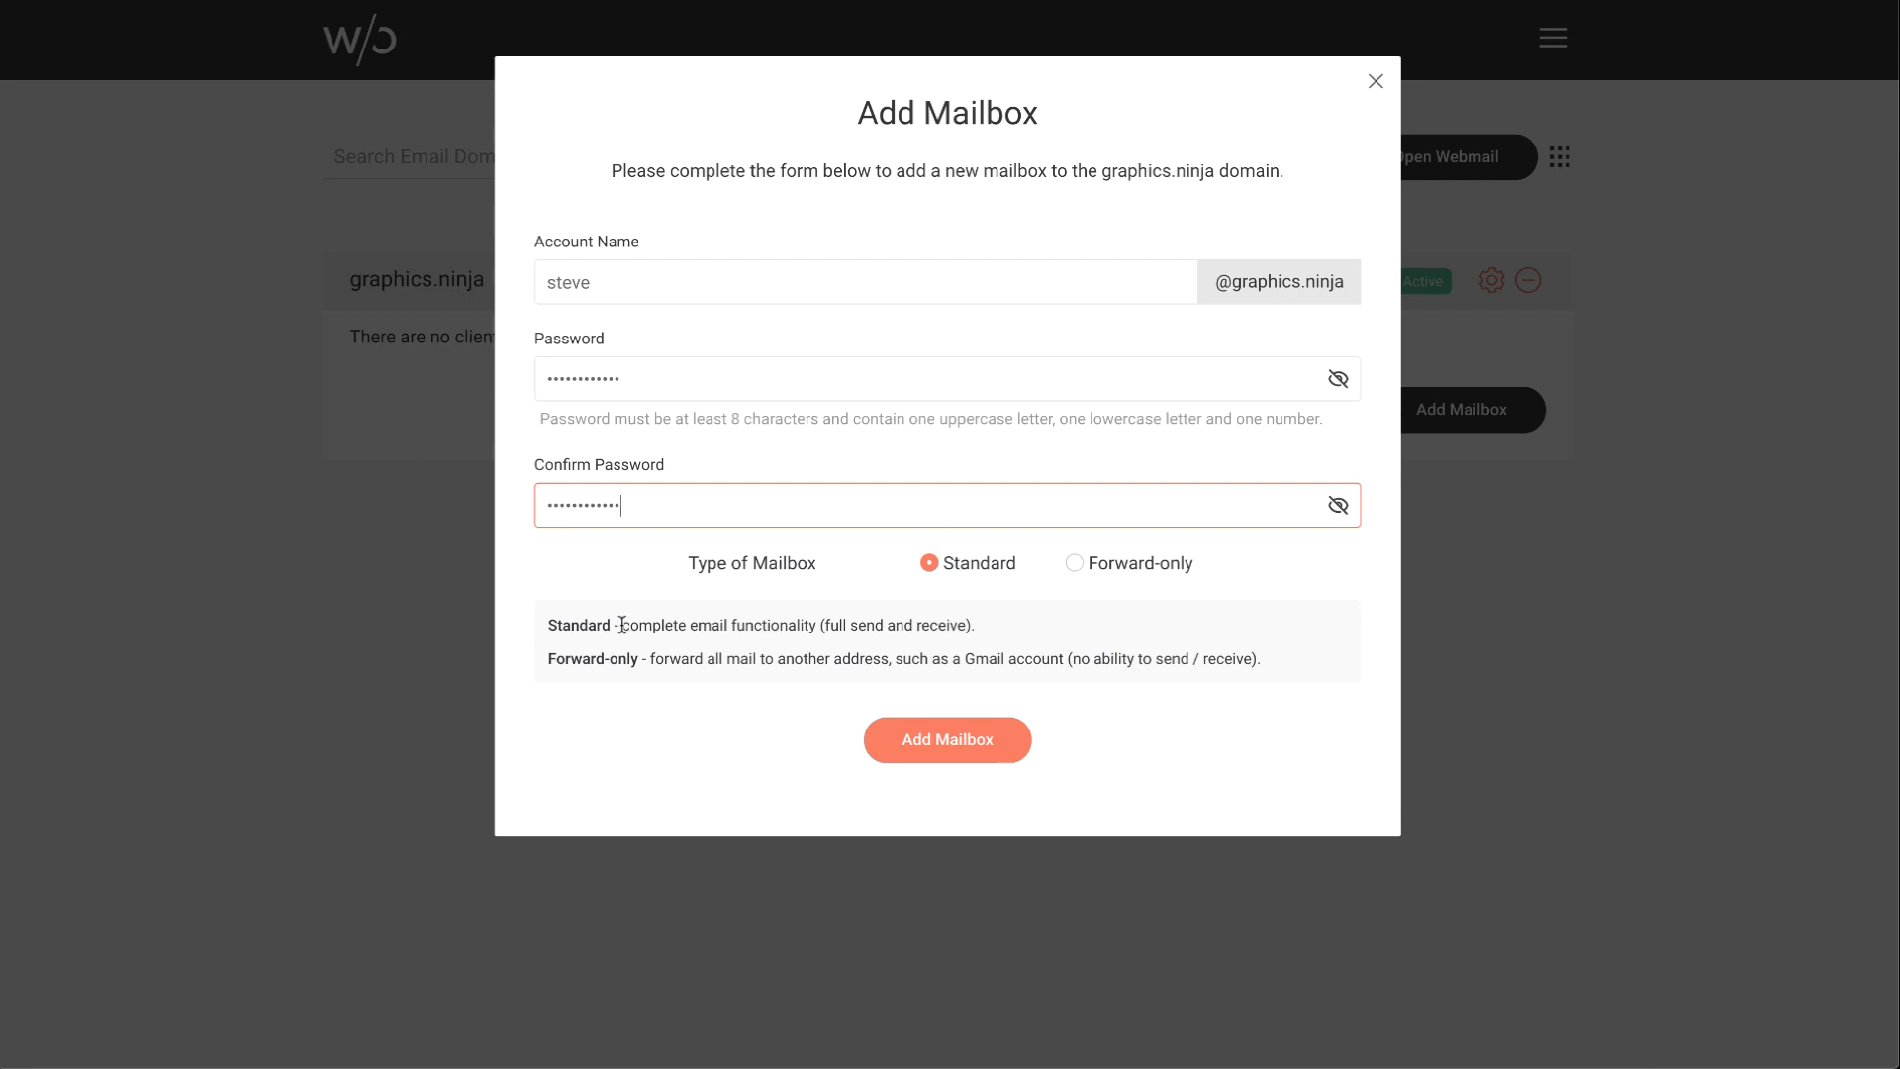
mouse_move(640, 658)
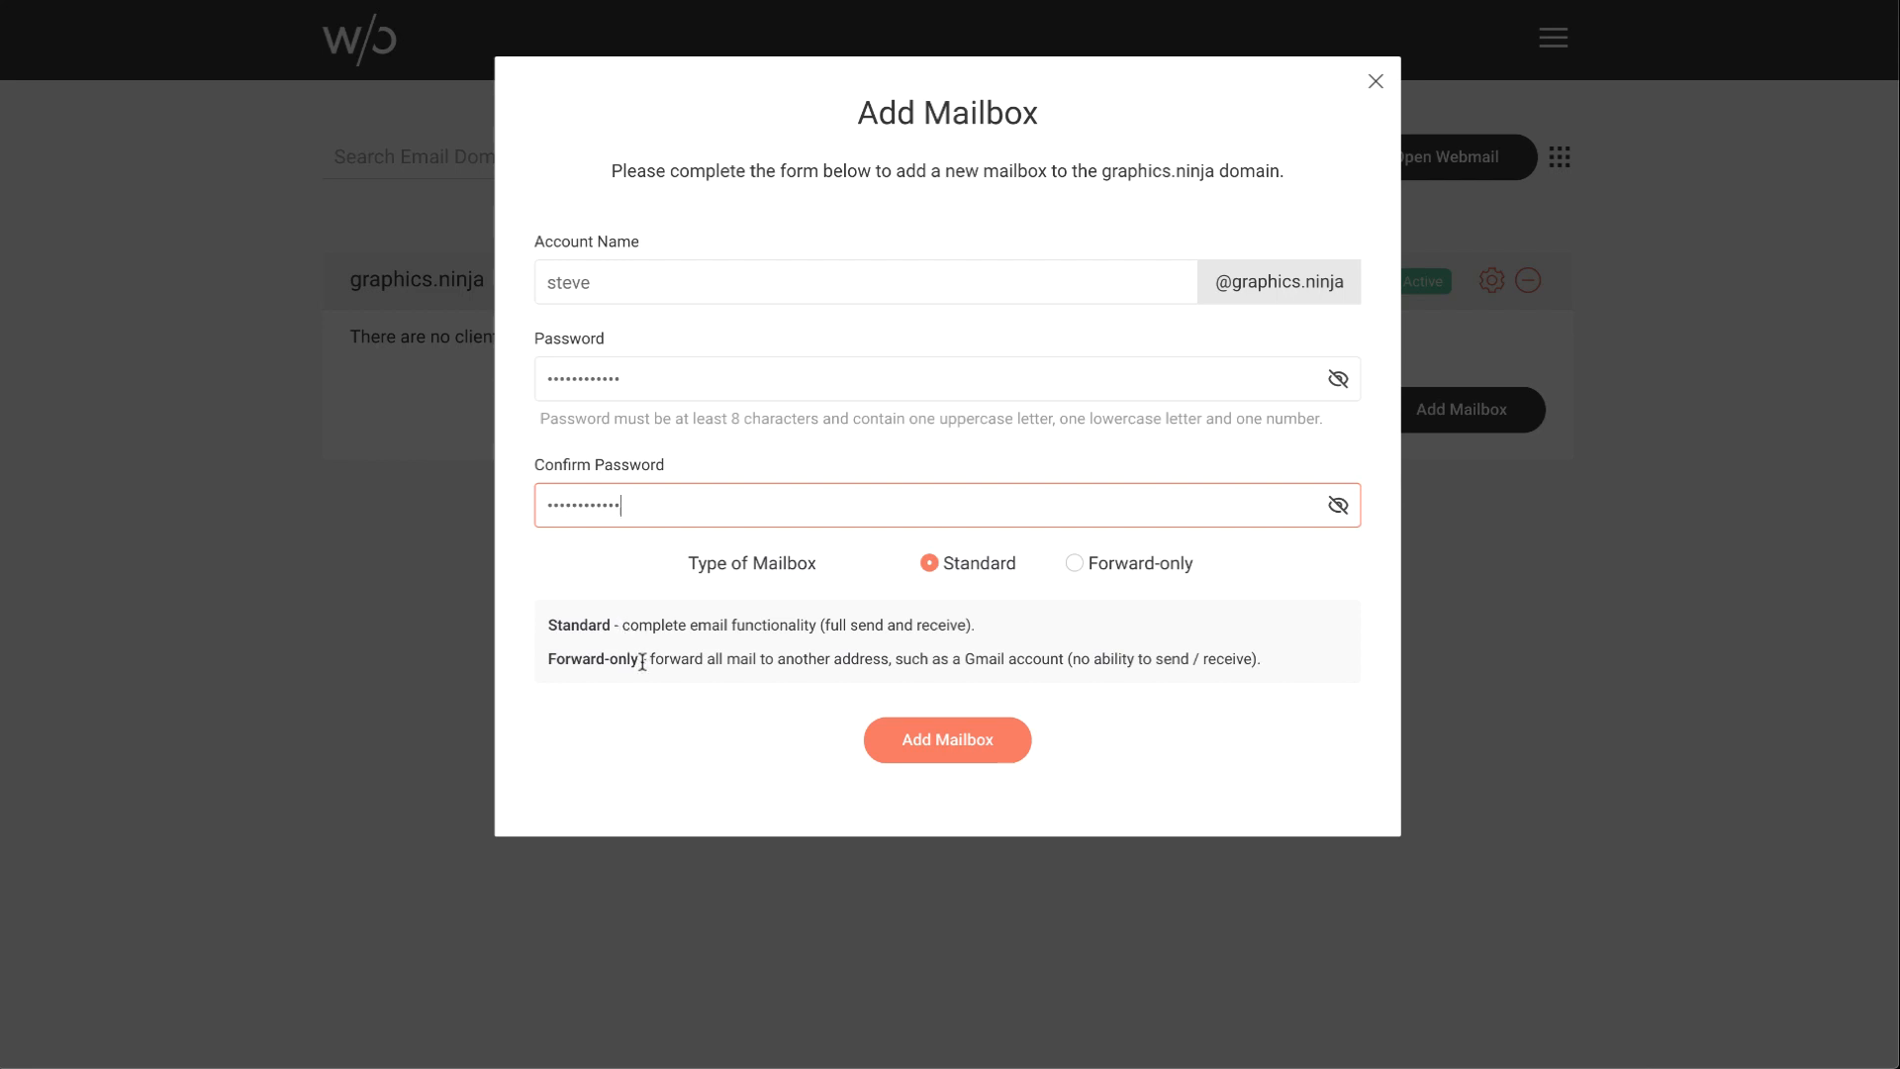
mouse_move(643, 659)
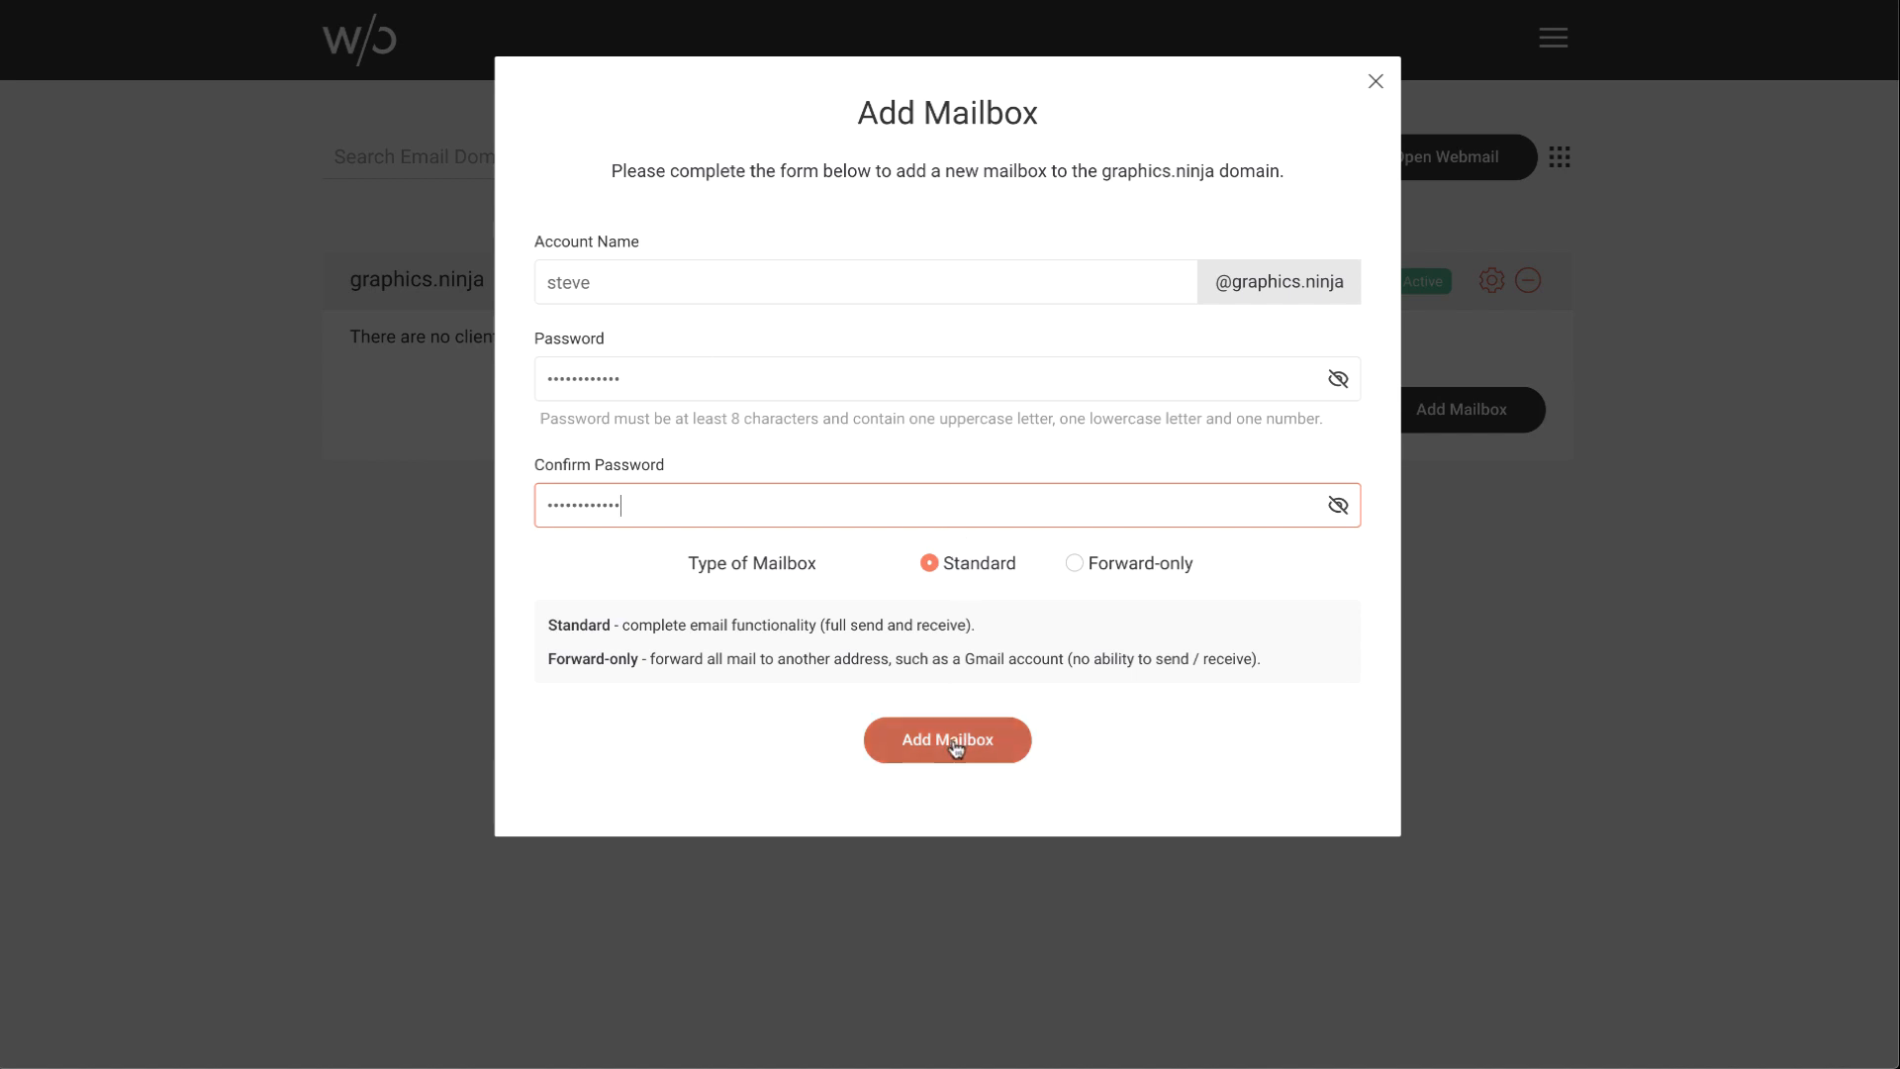
click(947, 740)
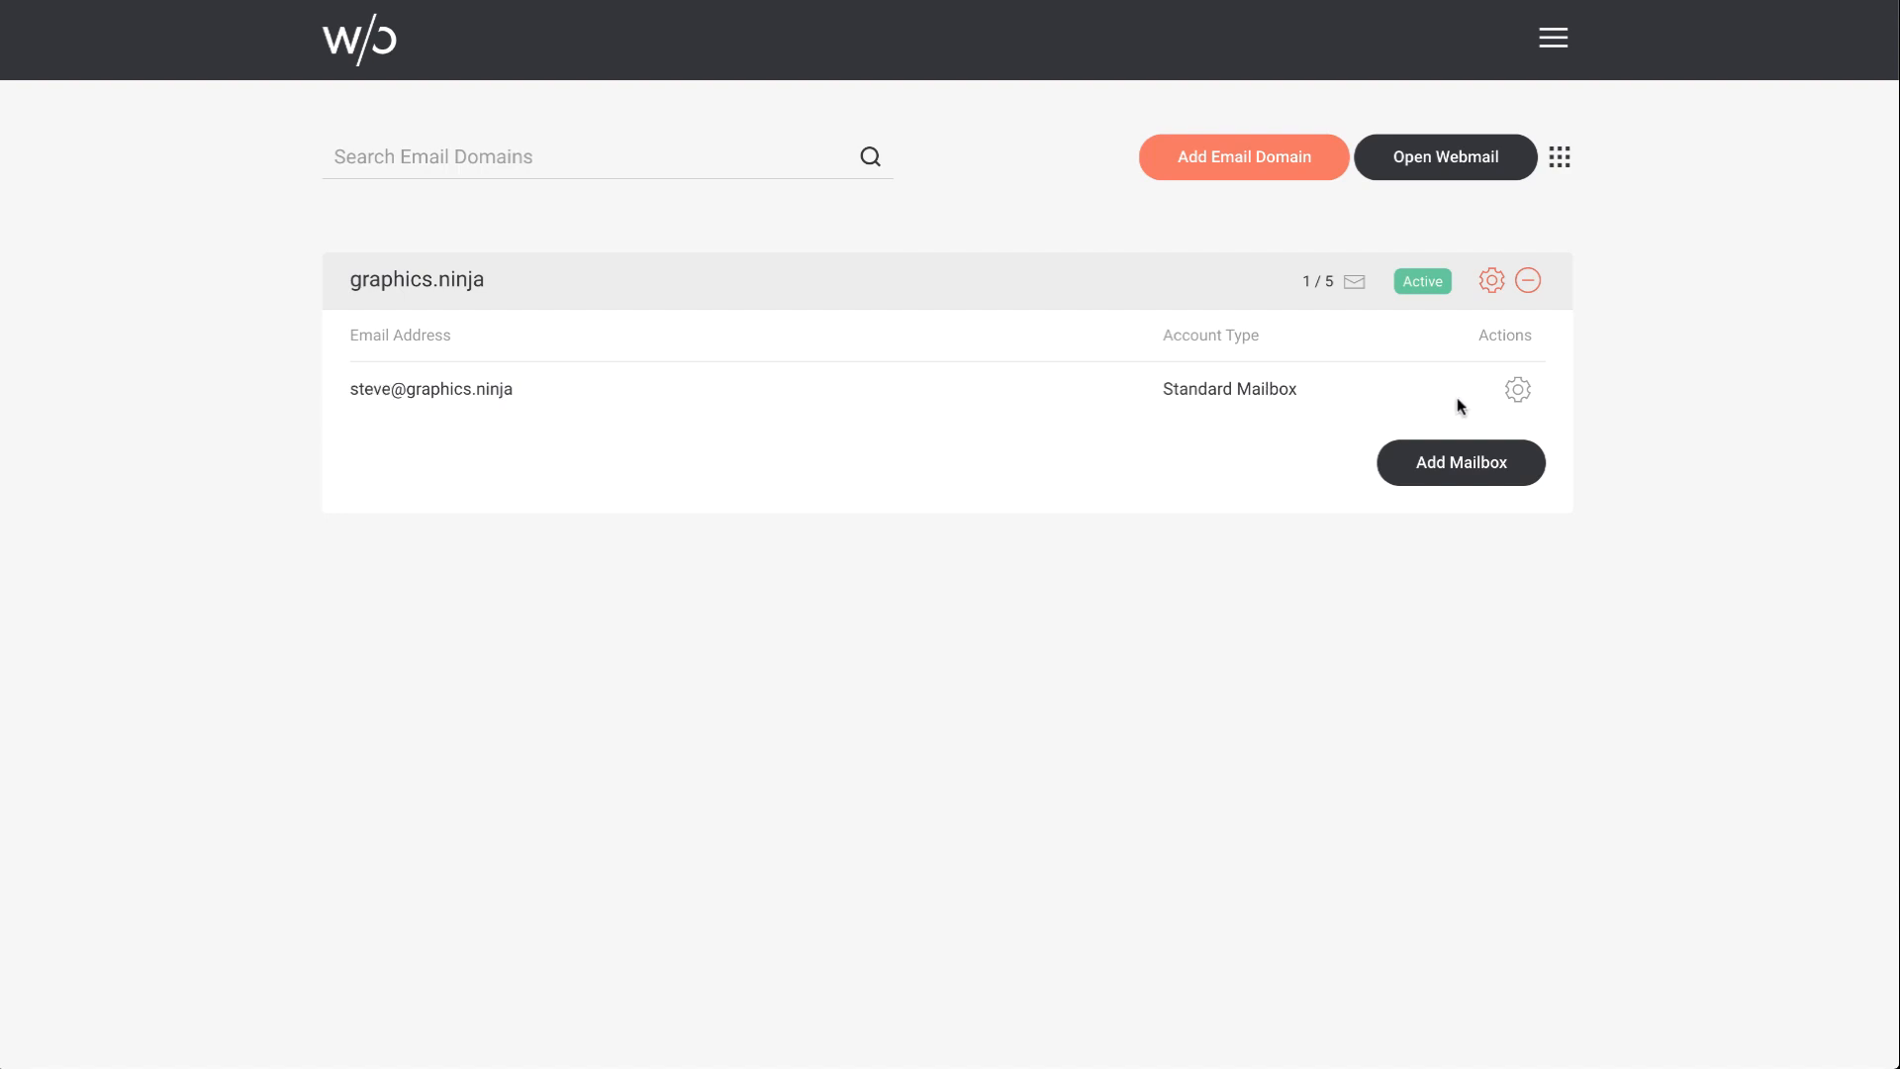
click(1517, 389)
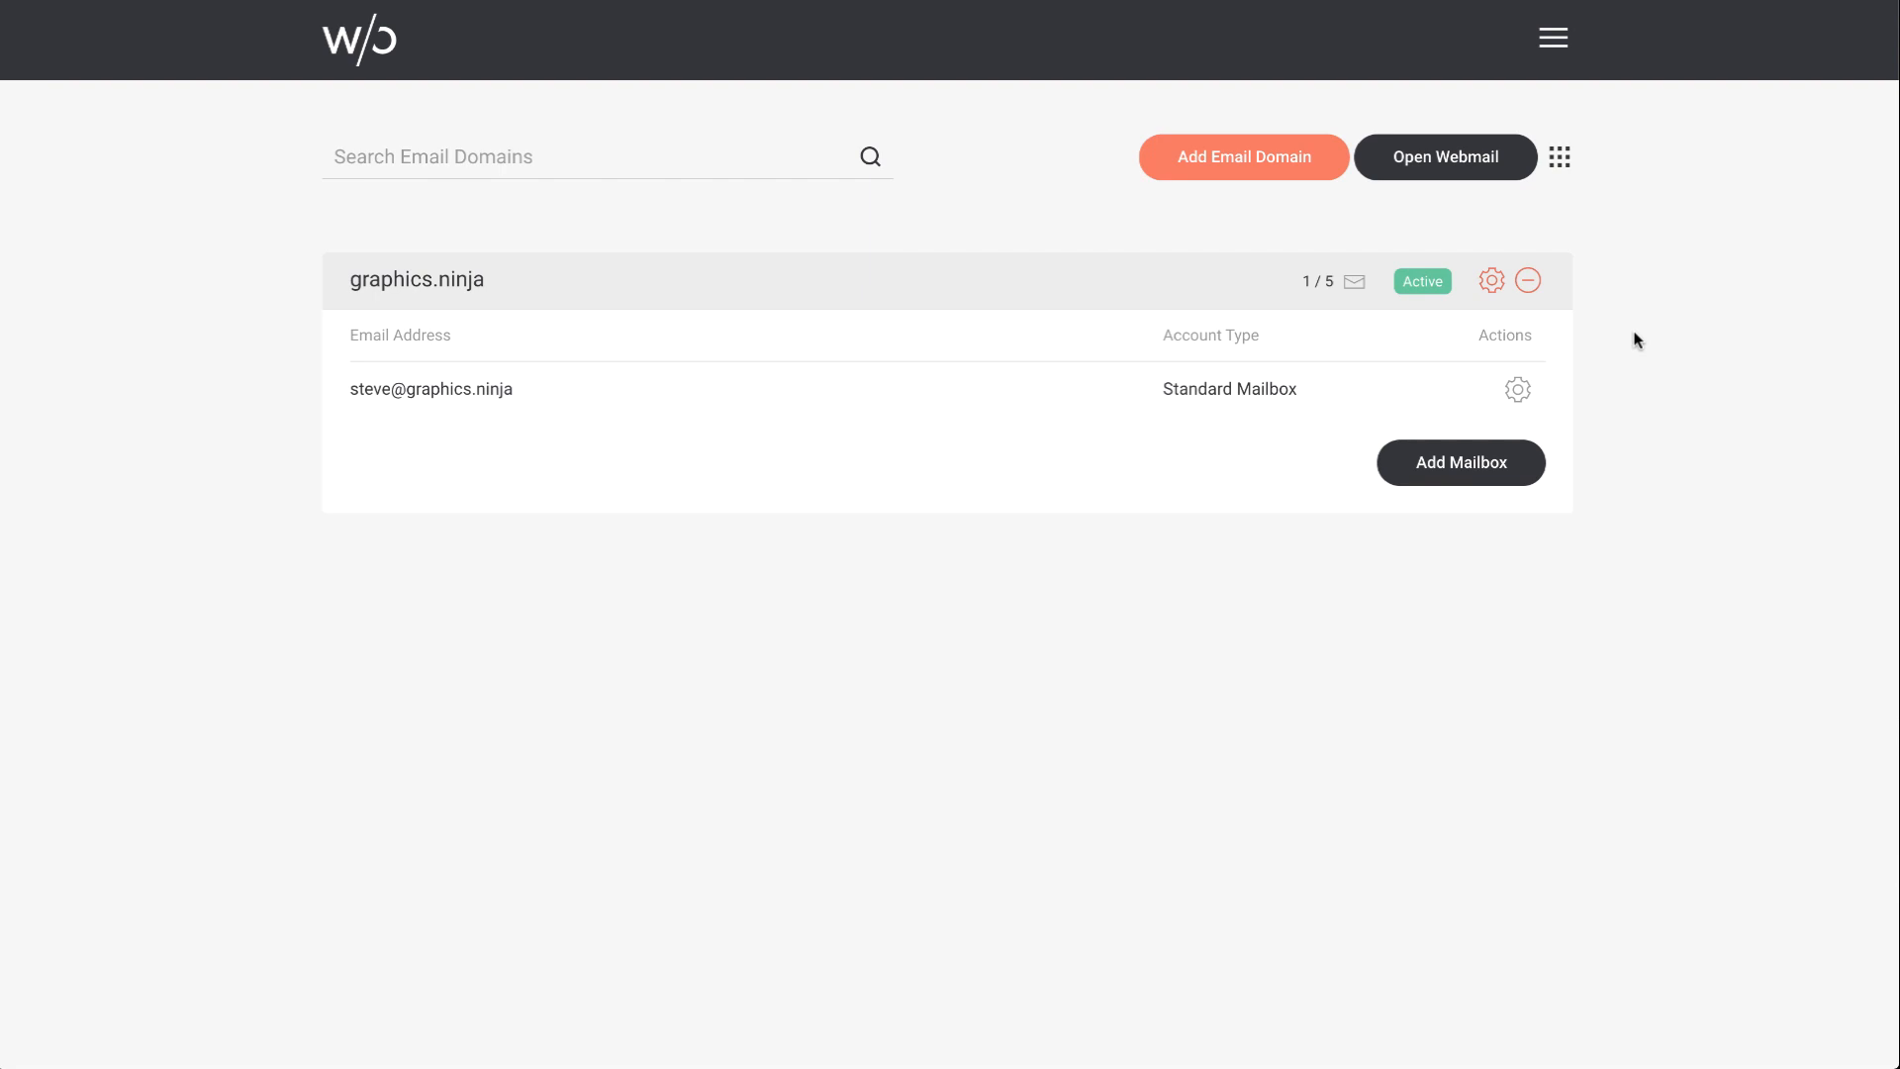
mouse_move(1454, 171)
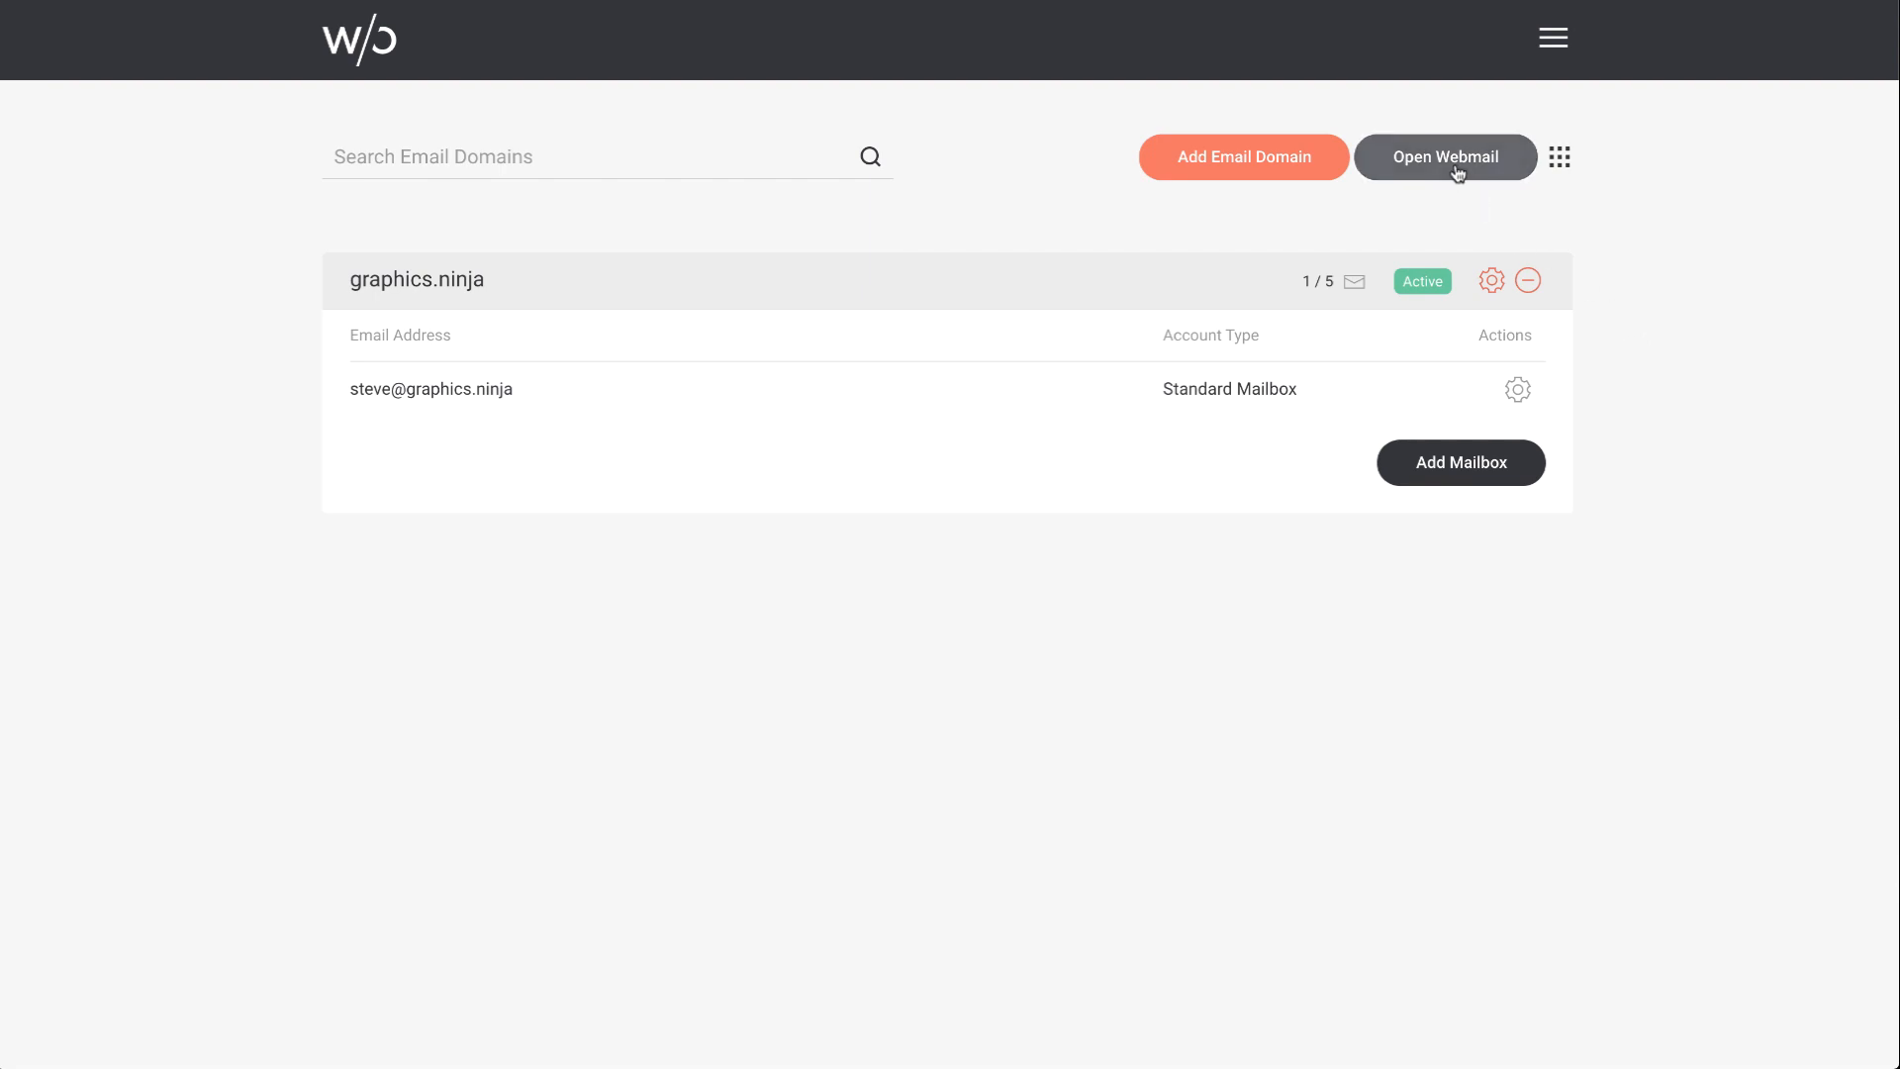
mouse_move(1456, 172)
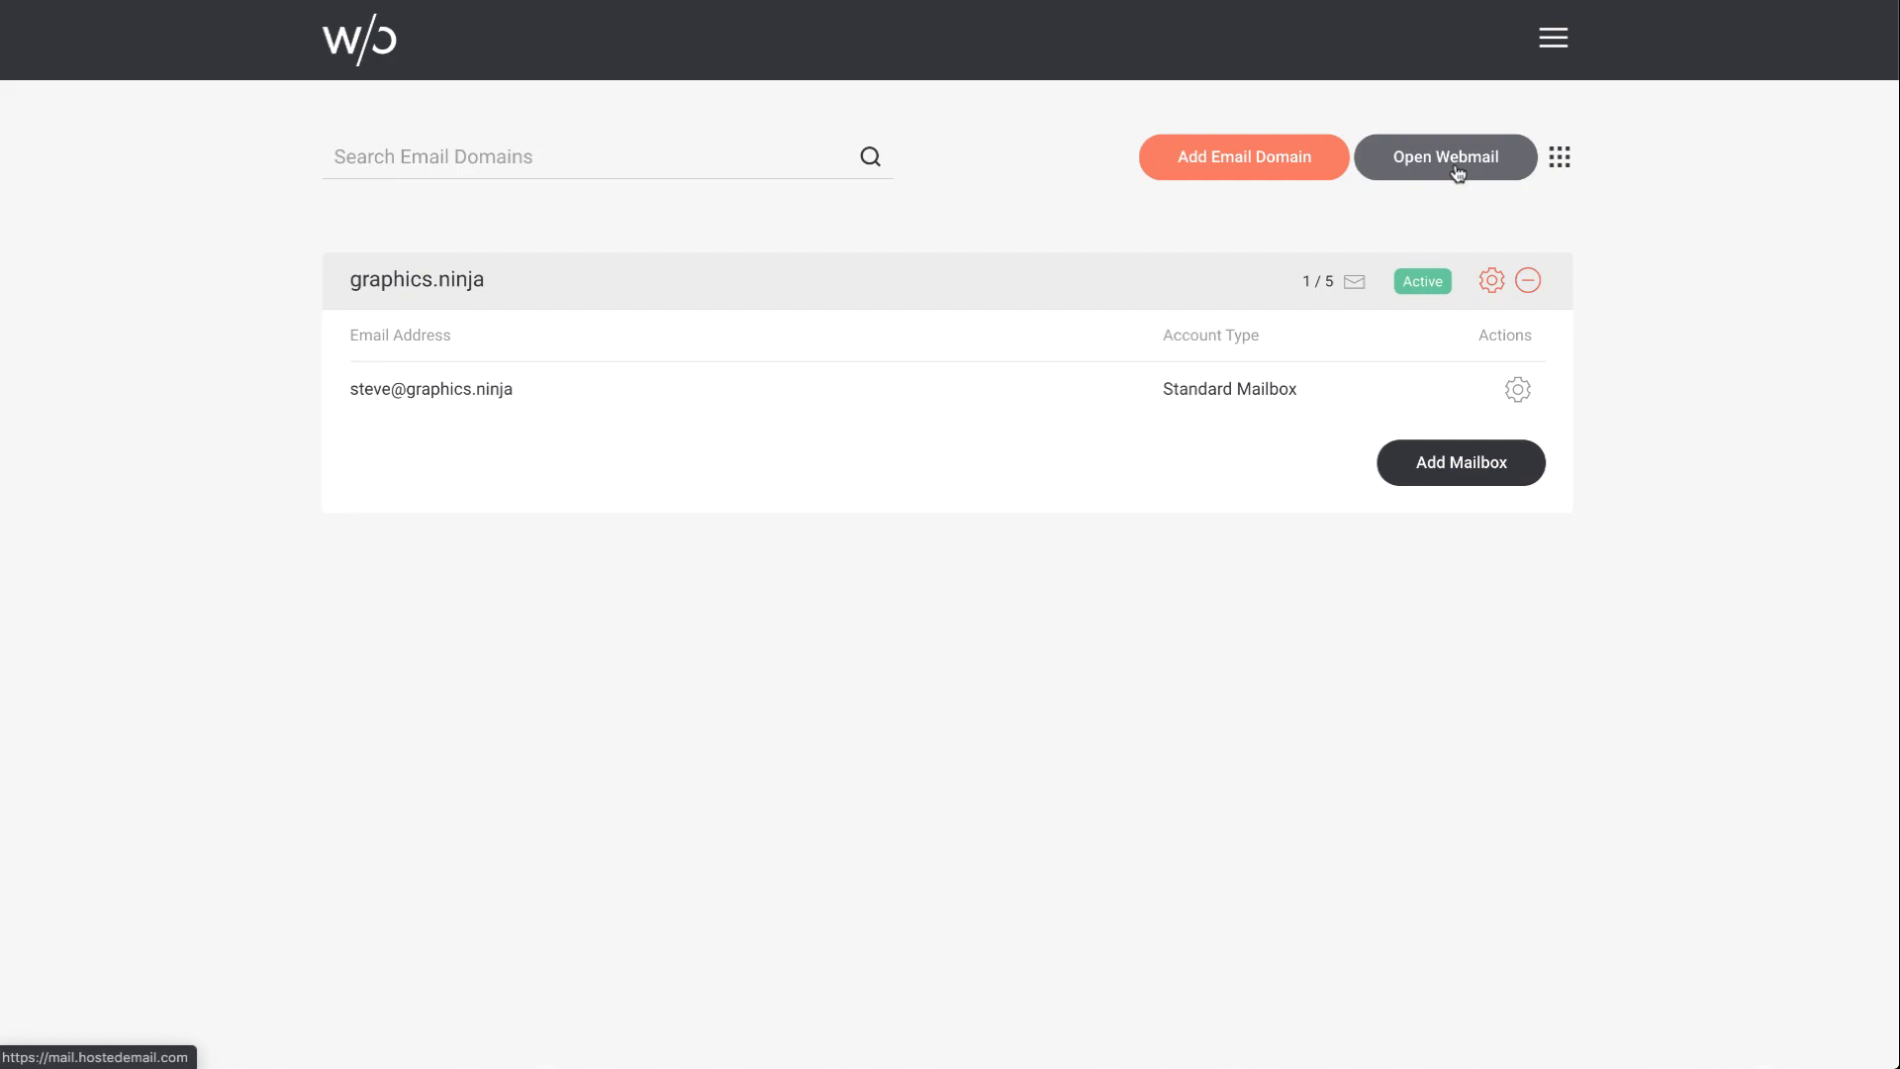
click(1446, 157)
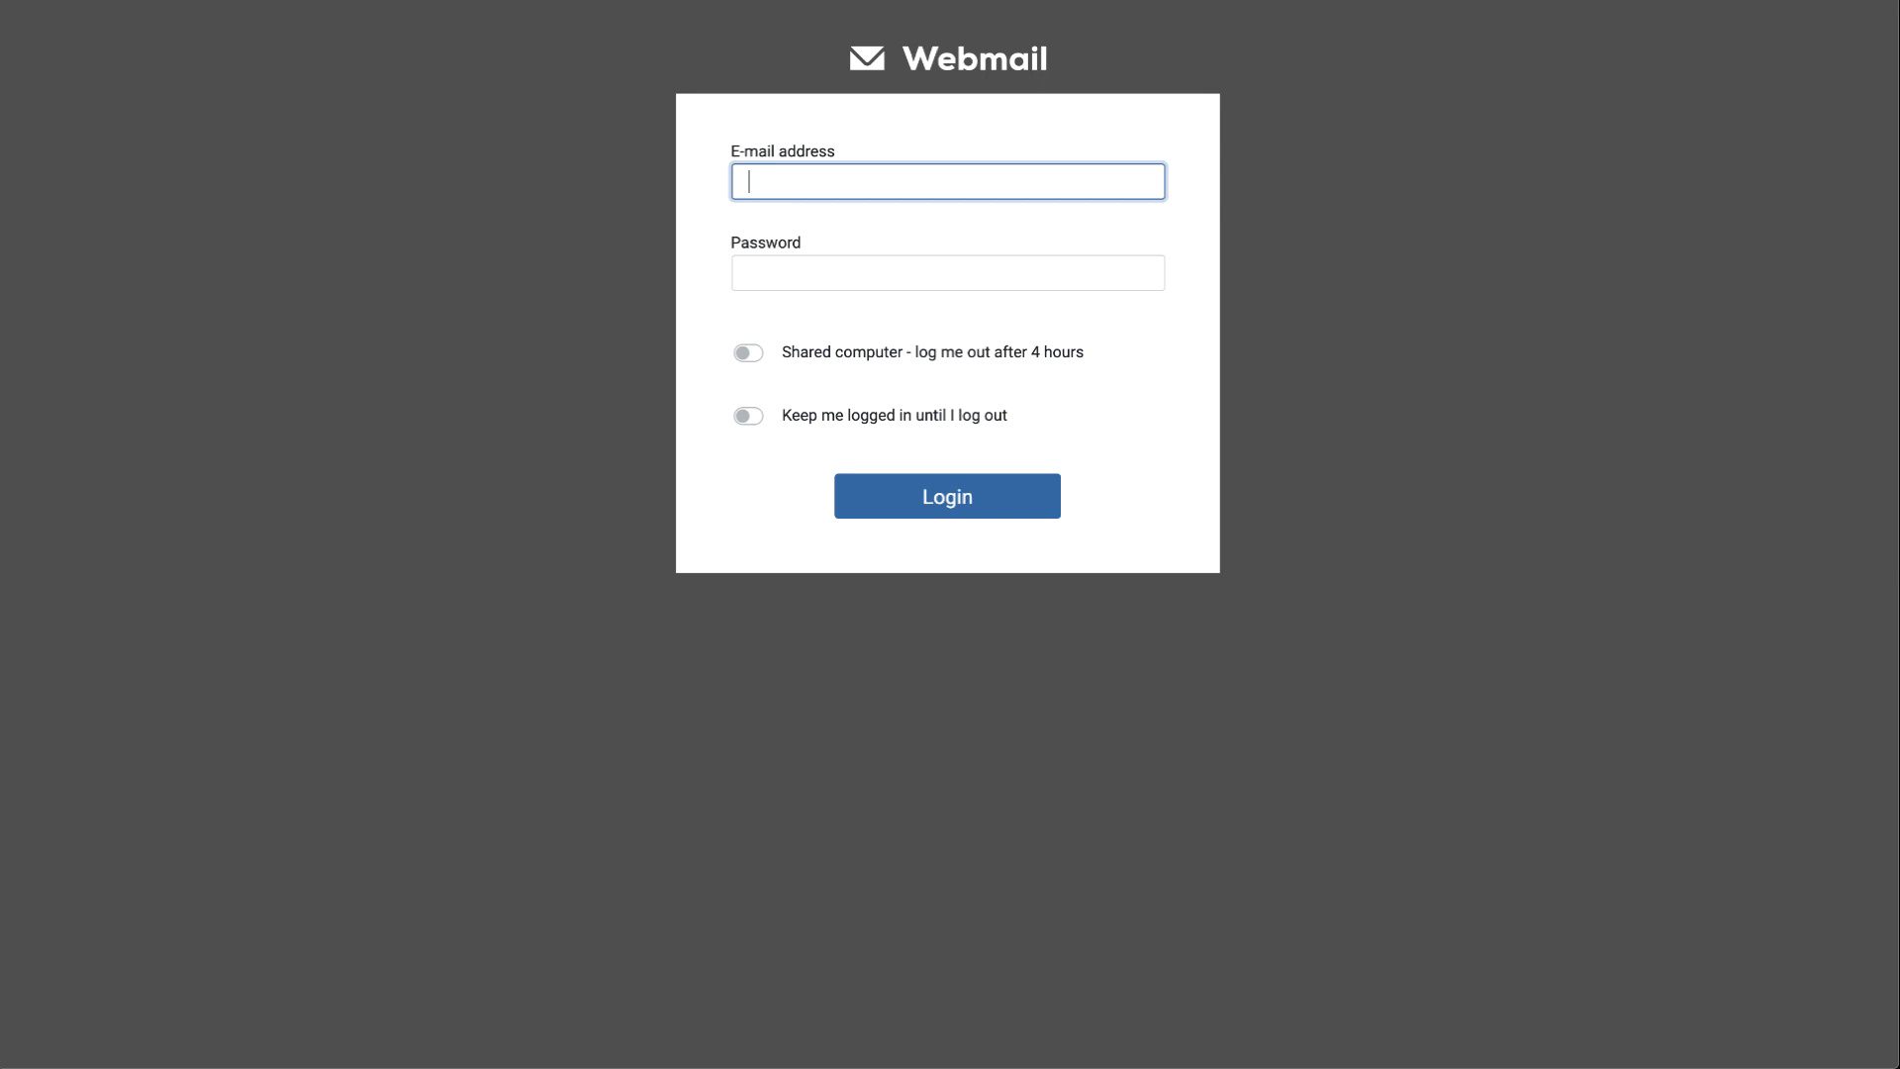
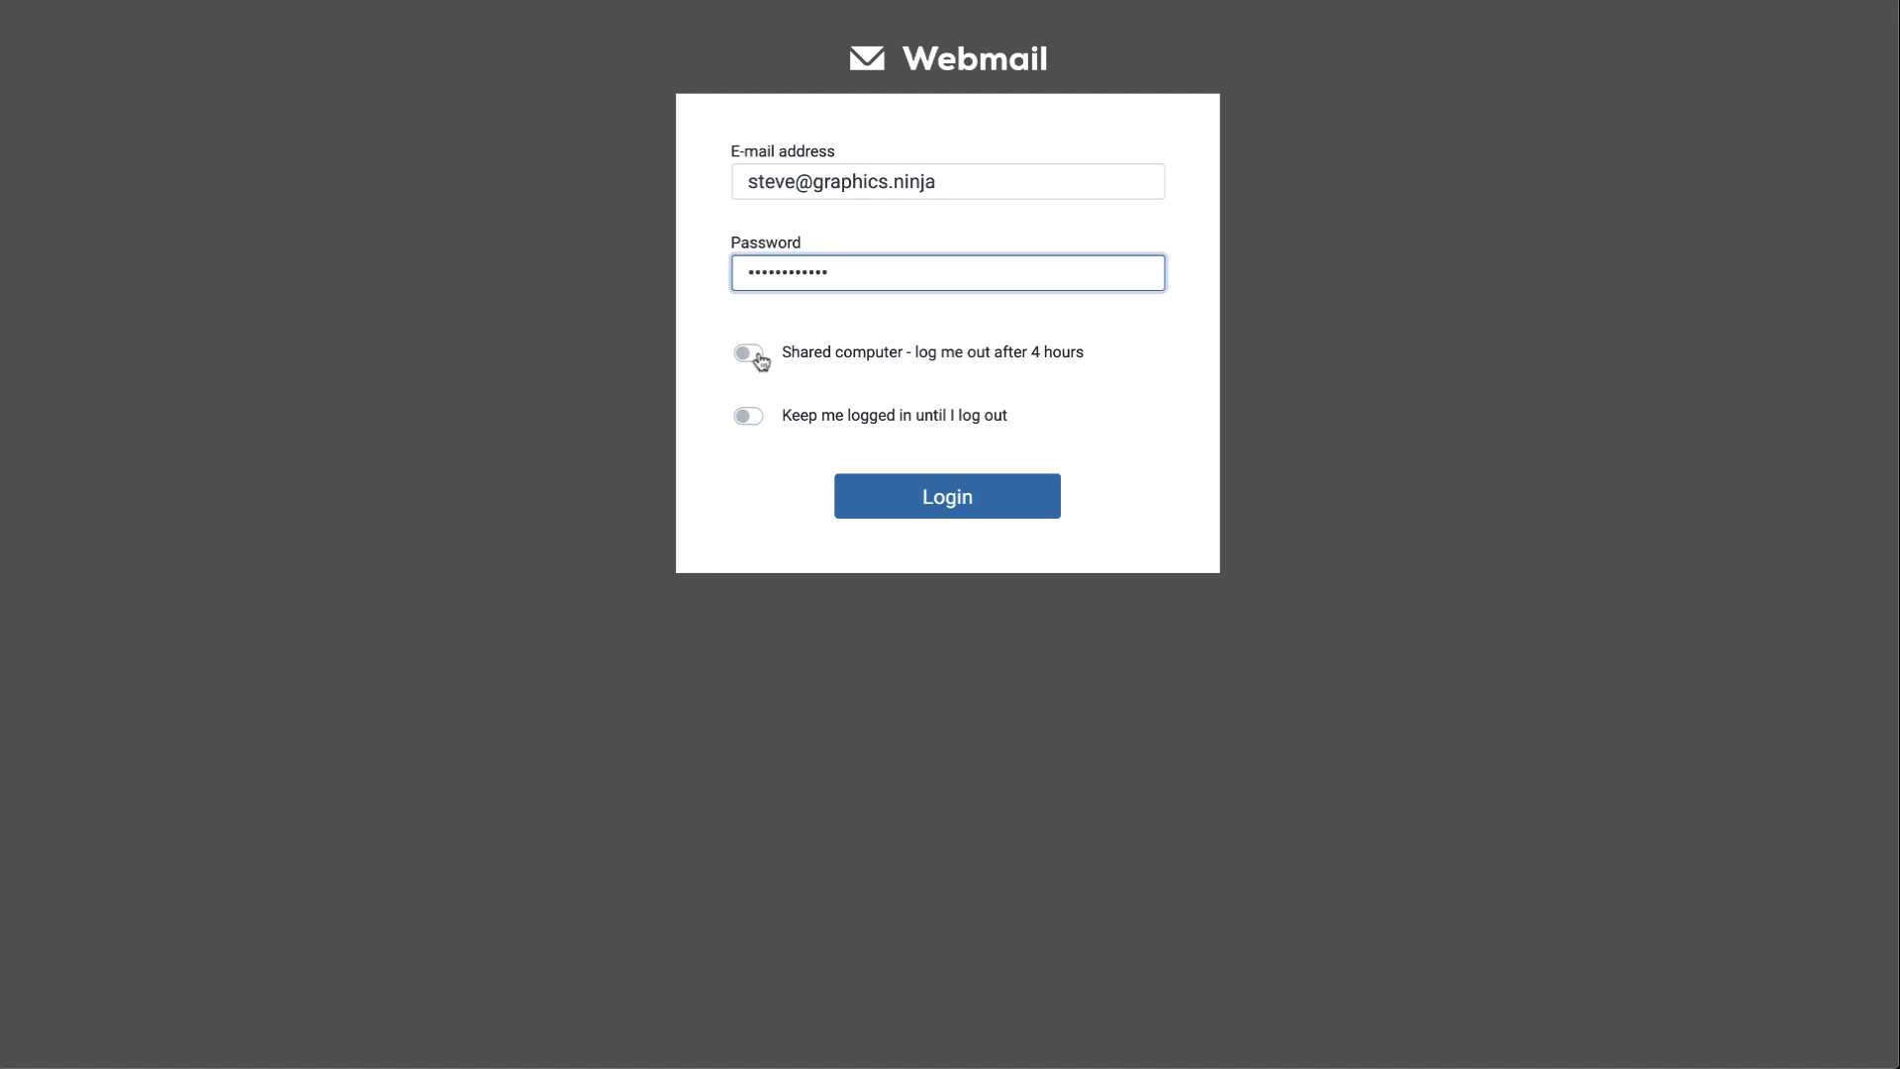
mouse_move(792, 357)
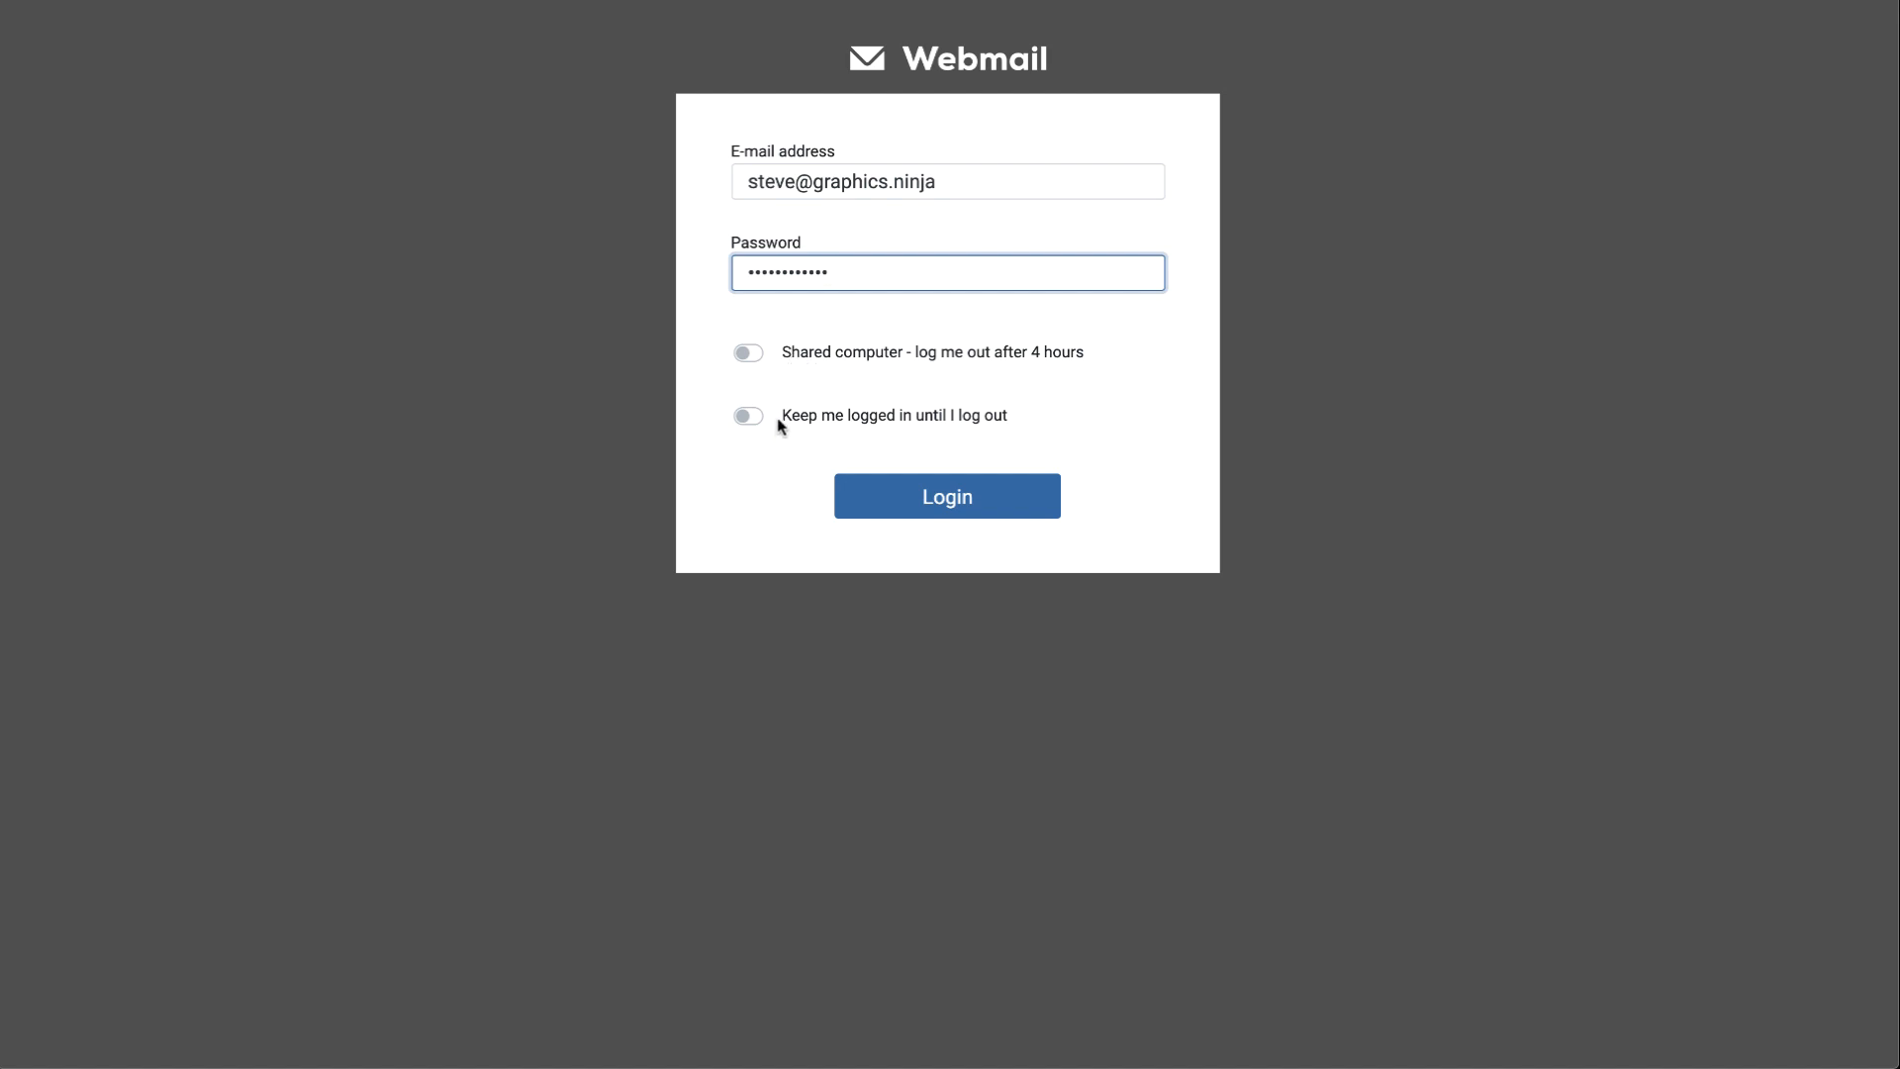
mouse_move(848, 418)
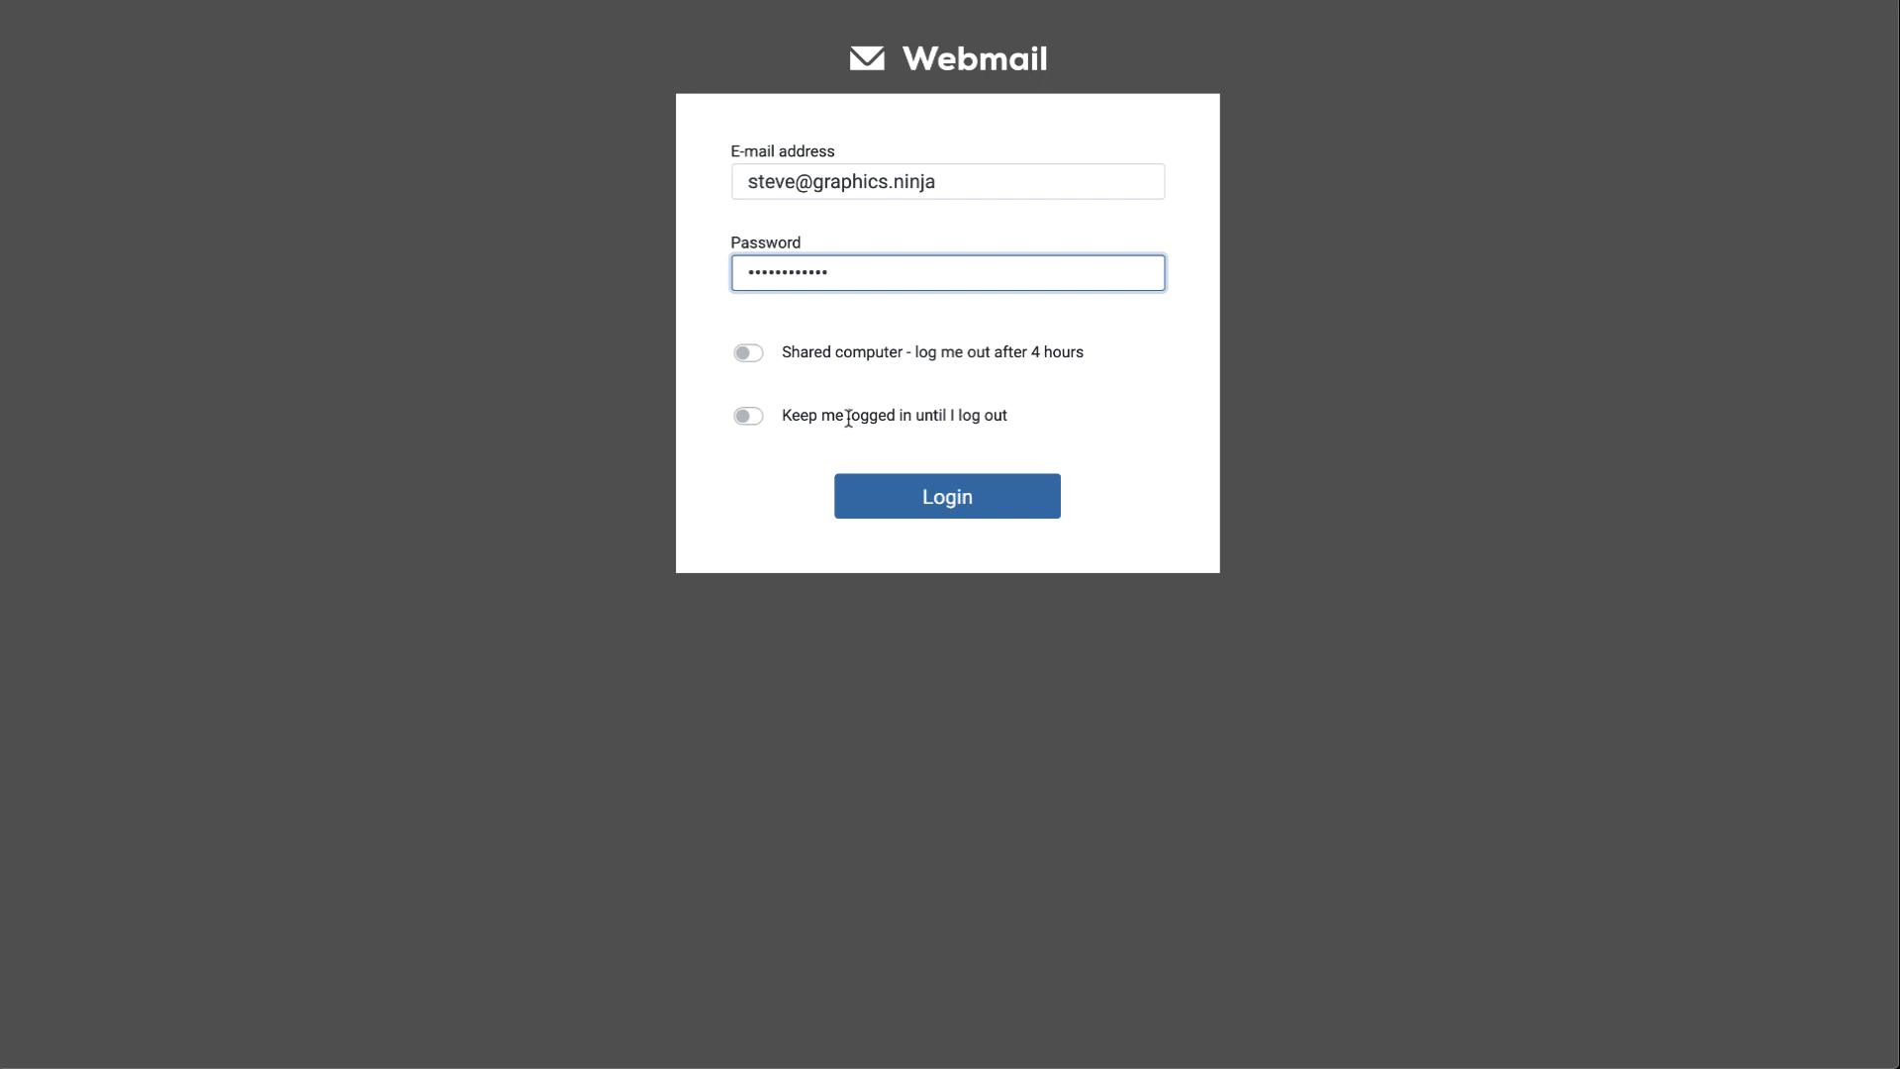
click(947, 496)
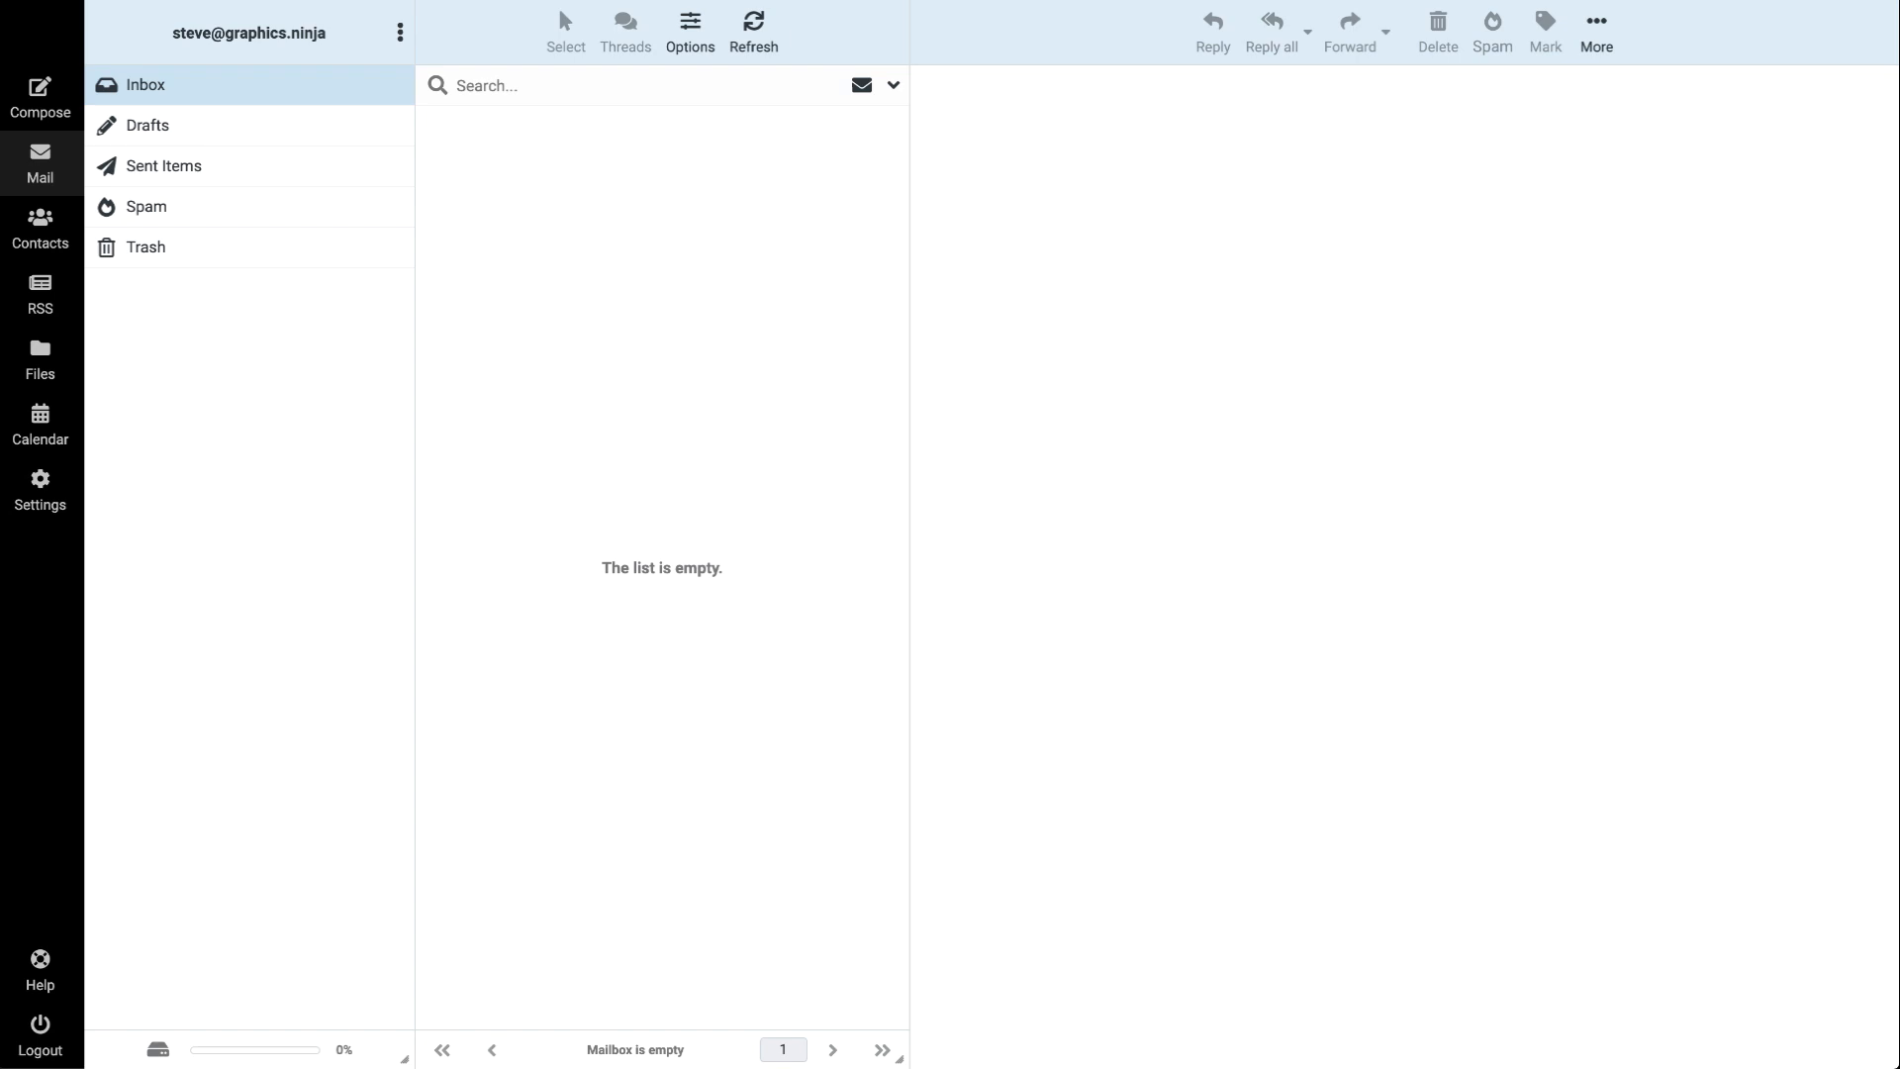
mouse_move(45, 478)
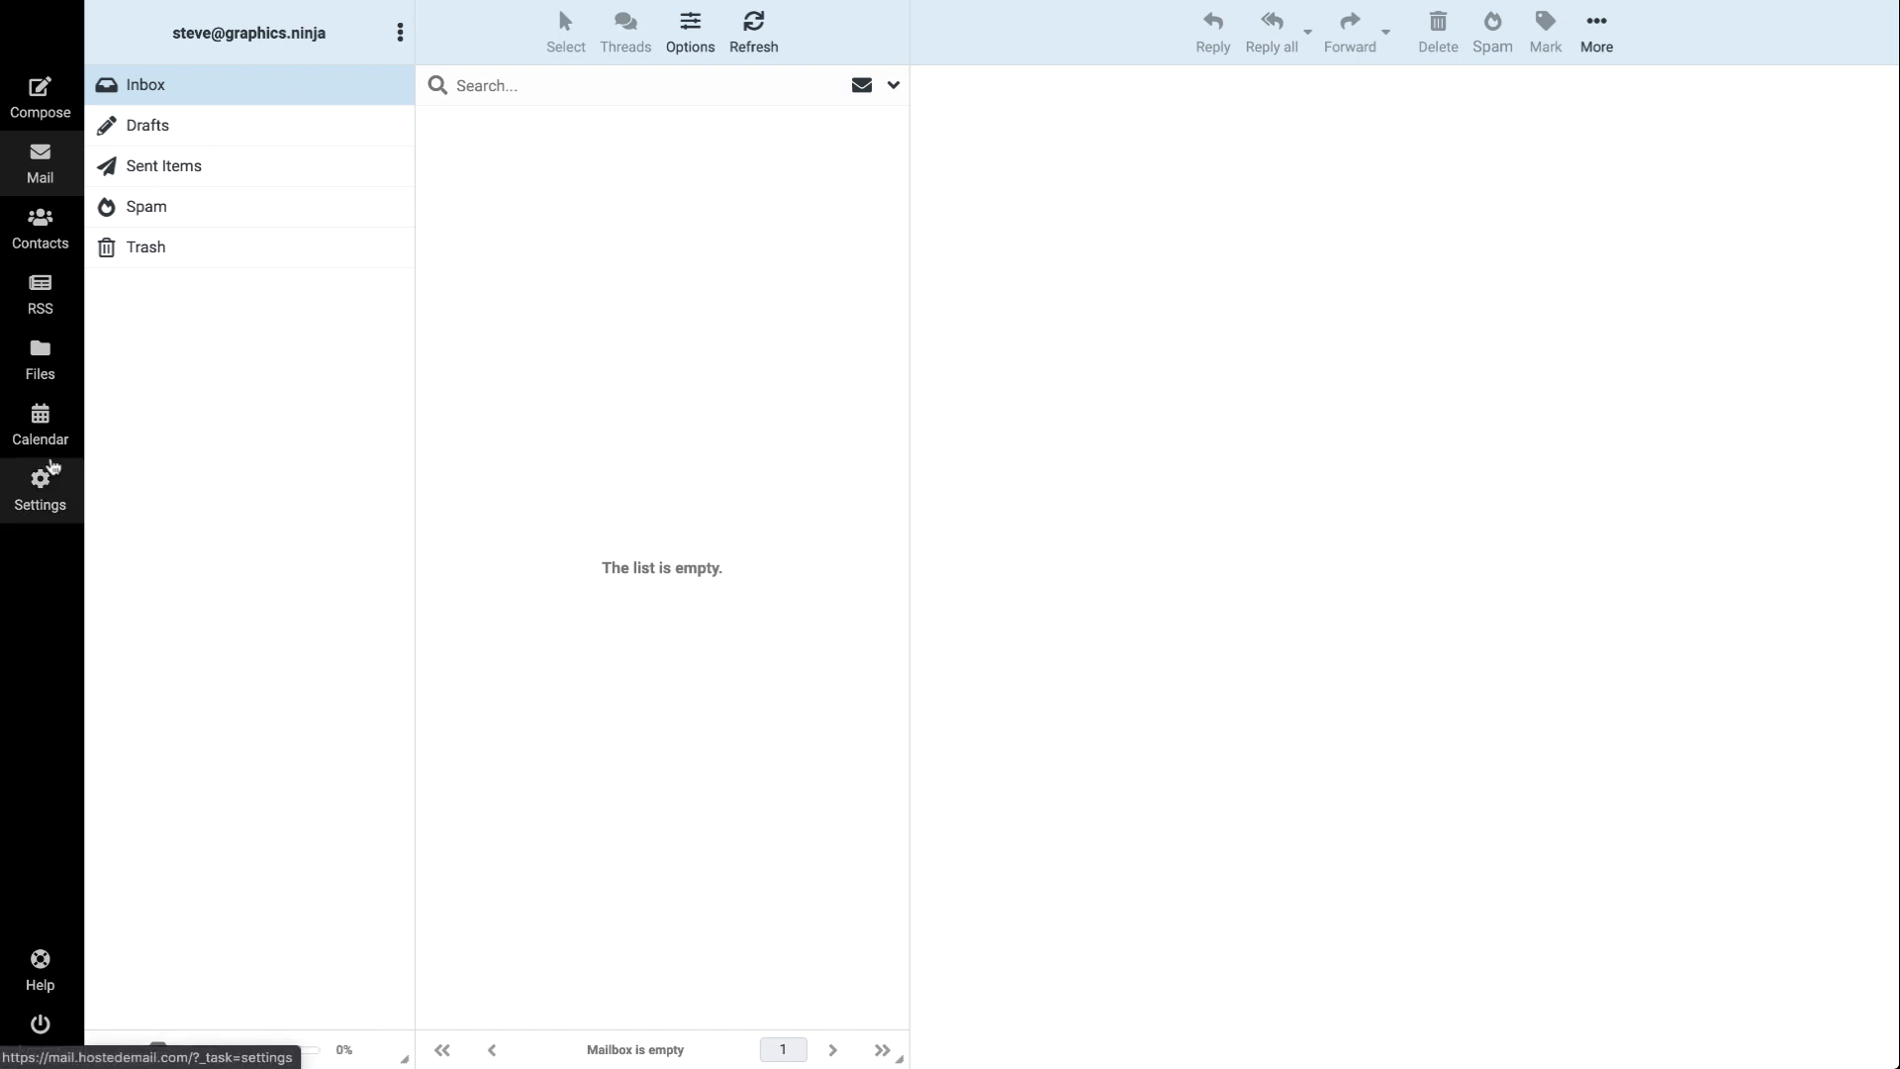
Open the Roundcube account settings from the left sidebar
click(40, 484)
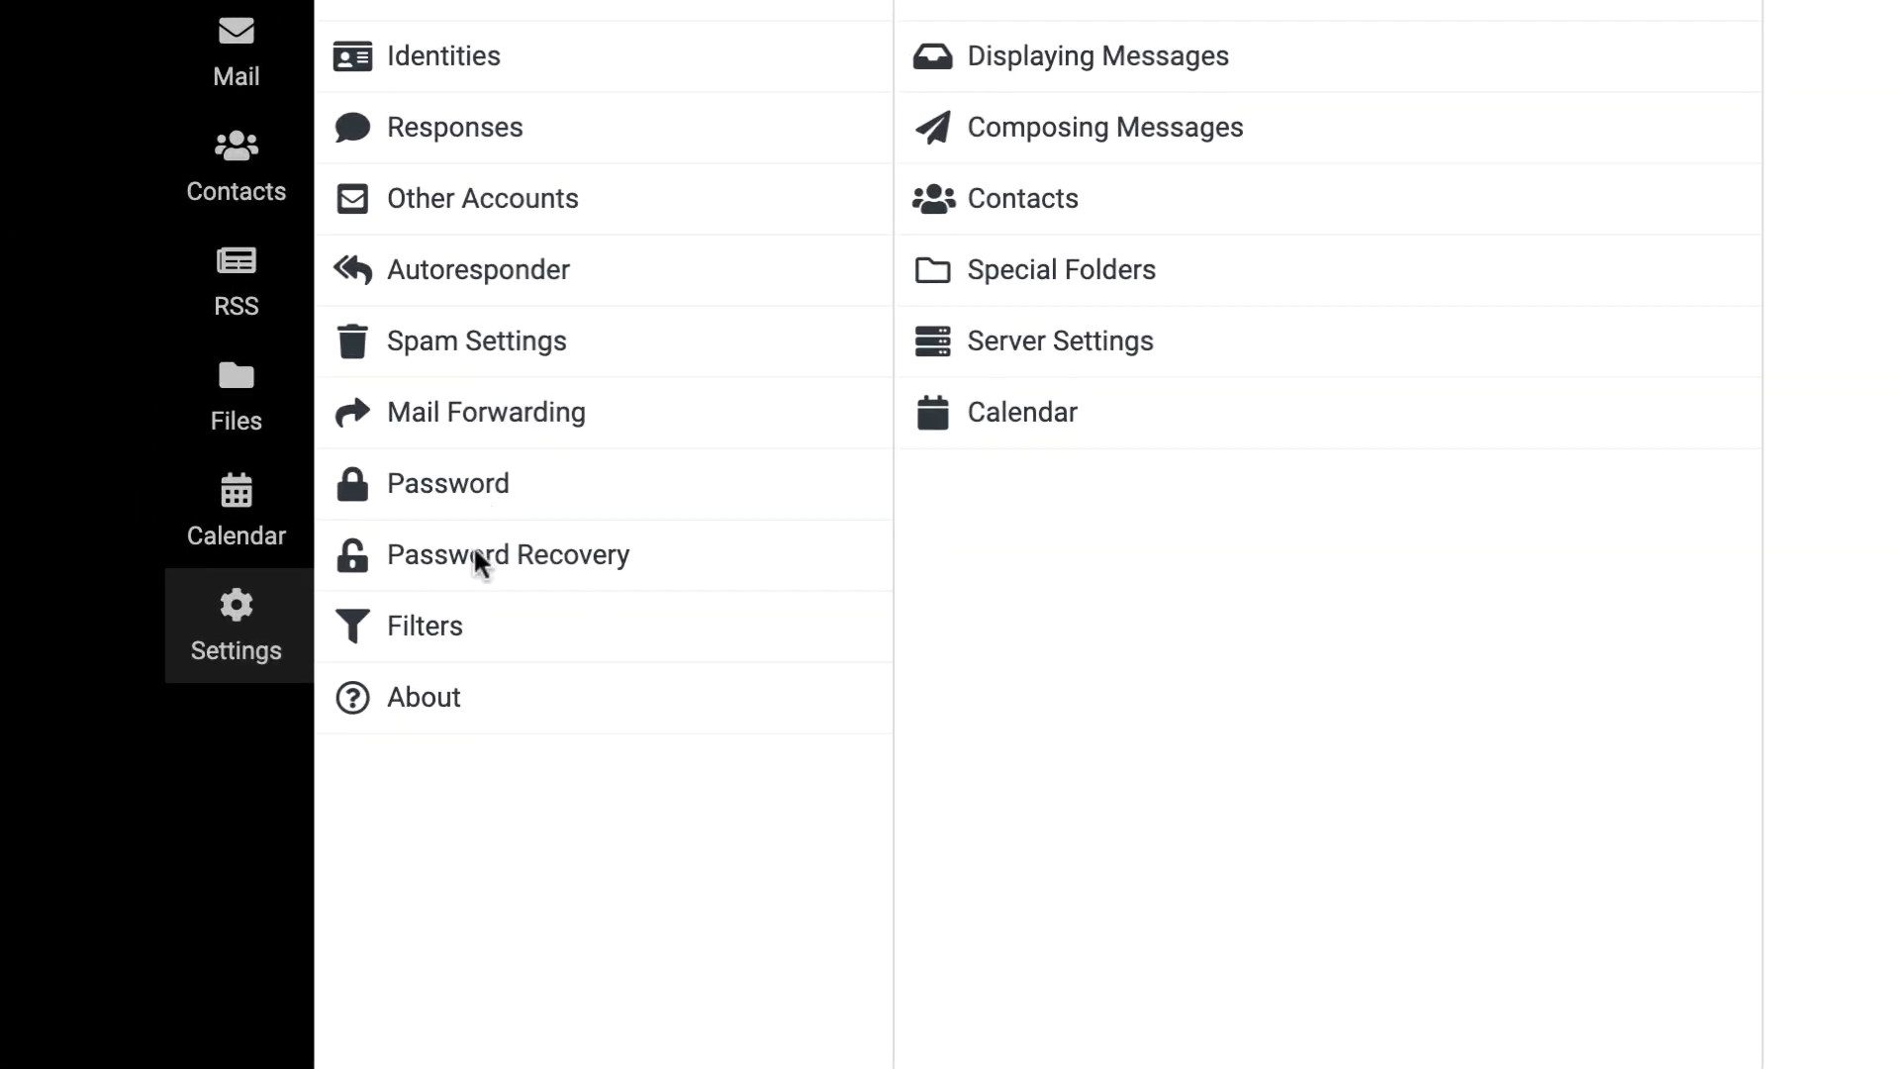
View the email-based password recovery form with its empty external address fields
click(478, 554)
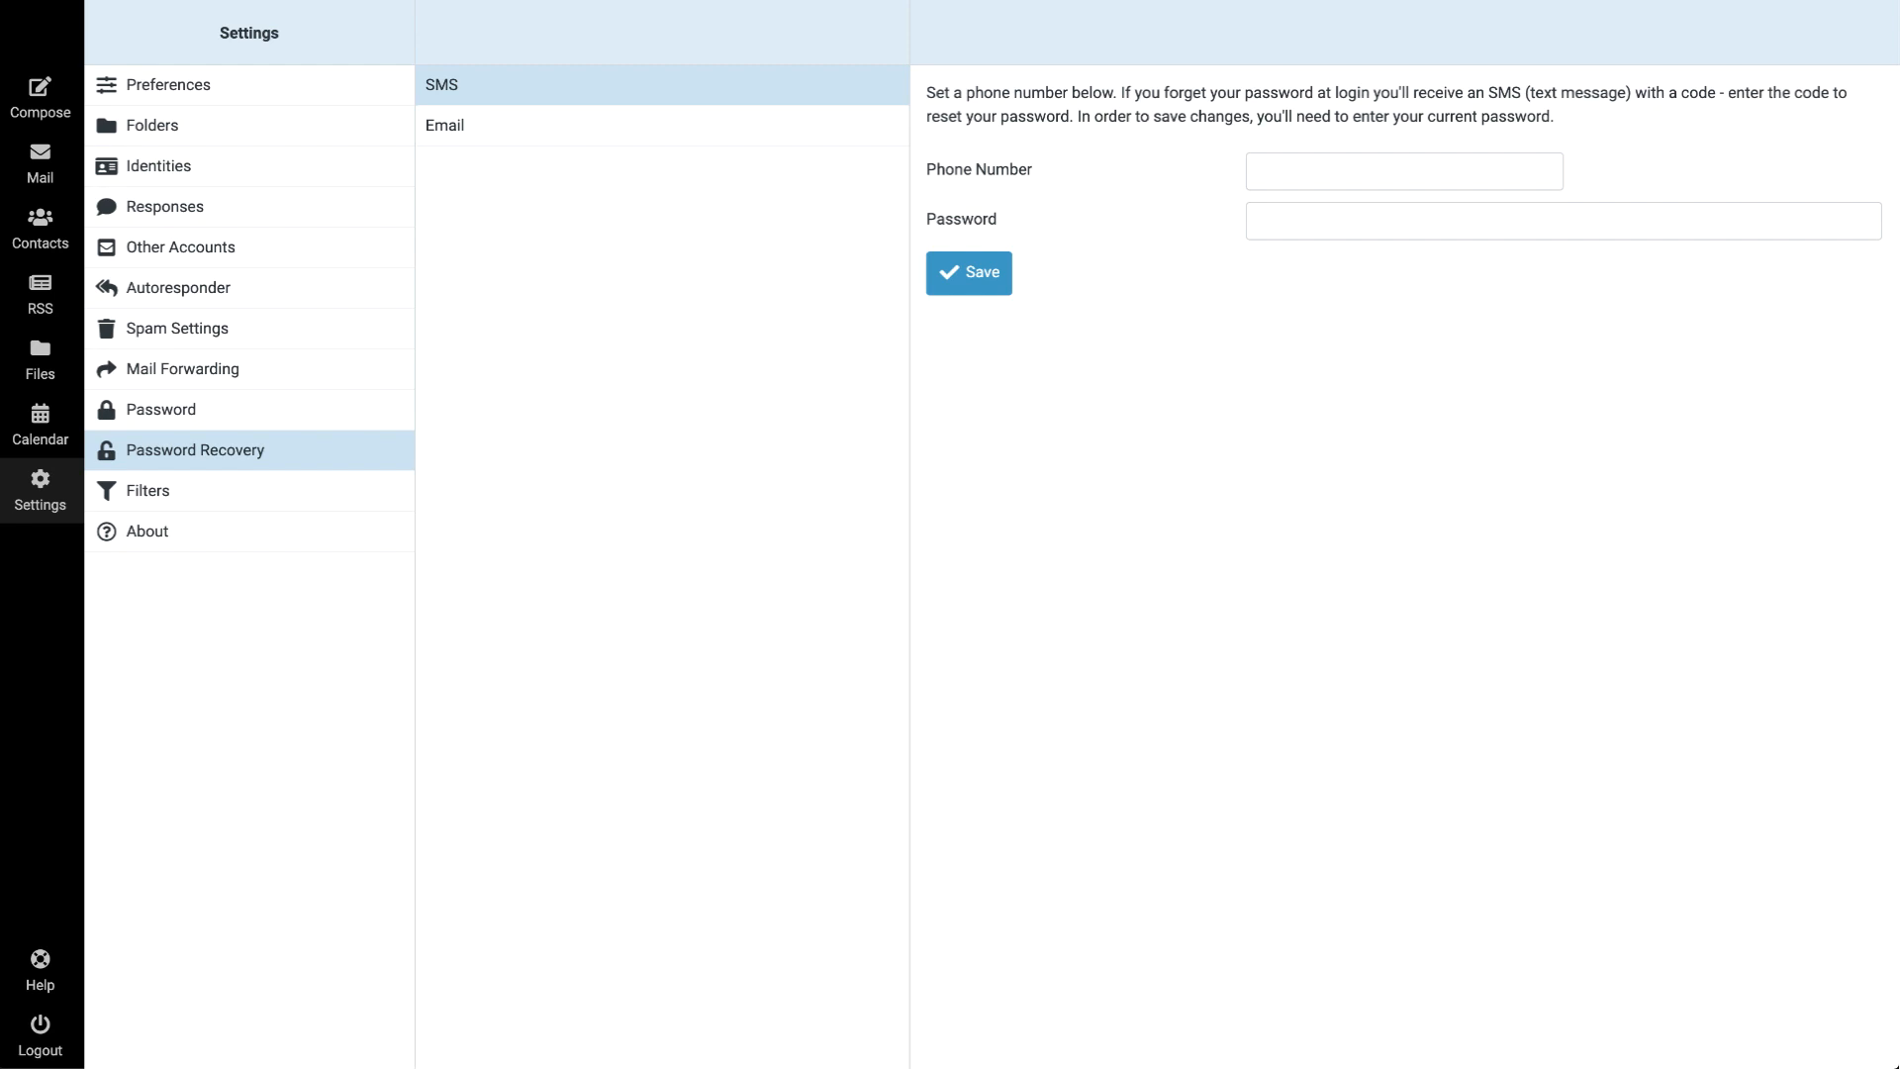
mouse_move(615, 155)
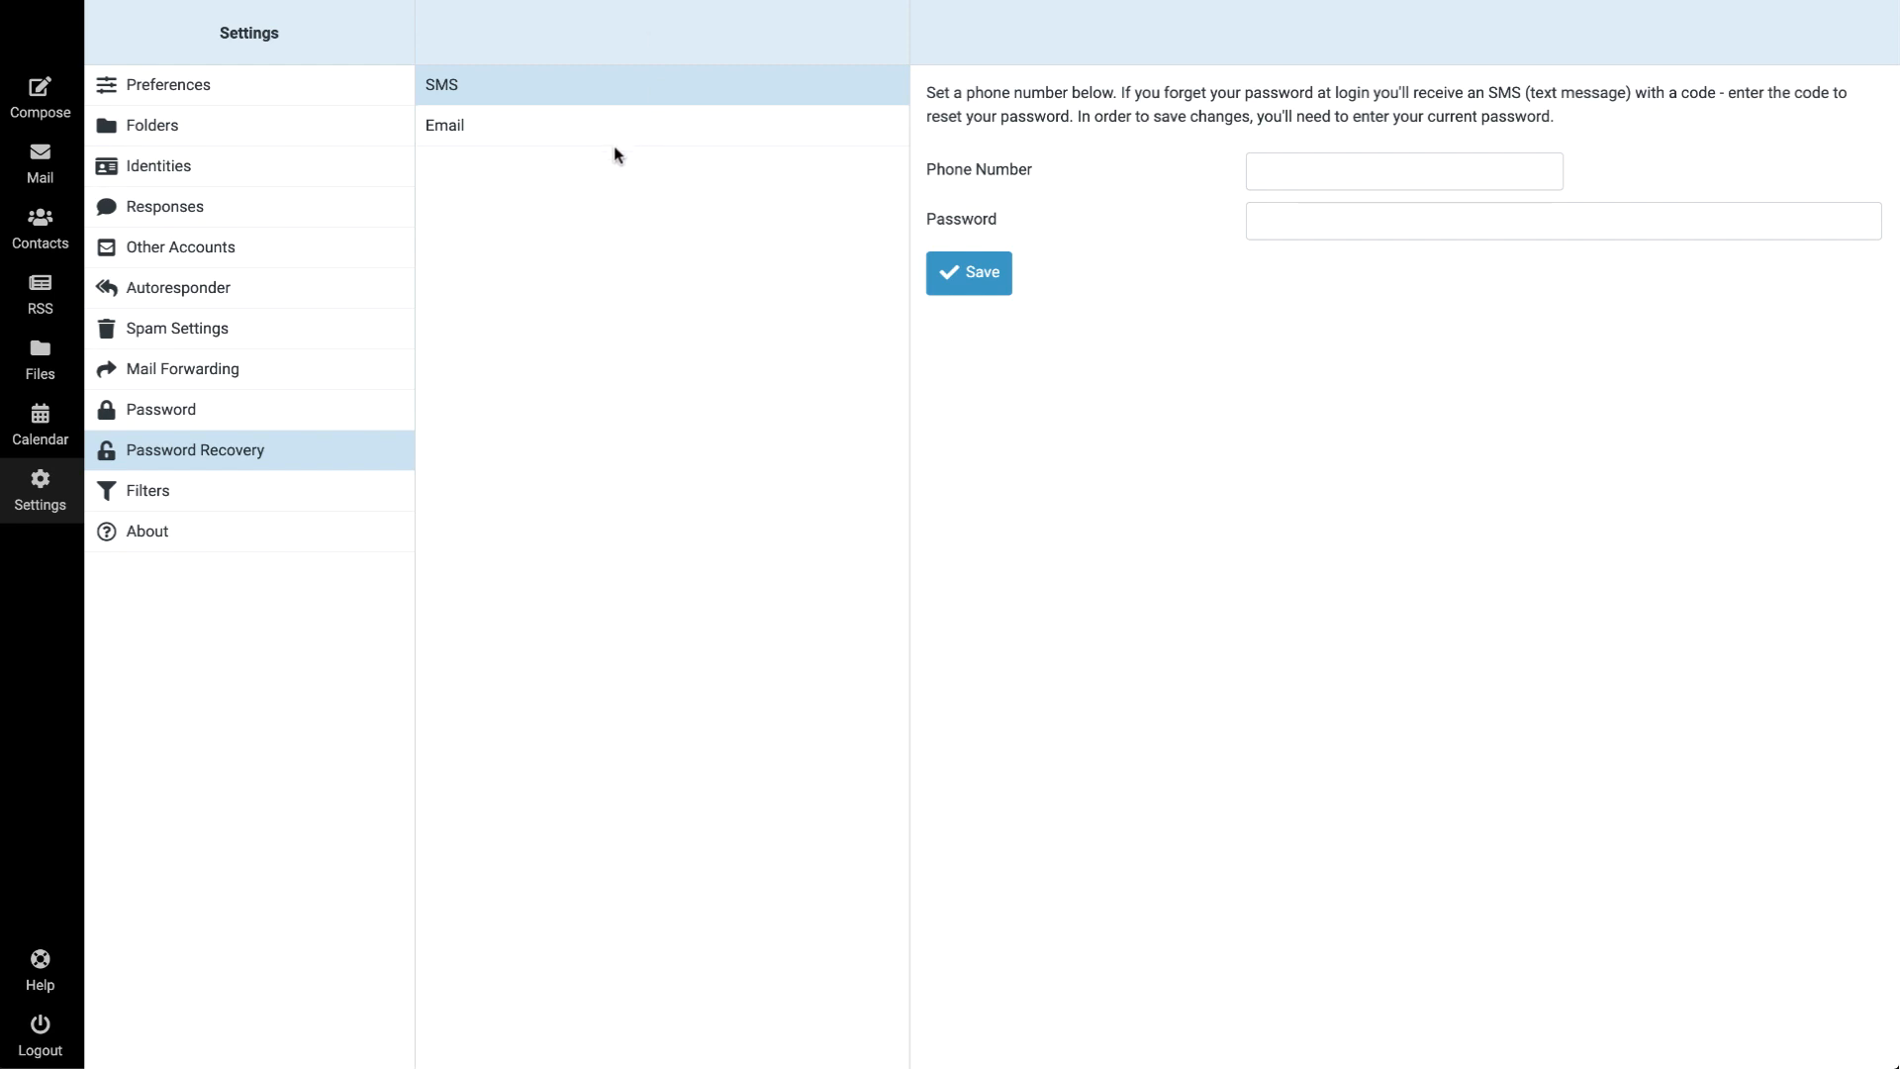
click(444, 125)
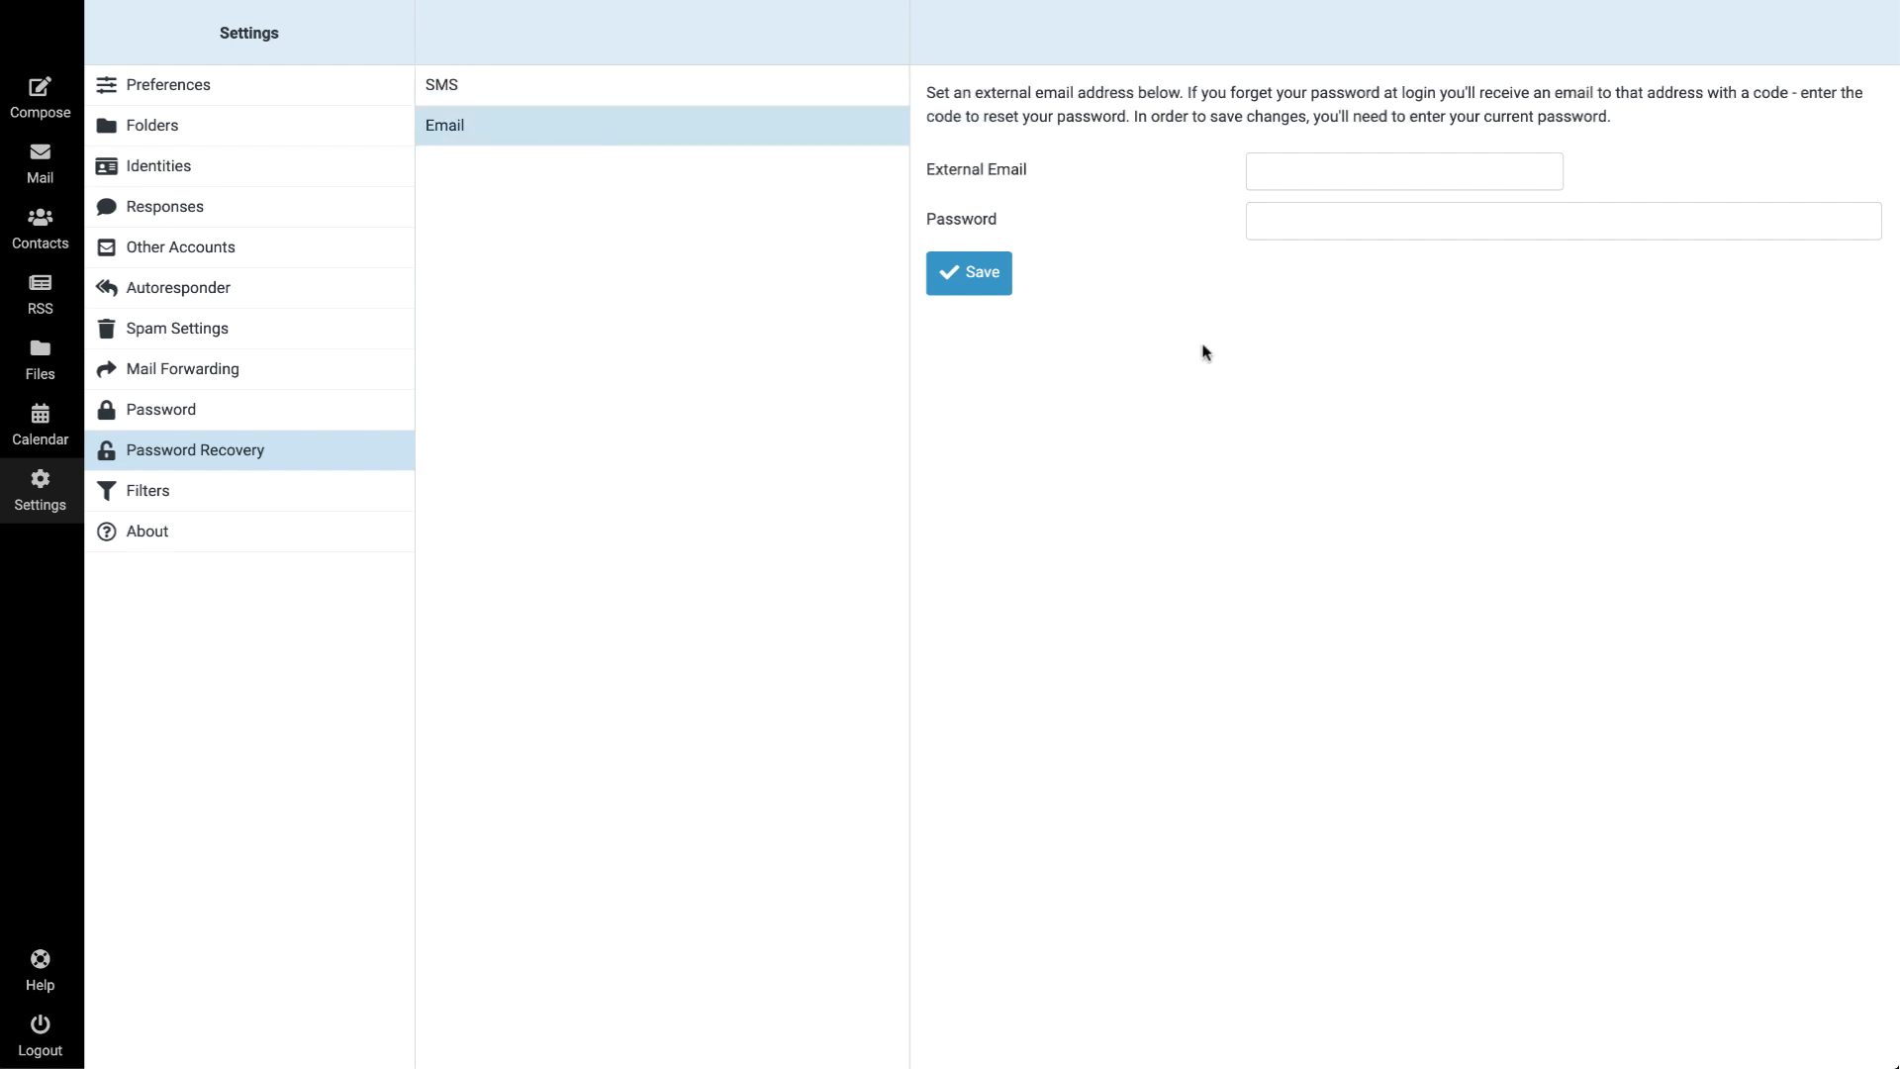
mouse_move(1037, 174)
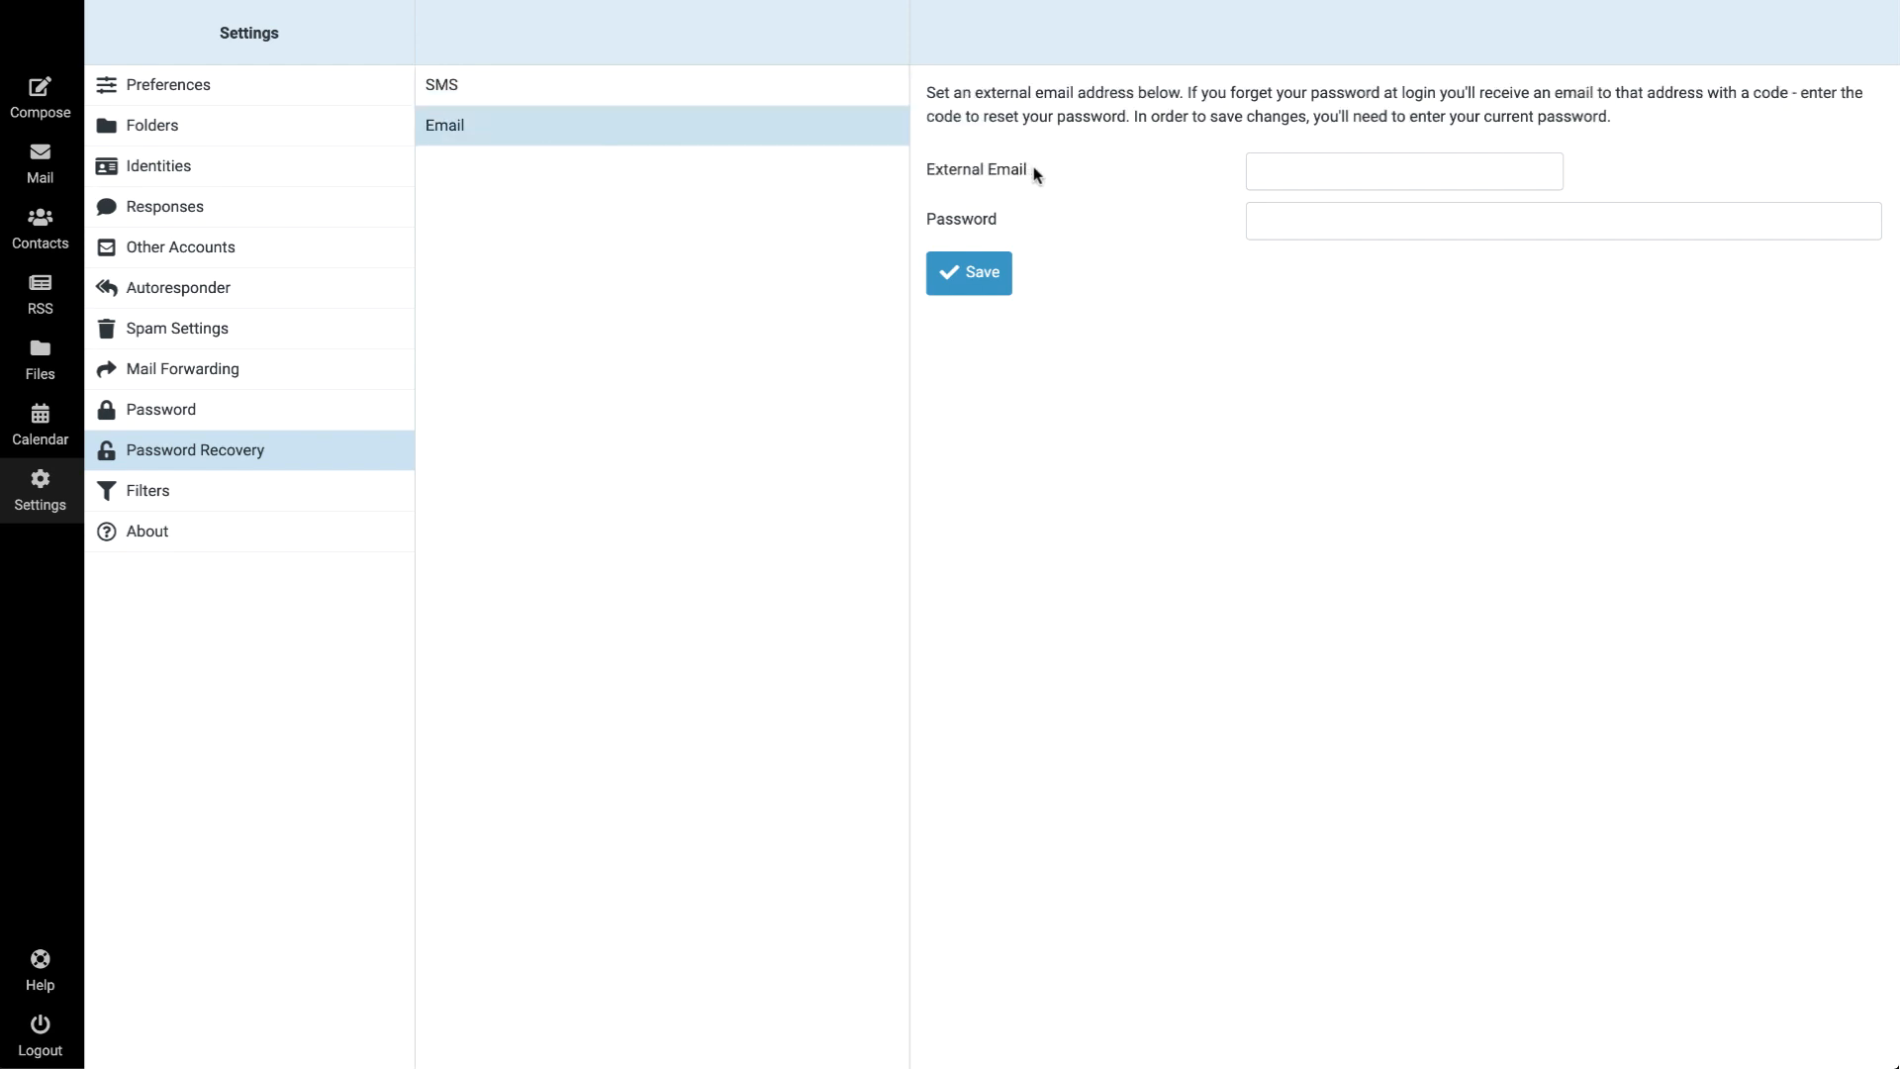
mouse_move(1103, 226)
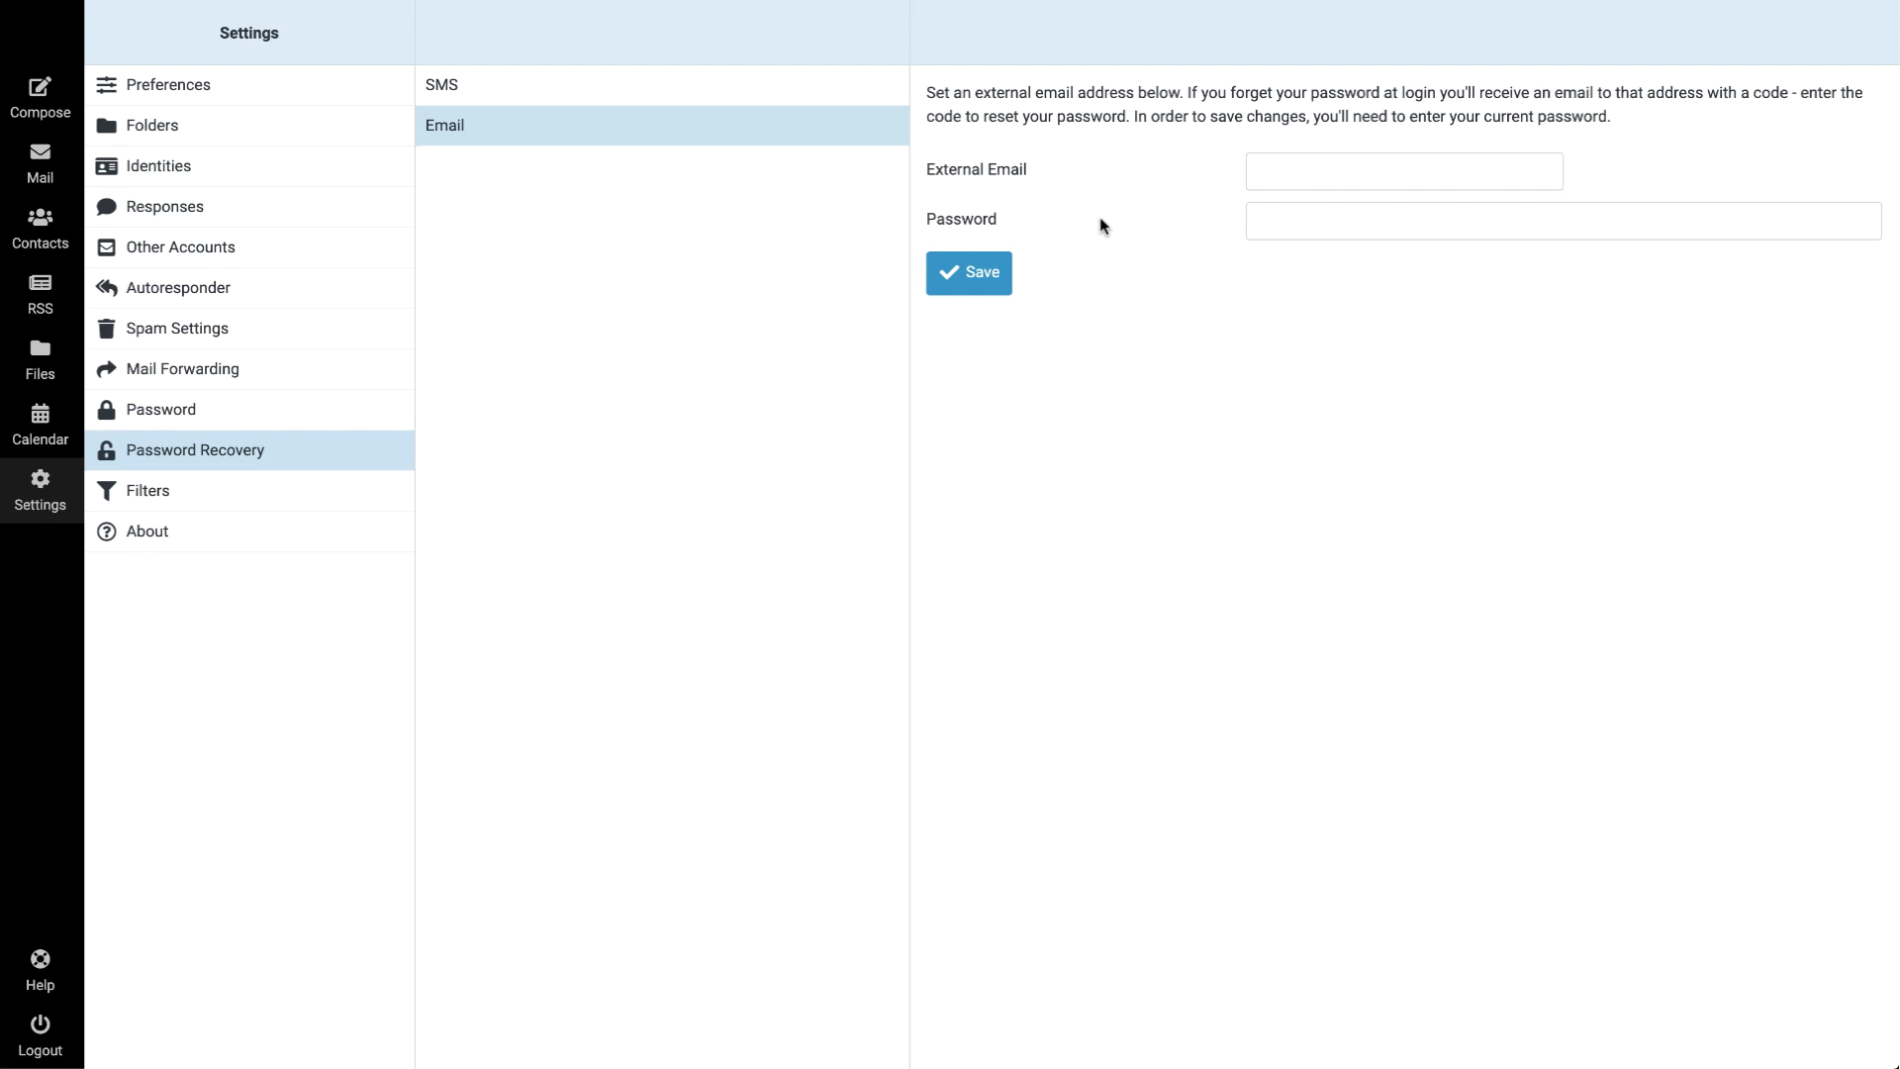
mouse_move(964, 290)
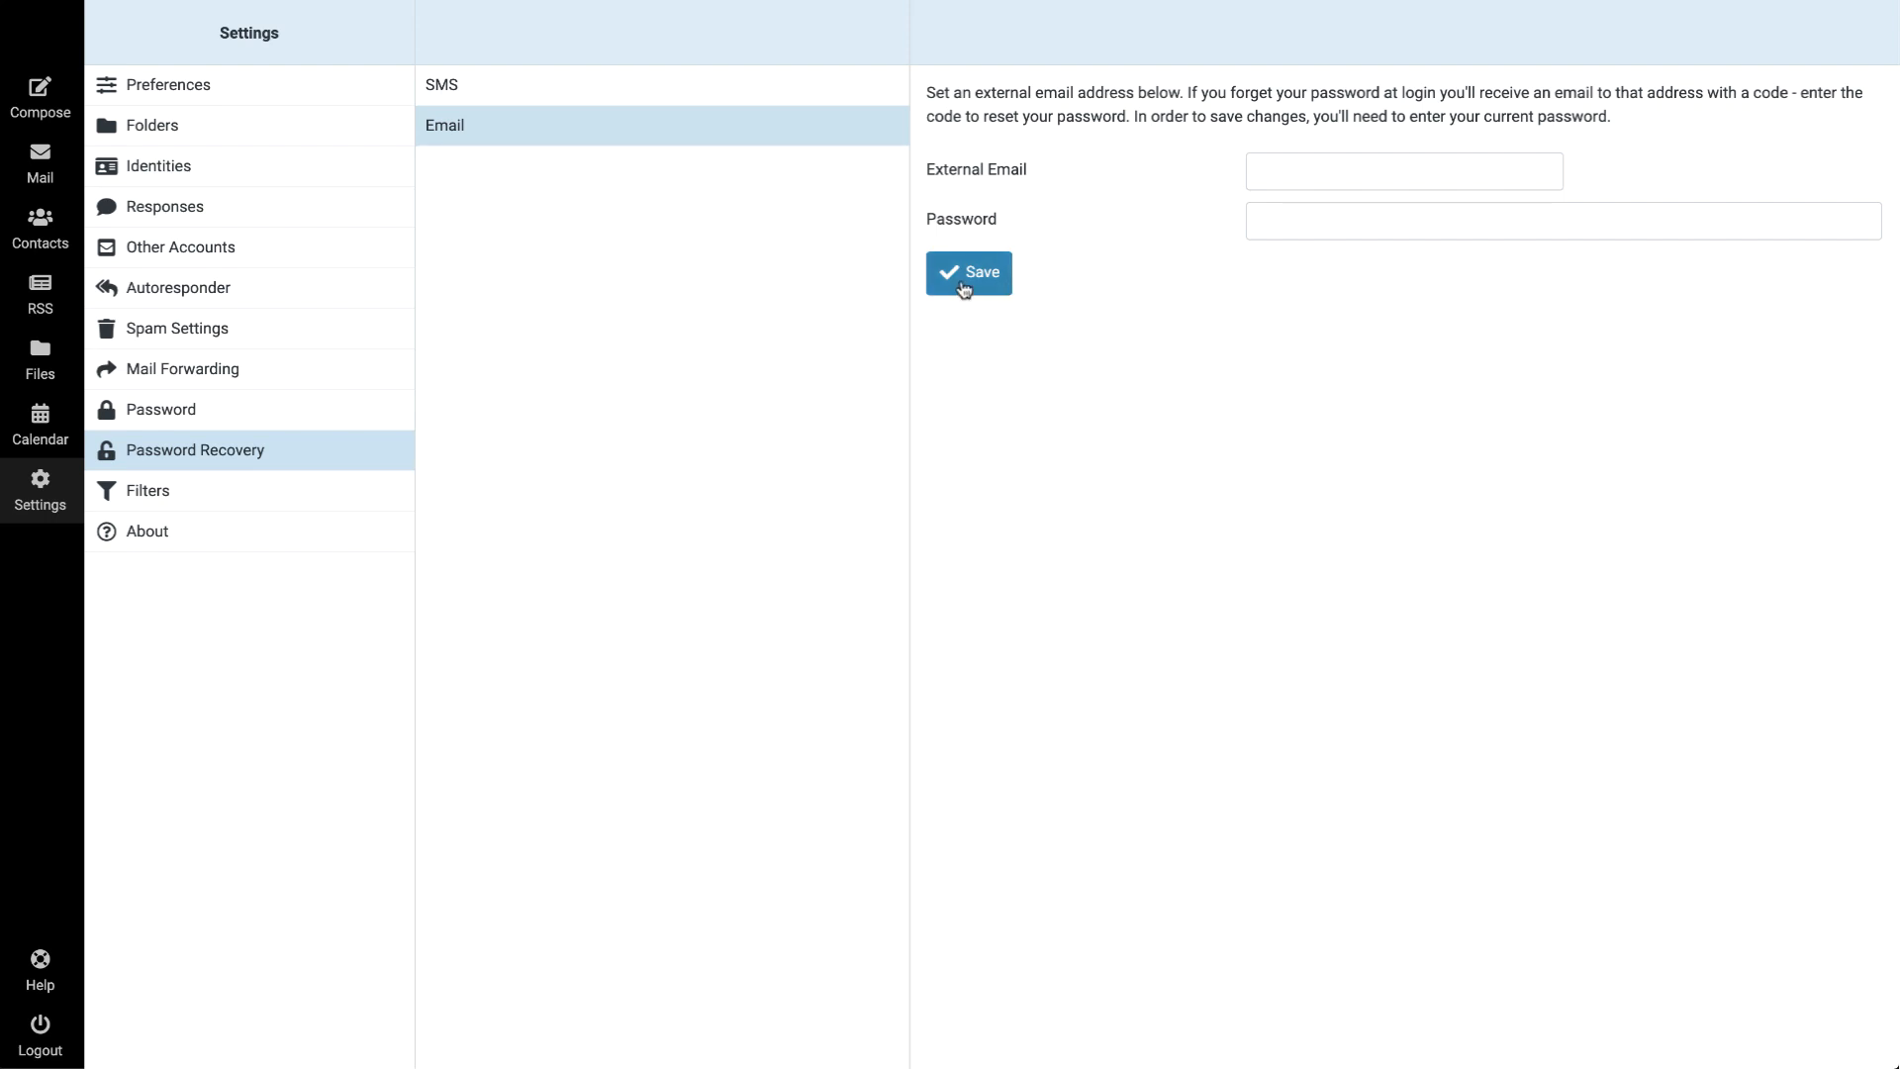
mouse_move(682, 327)
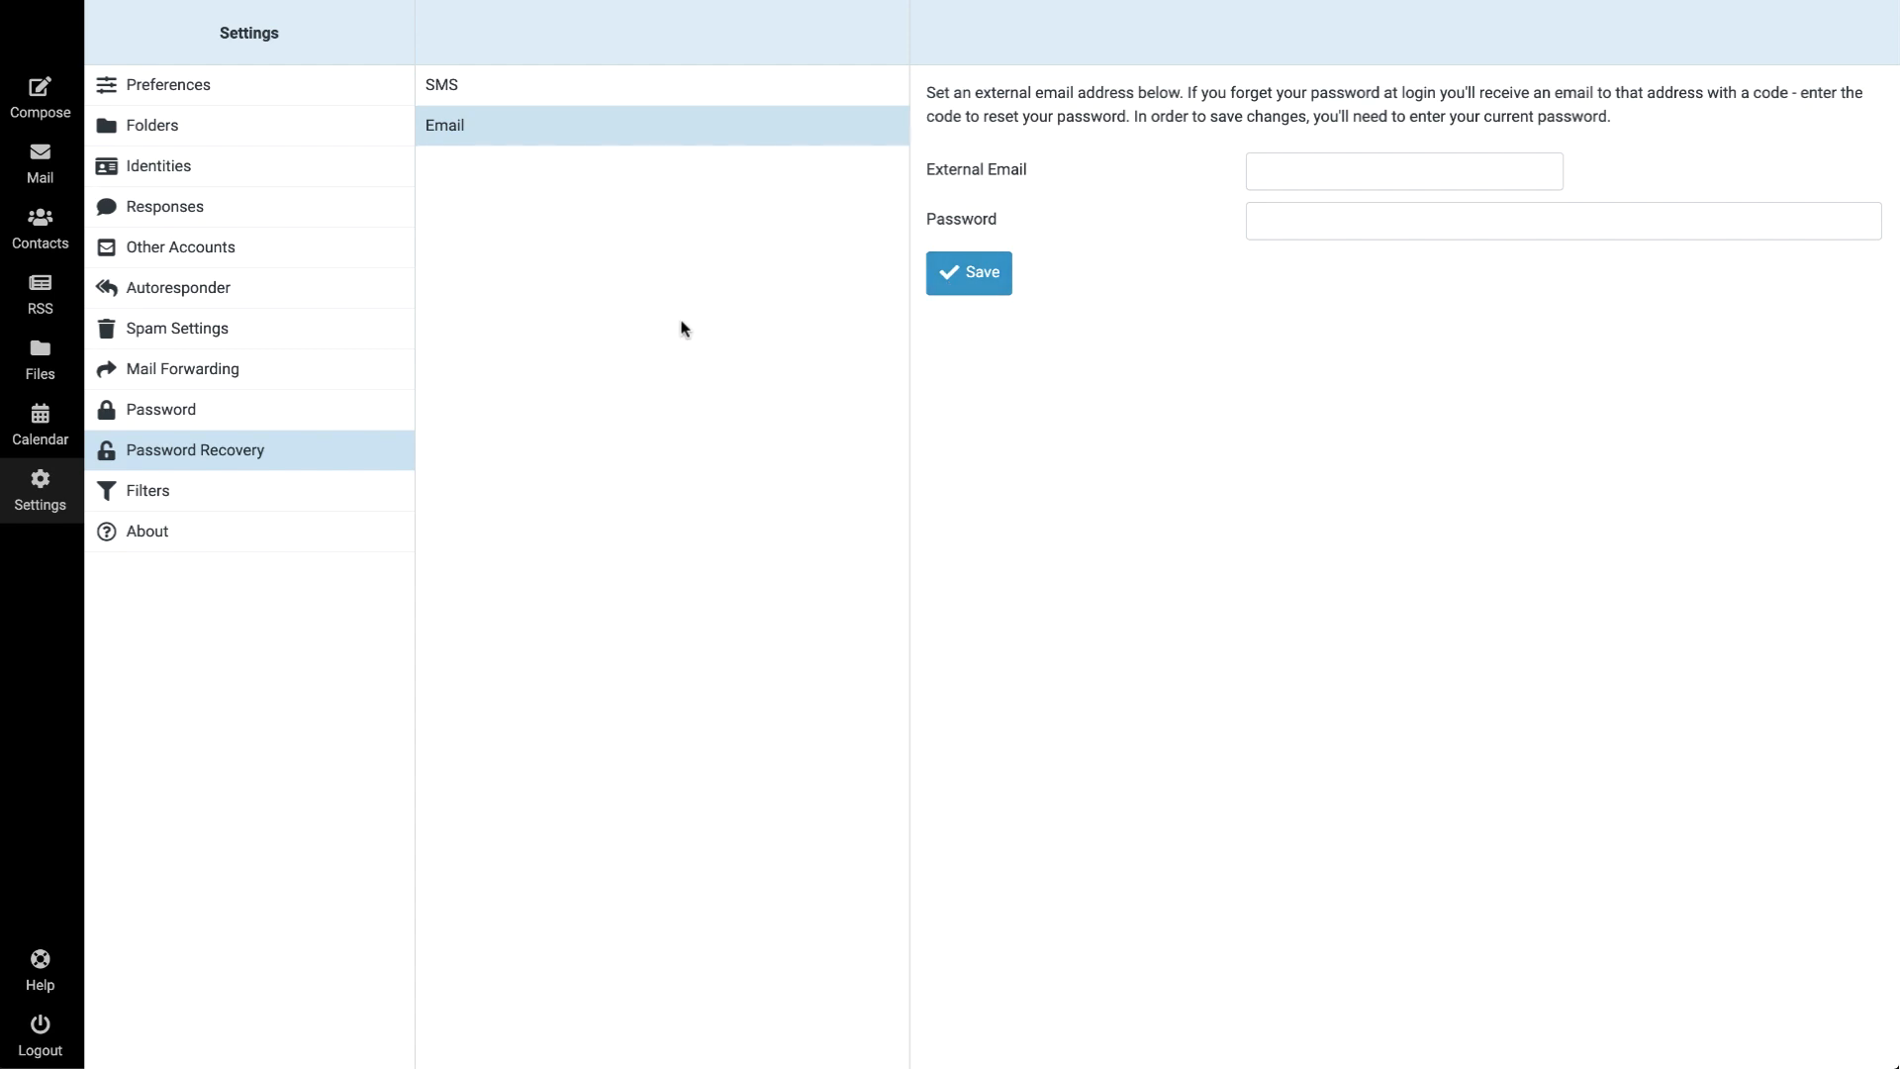
mouse_move(39, 158)
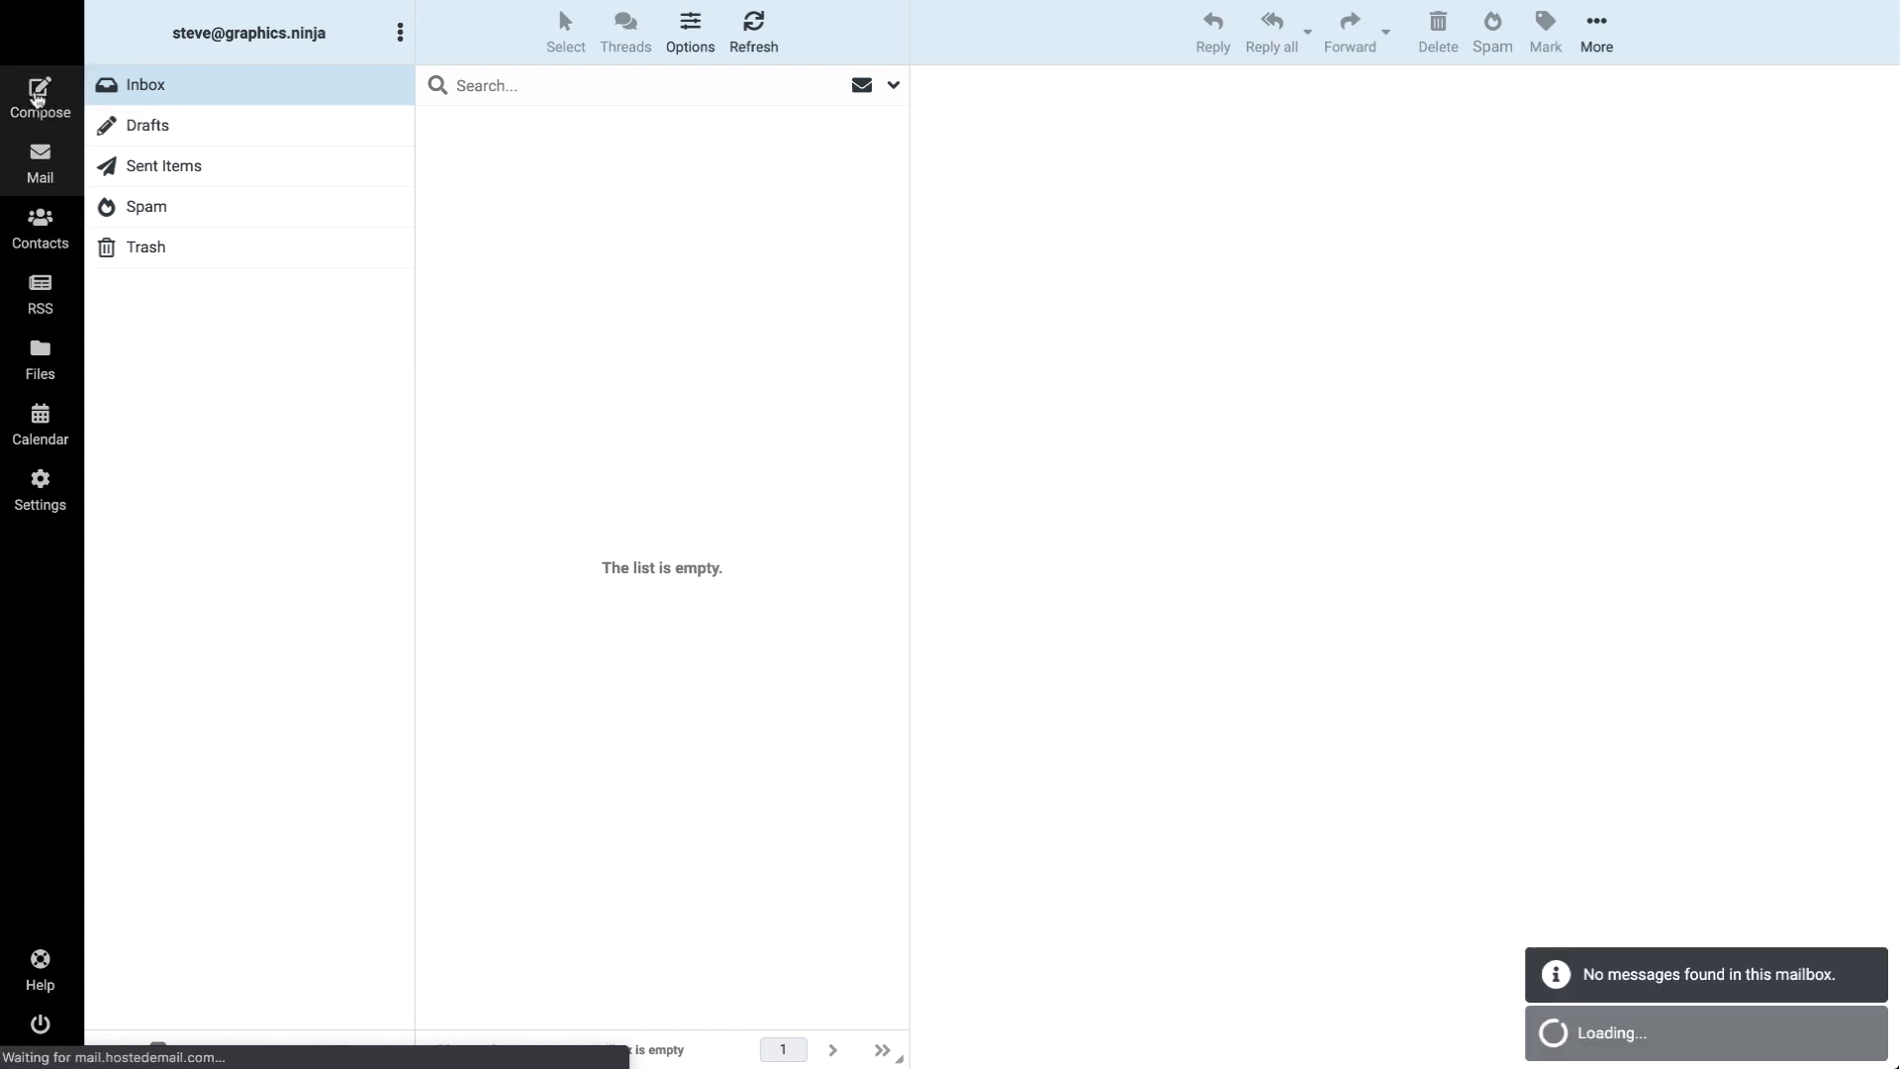
Compose a new message, then leave it for the mailbox, triggering the discard prompt
click(39, 92)
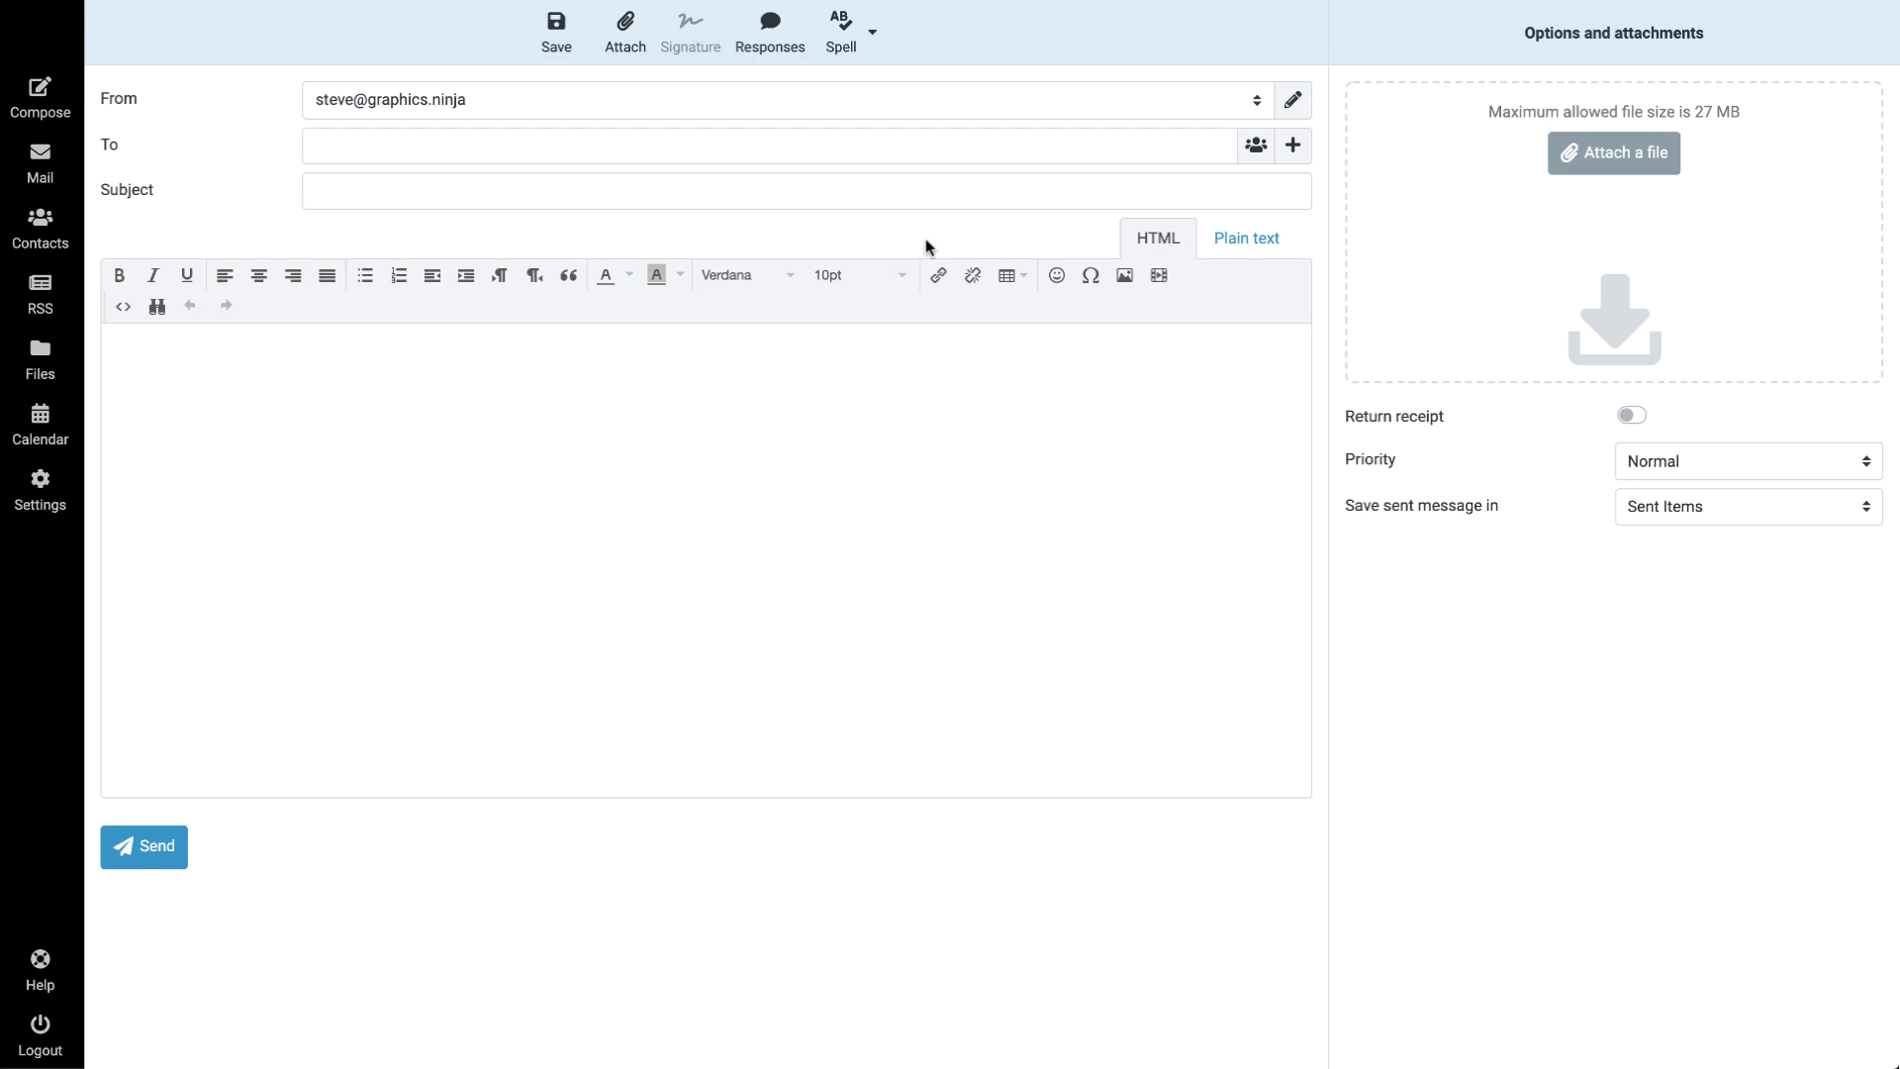
mouse_move(1624, 117)
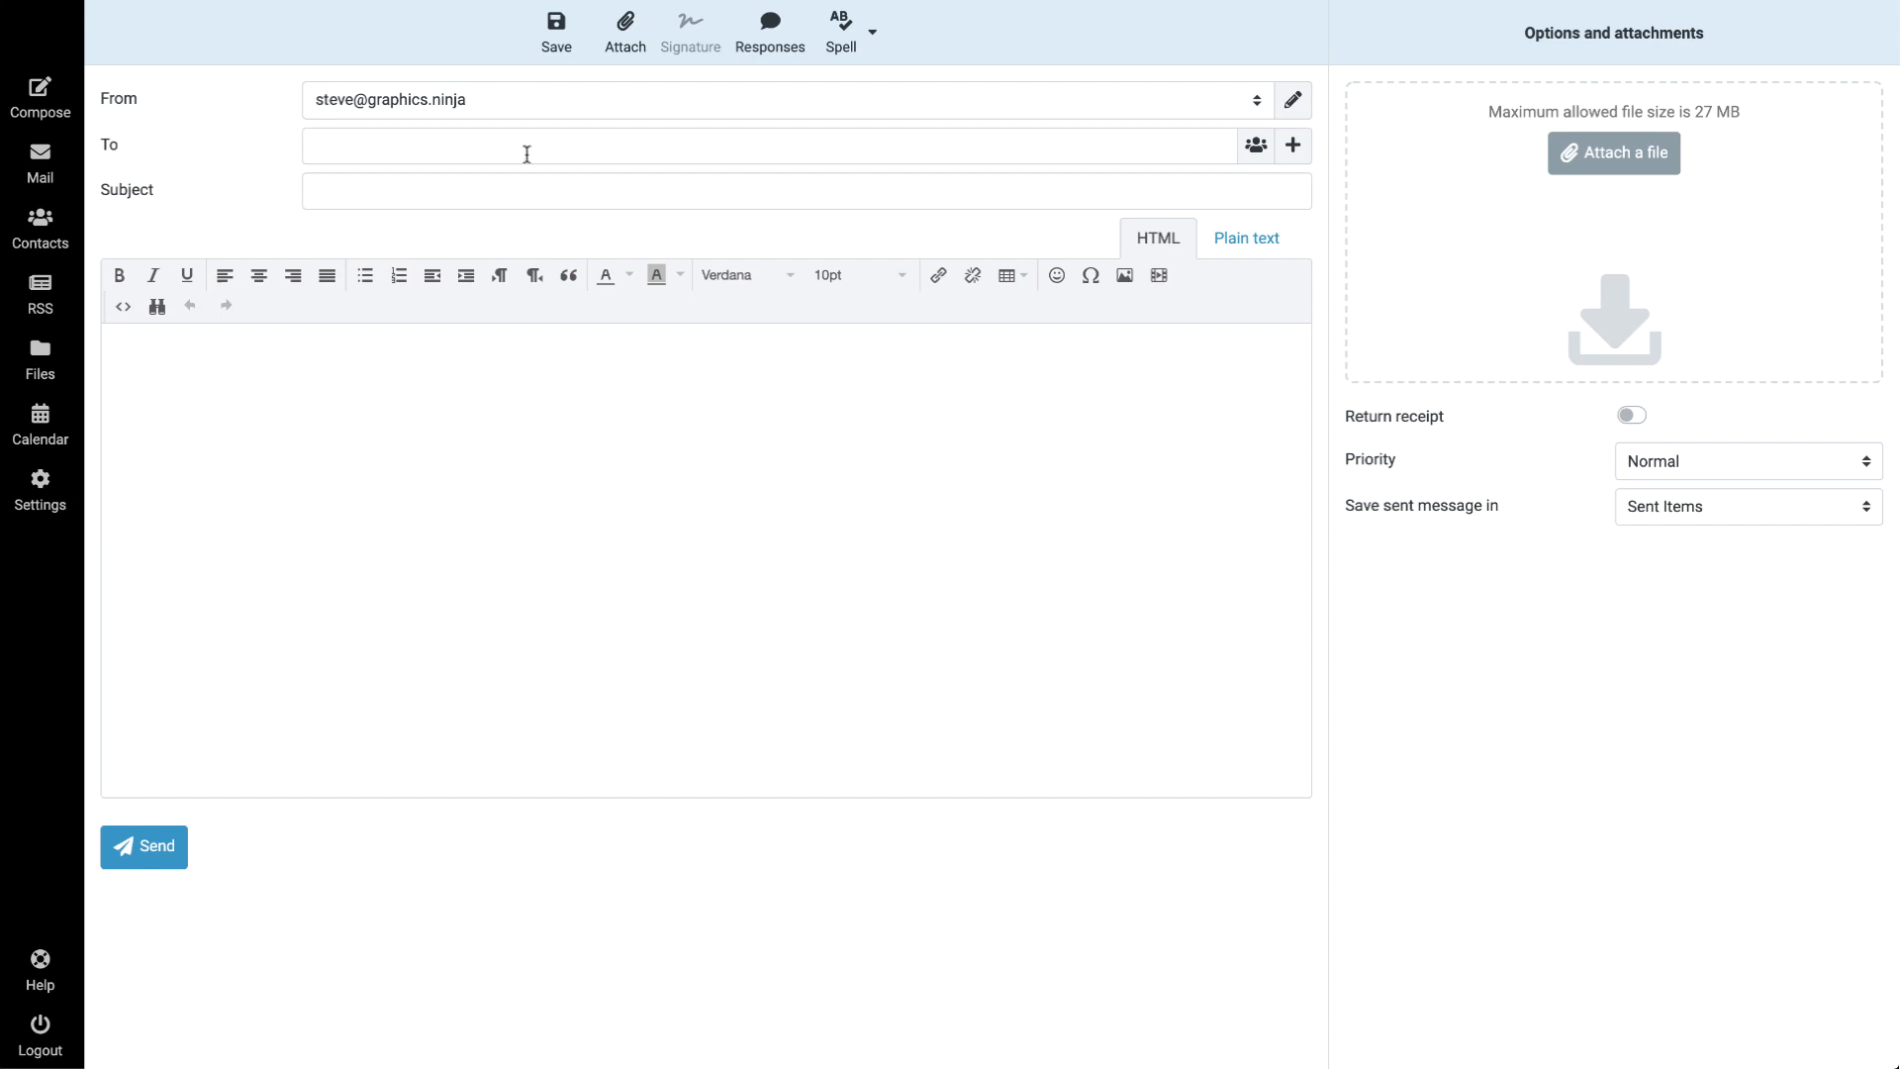
click(40, 158)
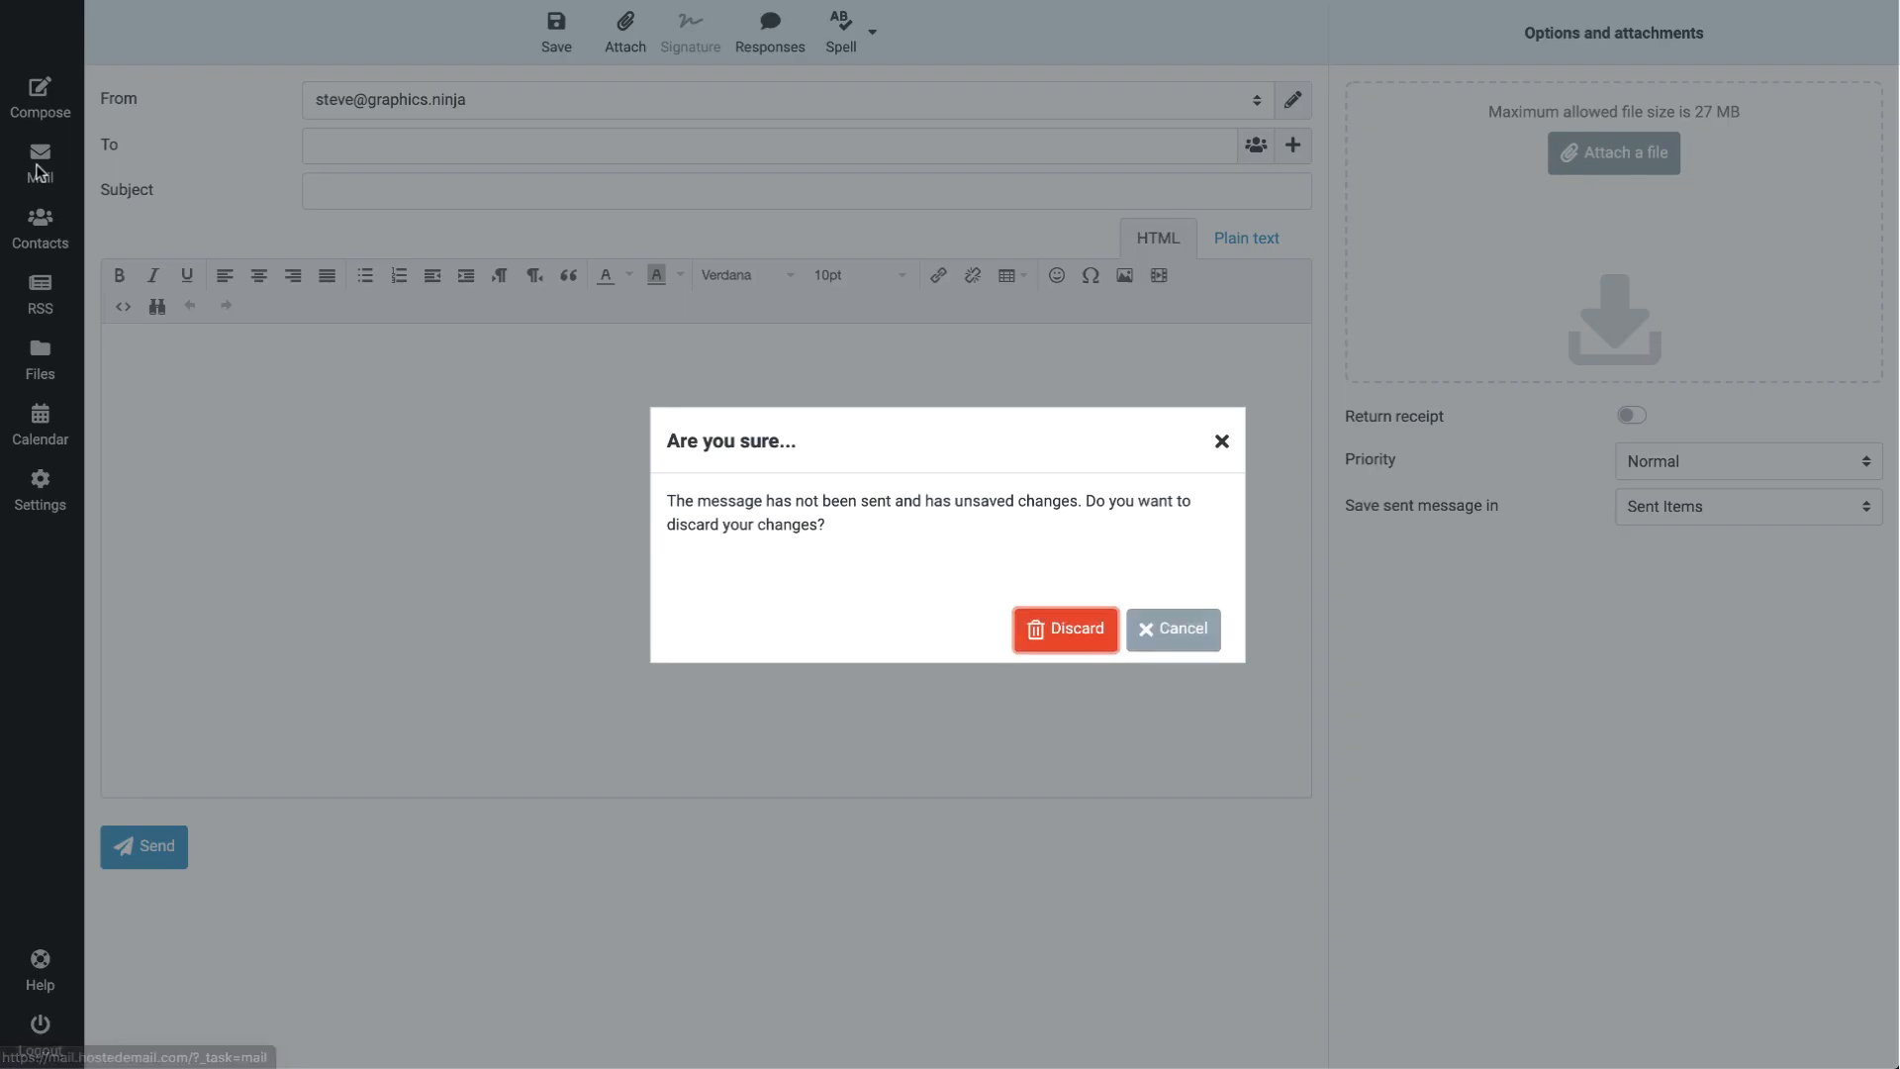
Discard the unsent draft and open the empty Contacts address book
click(1066, 628)
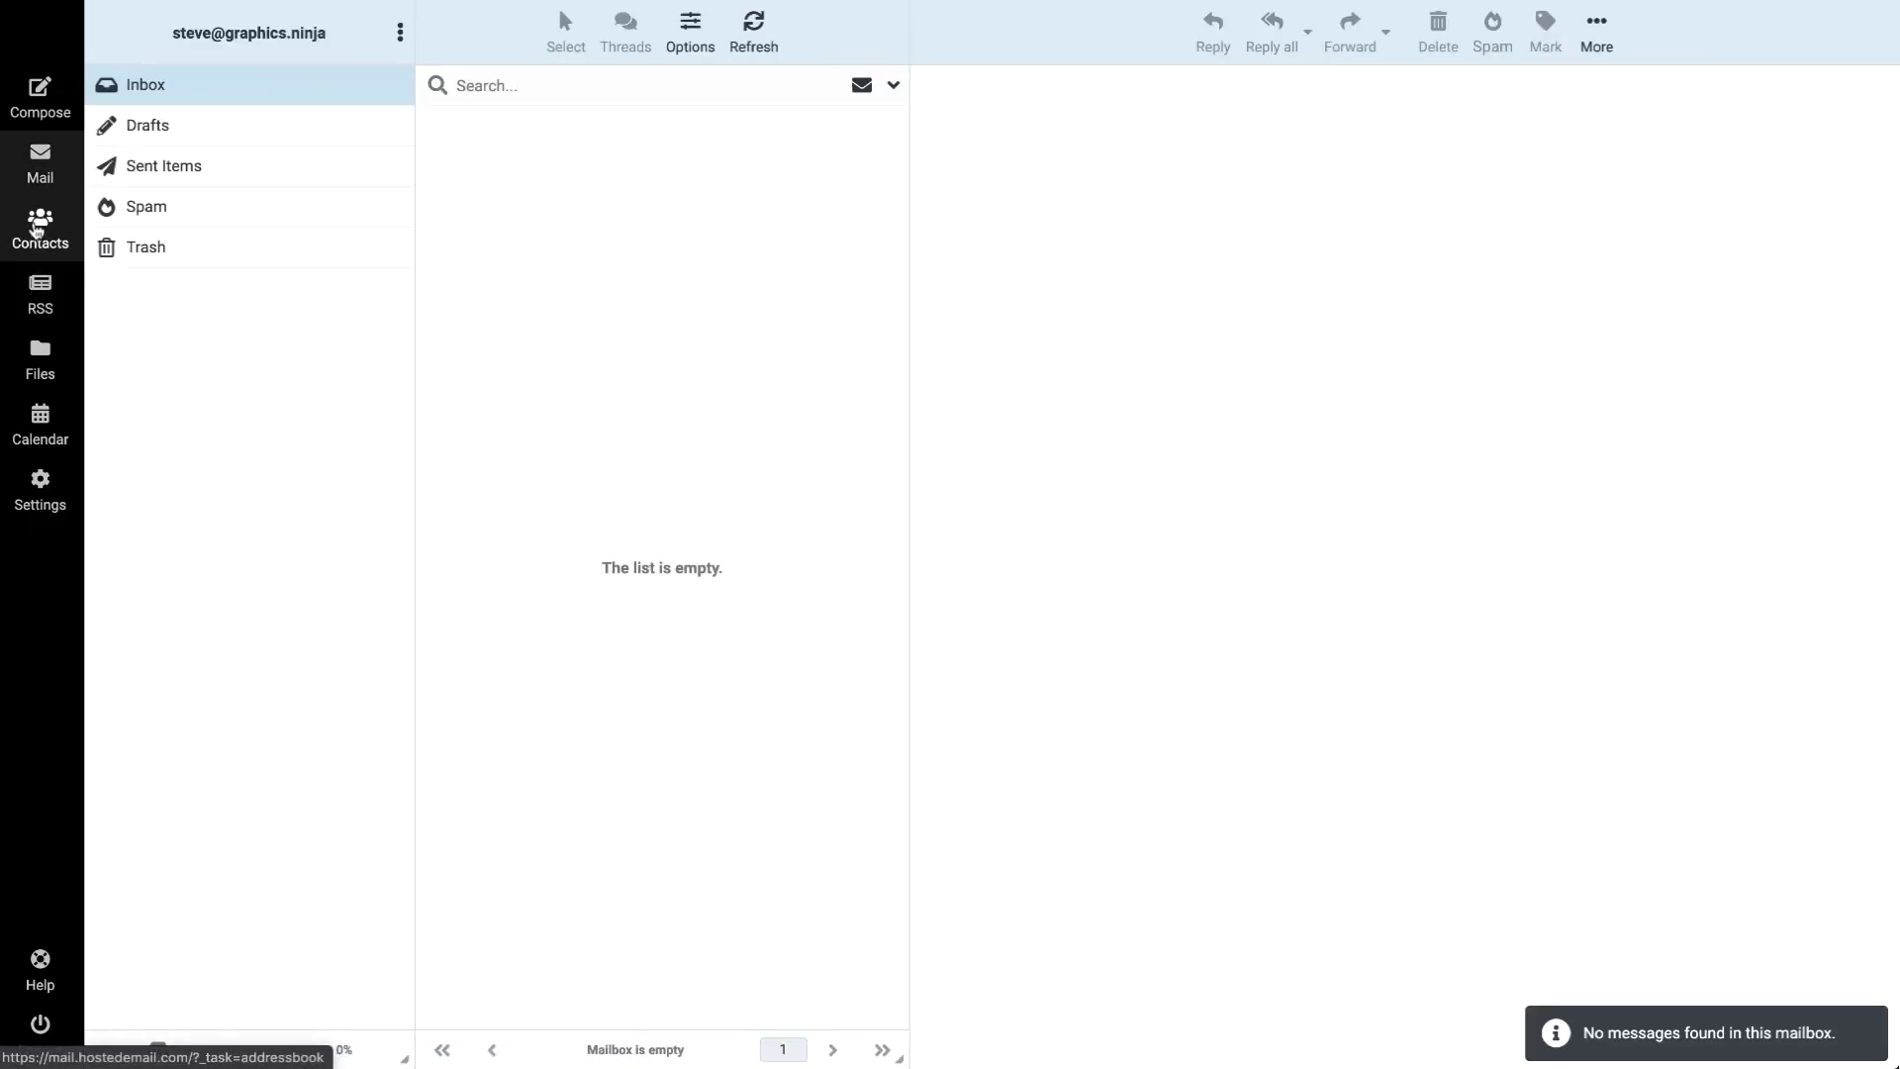
click(39, 223)
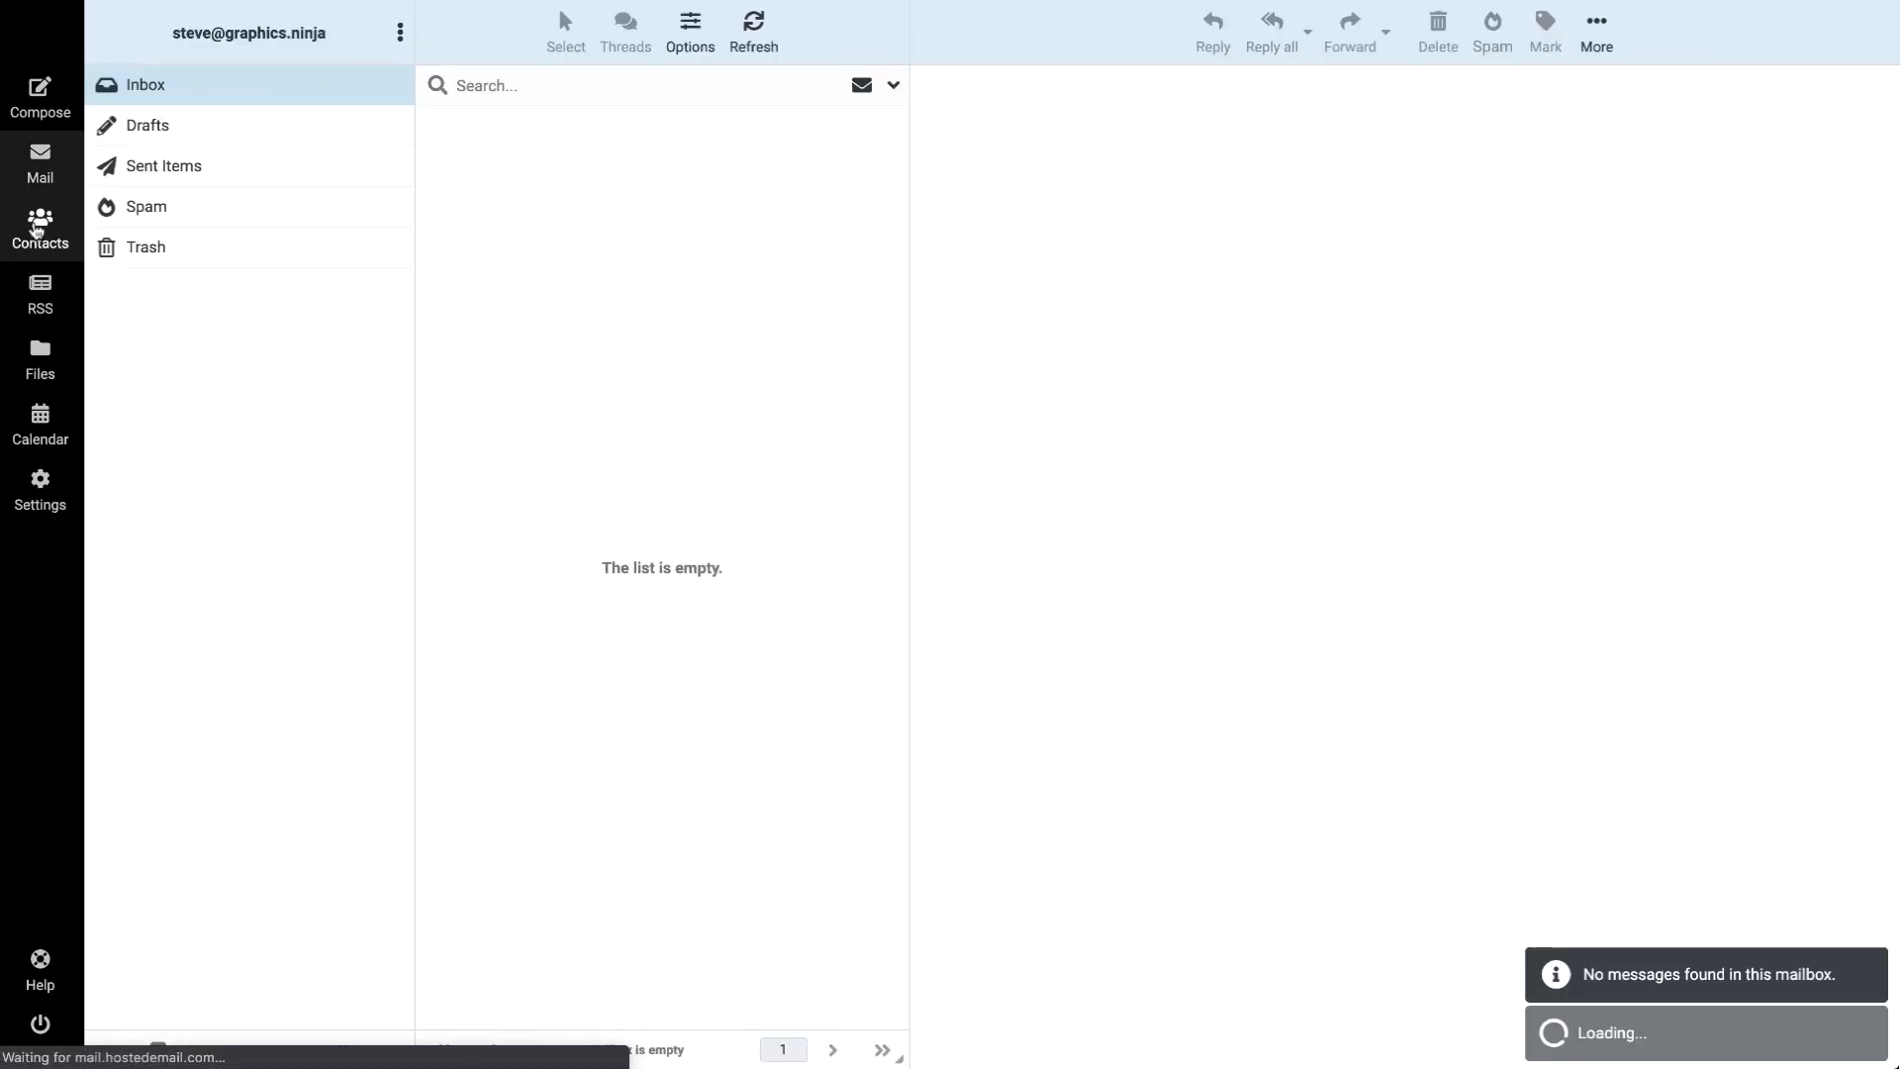
click(40, 226)
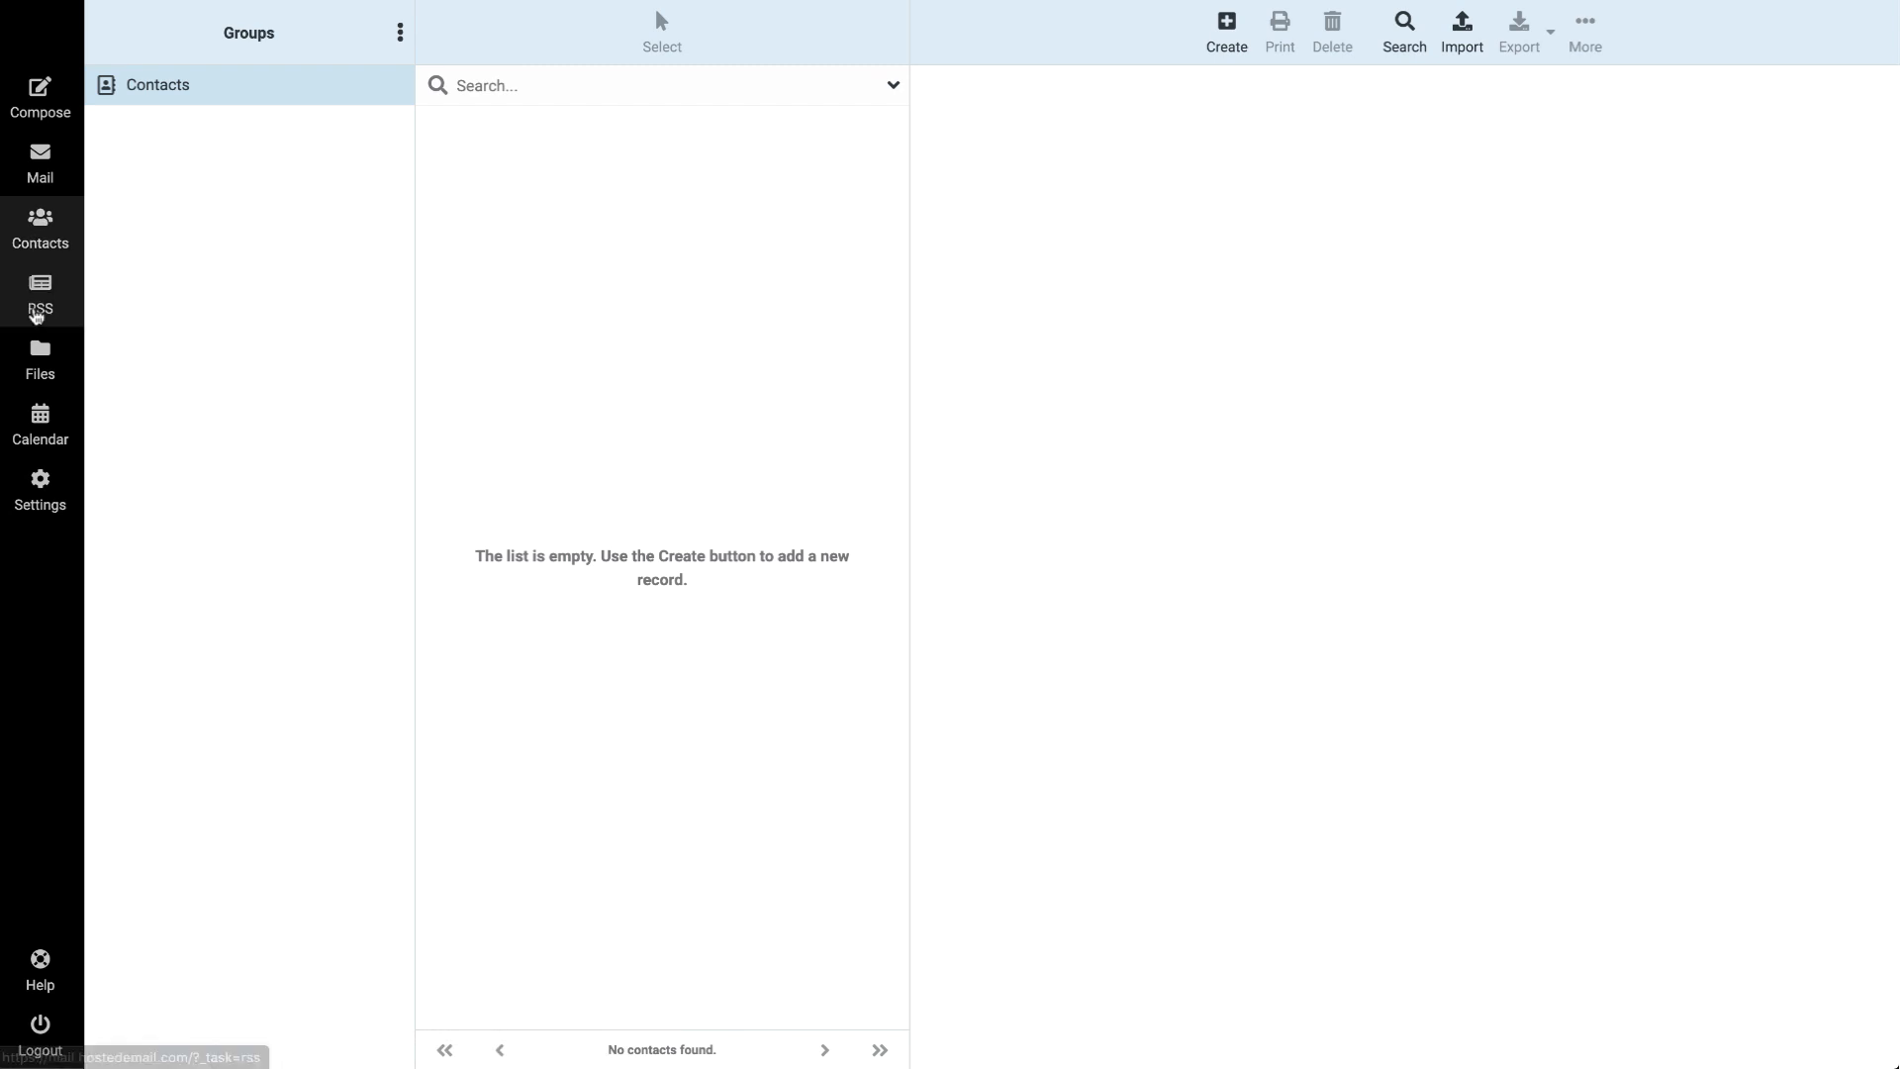
Visit the empty RSS reader, Files folder and September 2020 calendar, then Settings preferences
click(40, 287)
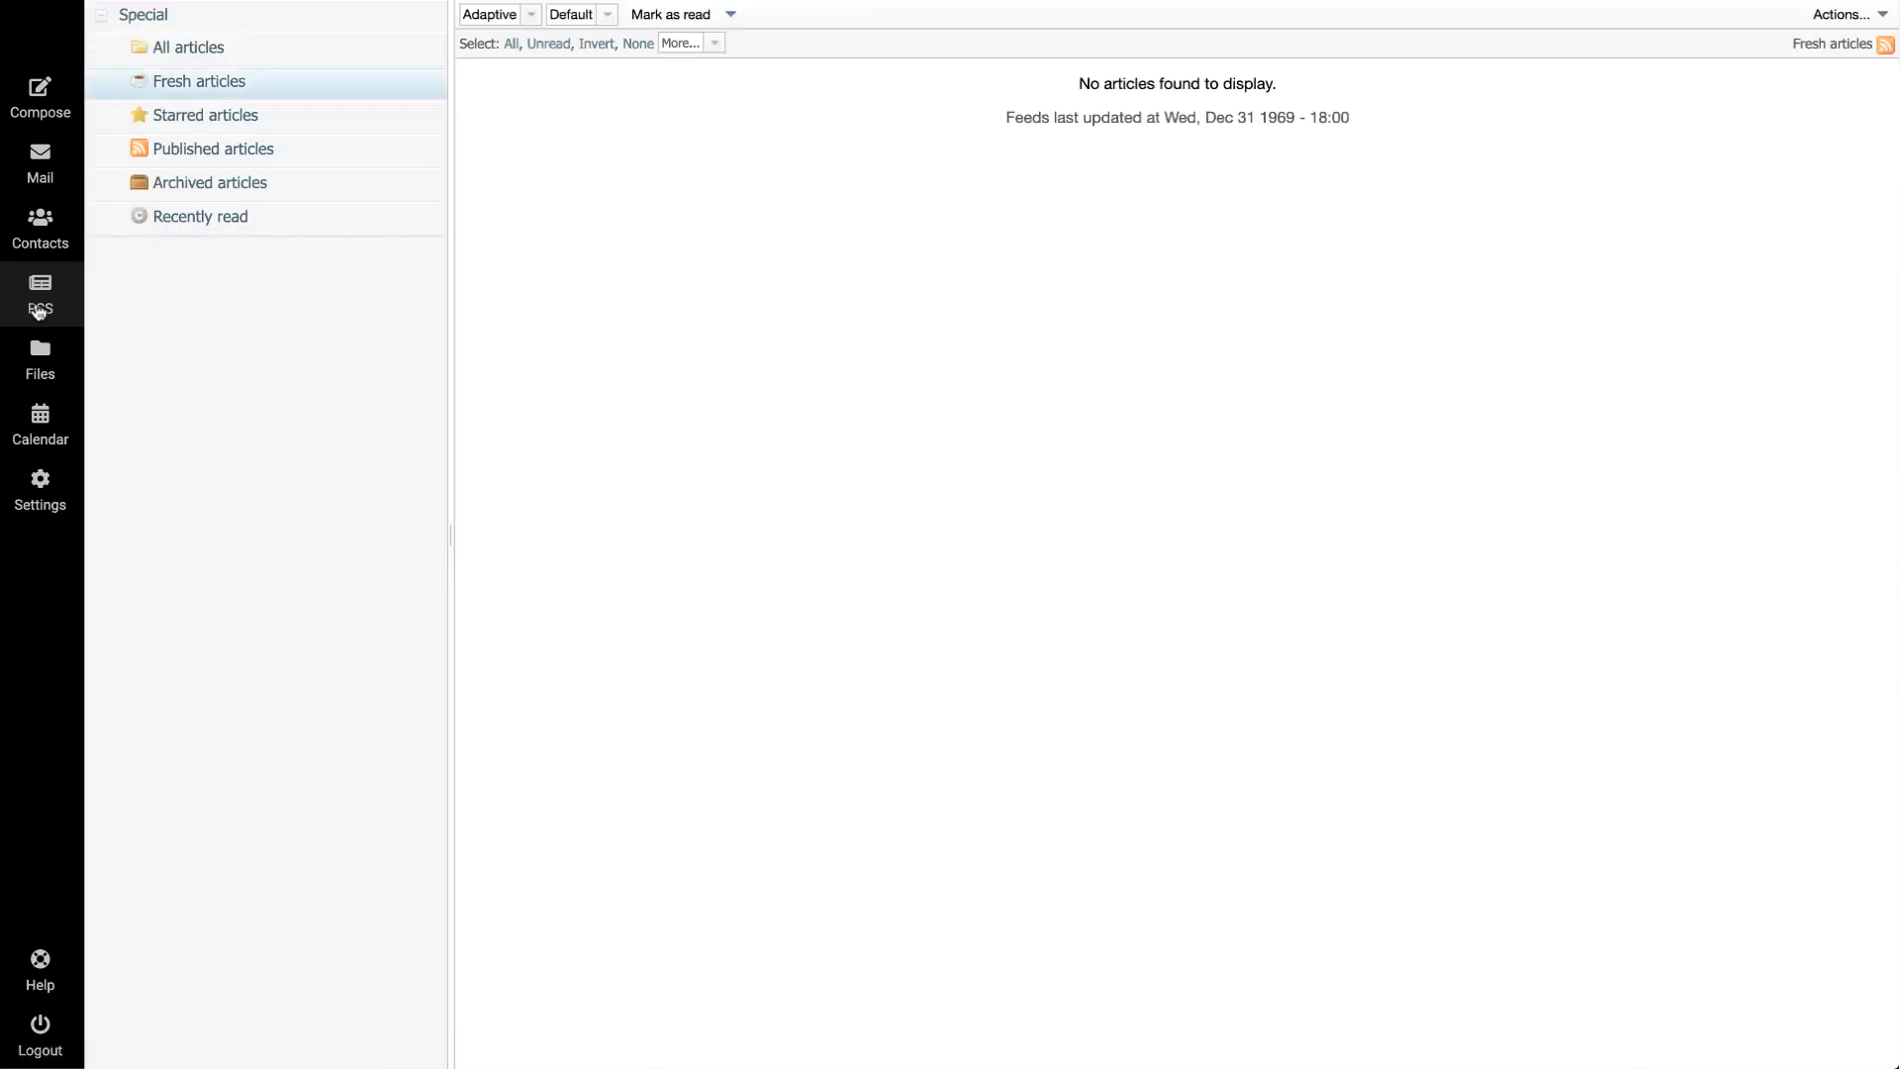
click(40, 357)
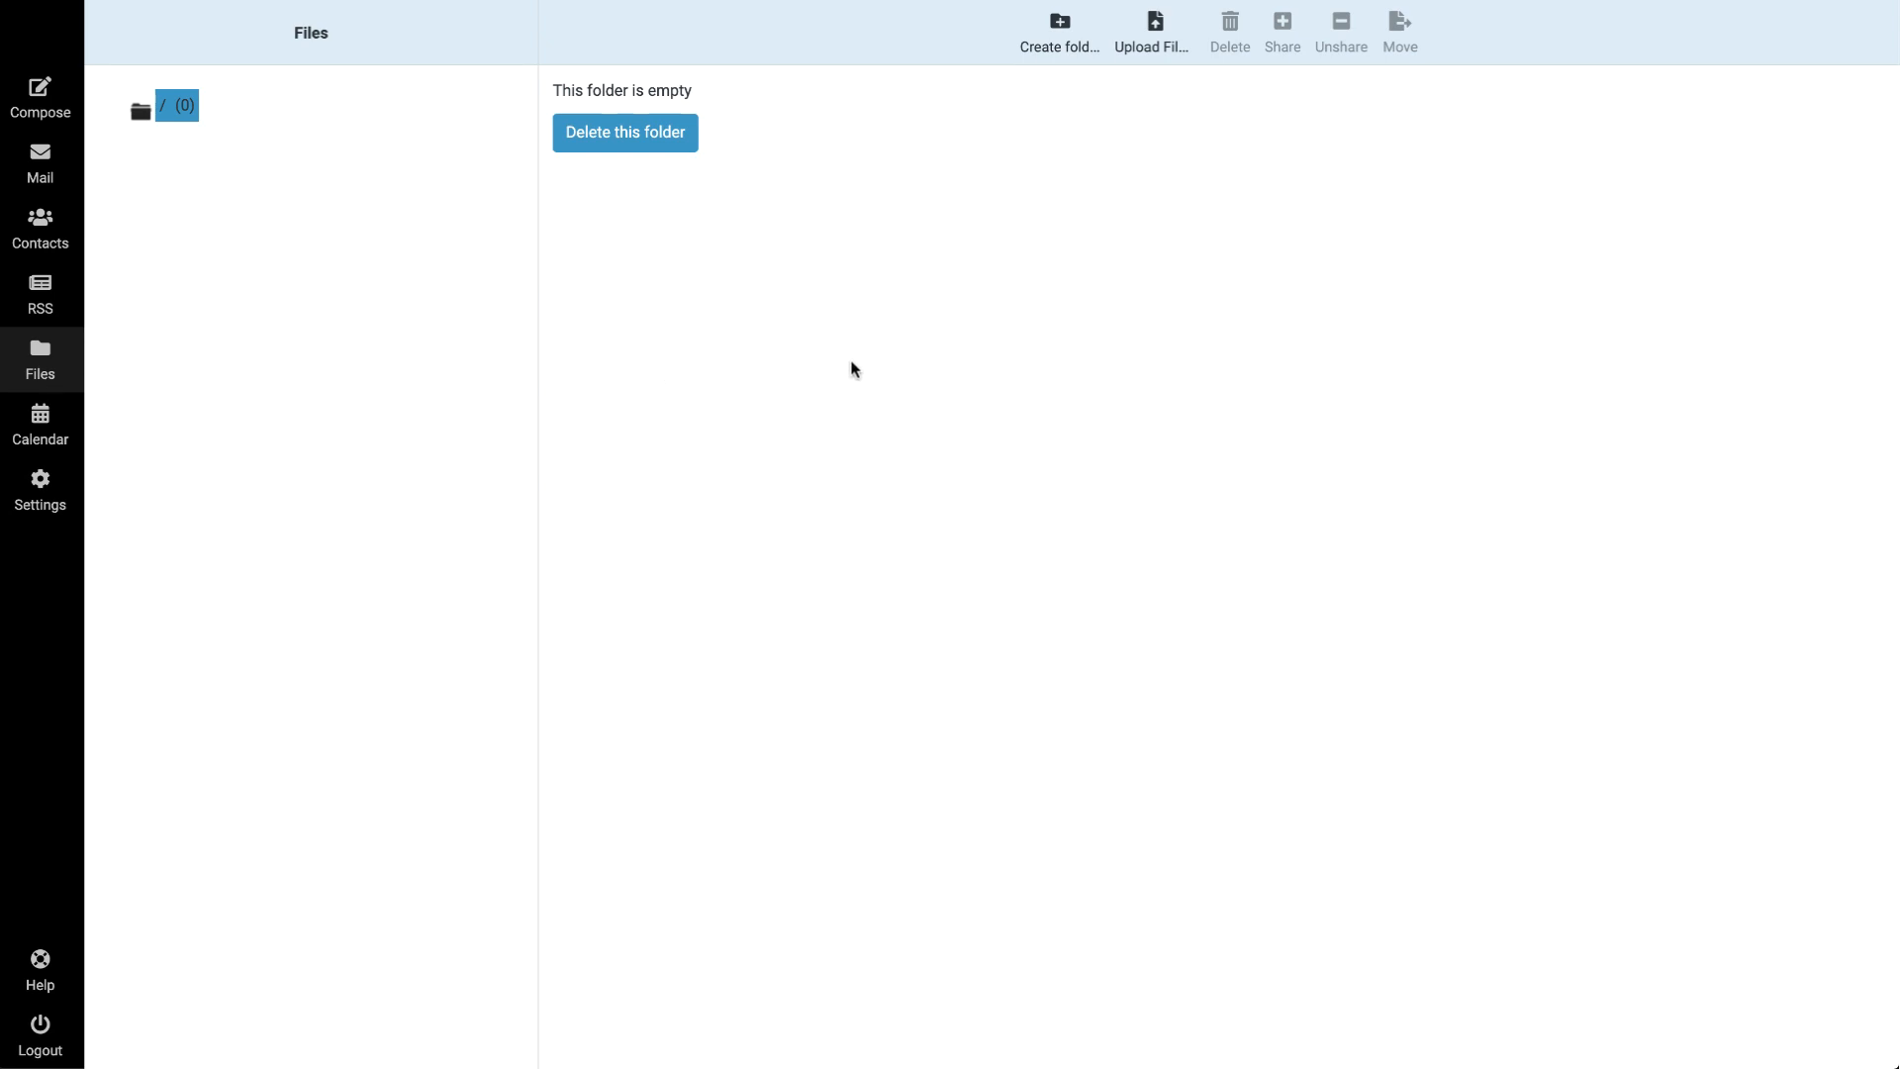
mouse_move(685, 362)
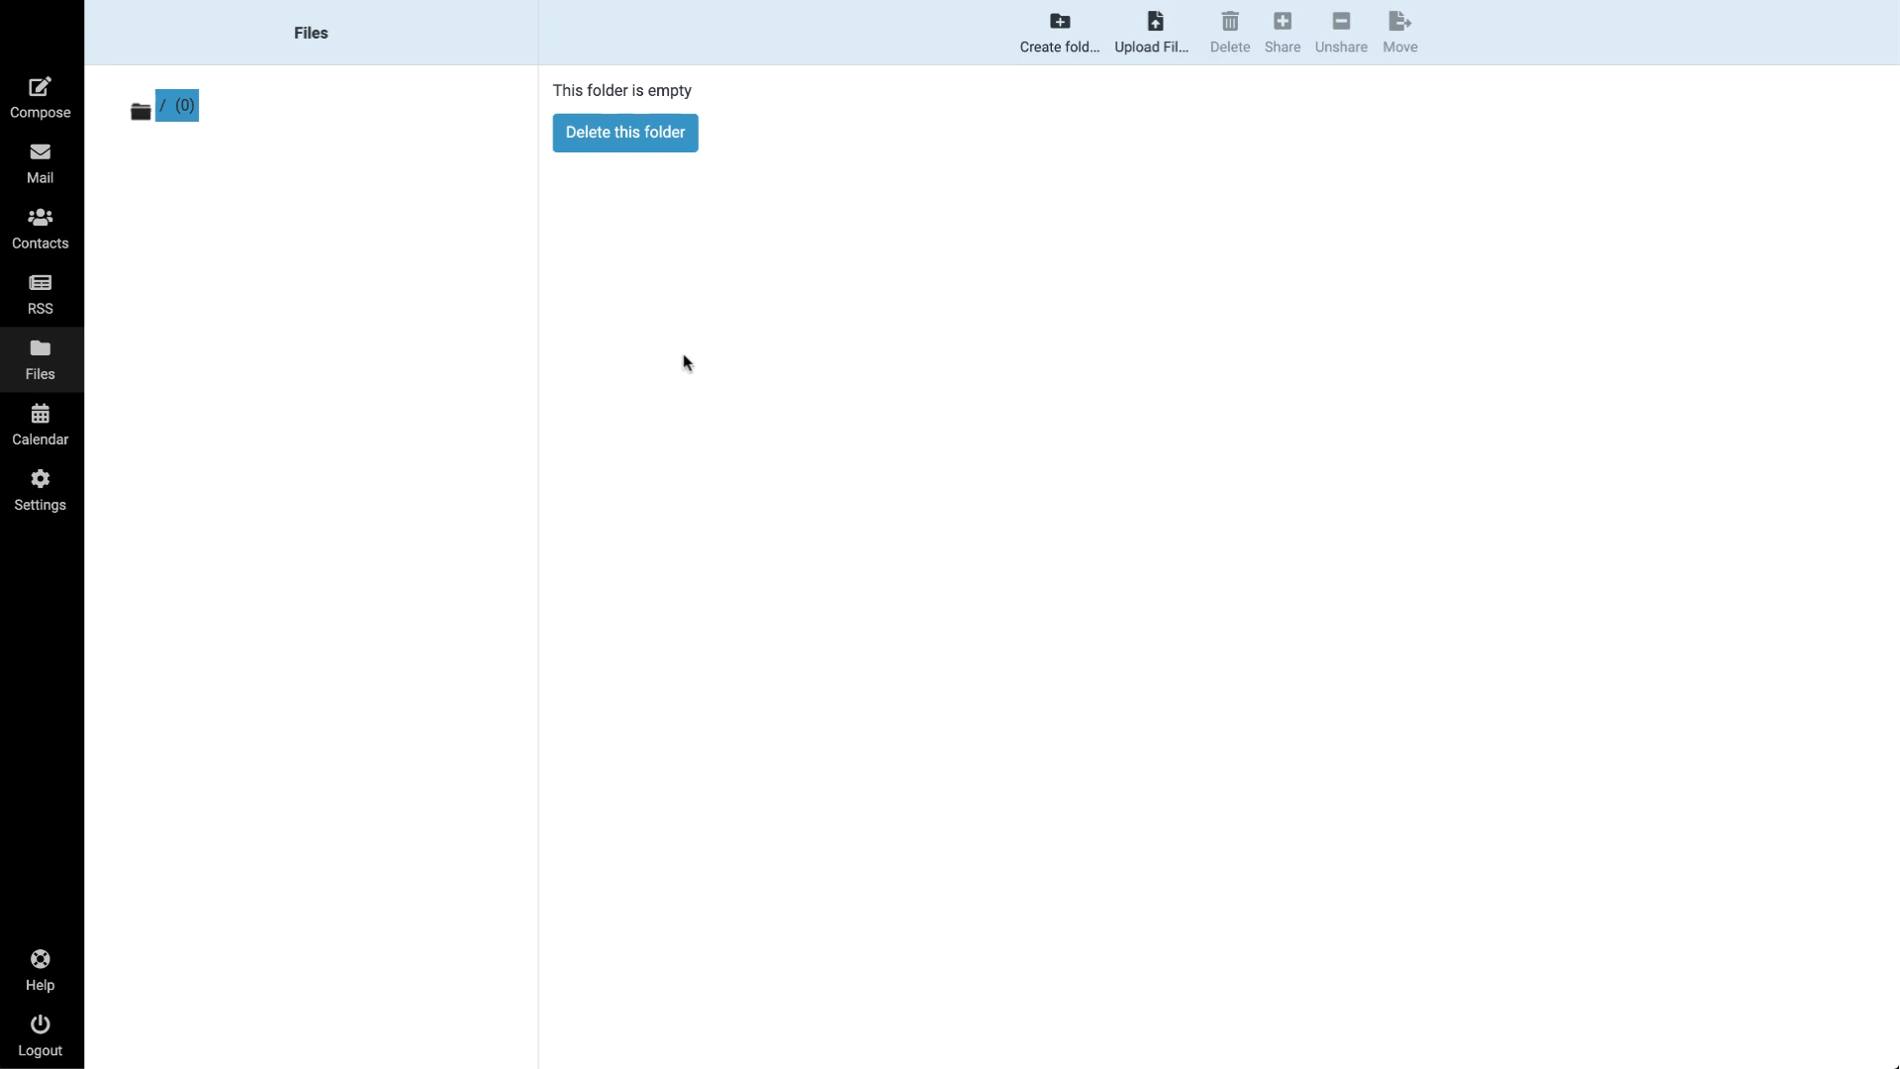
click(39, 420)
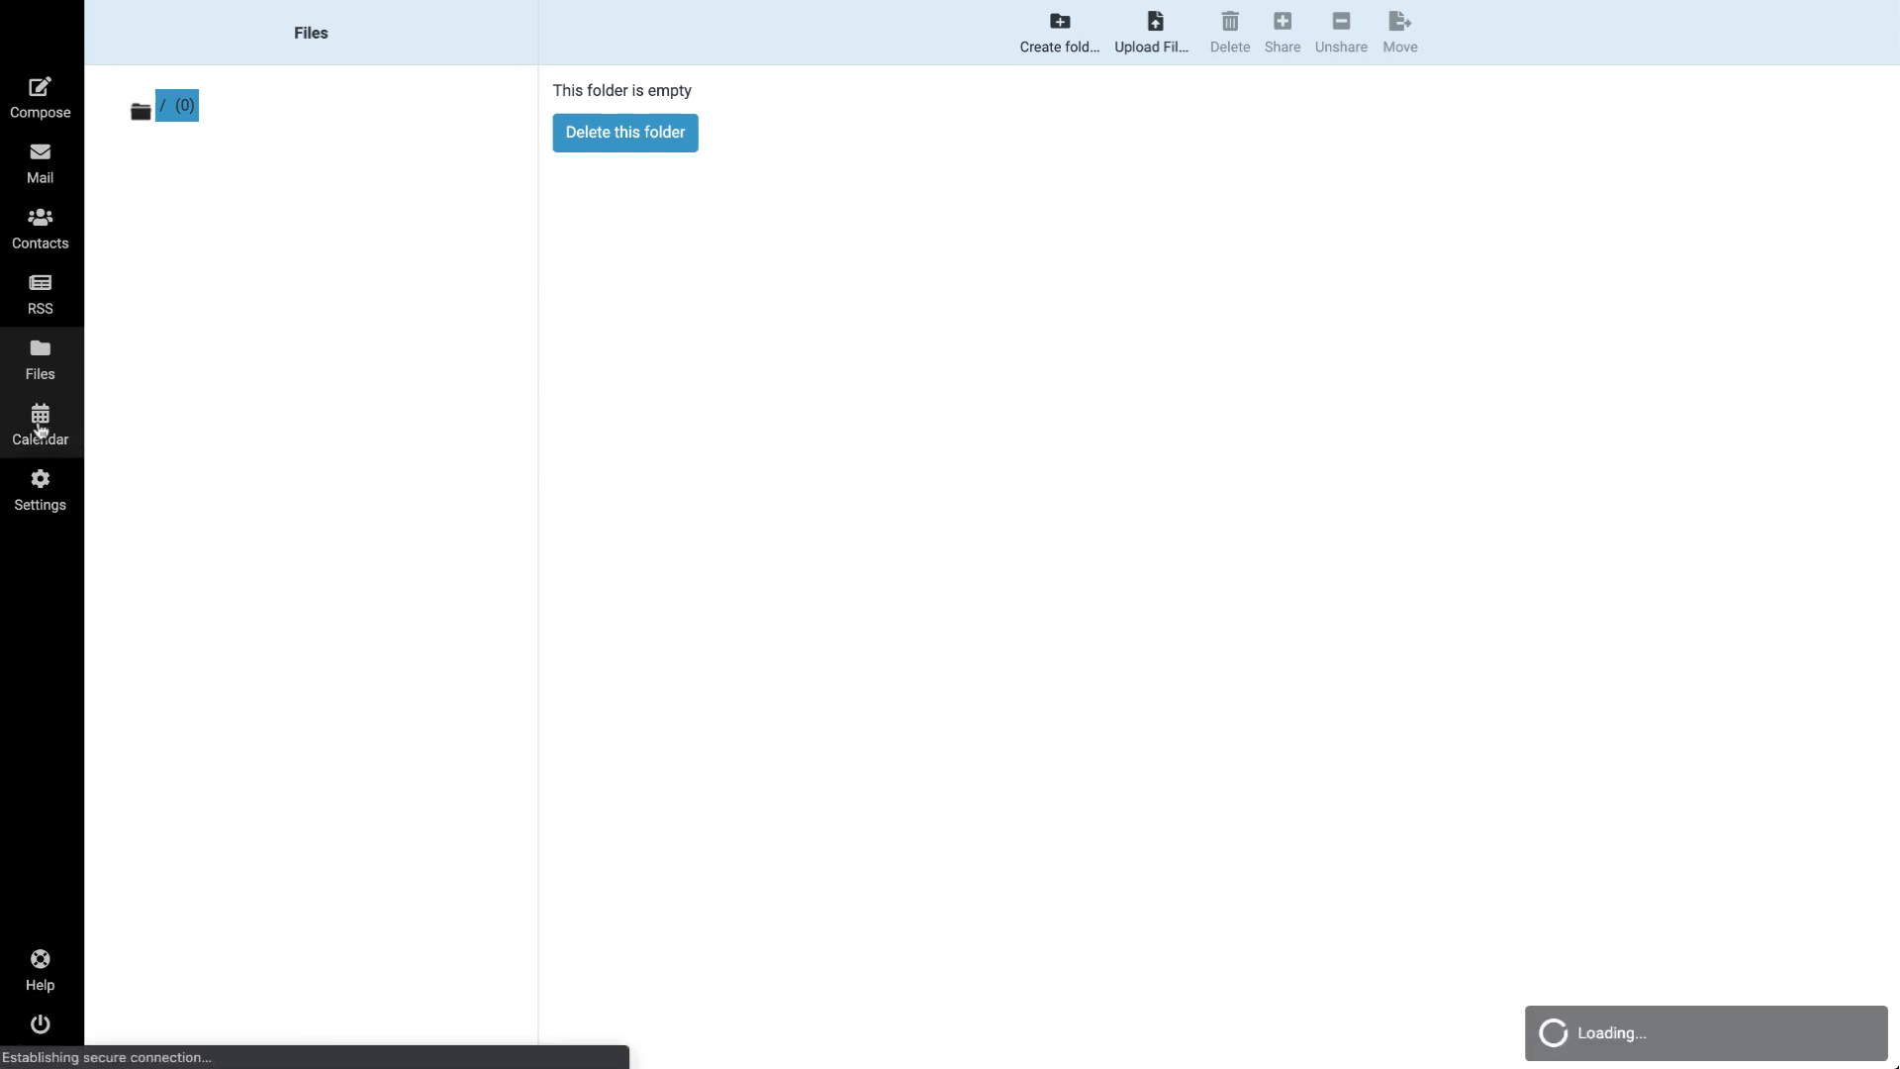
click(40, 423)
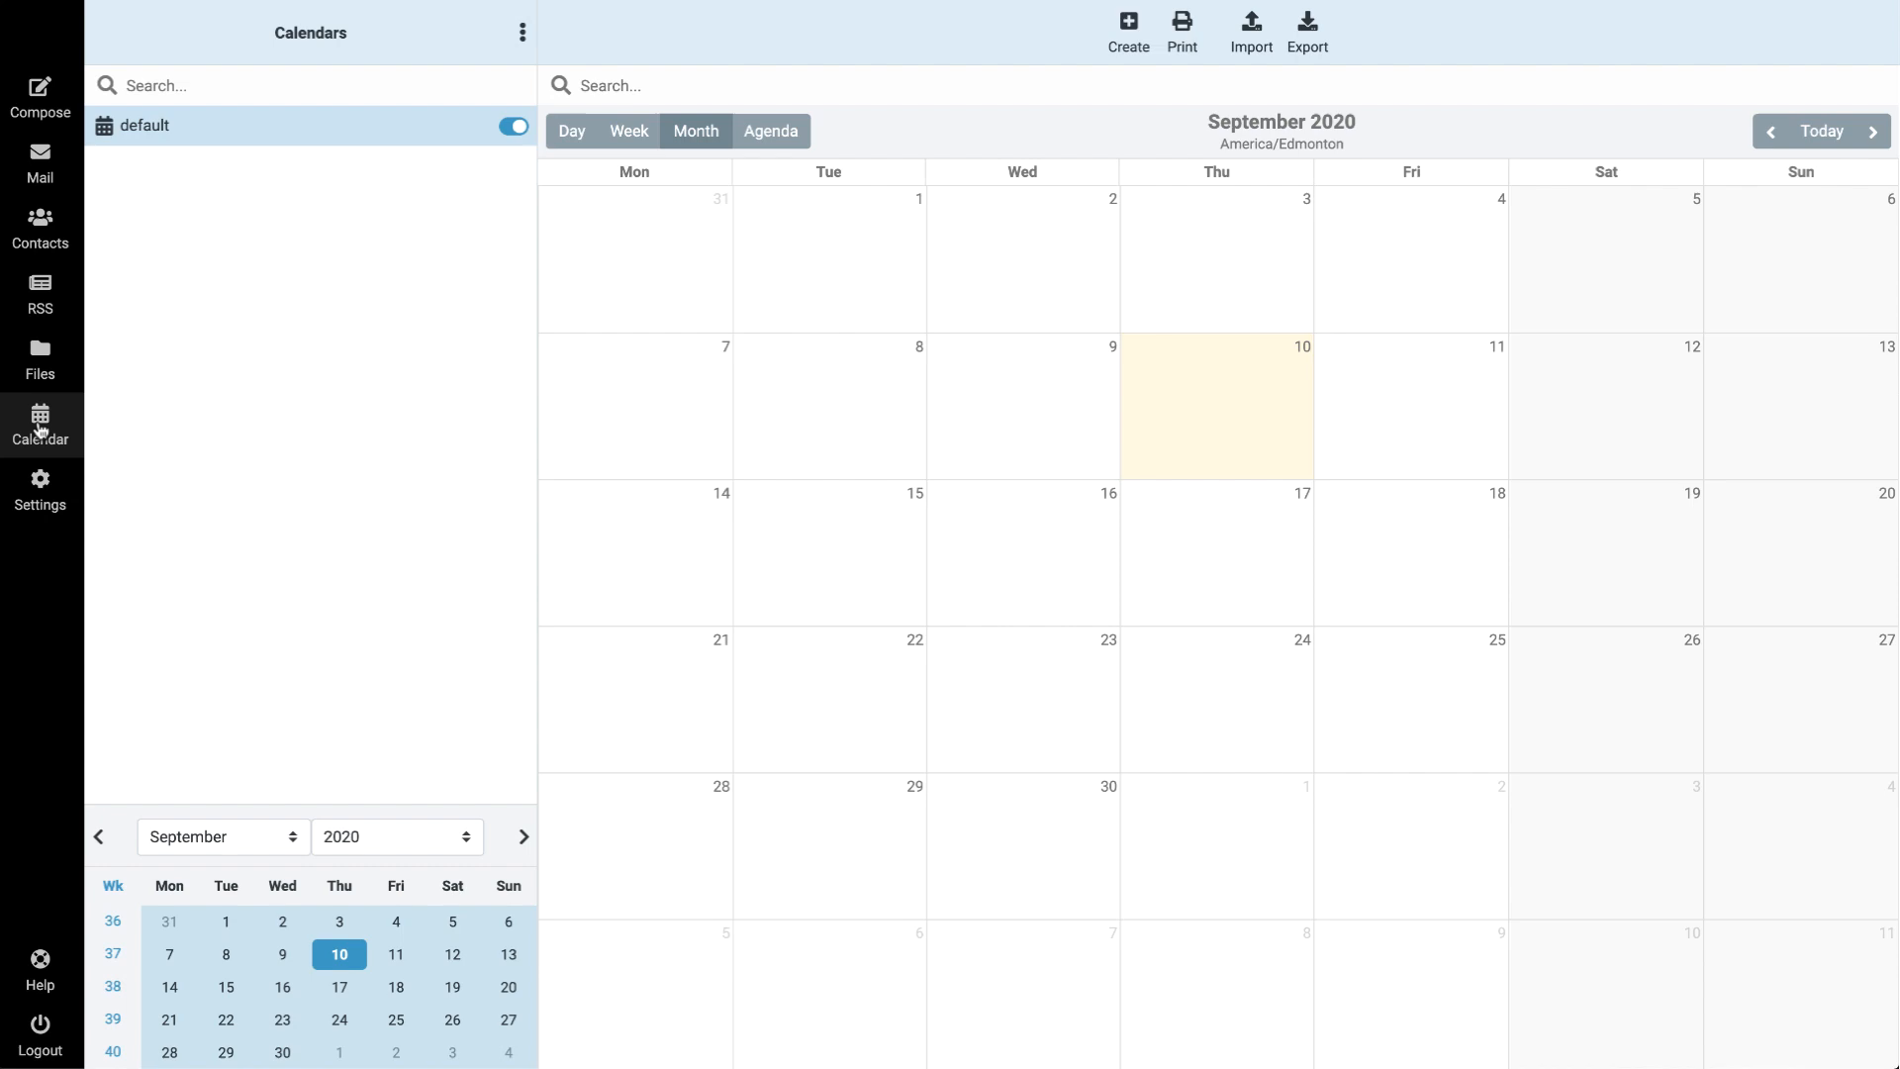
click(40, 490)
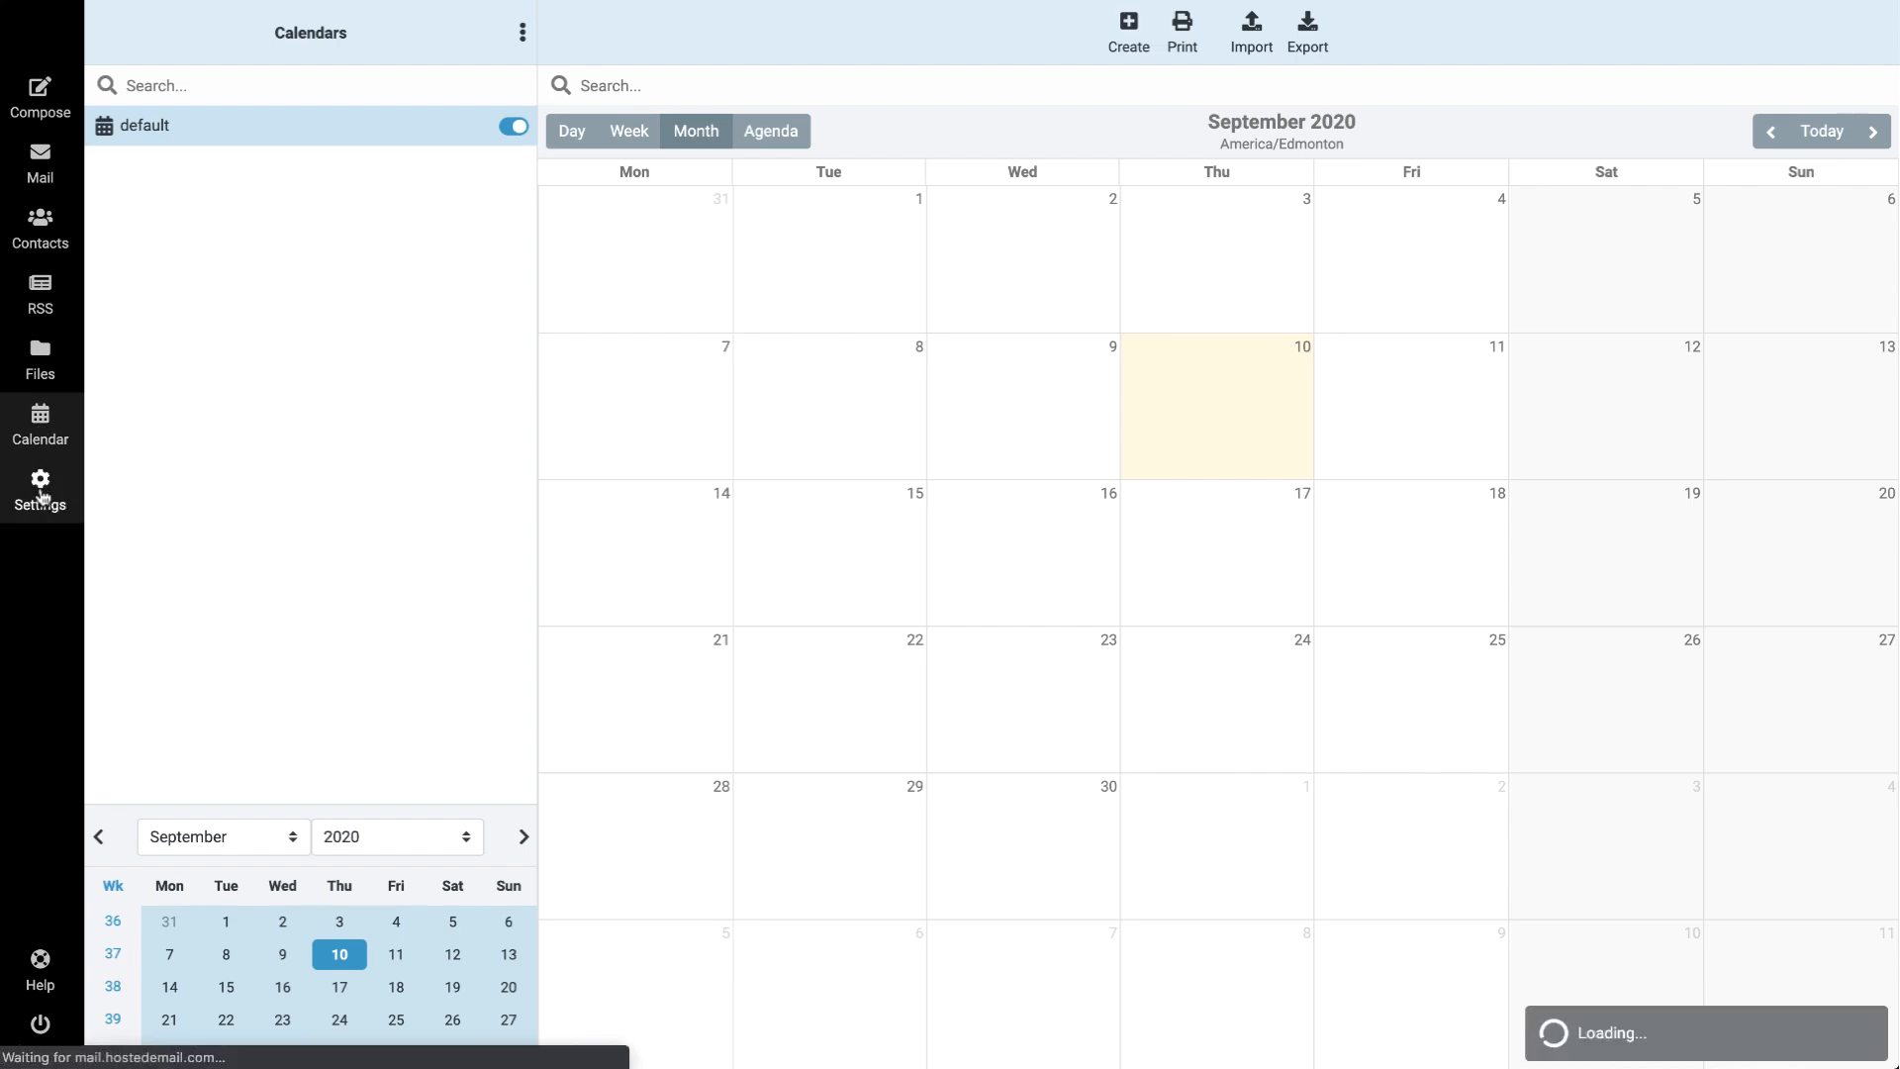
click(40, 490)
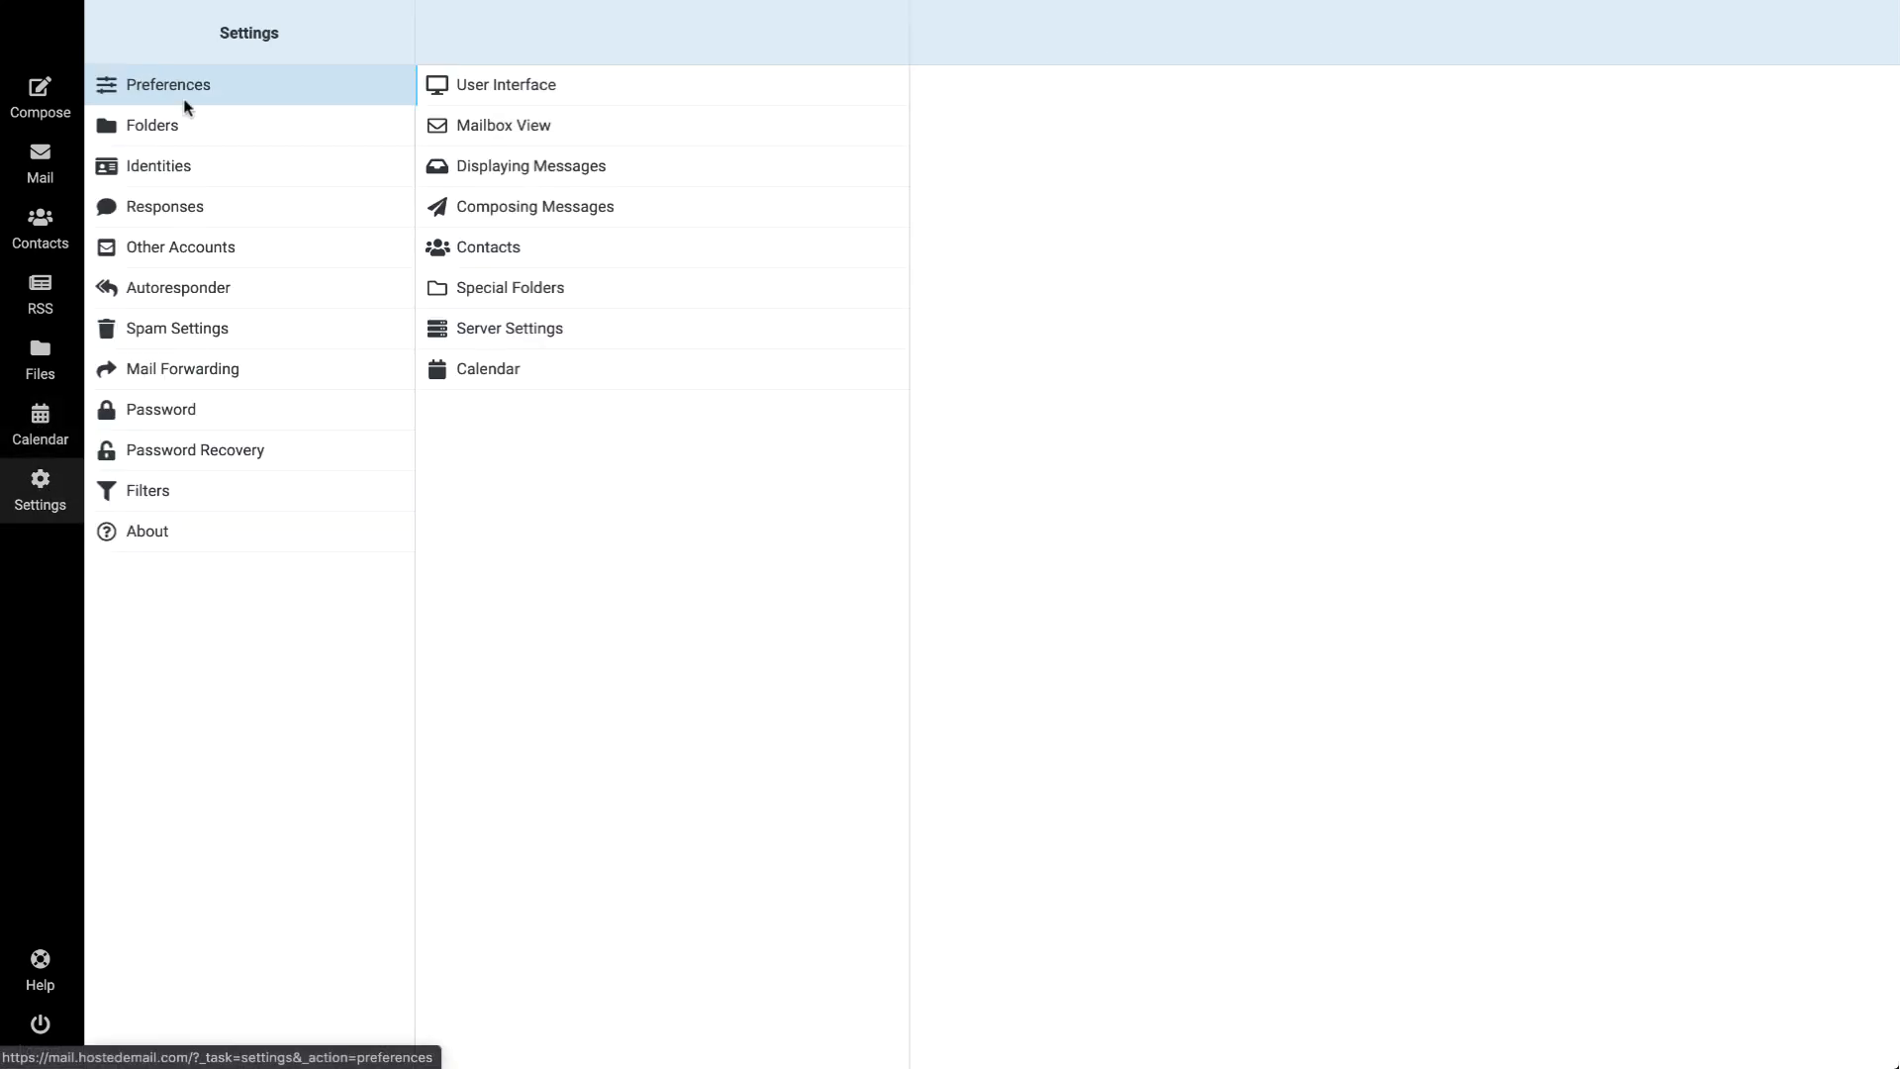
Review User Interface and Mail Forwarding preferences, then return to the graphics.ninja domains dashboard
click(504, 85)
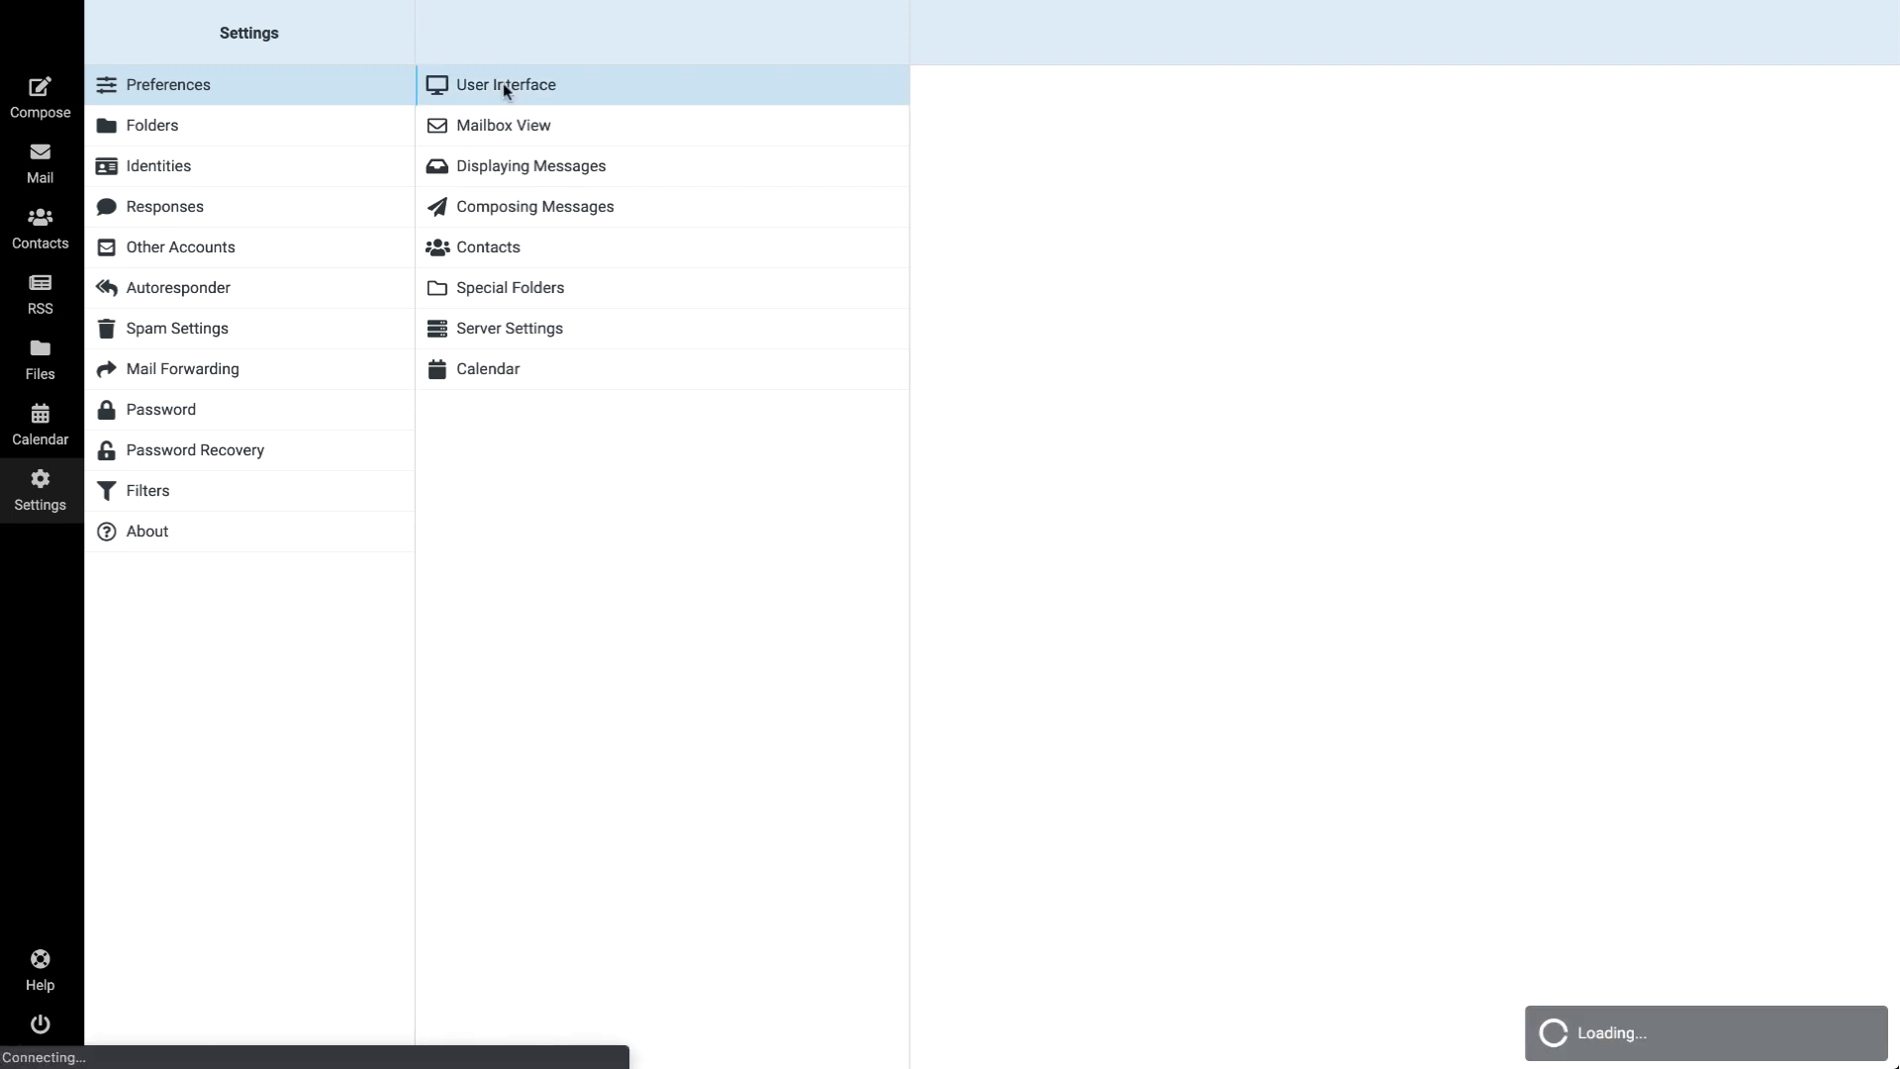
click(503, 83)
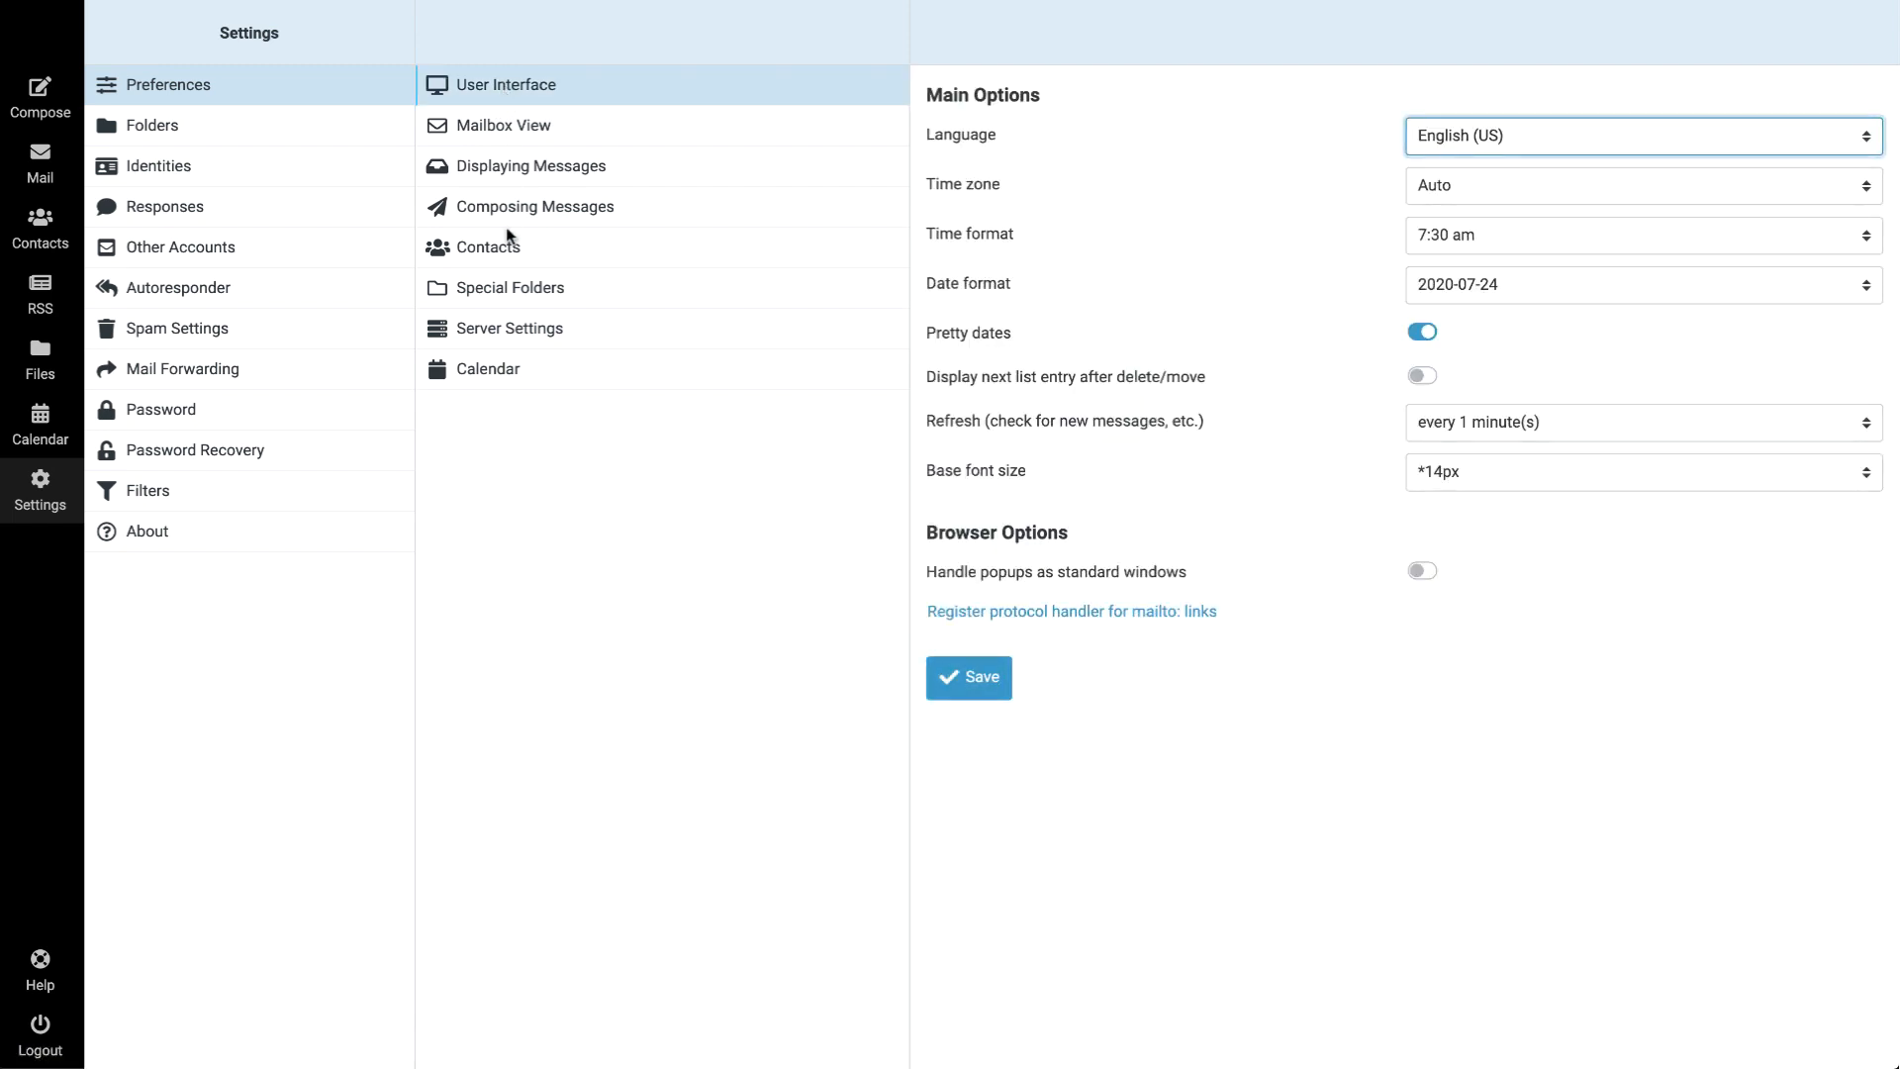
mouse_move(182, 288)
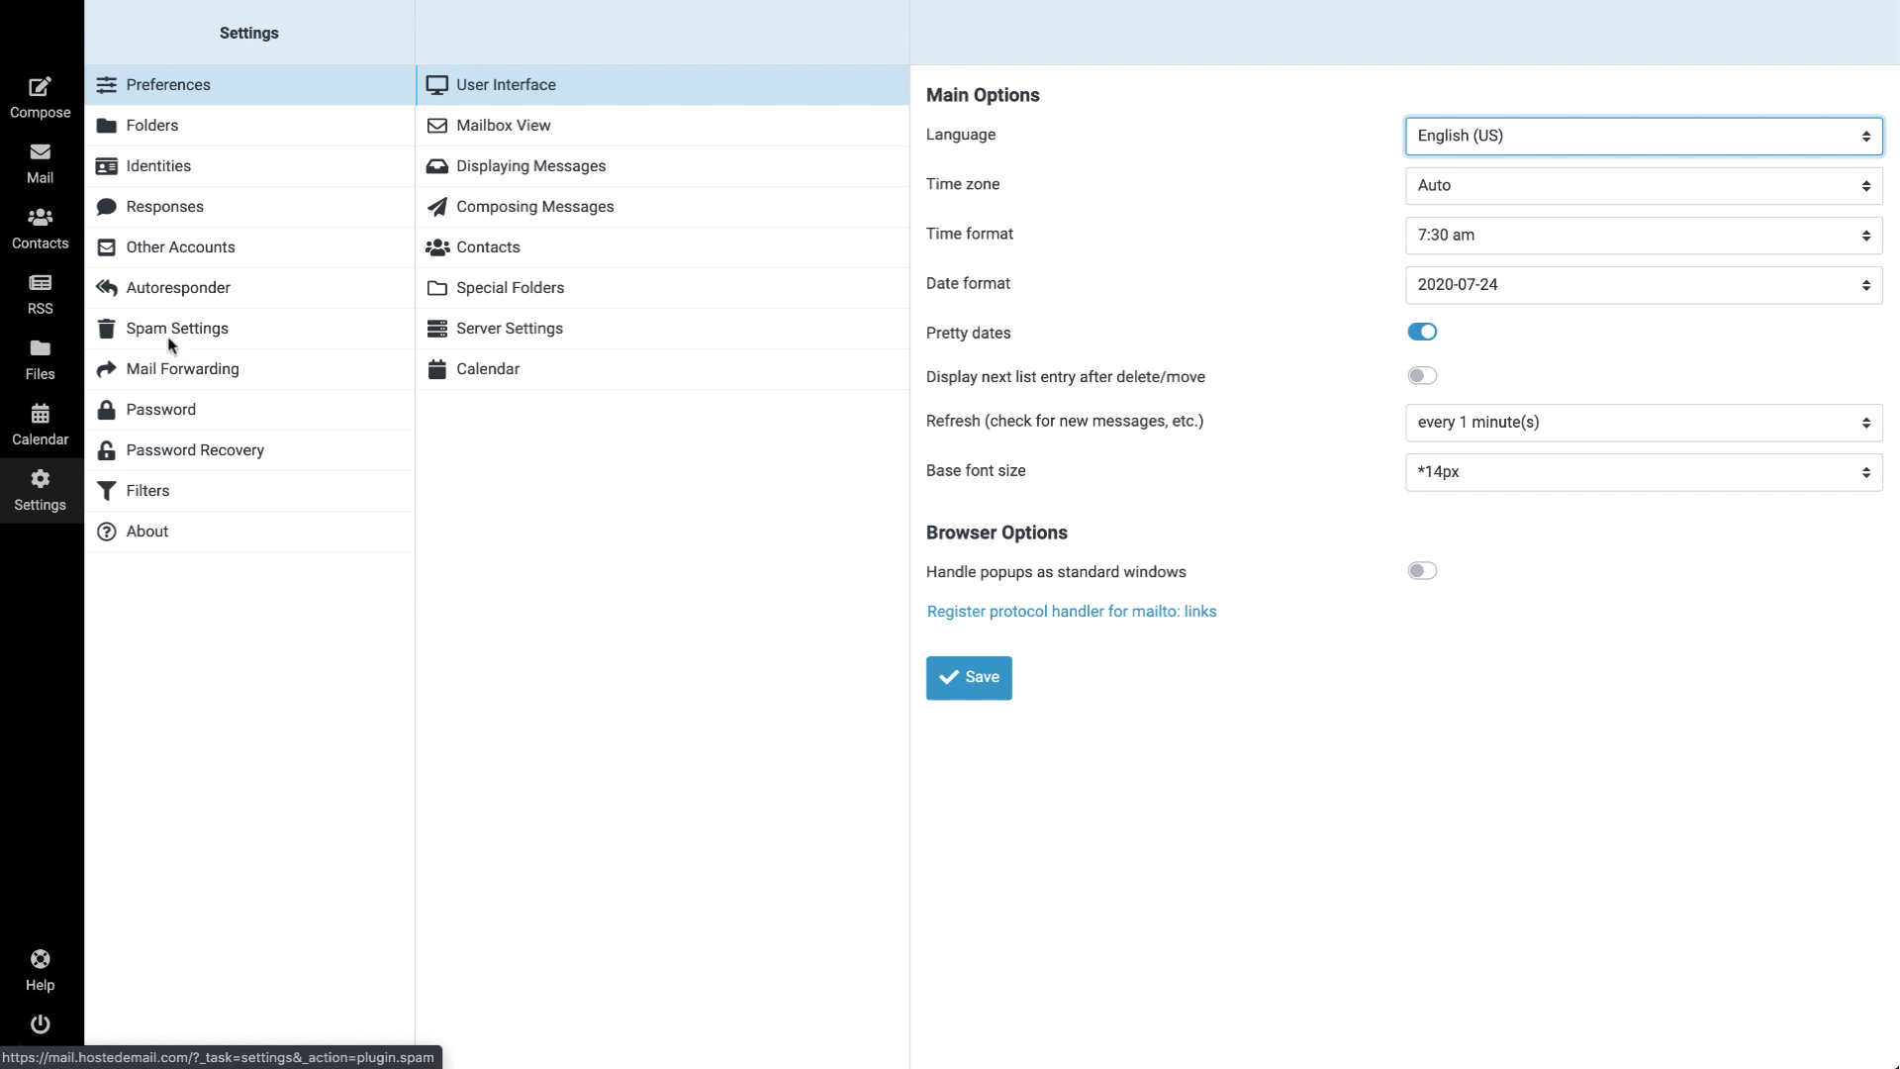
click(183, 369)
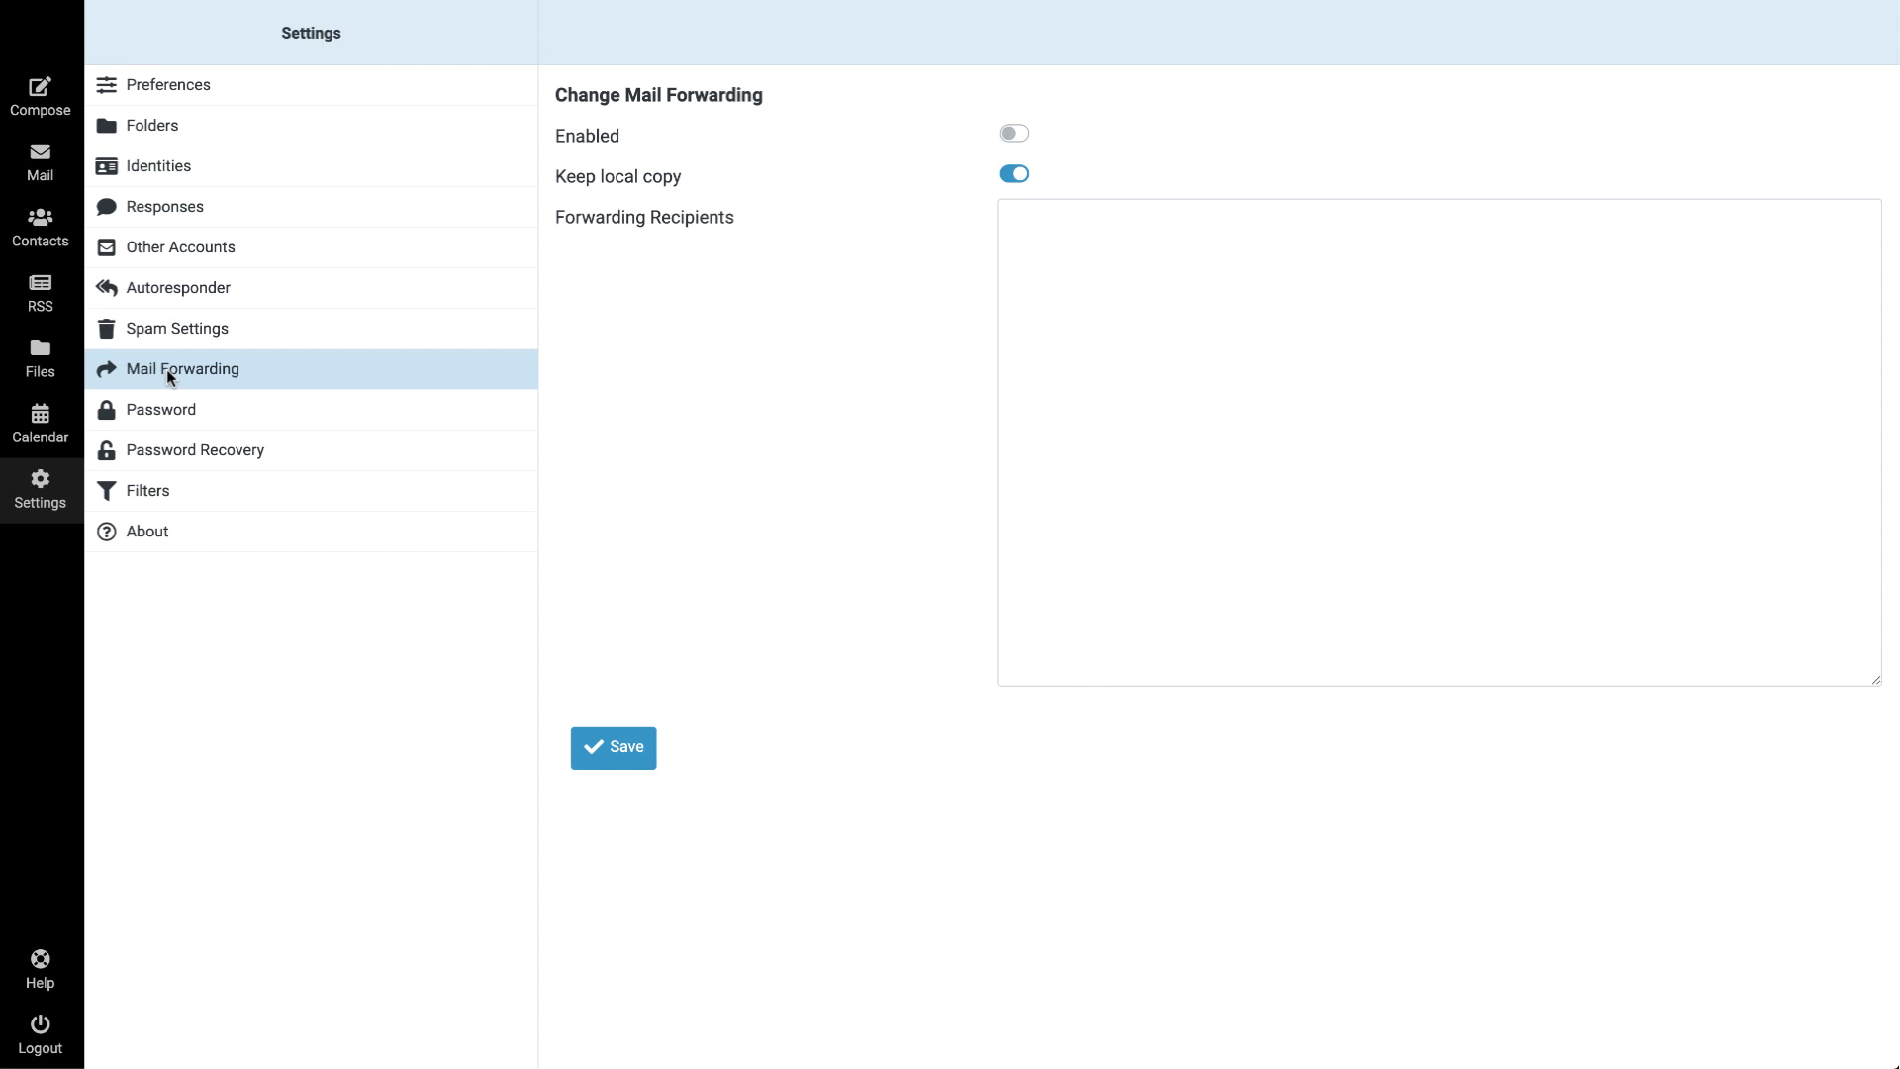
mouse_move(229, 364)
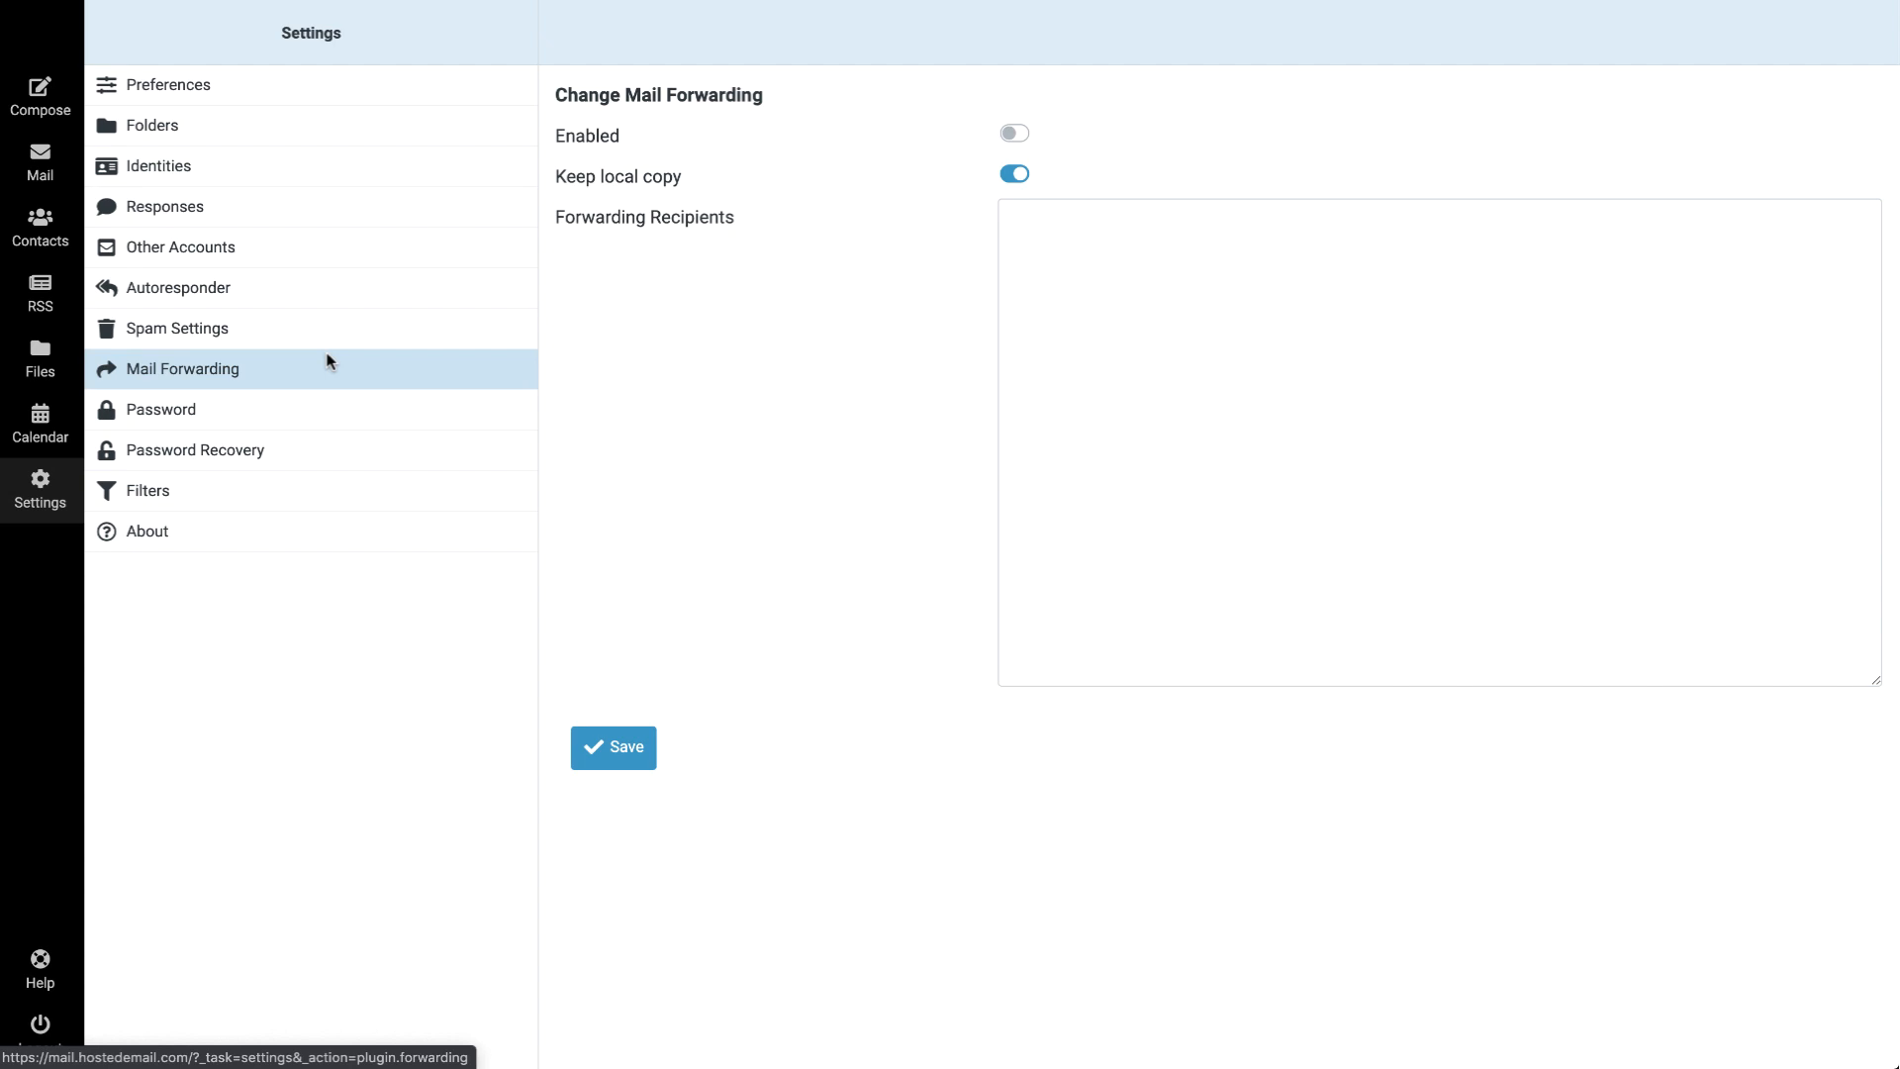
click(38, 1025)
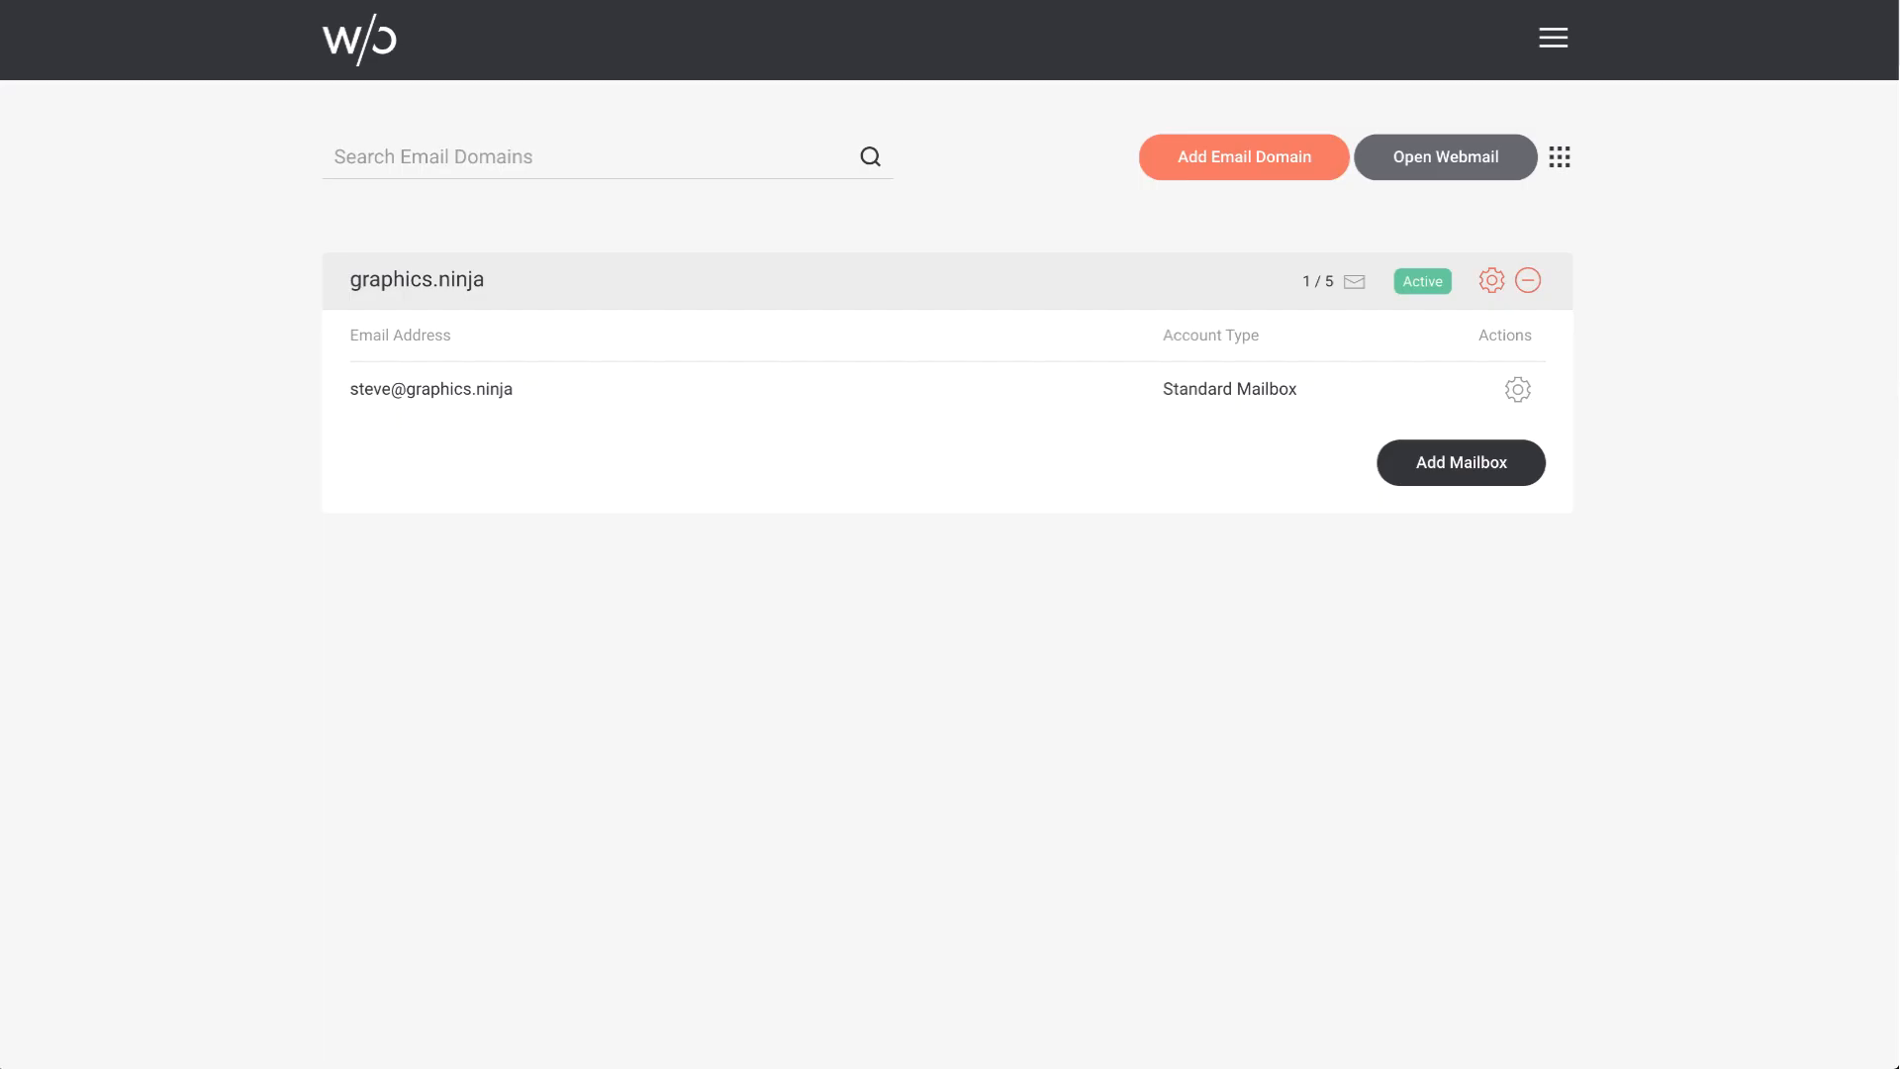
mouse_move(1246, 248)
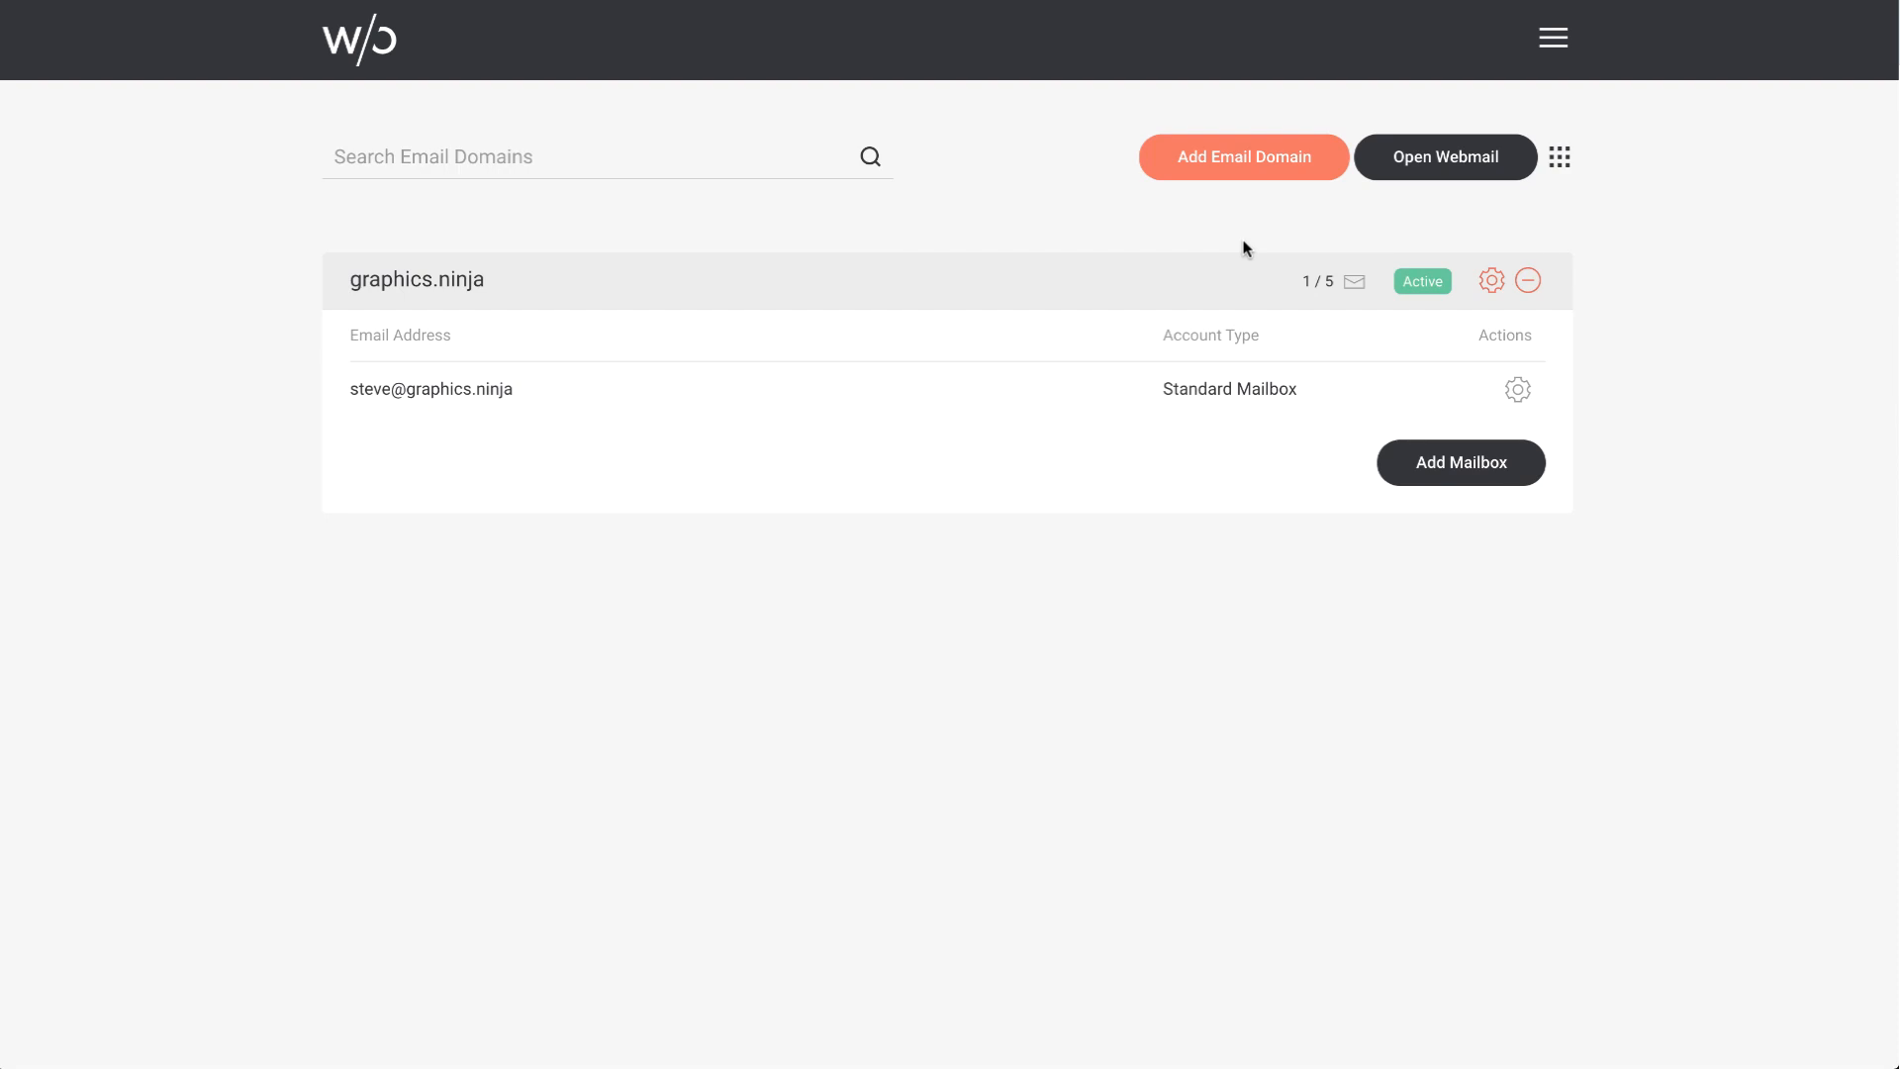
mouse_move(1475, 267)
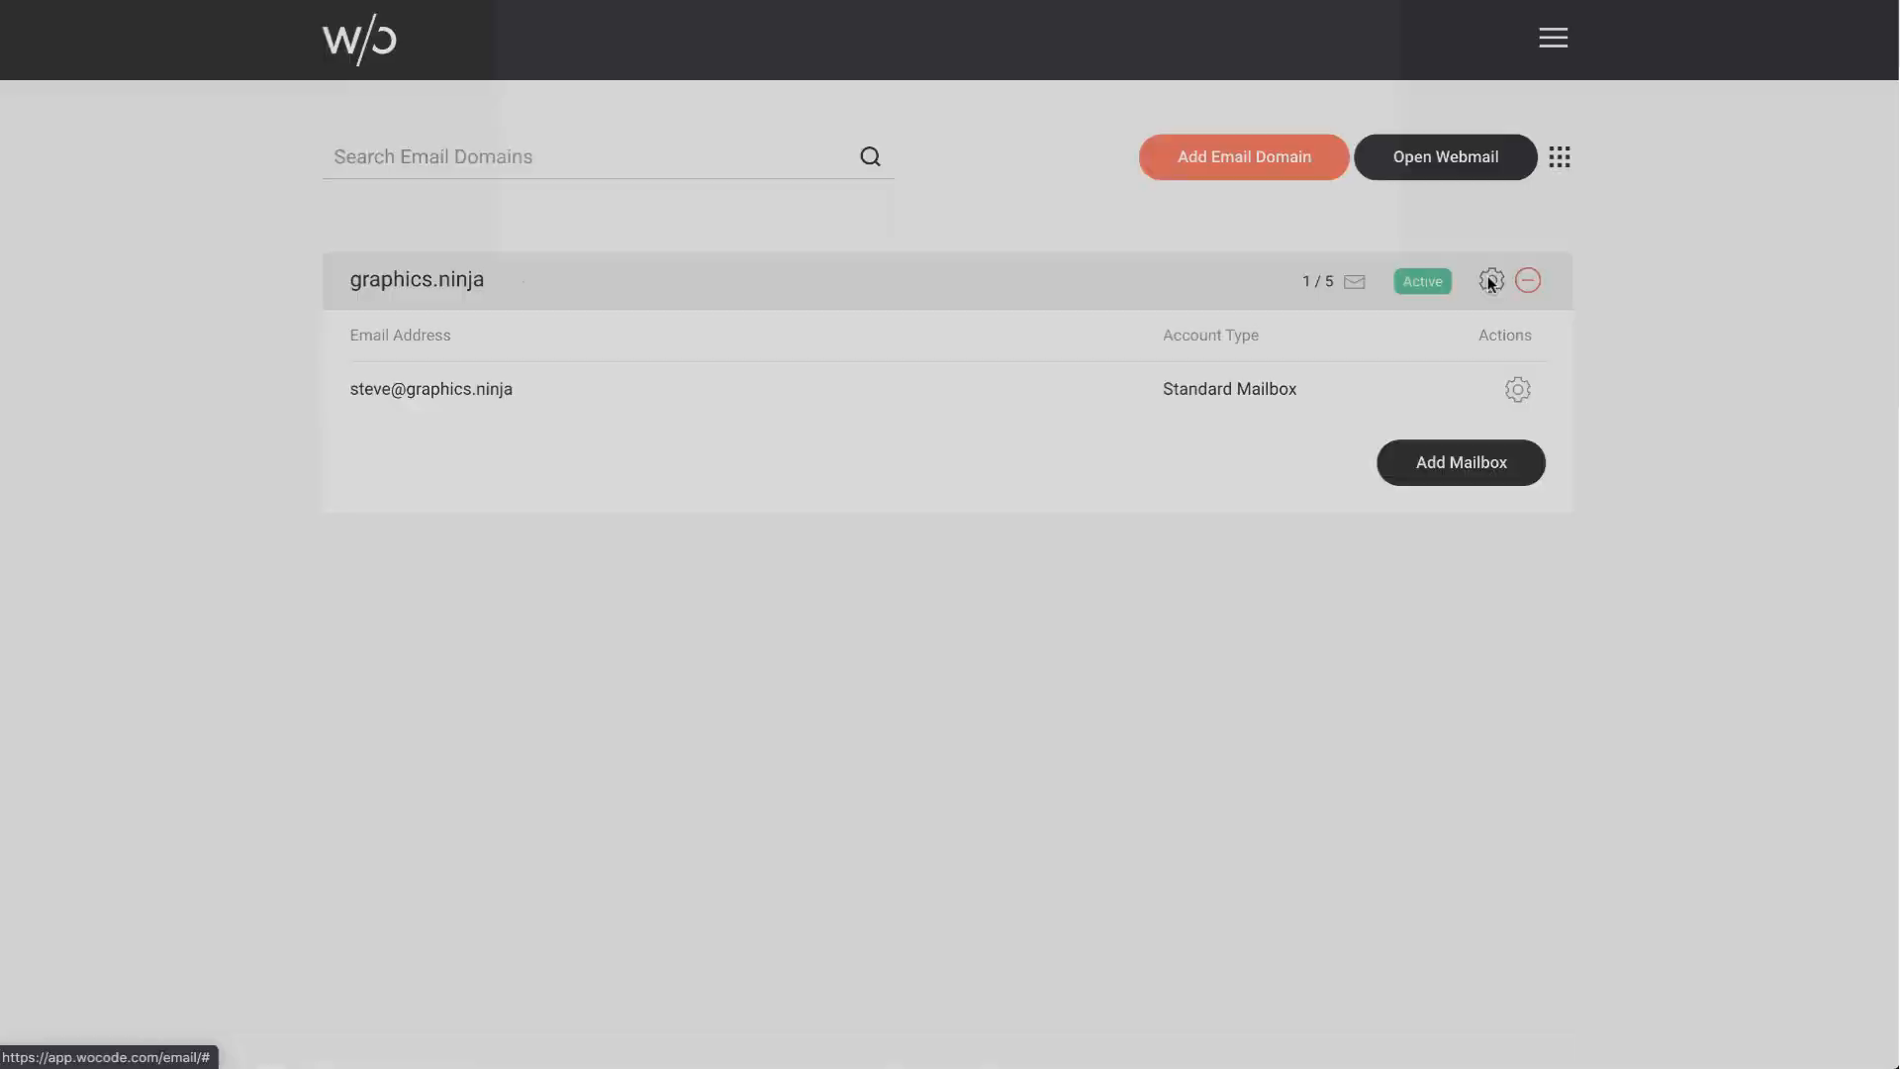
Open graphics.ninja's Domain Settings and show the POP / IMAP and SMTP server details
click(1491, 281)
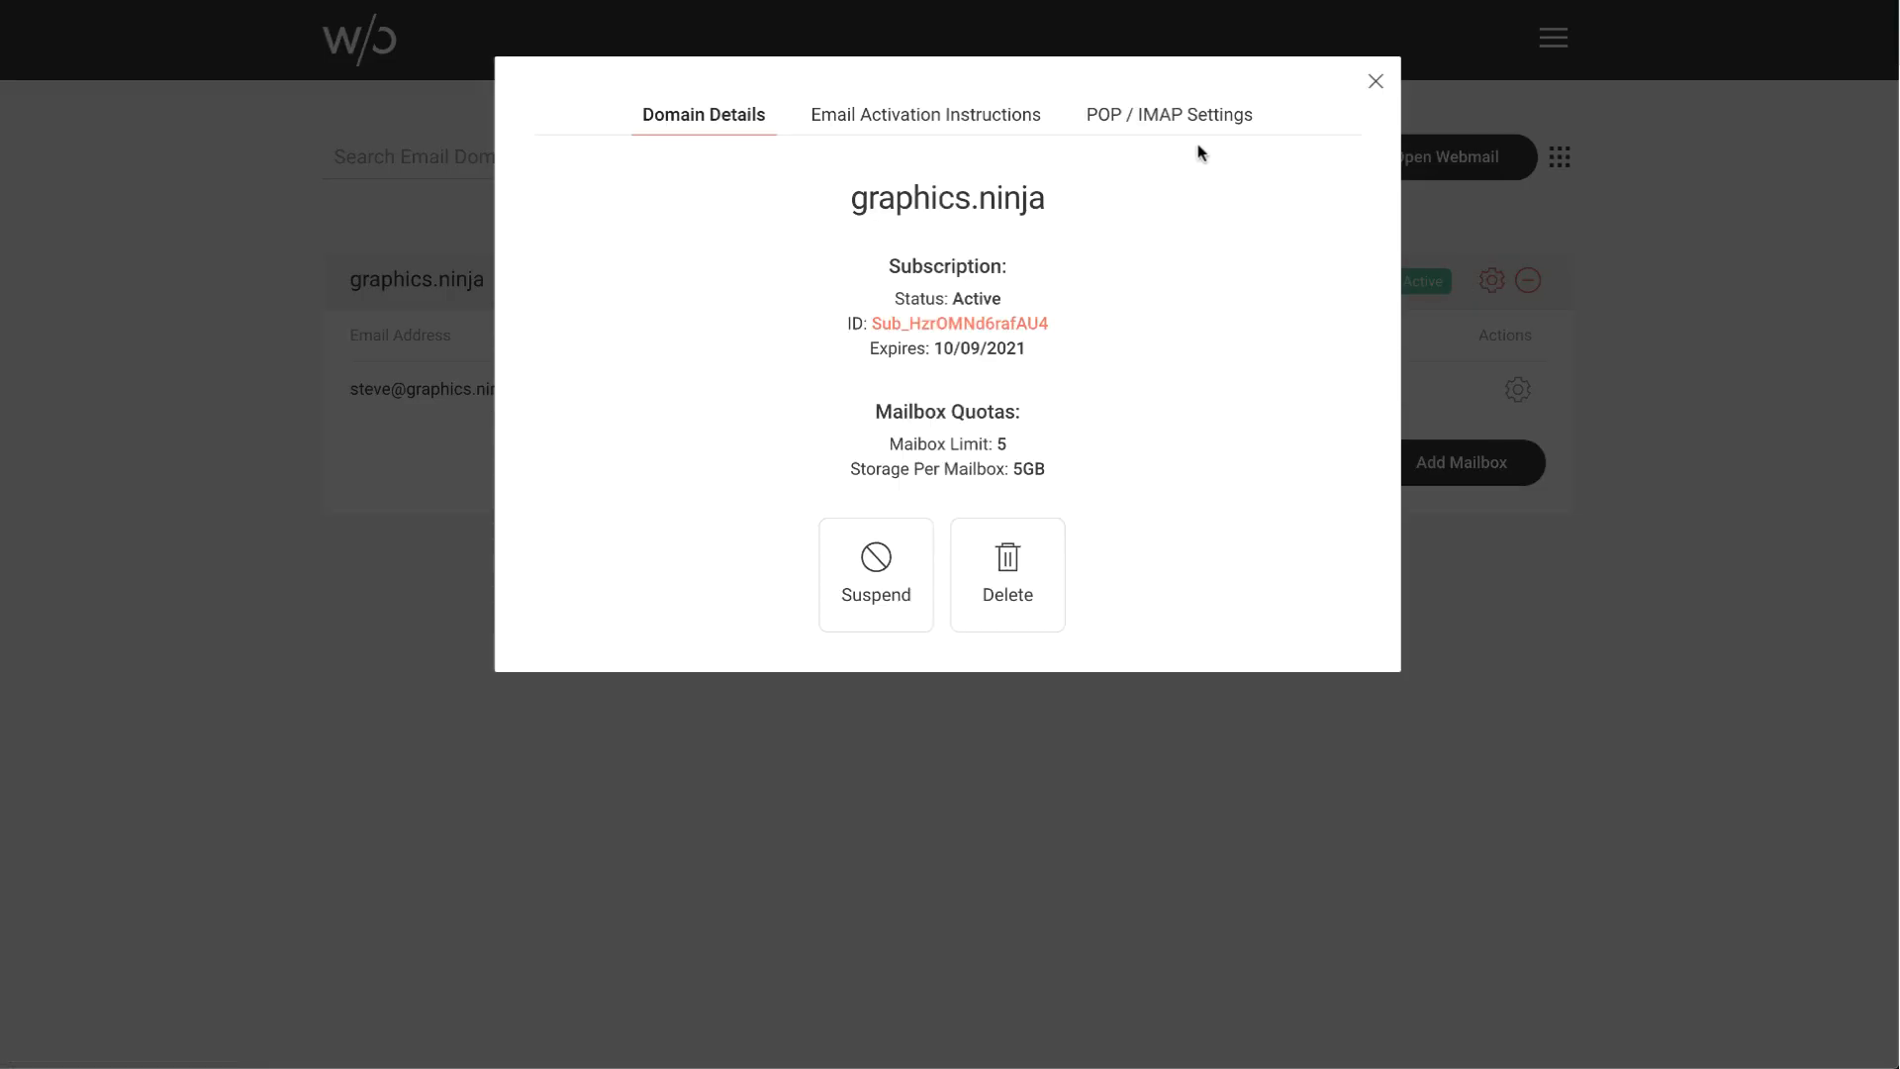
click(1168, 114)
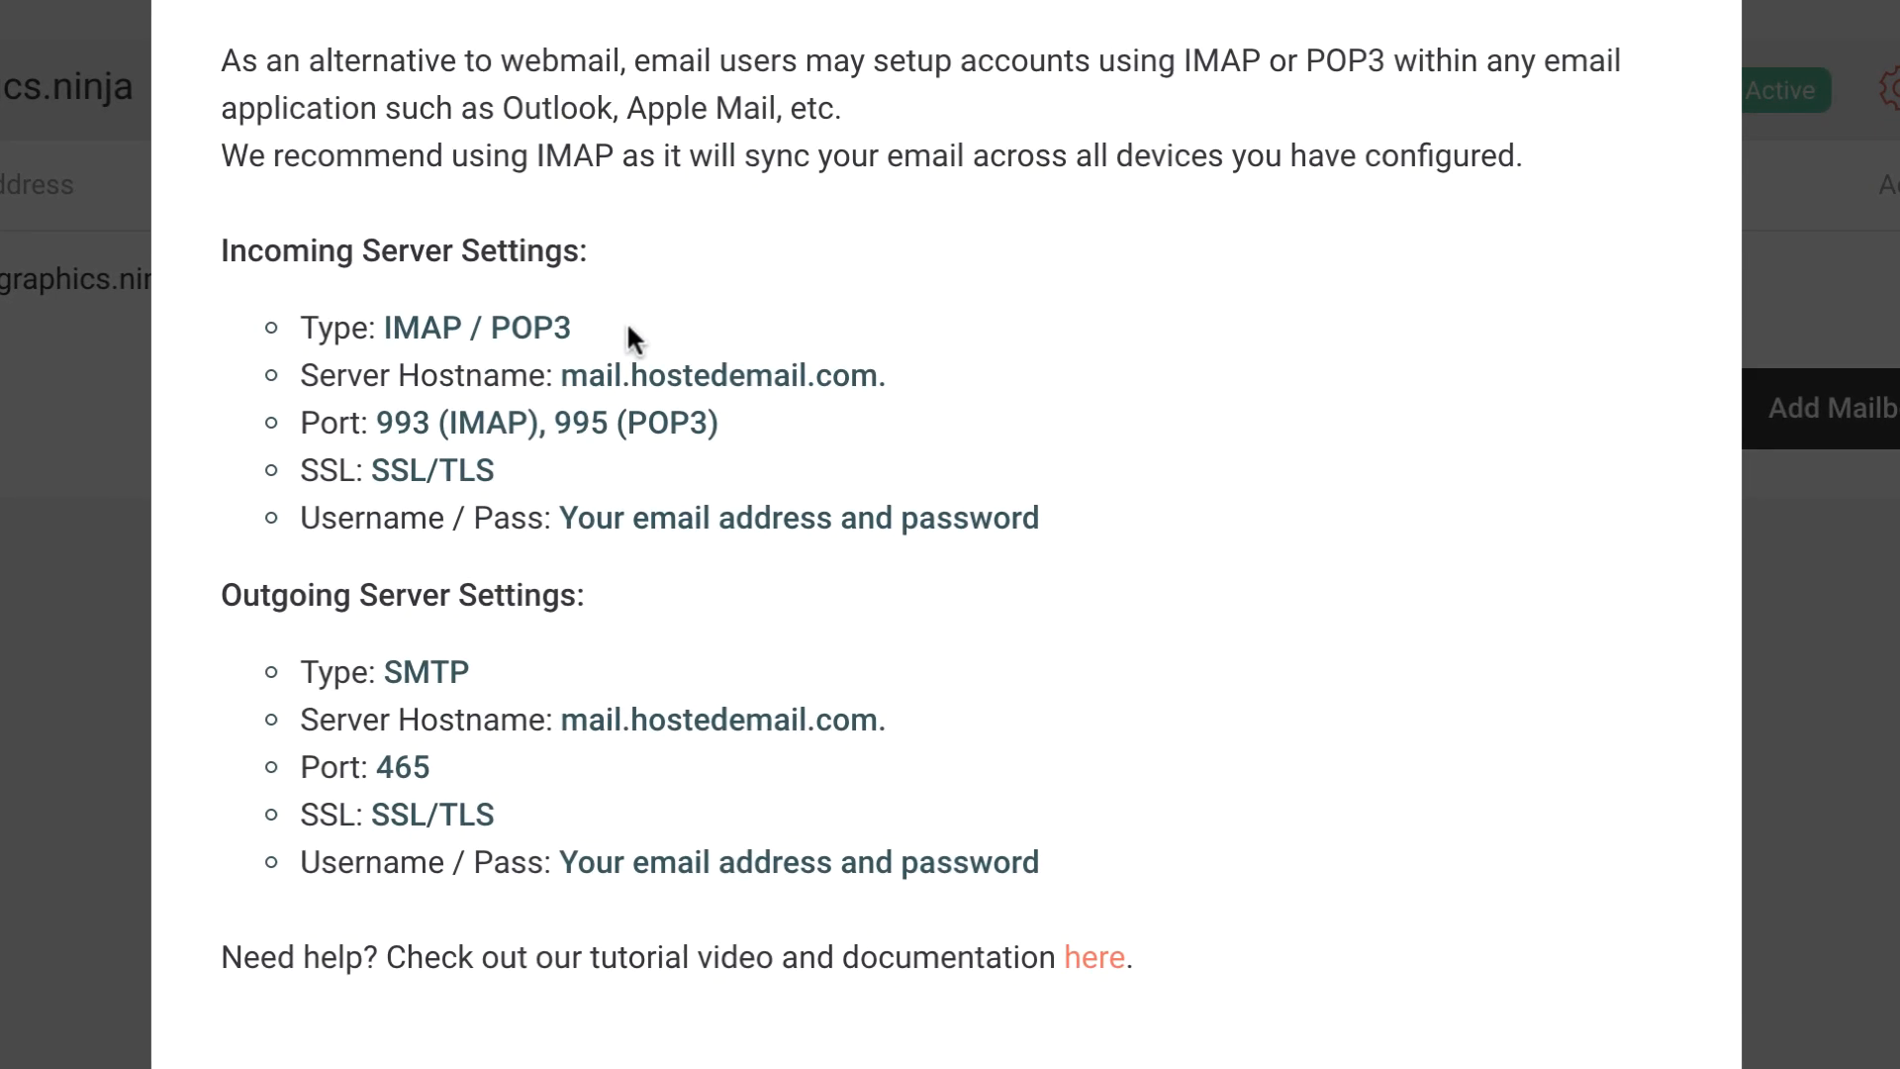
mouse_move(408, 332)
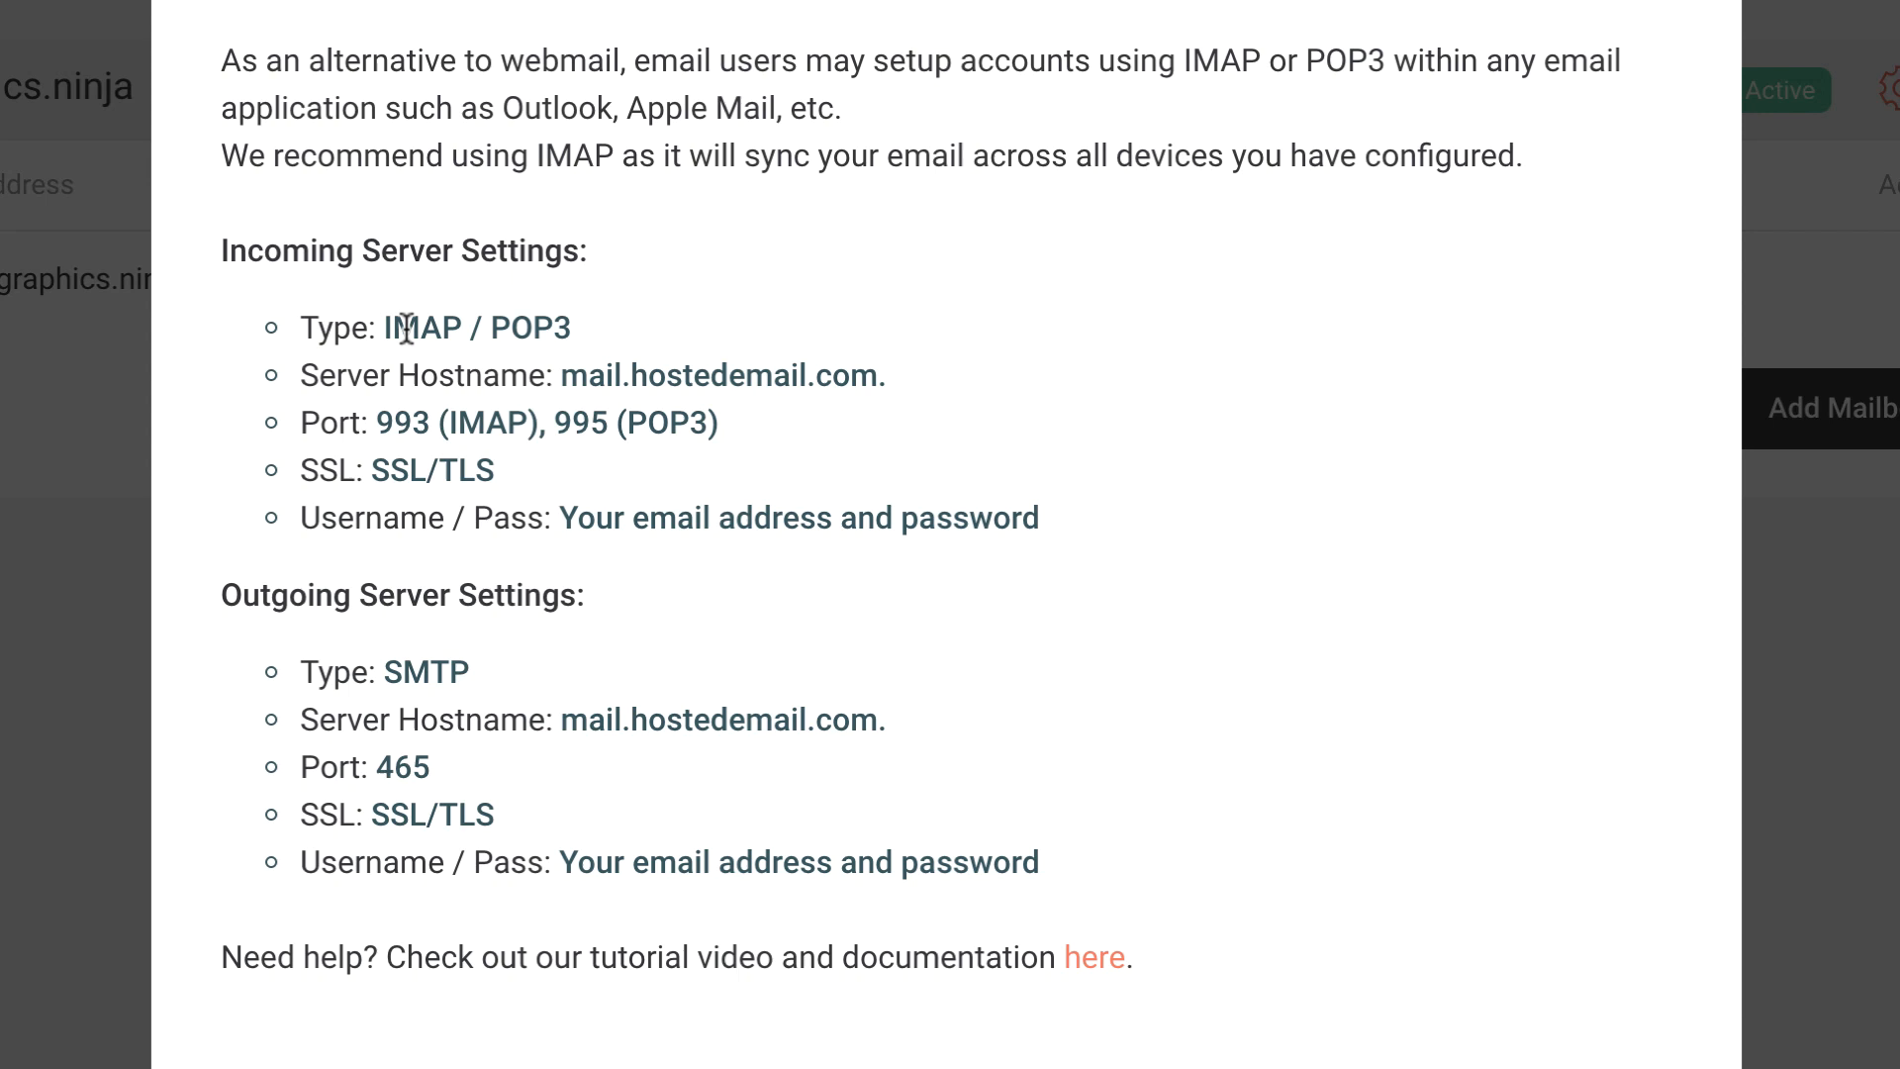
mouse_move(446, 323)
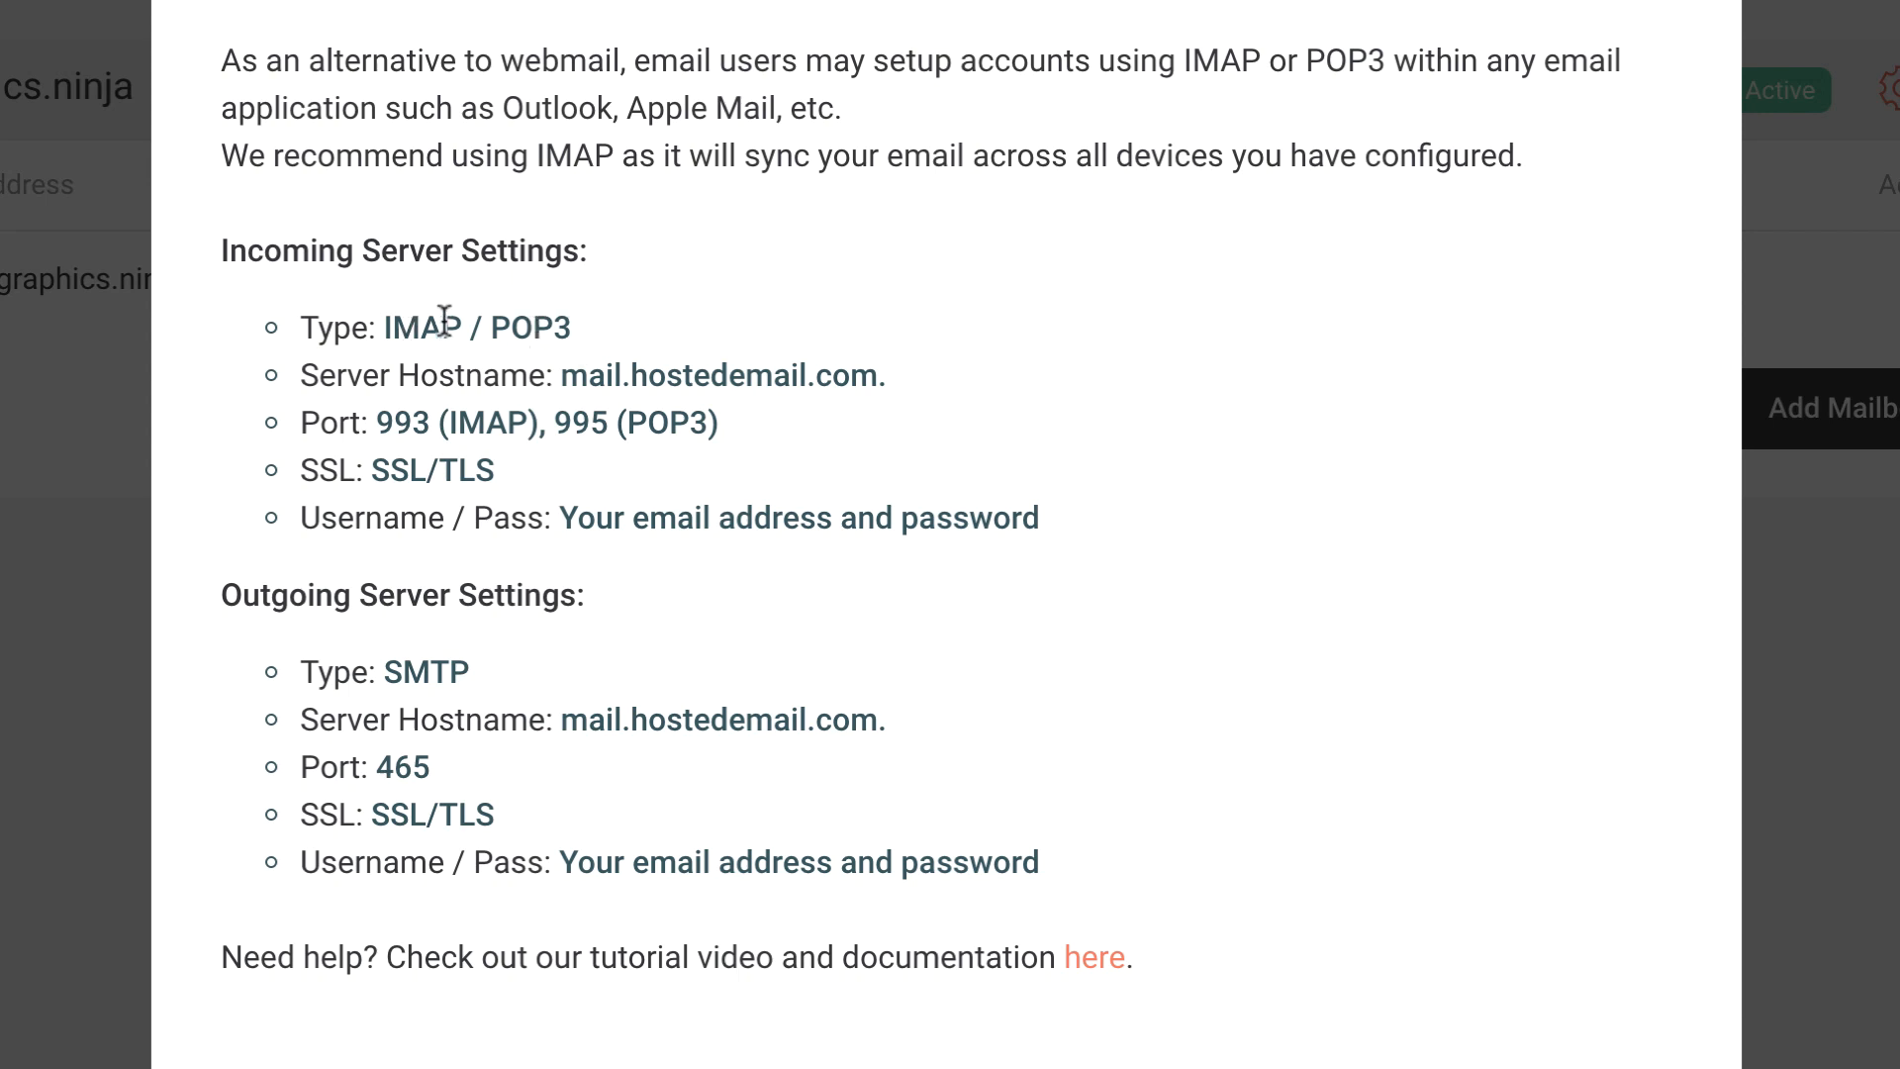
mouse_move(817, 285)
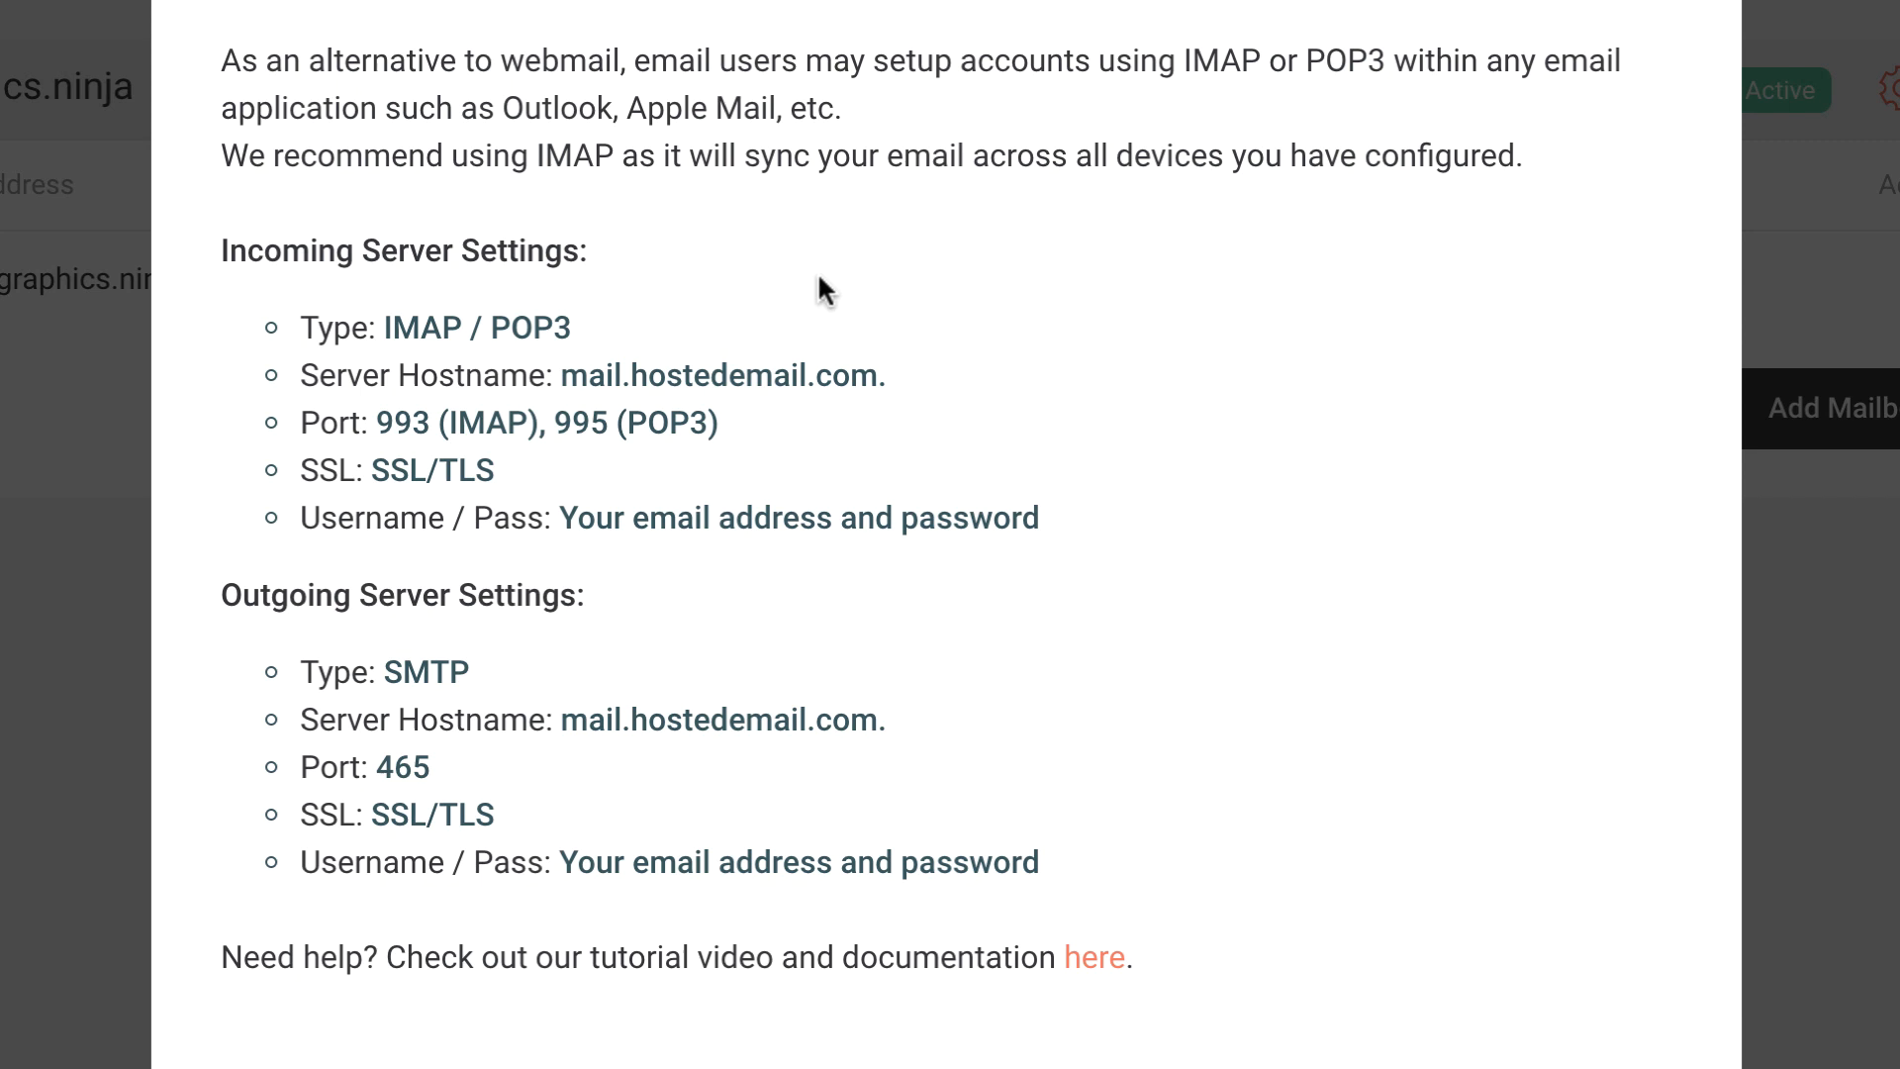
mouse_move(796, 438)
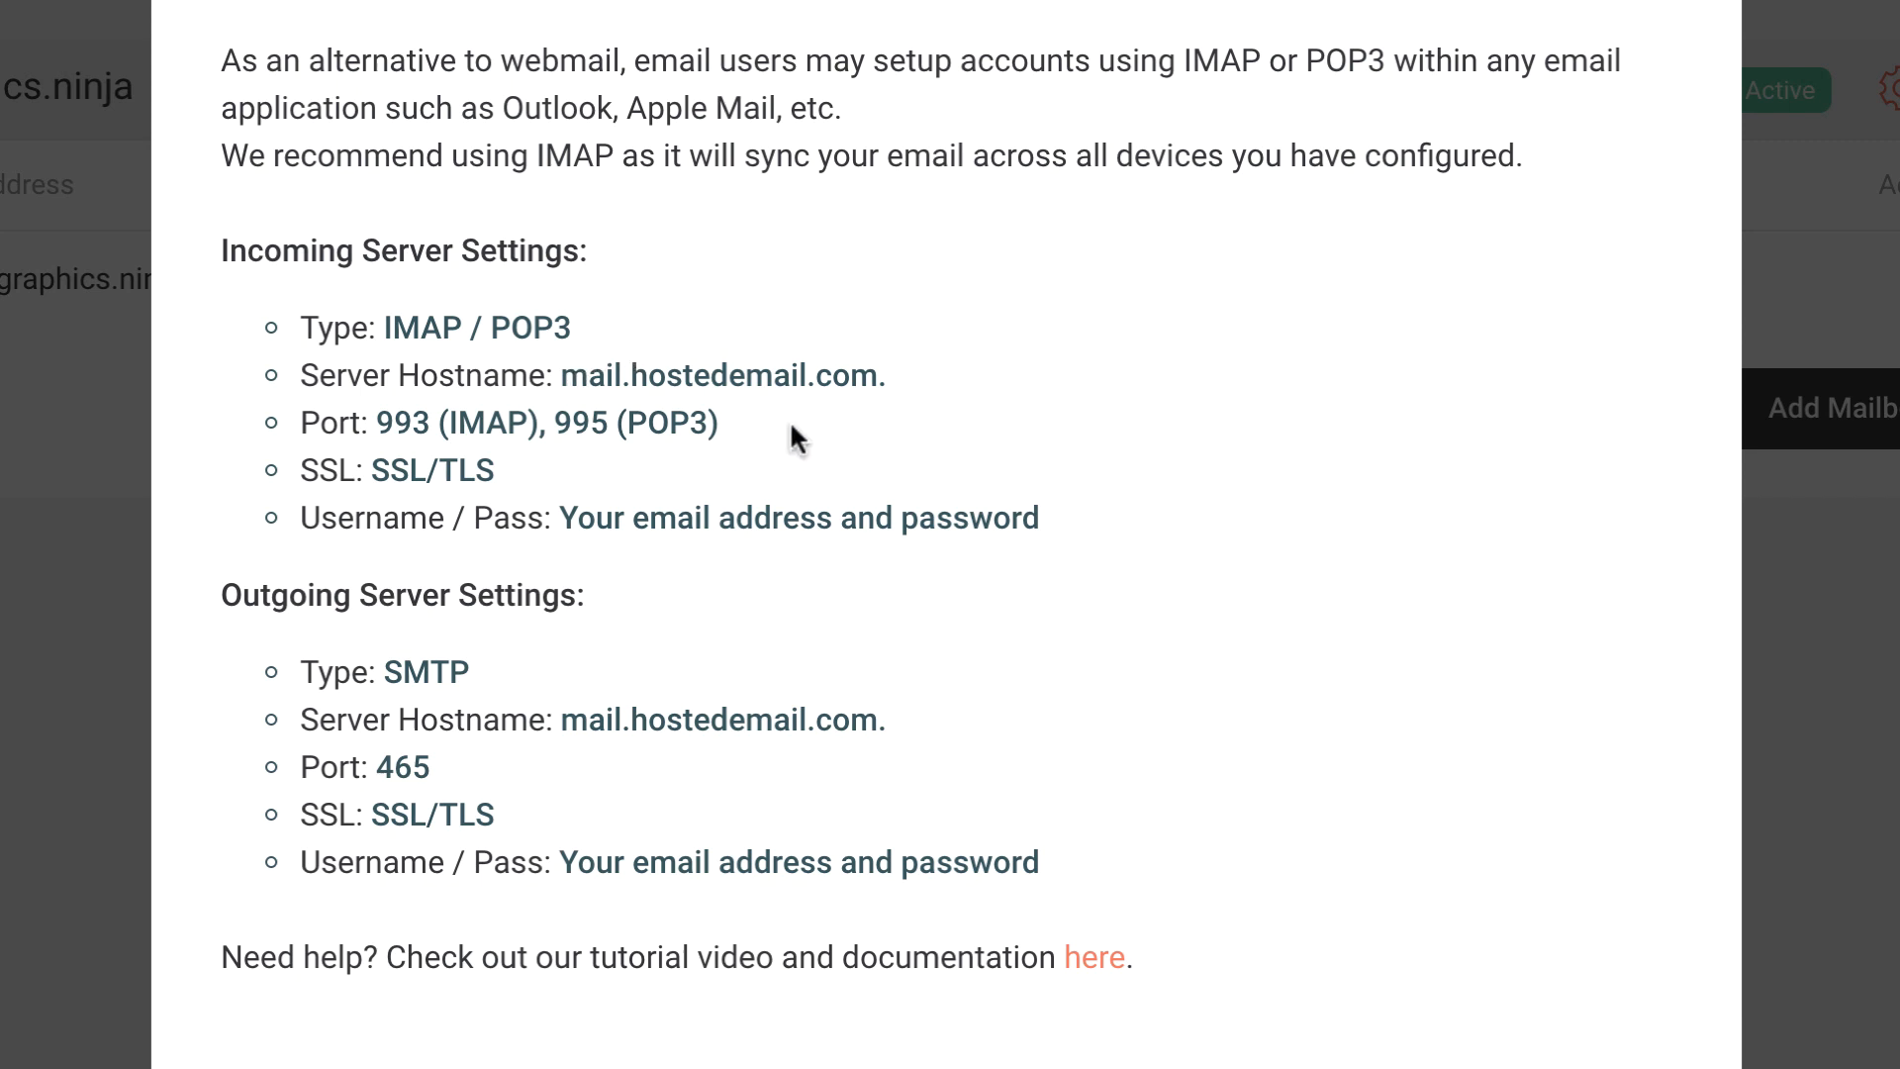
mouse_move(648, 454)
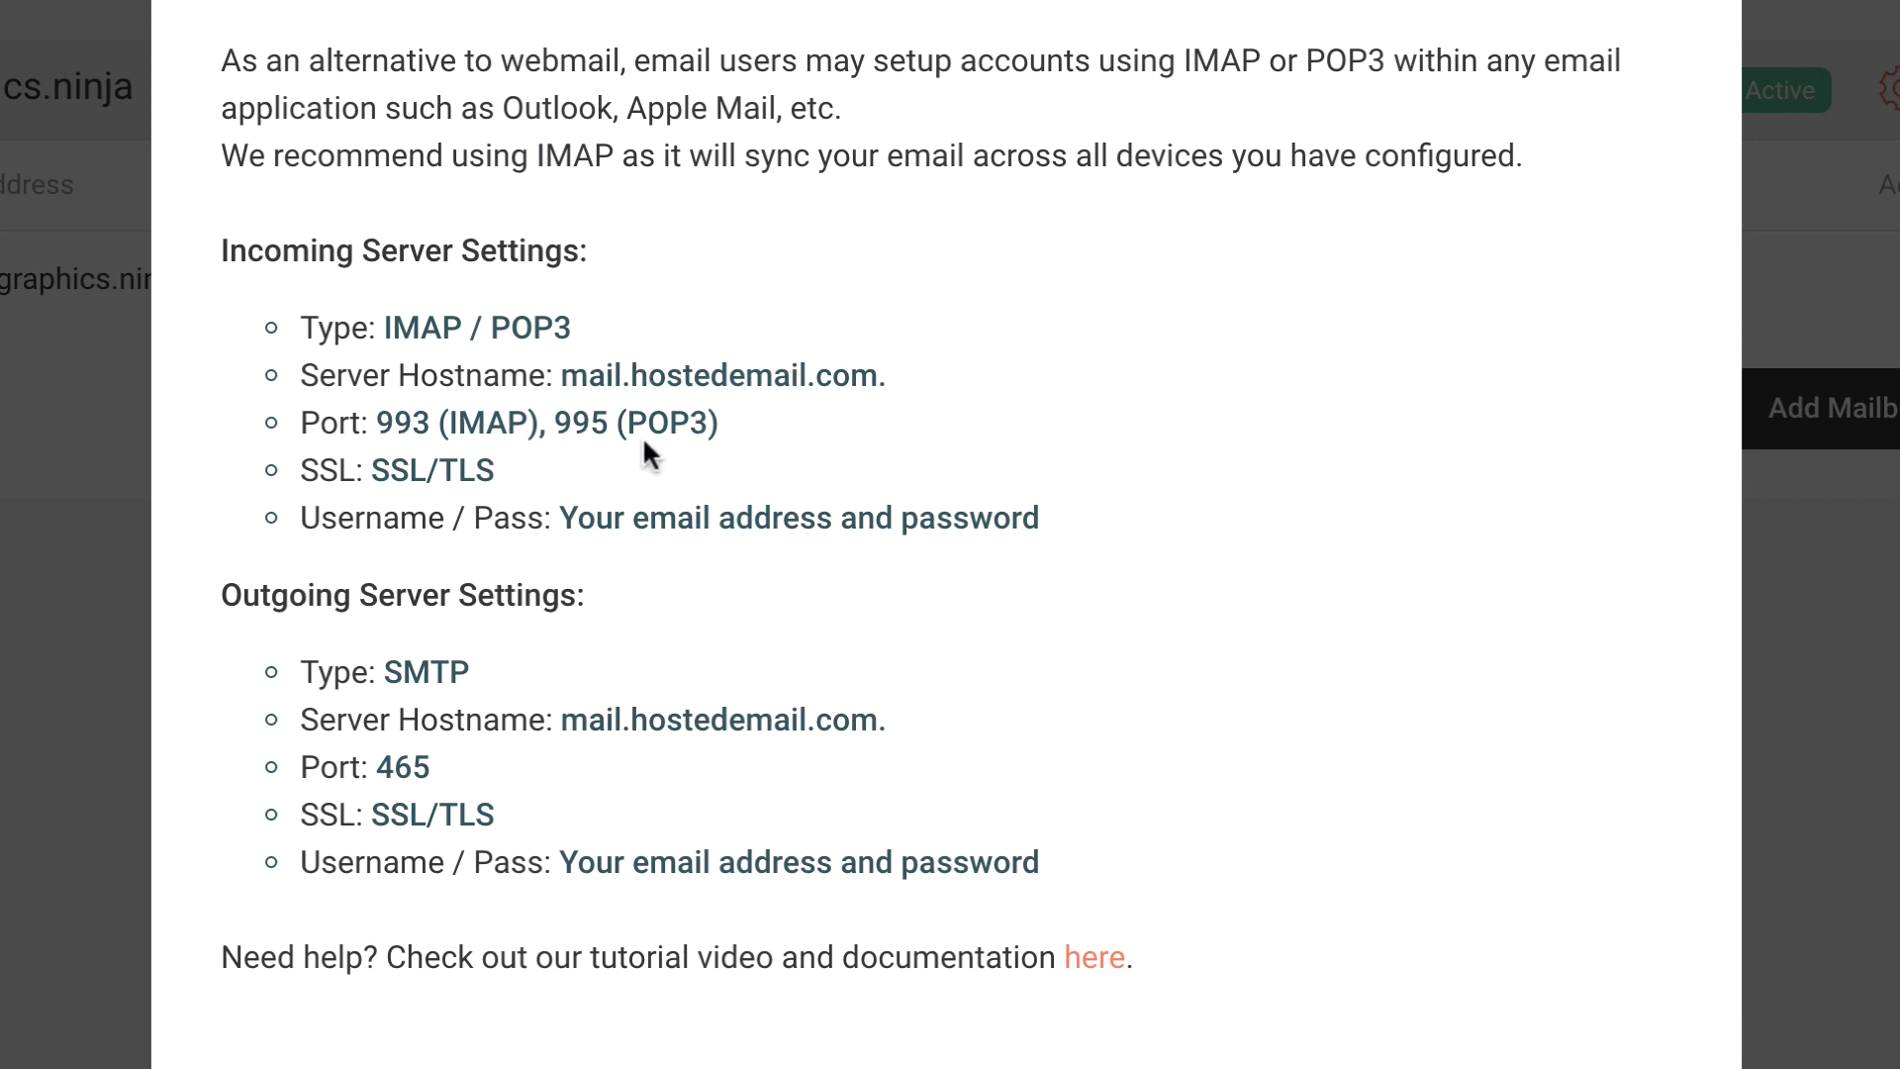
mouse_move(364, 427)
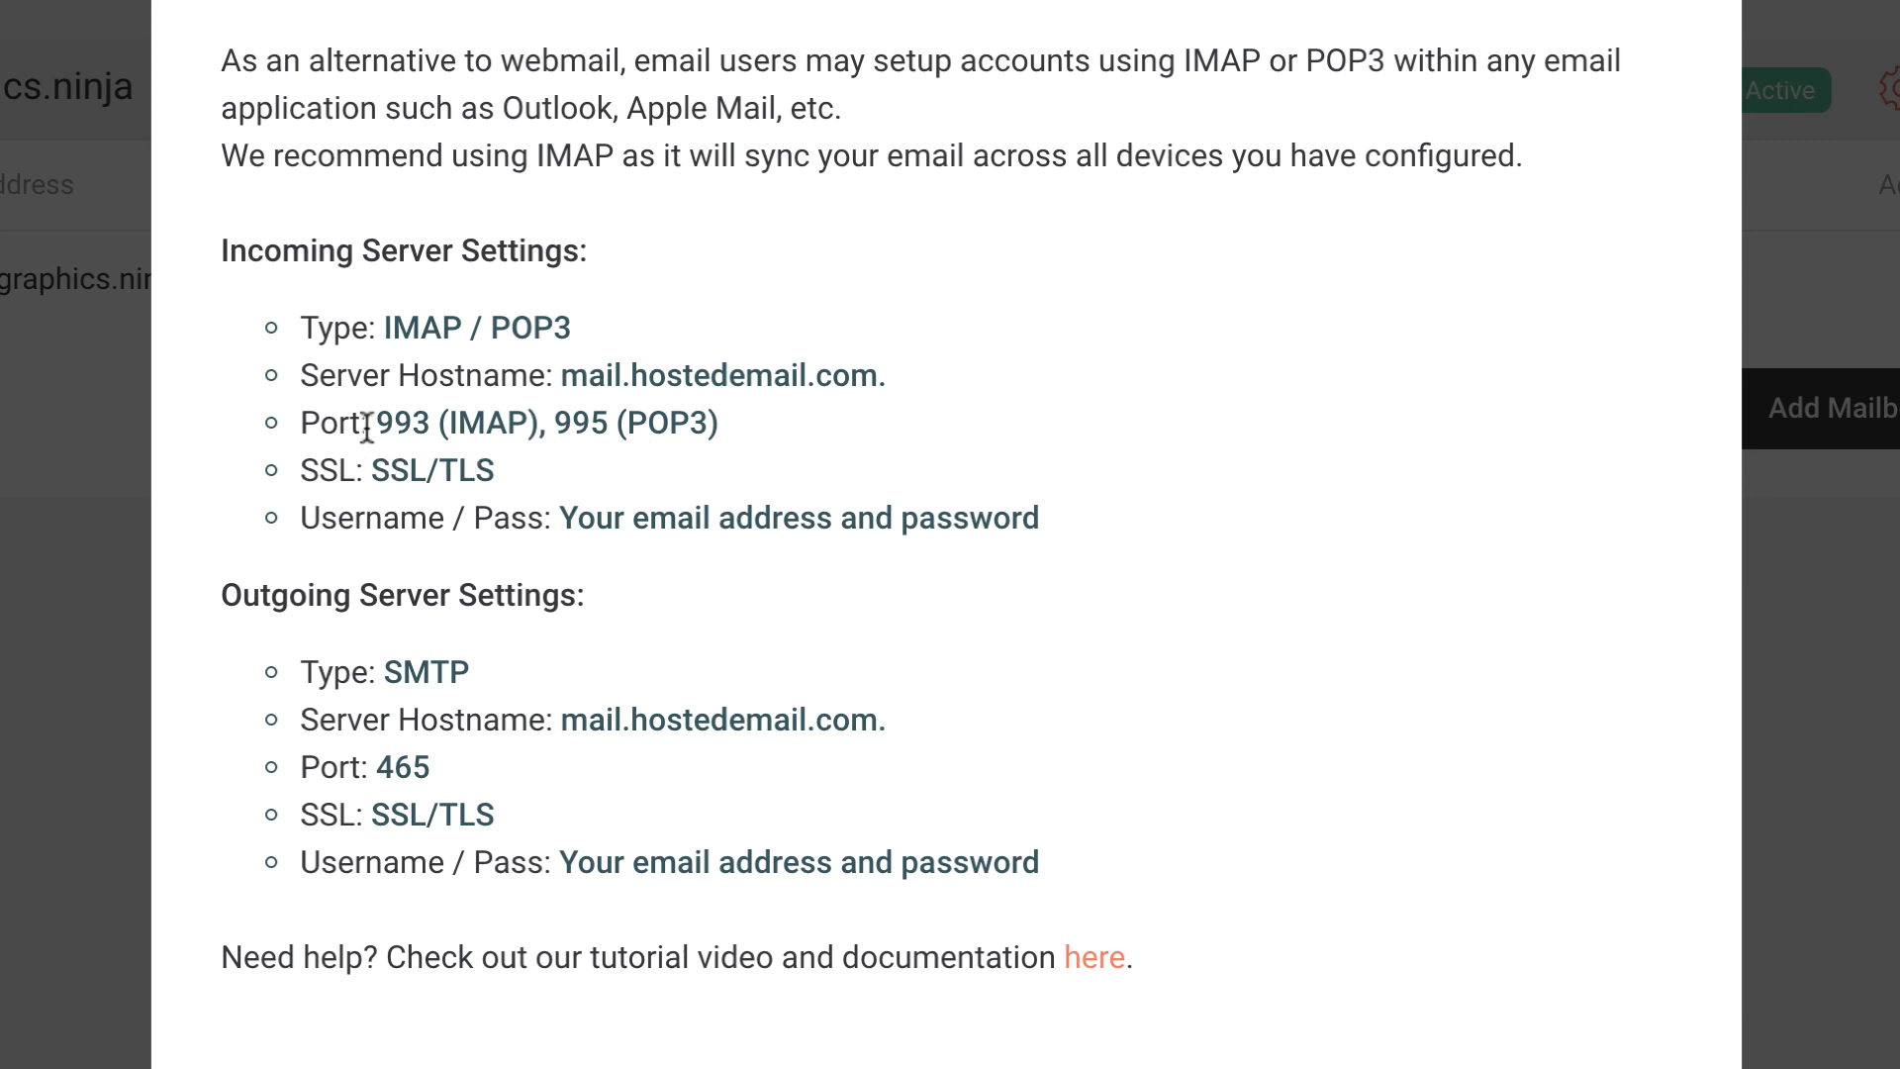
mouse_move(411, 430)
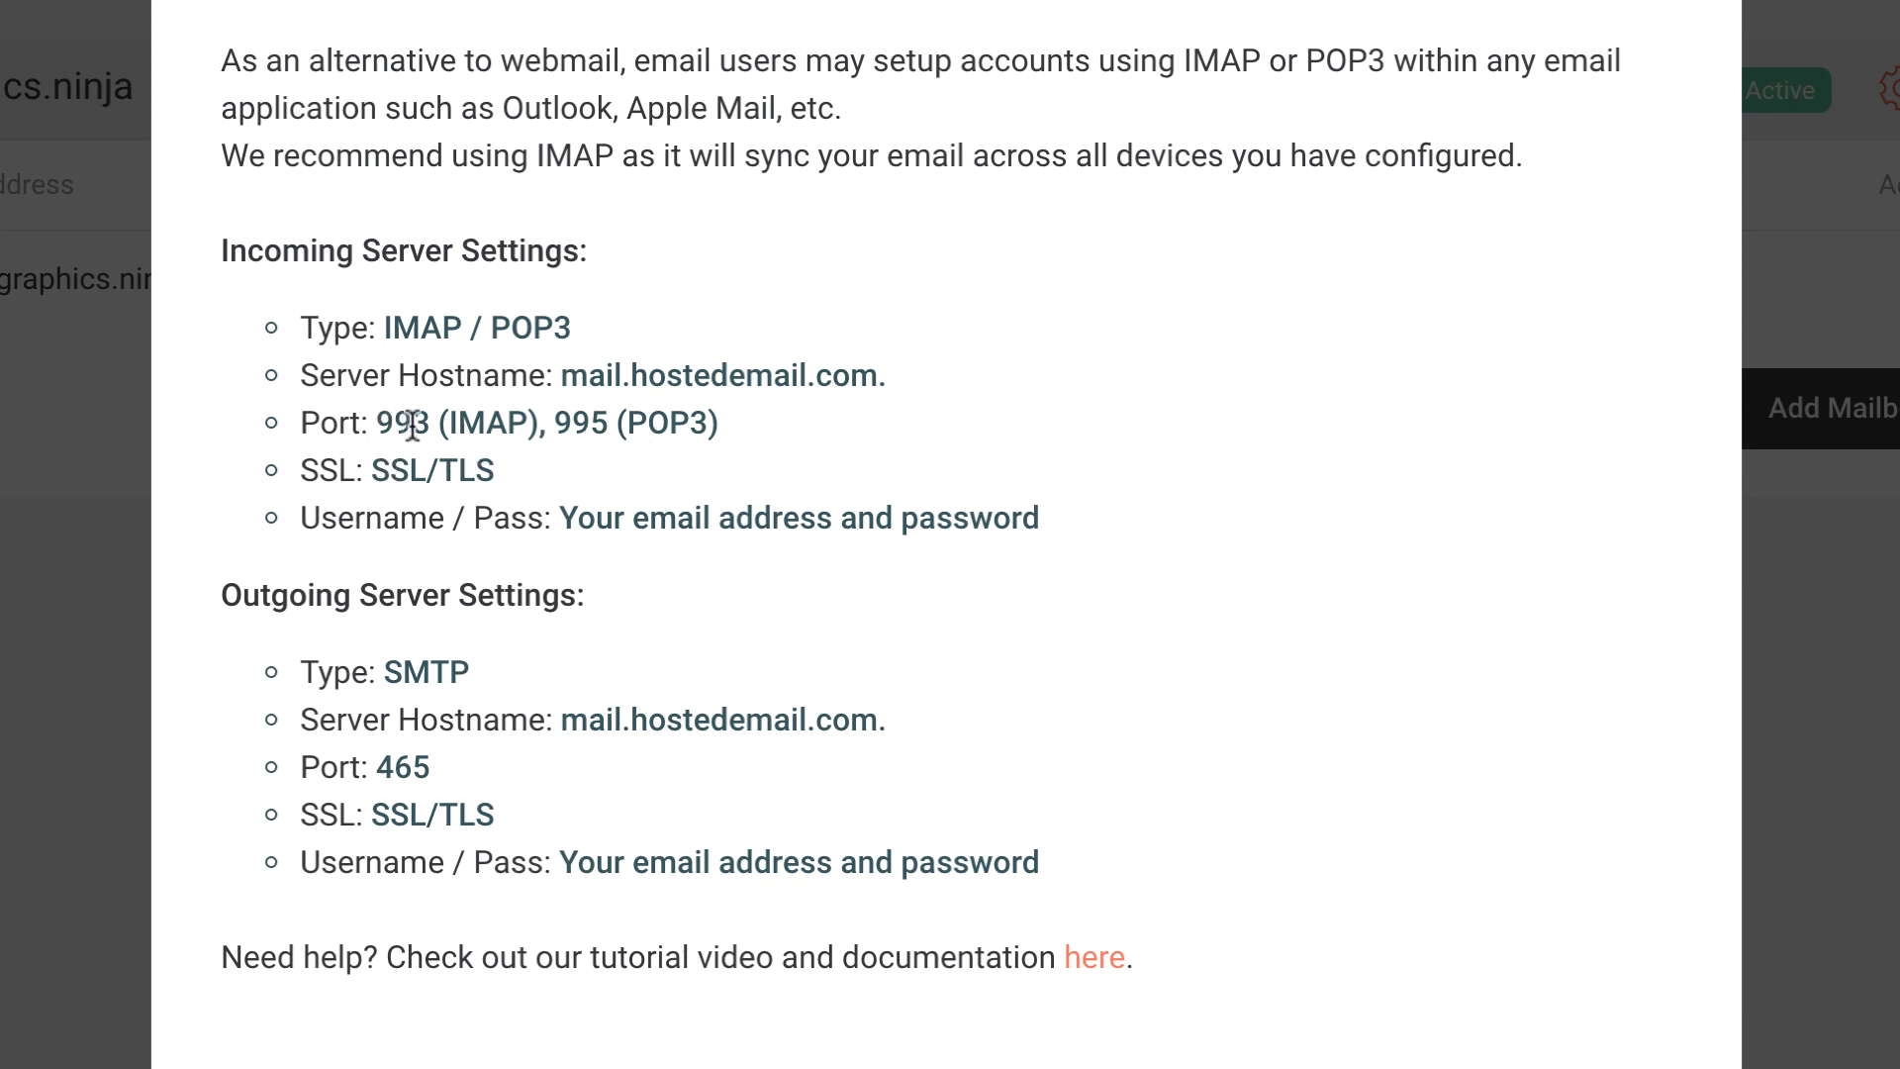
mouse_move(451, 480)
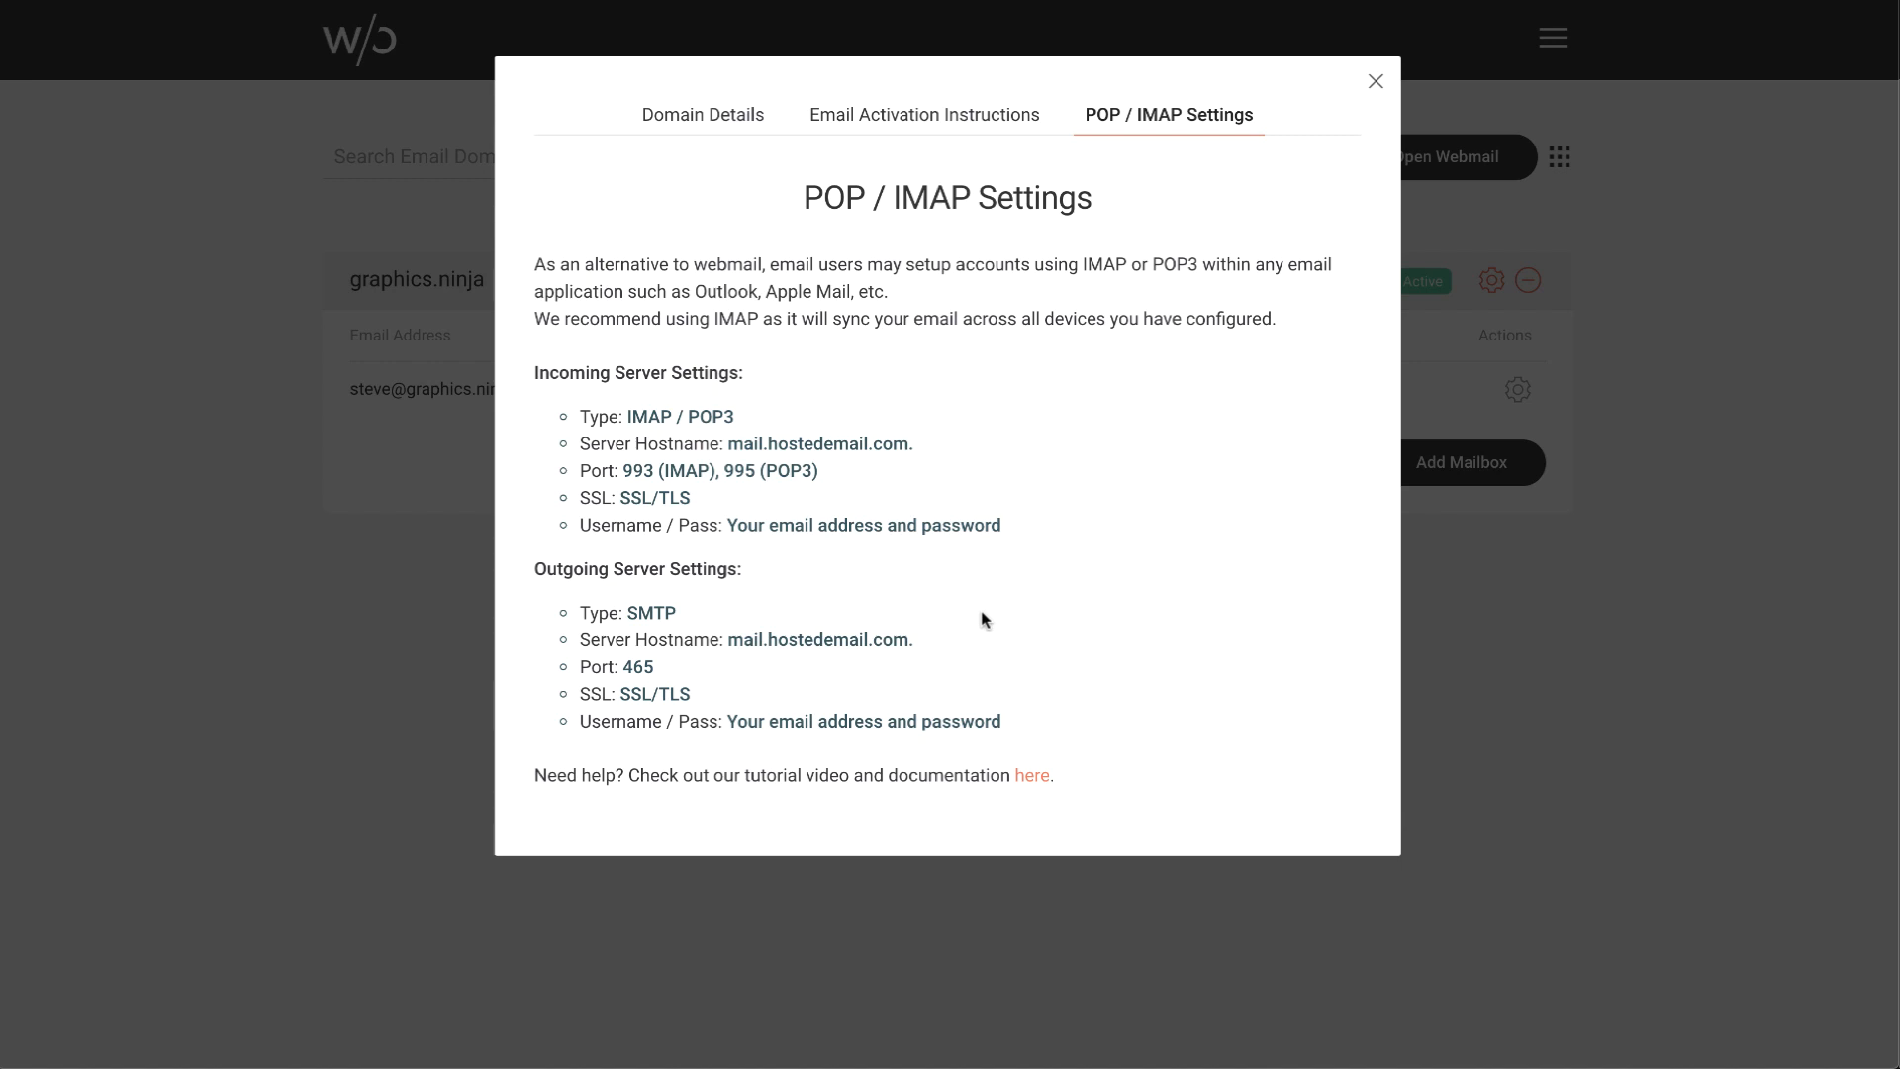
mouse_move(1034, 785)
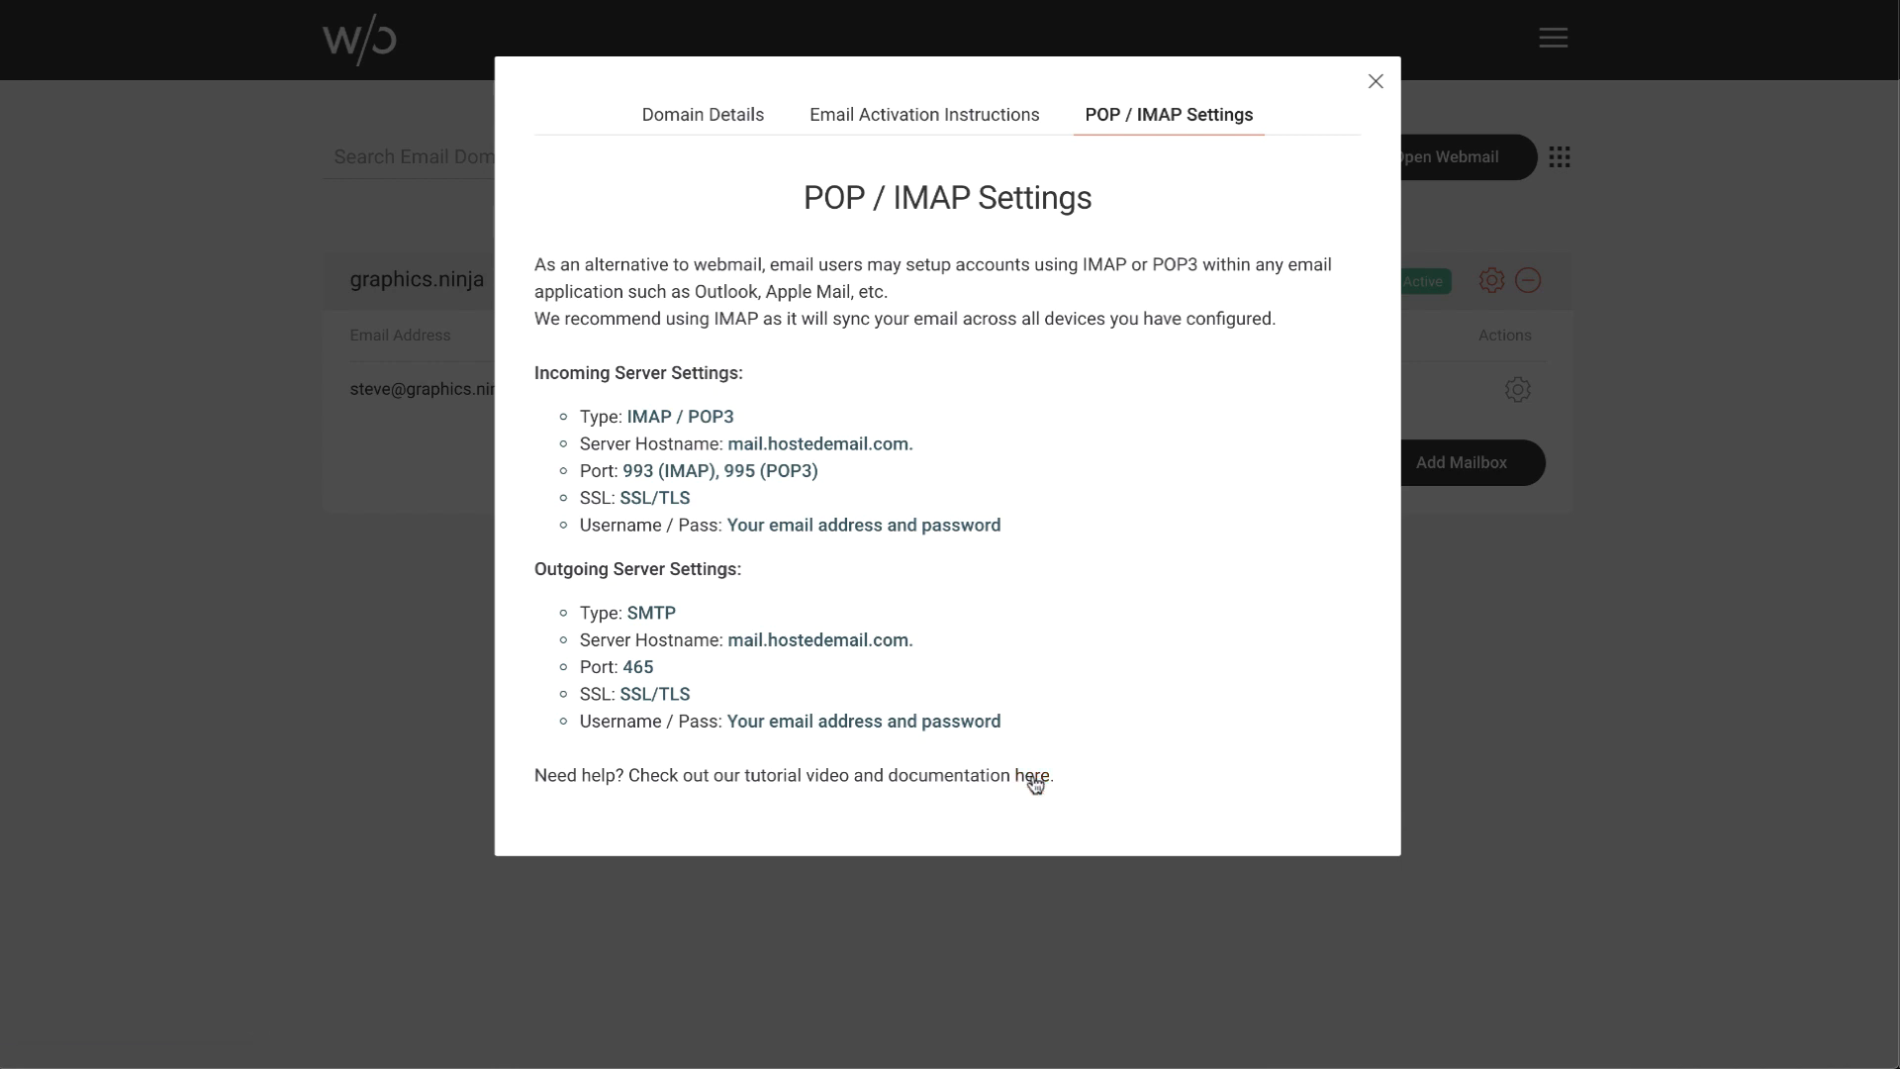
Read the 'Email – Configuring Email Clients' article down to its Configuration Guides
click(1035, 775)
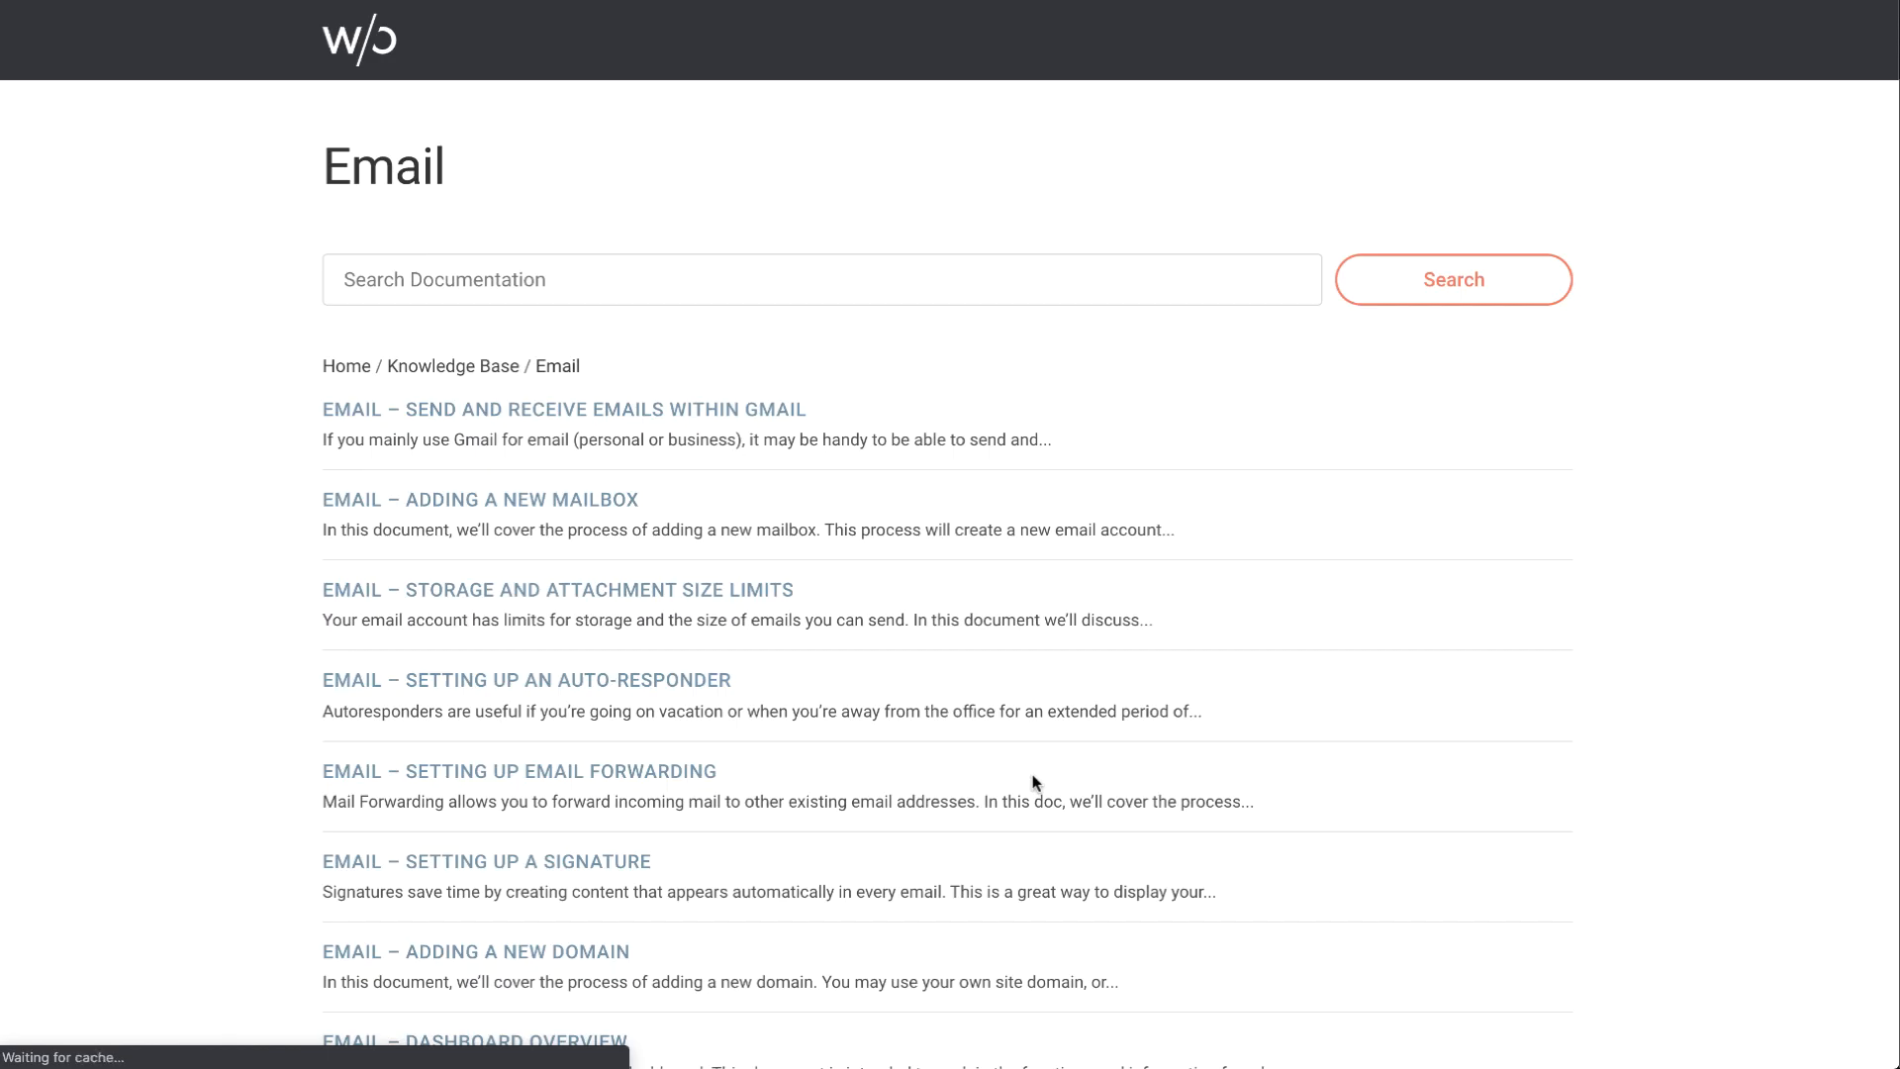
scroll(down, 3)
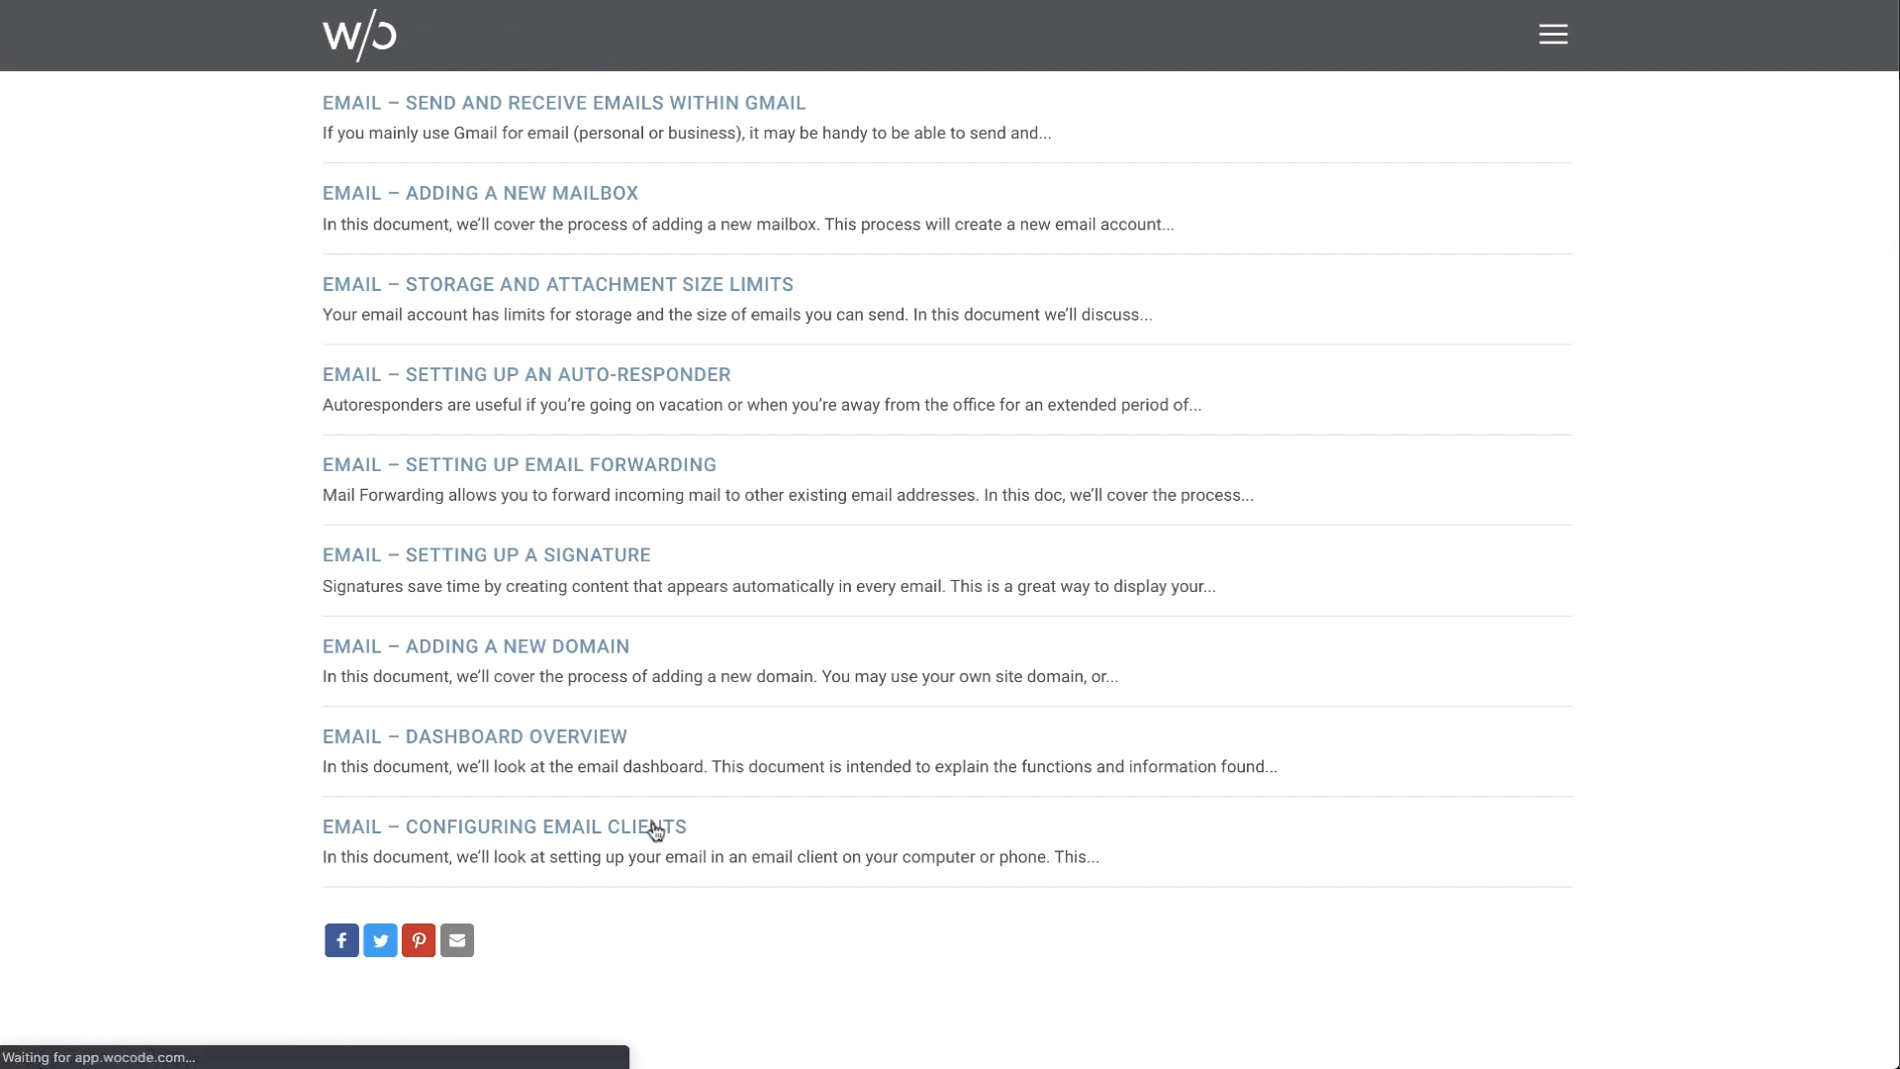
click(505, 826)
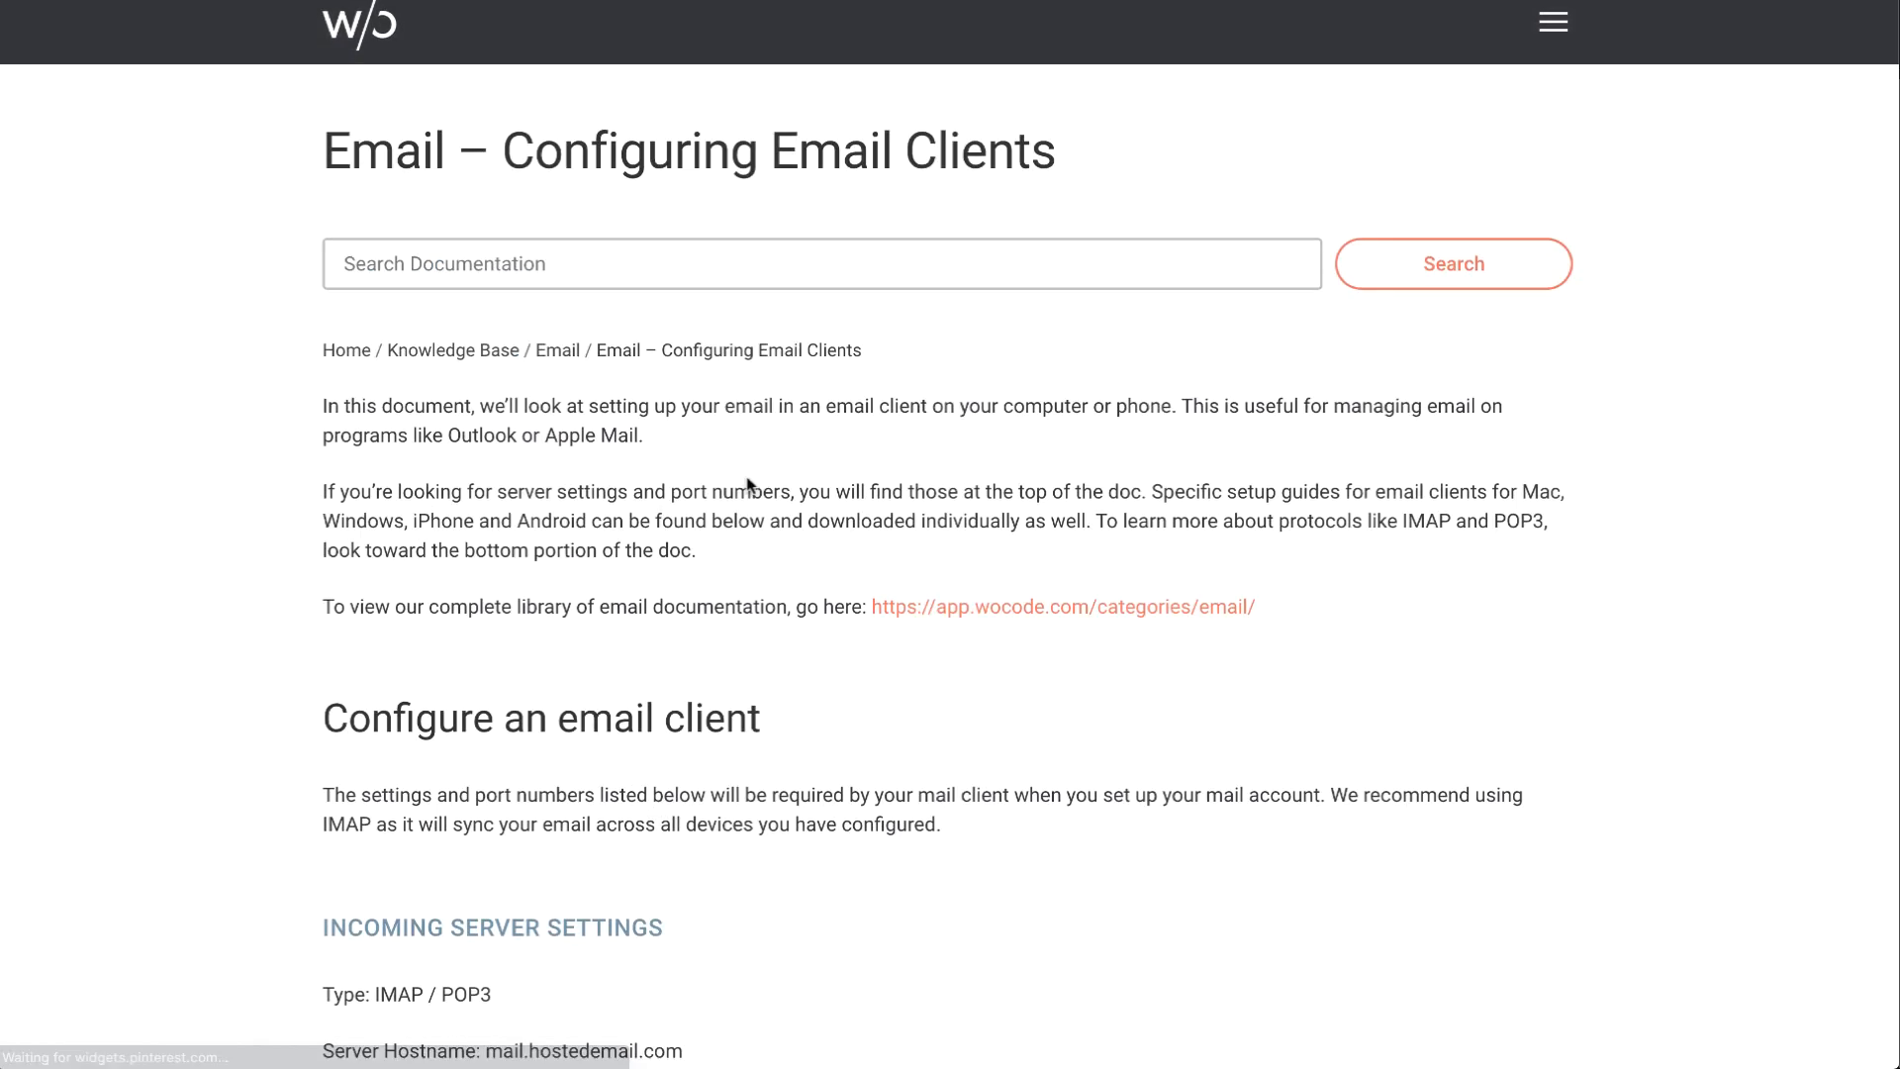
scroll(down, 3)
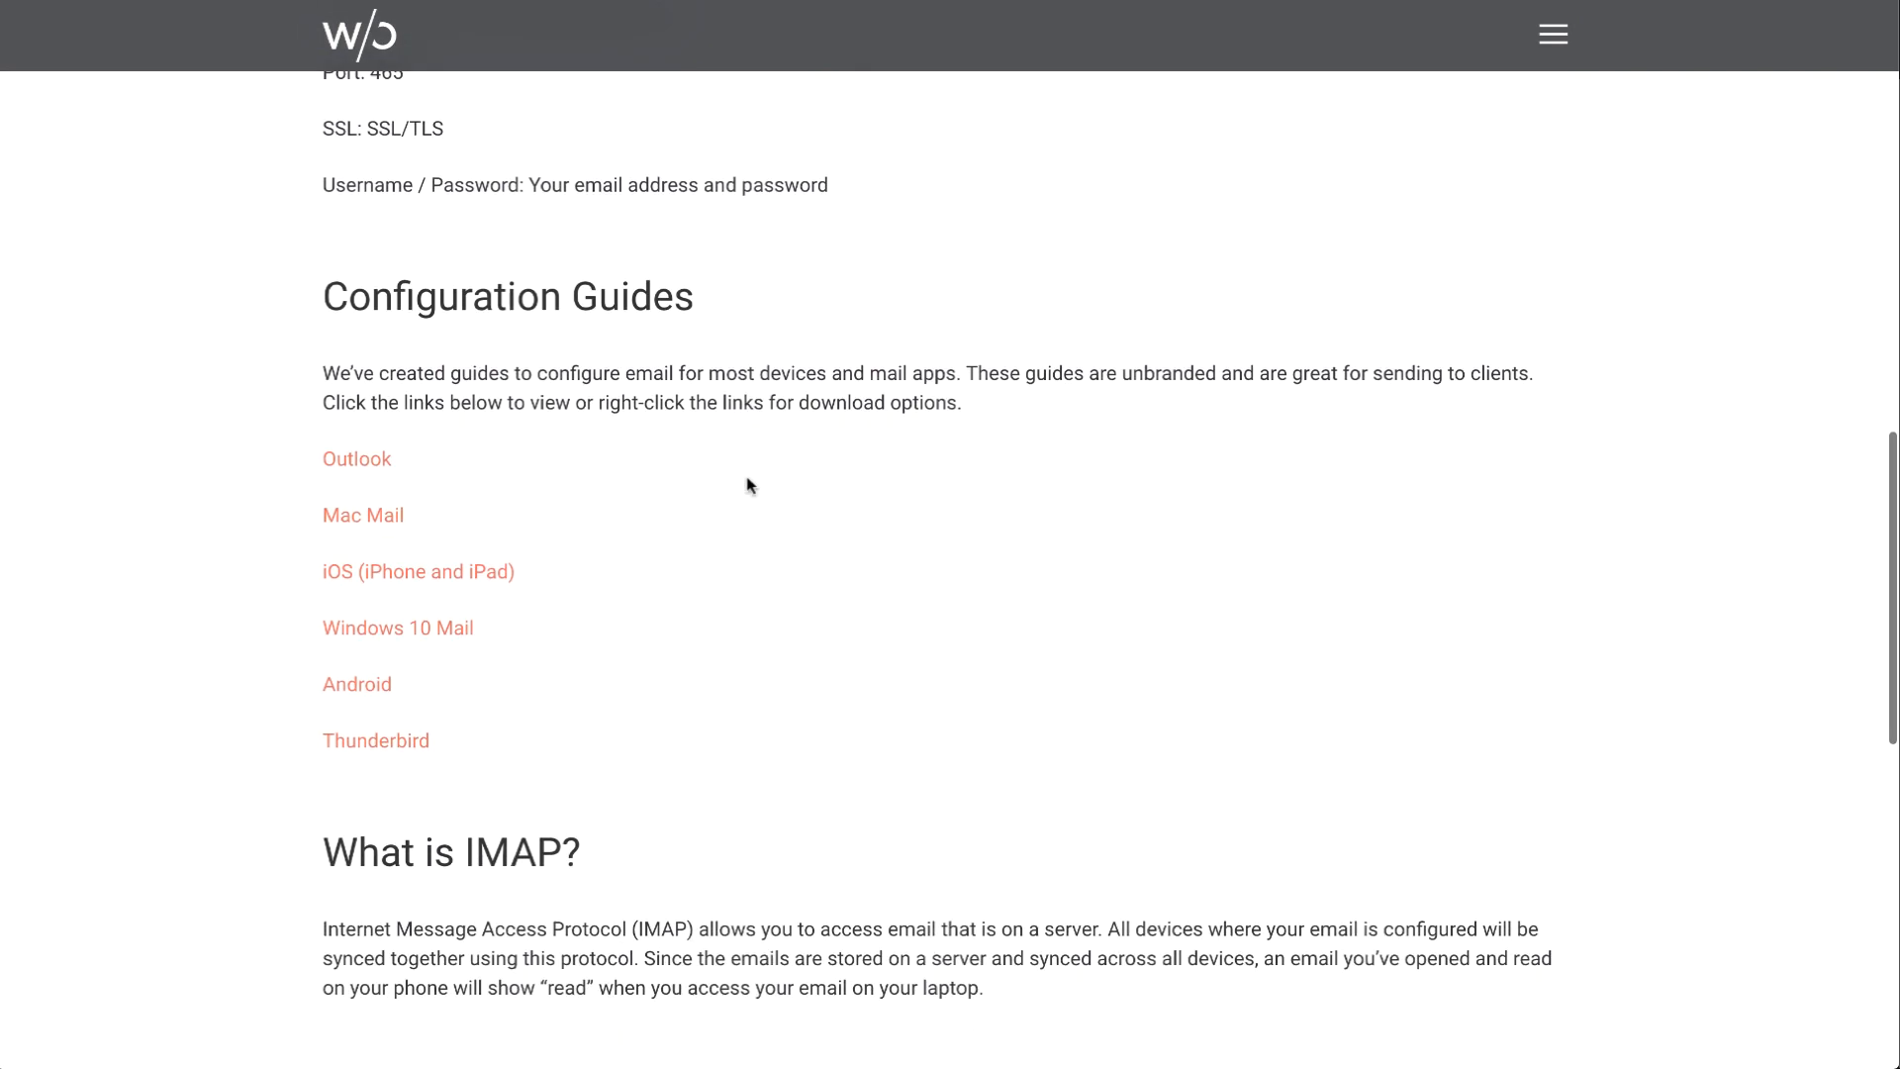
mouse_move(403, 486)
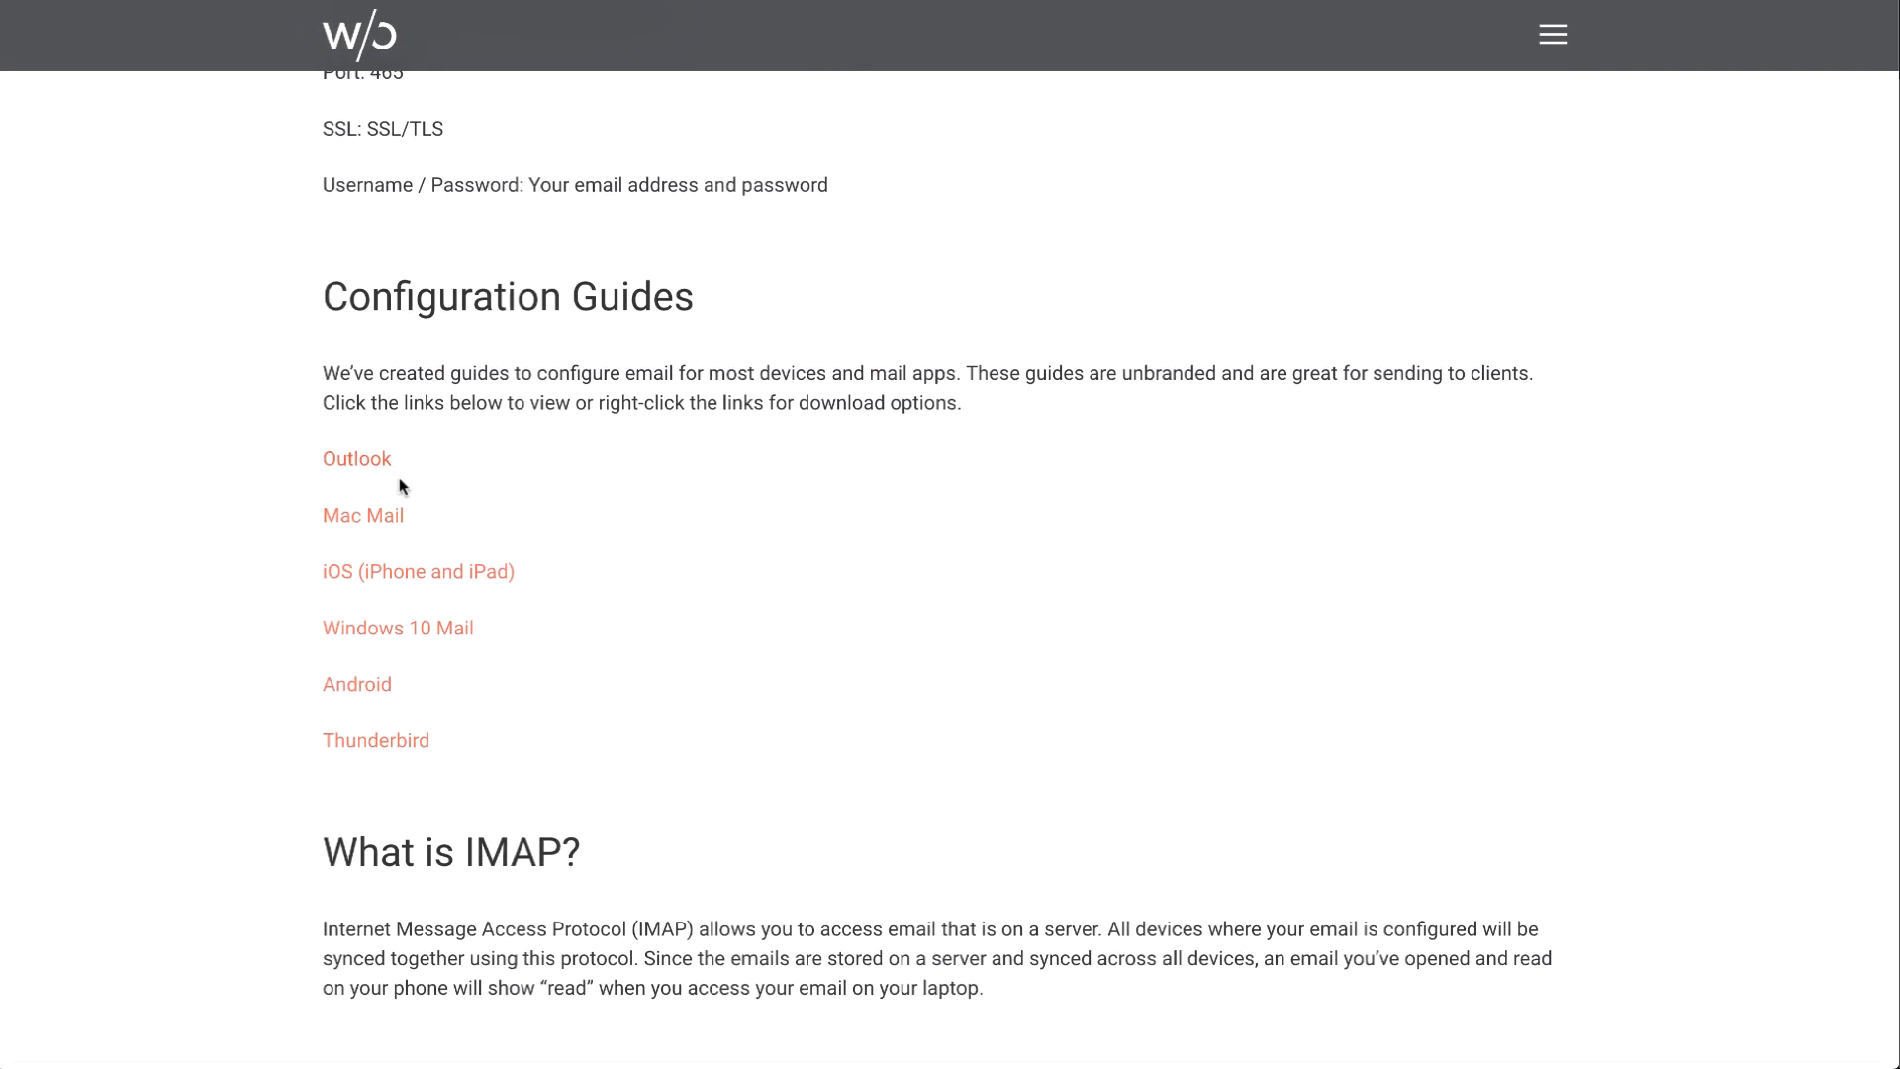
mouse_move(498, 668)
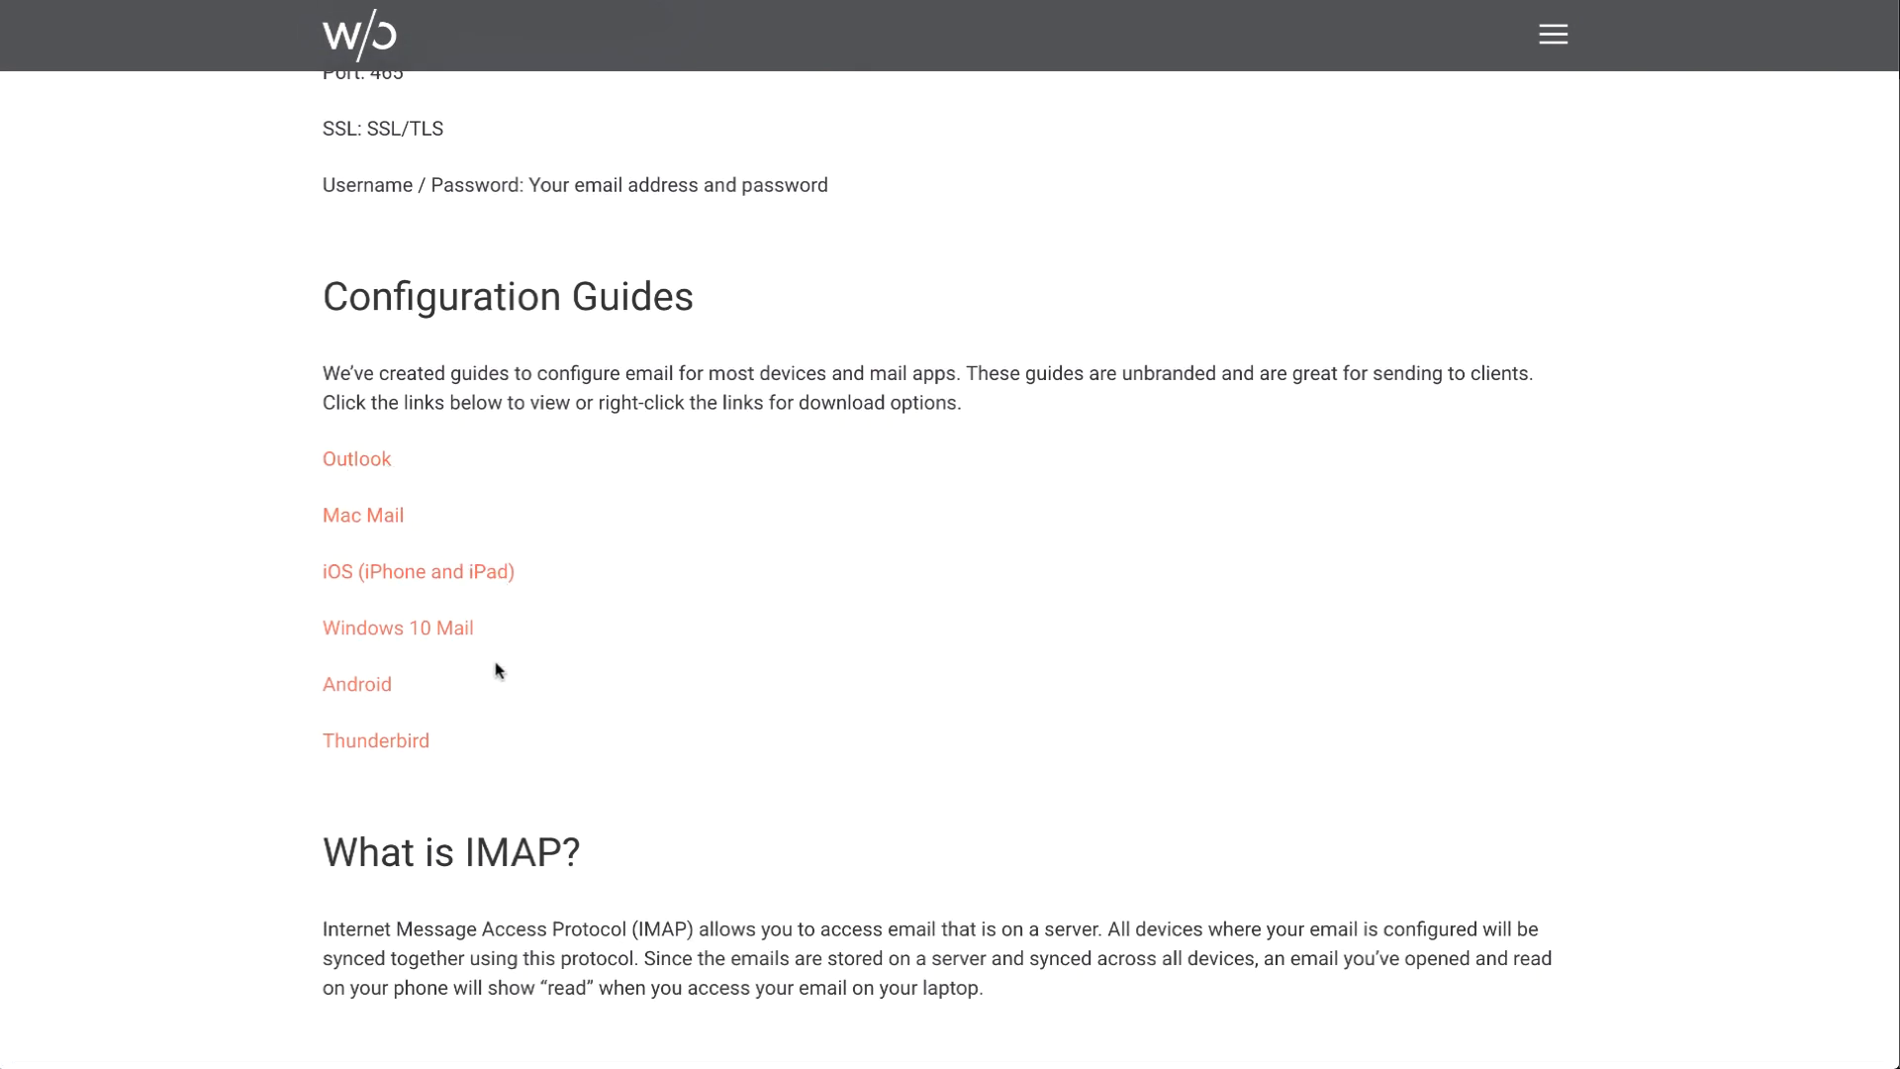
scroll(down, 3)
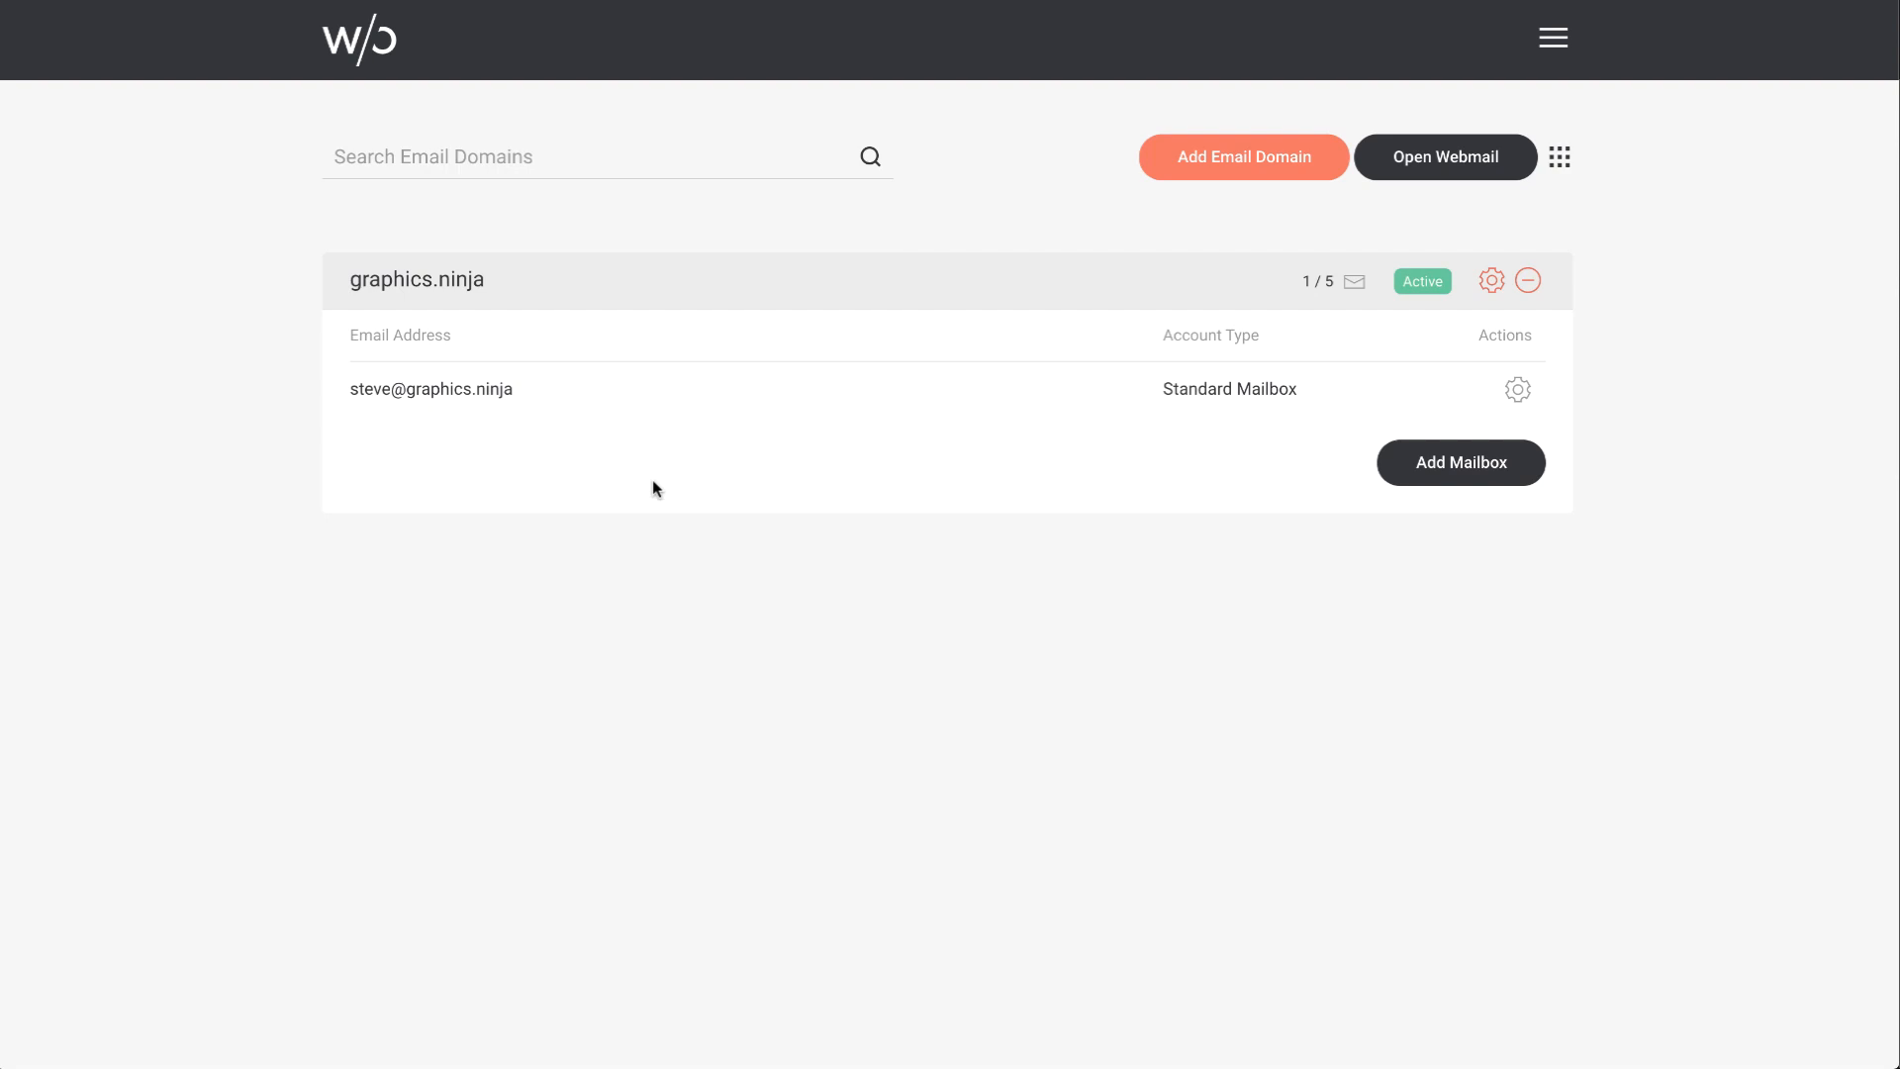
mouse_move(524, 422)
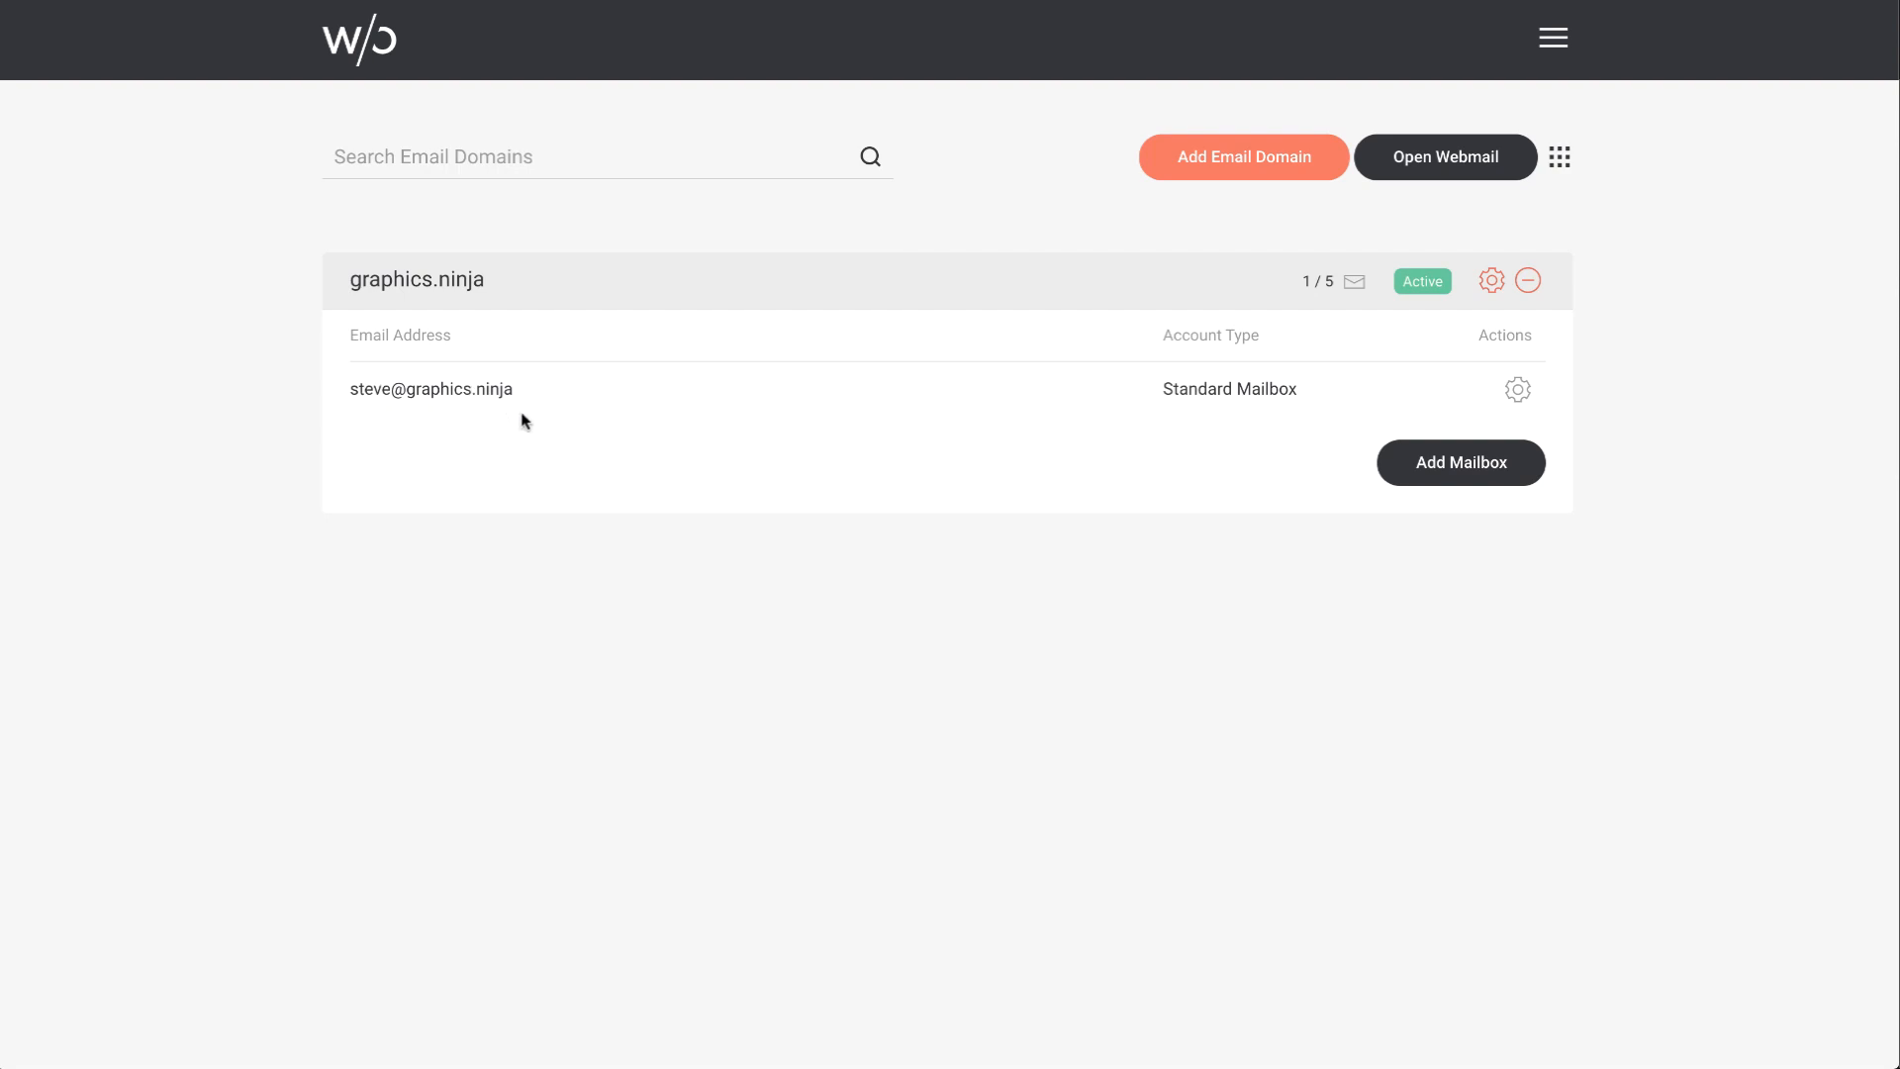
mouse_move(741, 494)
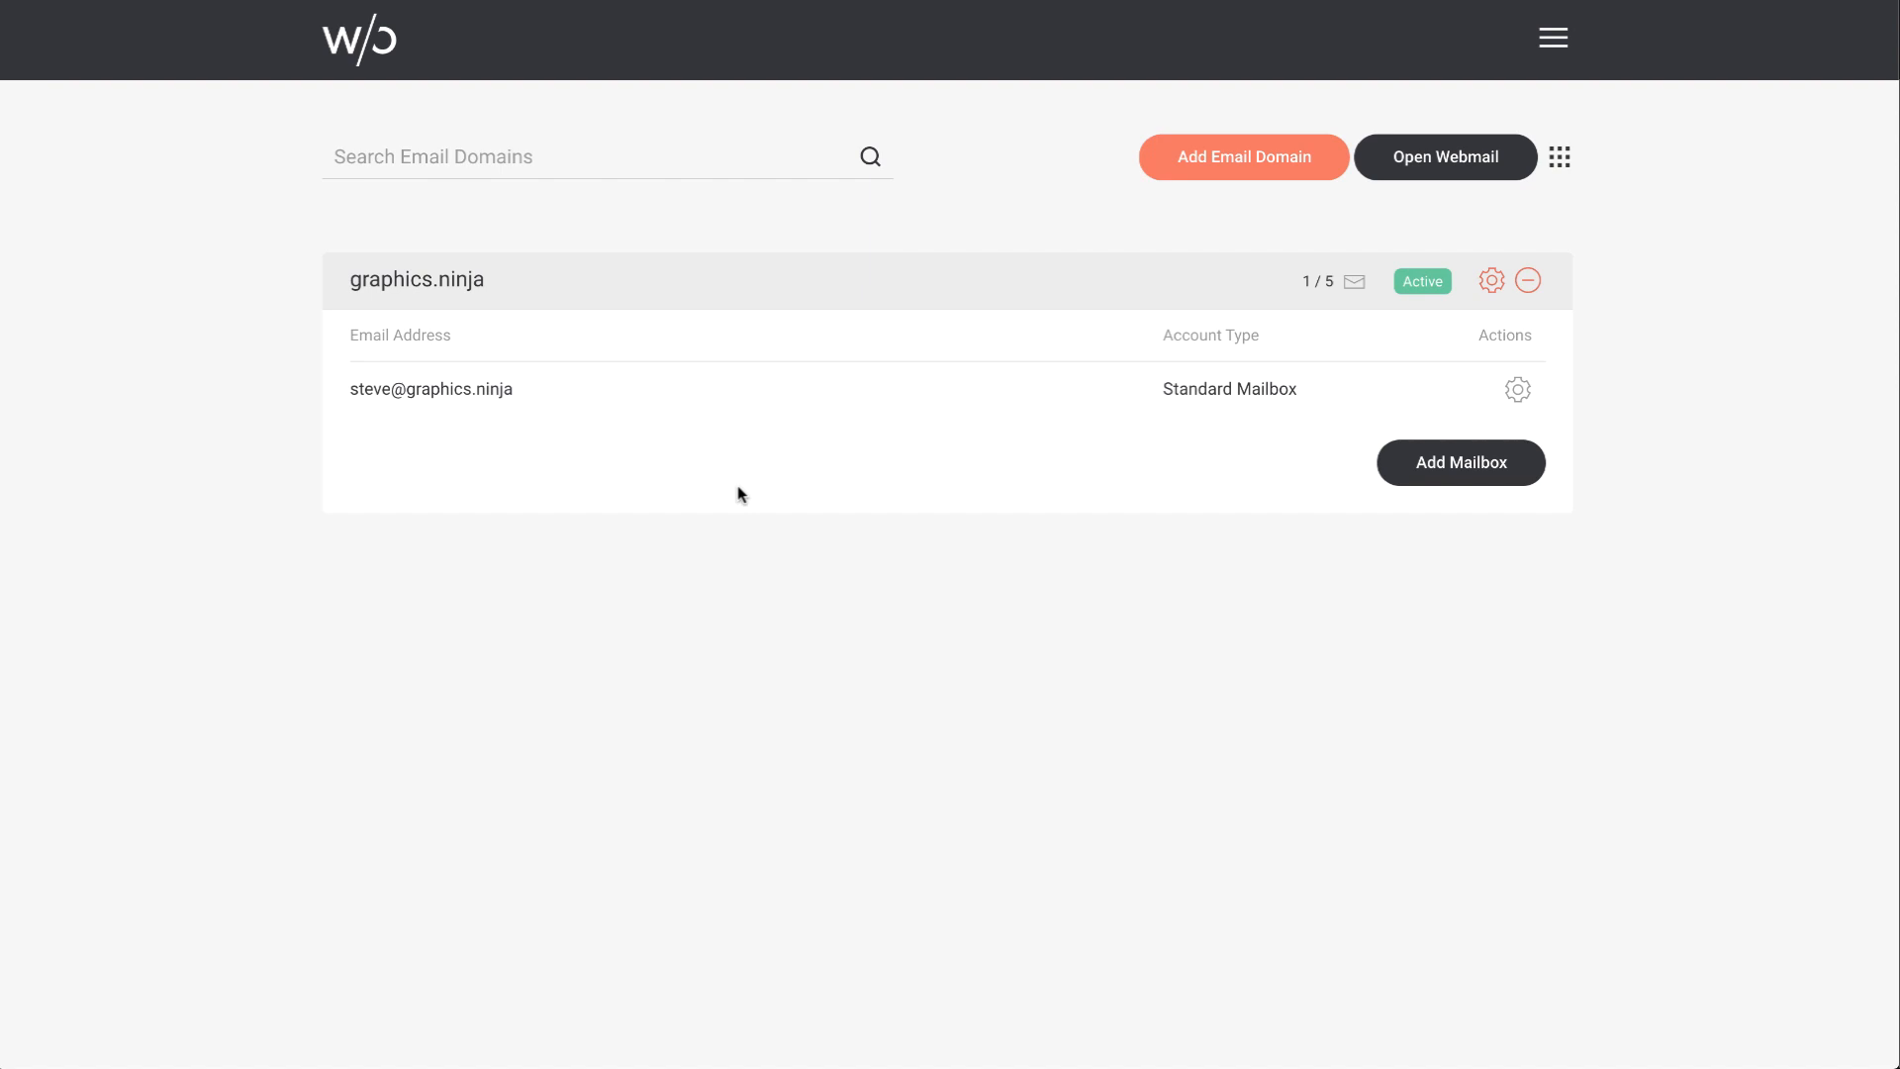
mouse_move(1491, 281)
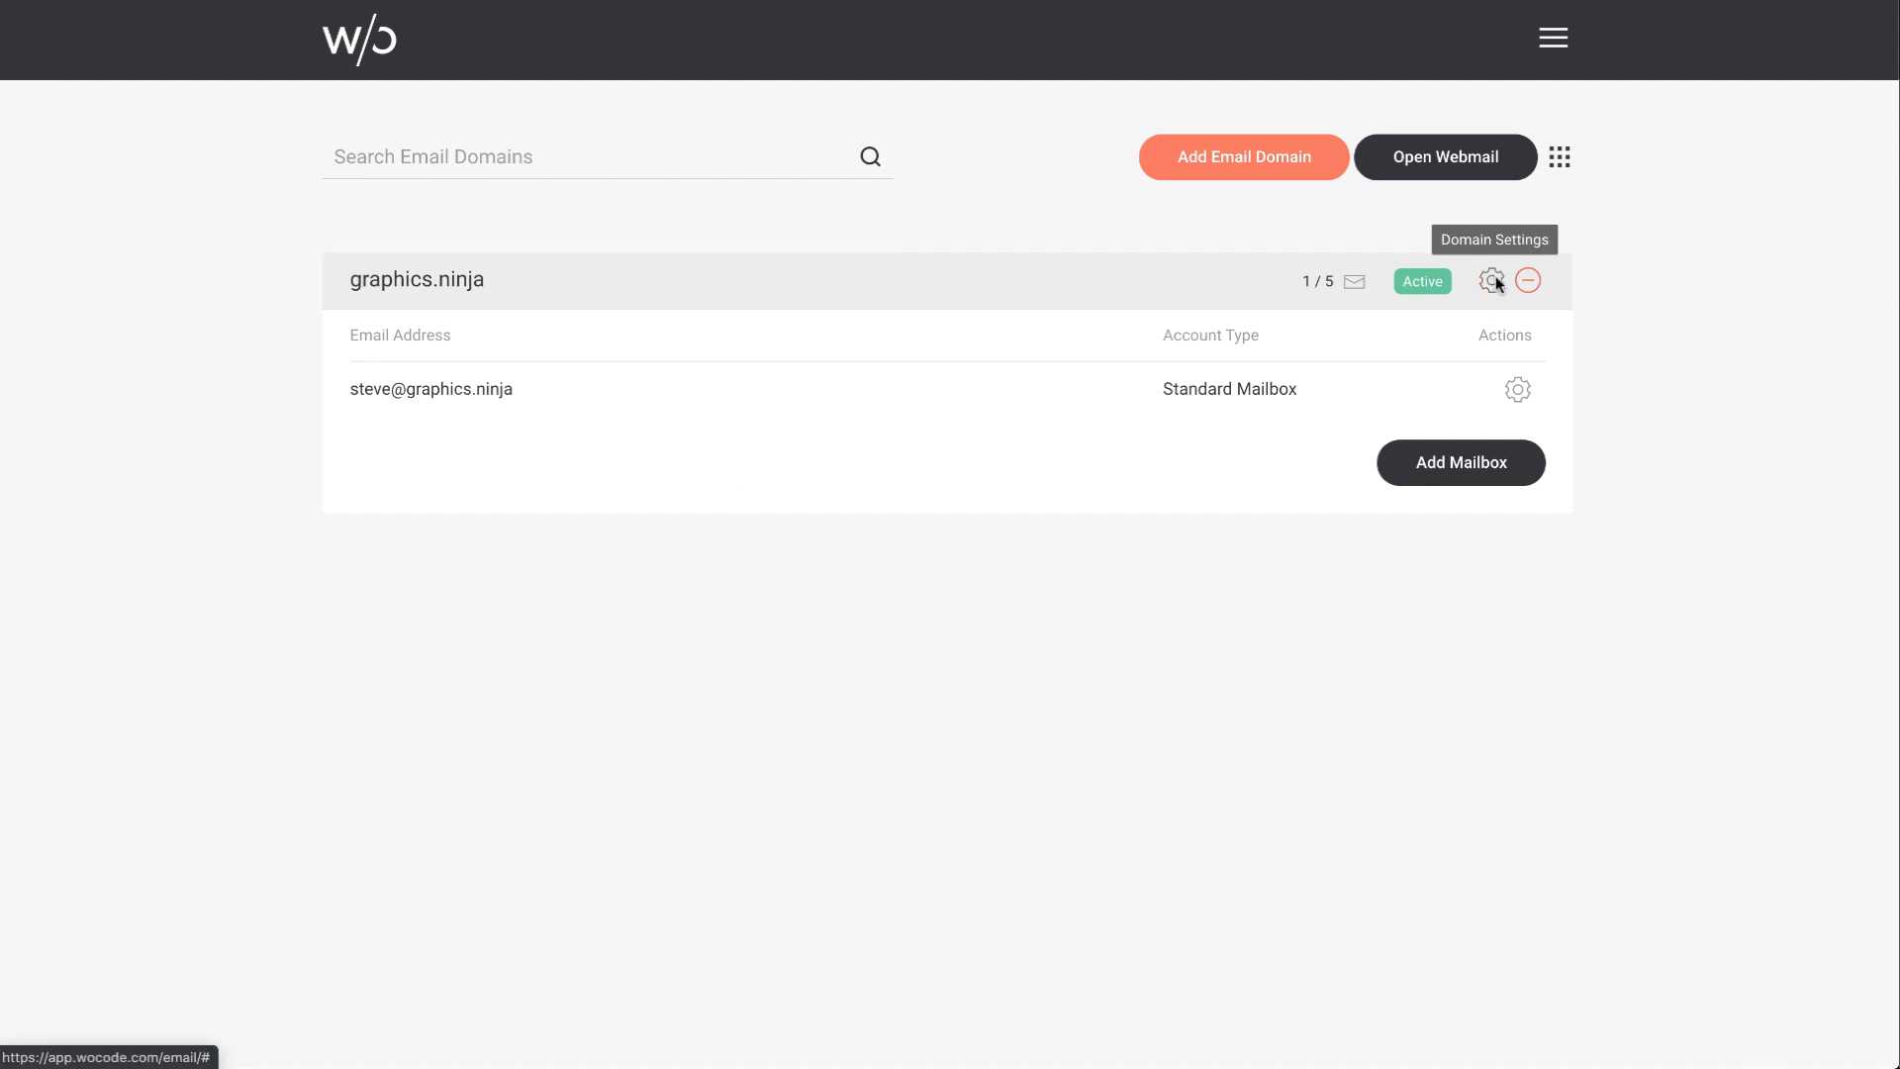
Review graphics.ninja's Domain Details: active subscription, 5-mailbox limit, 5GB storage
click(1491, 280)
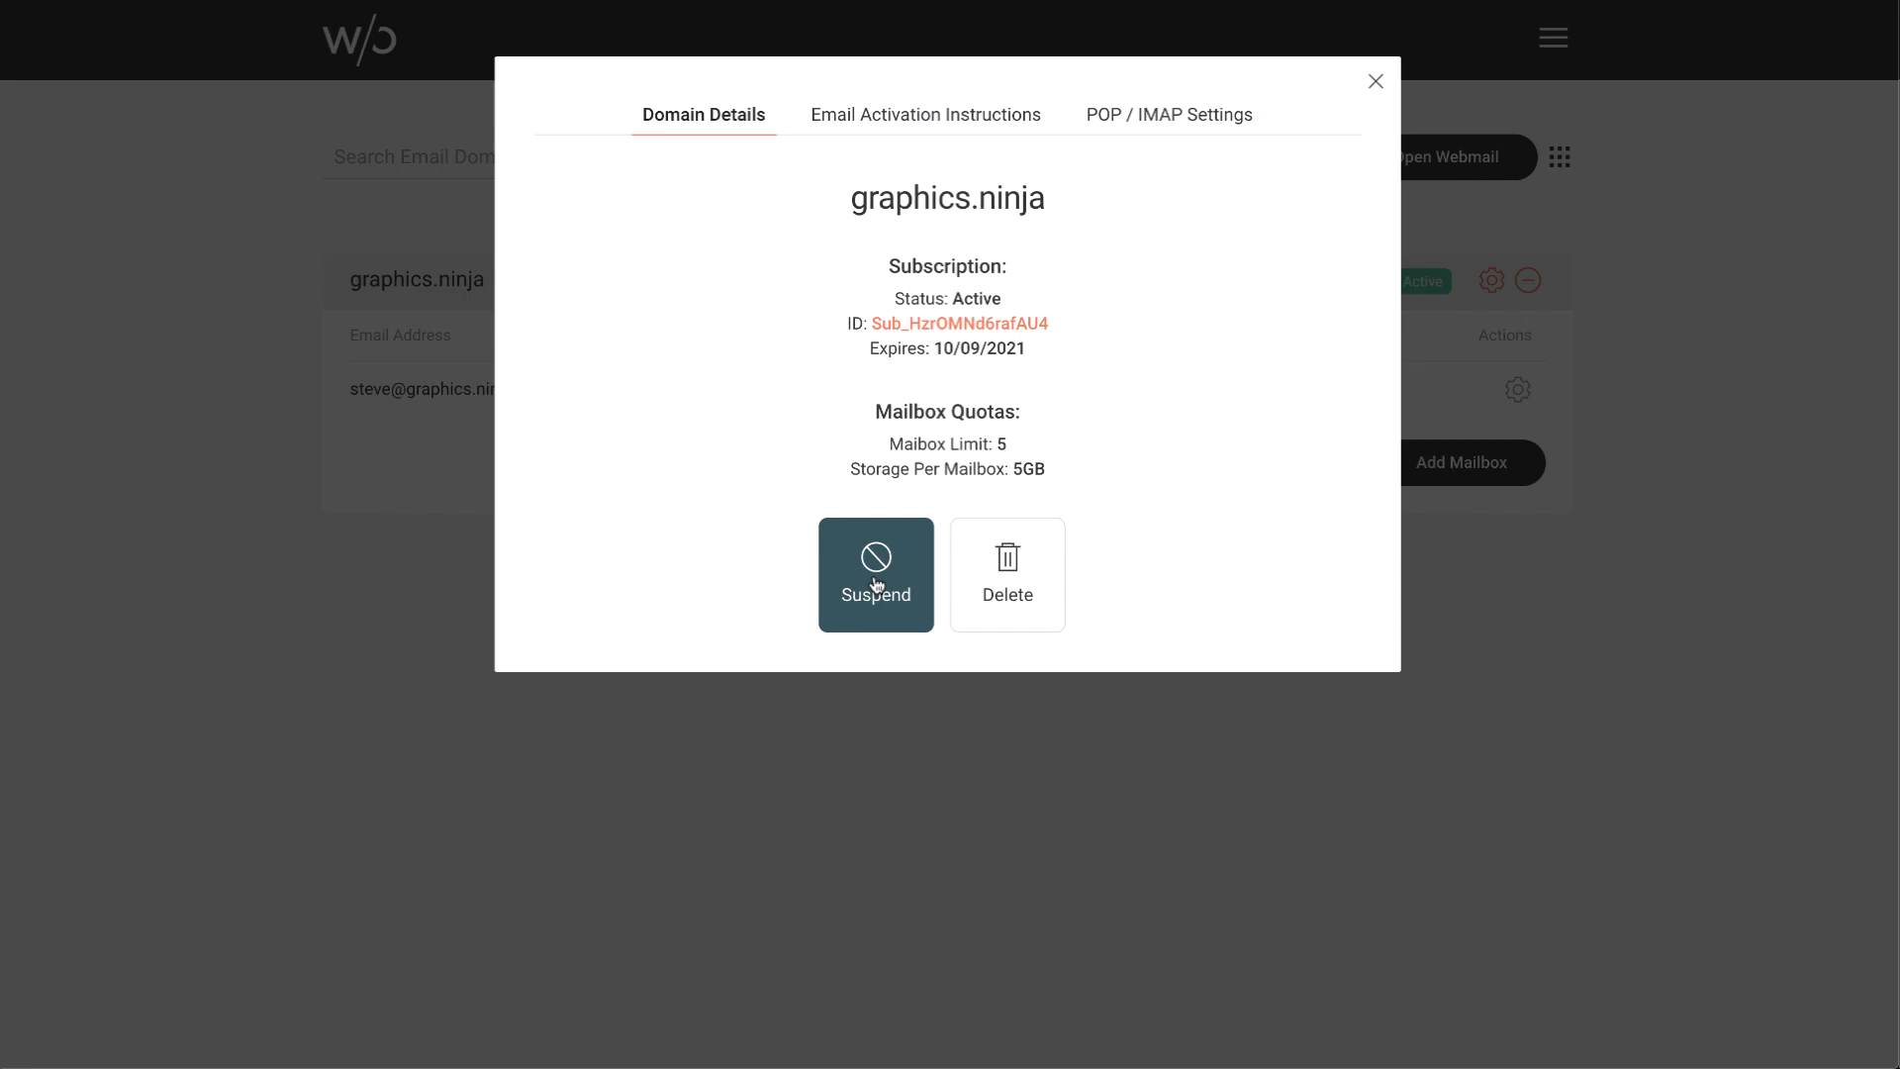
click(875, 574)
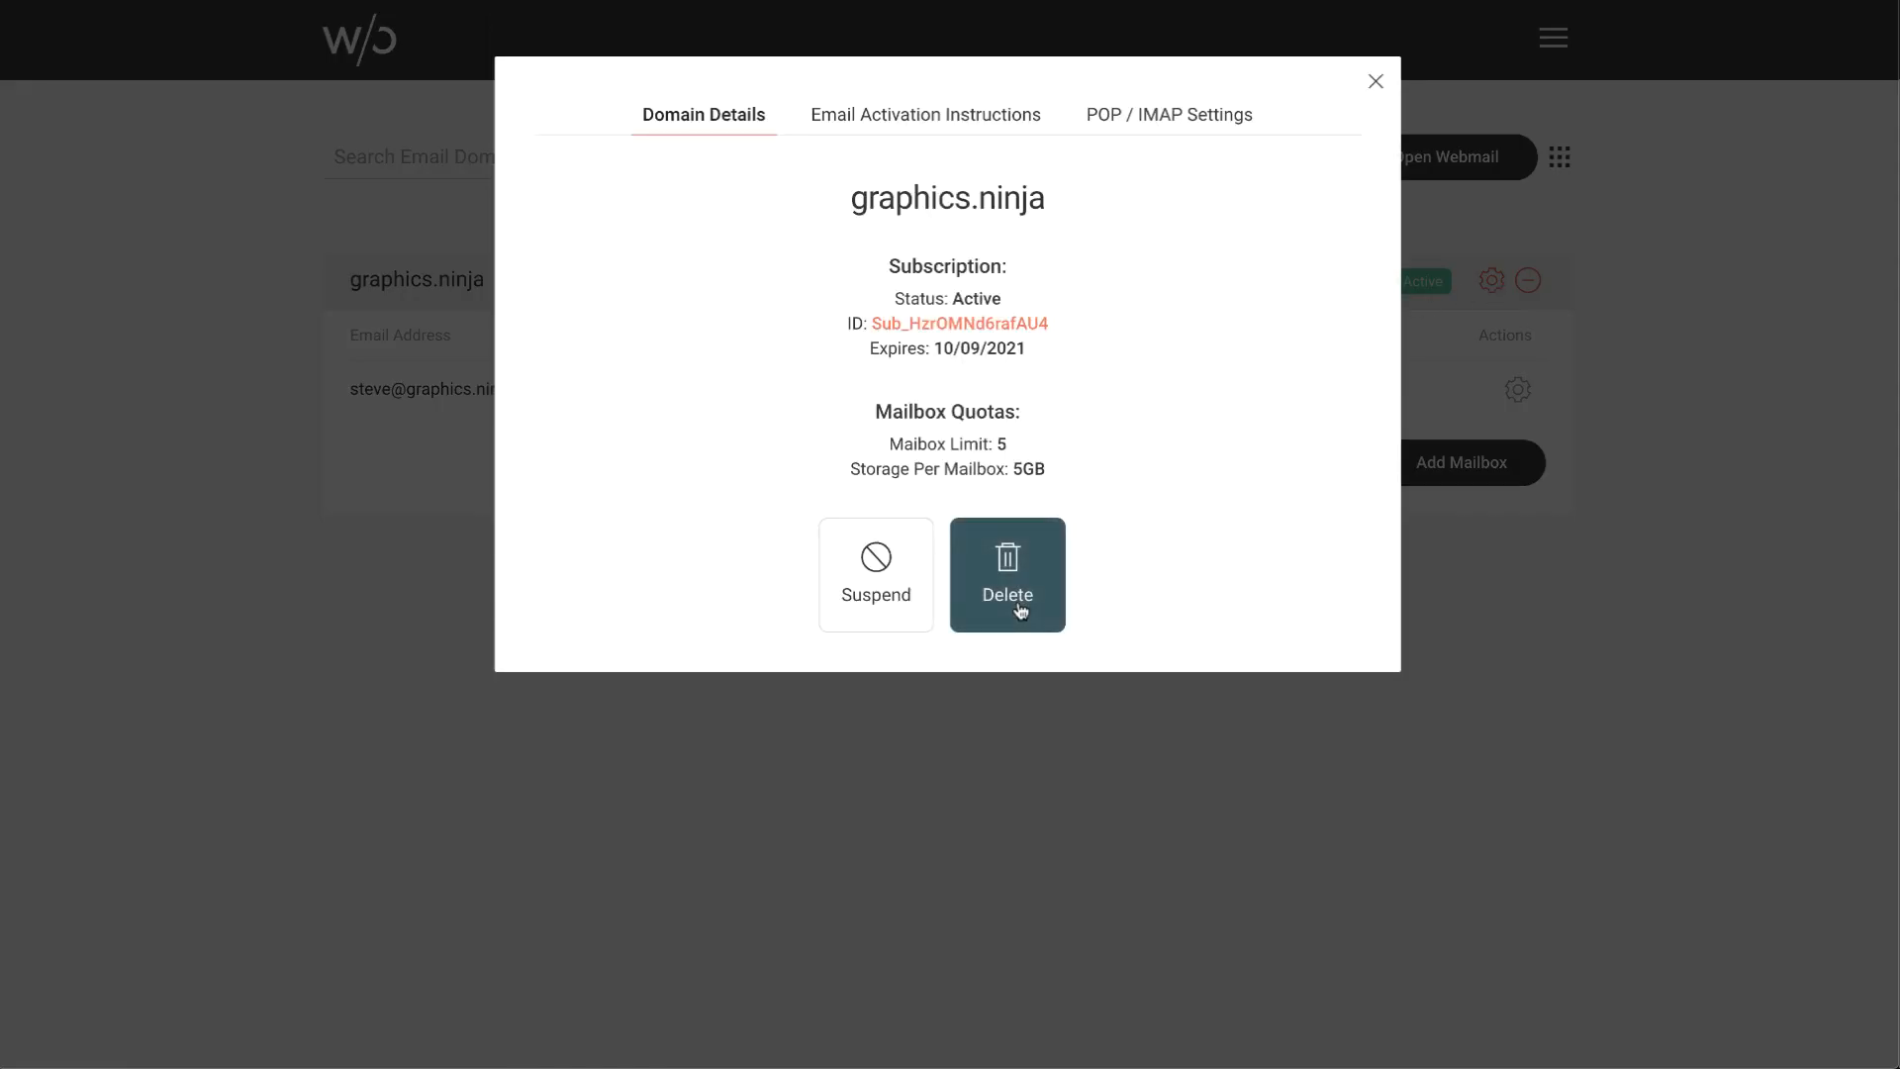
mouse_move(929, 338)
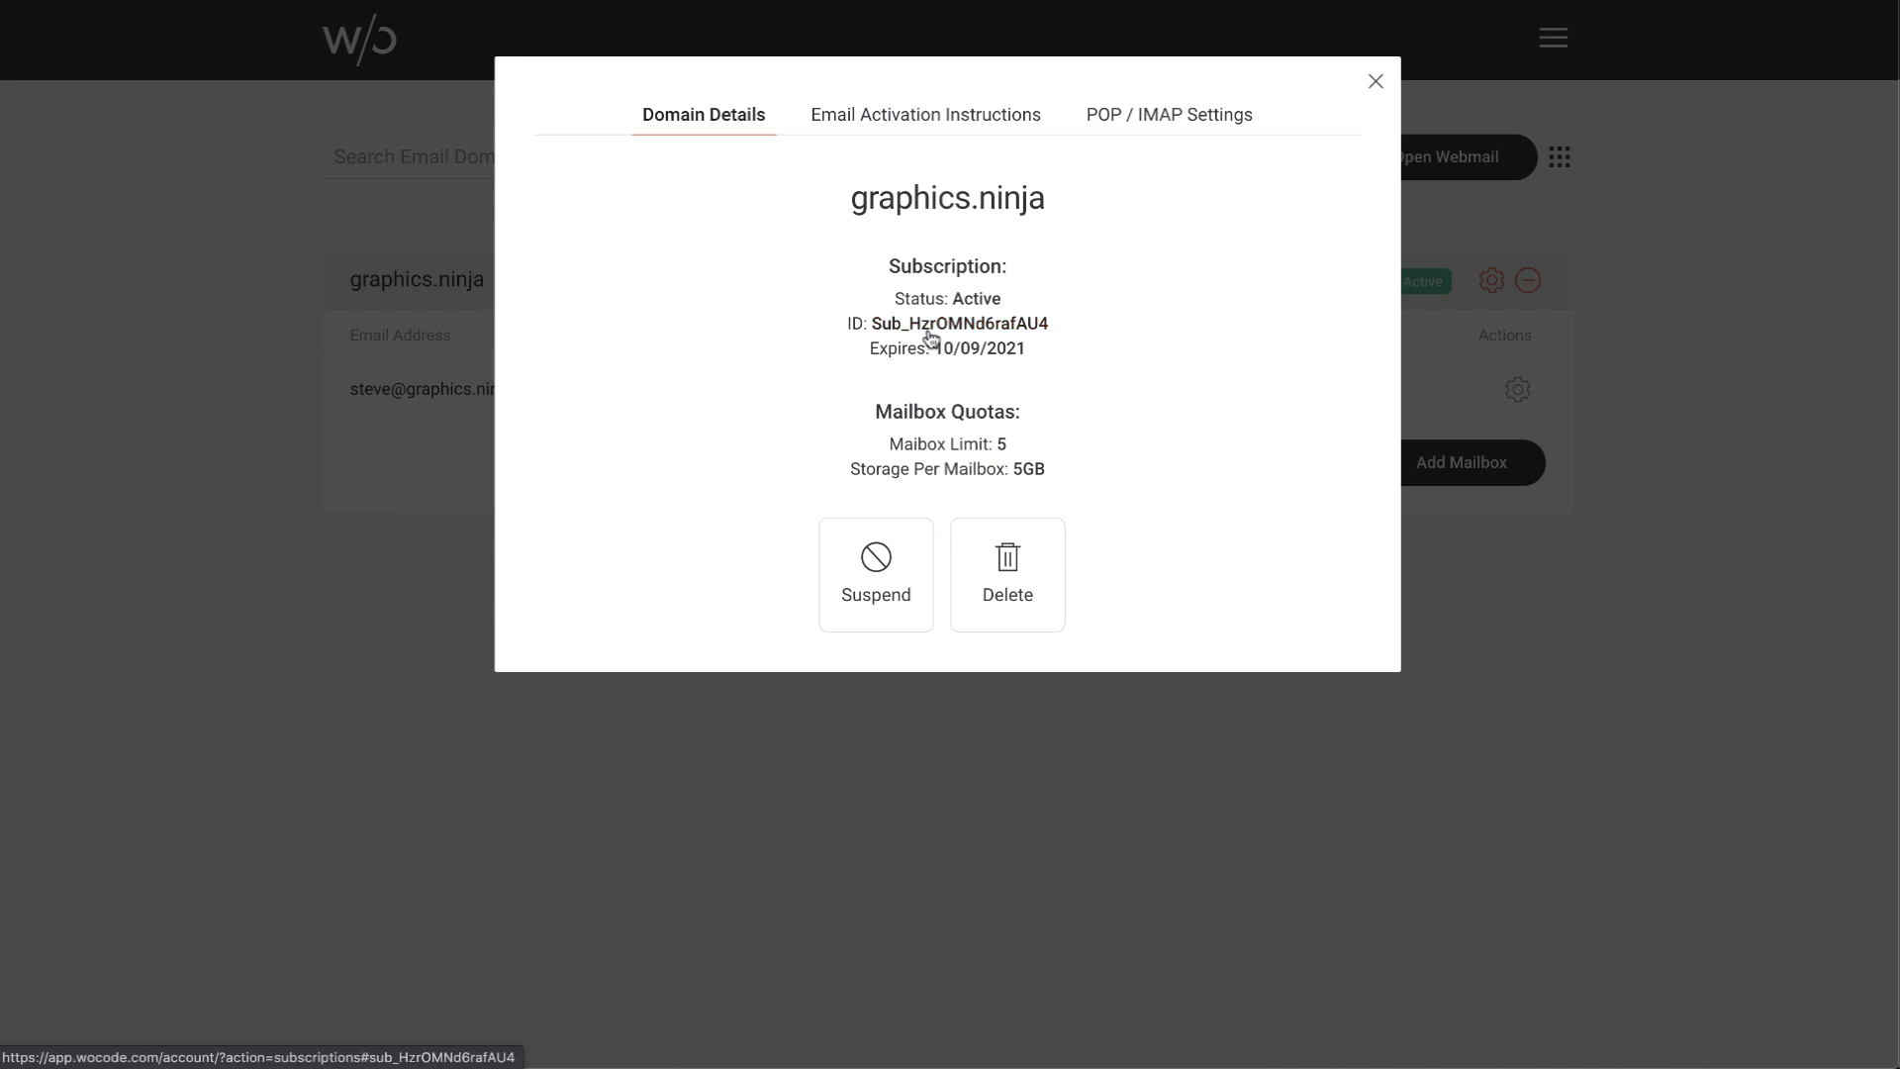
mouse_move(958, 330)
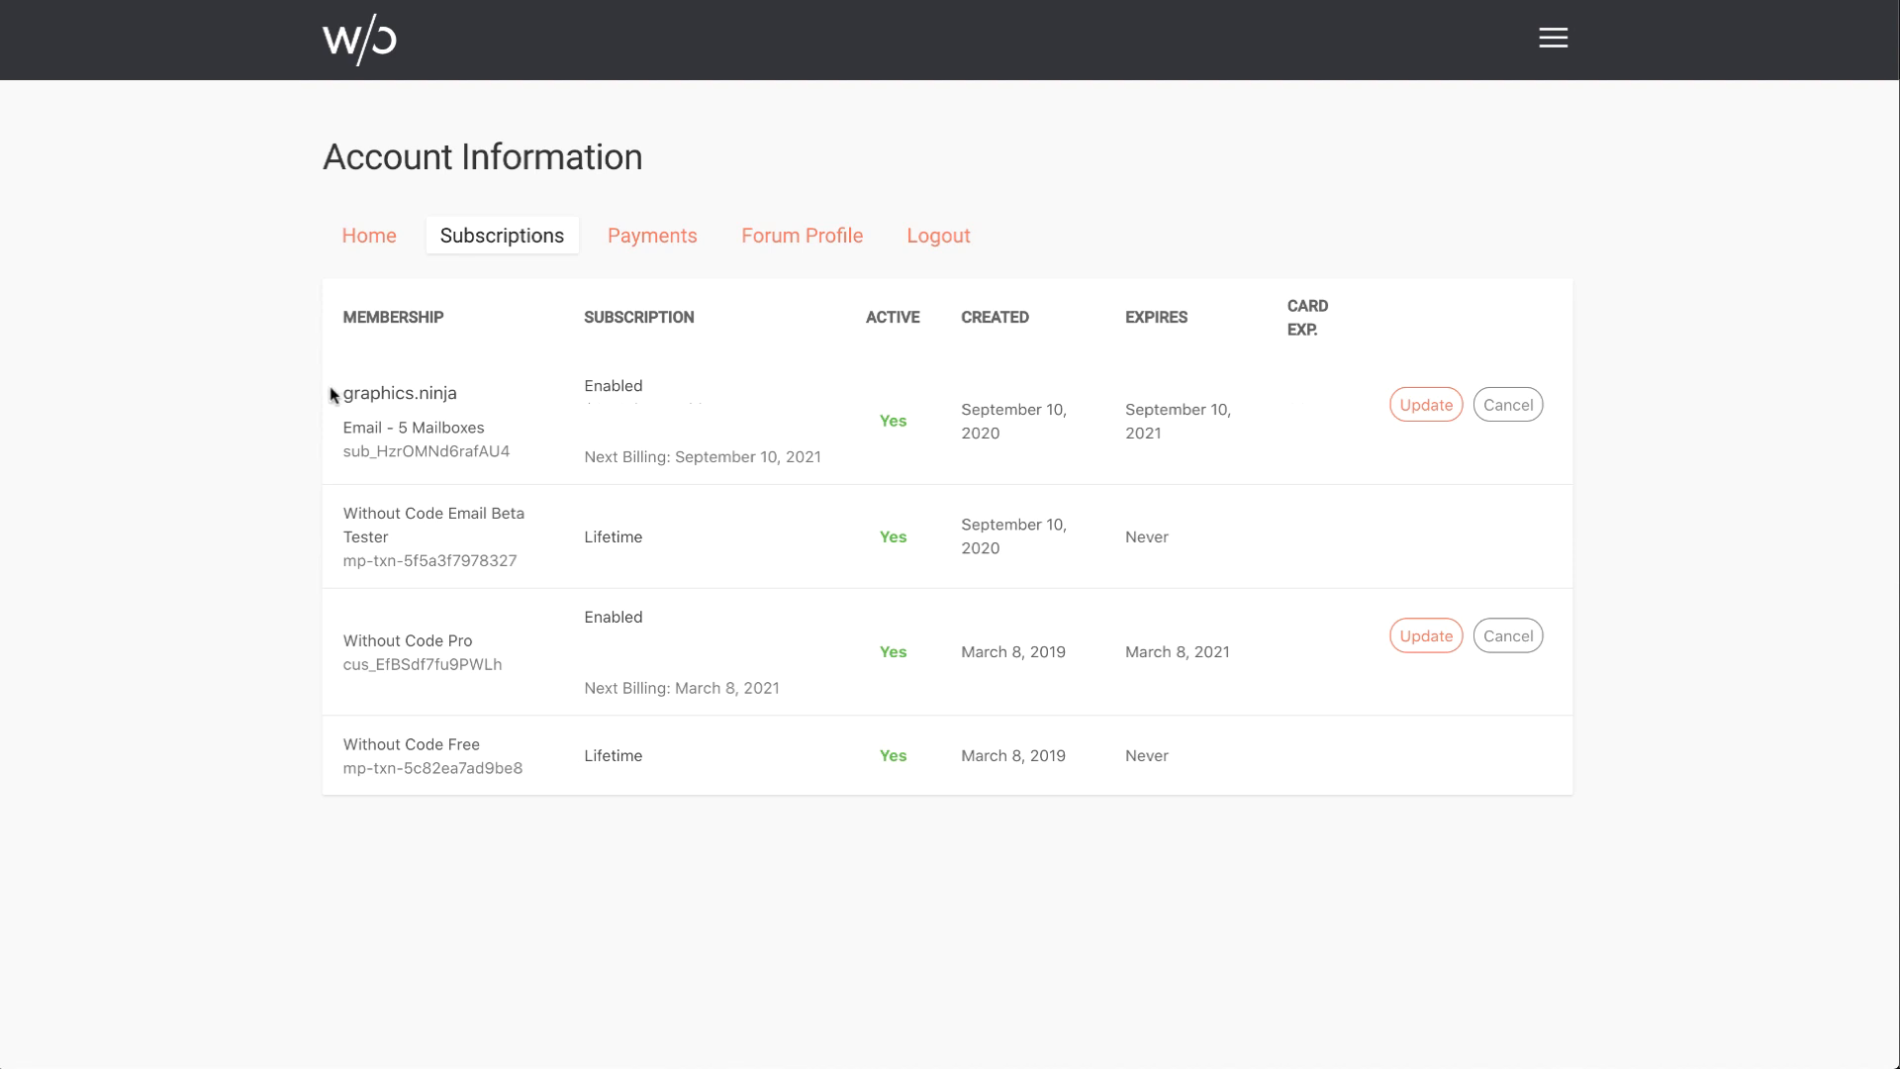
Select the graphics.ninja 5-mailbox email plan on the Subscriptions page
double_click(399, 393)
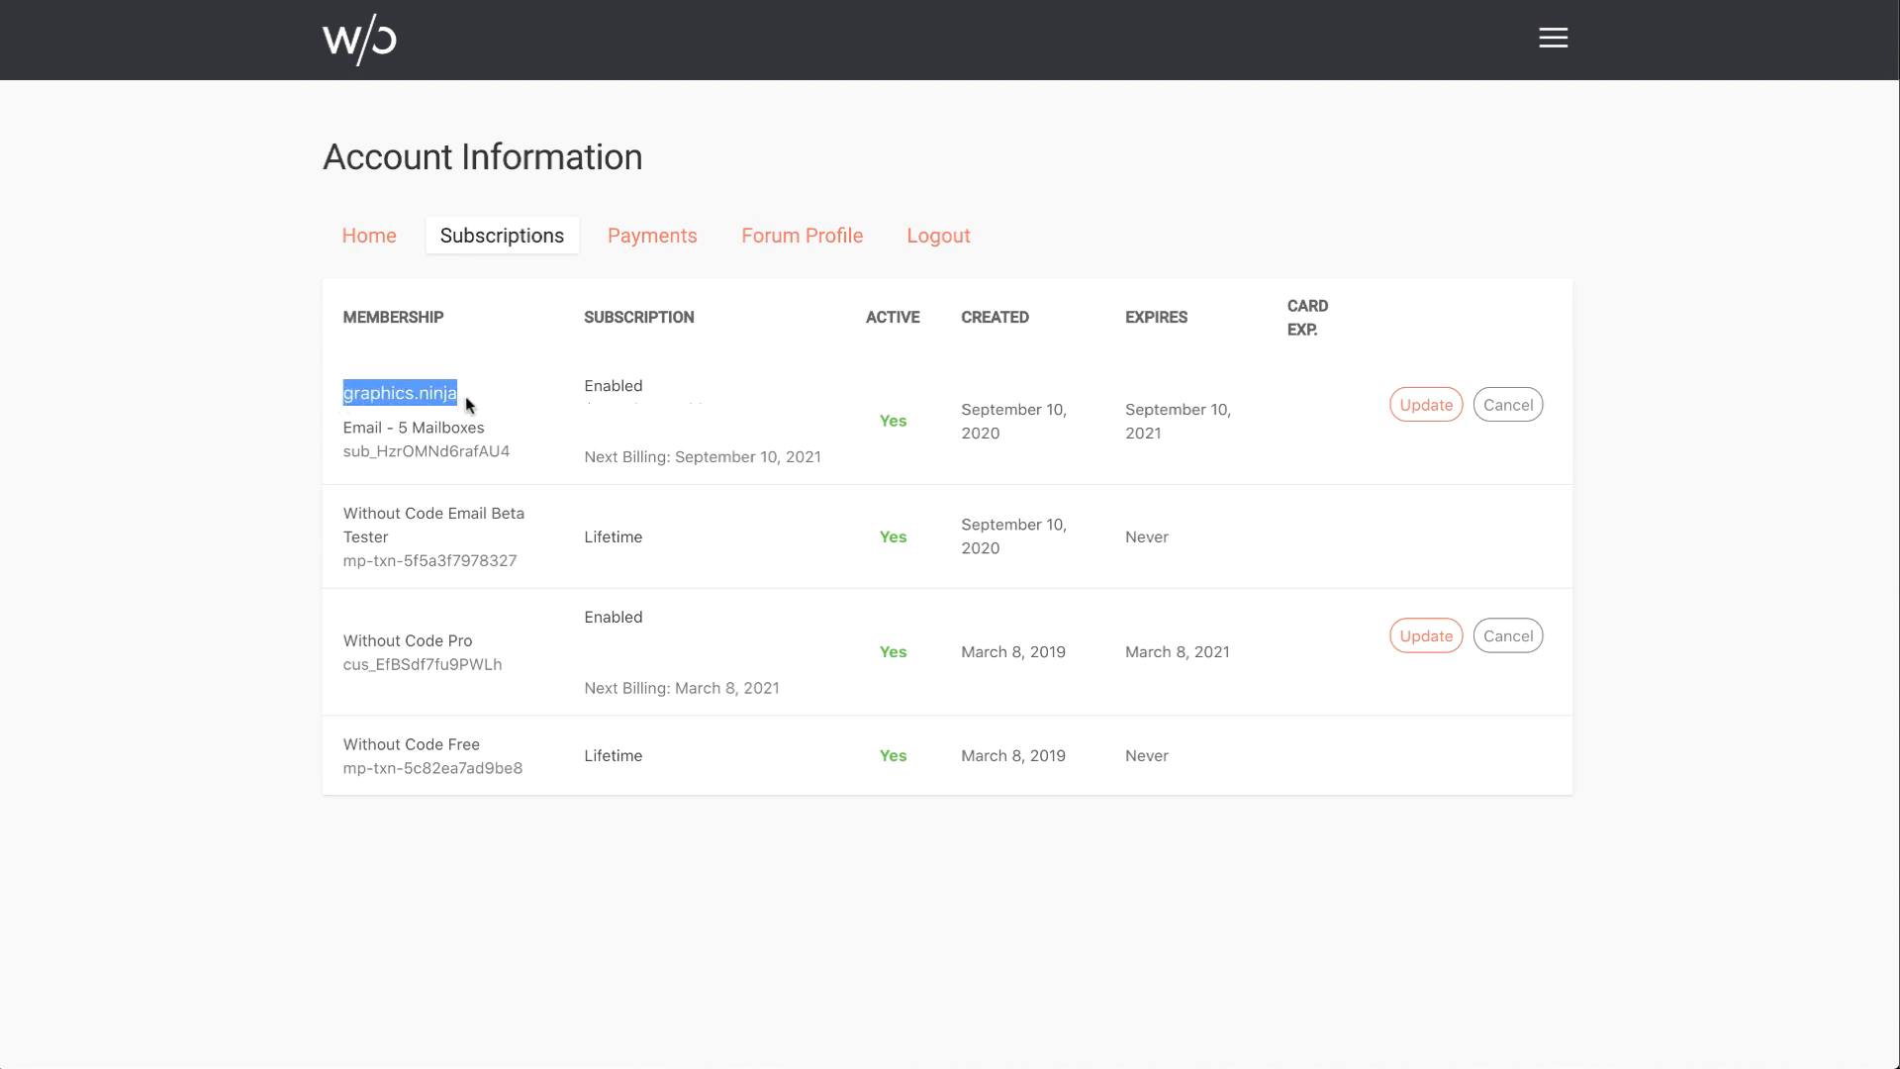